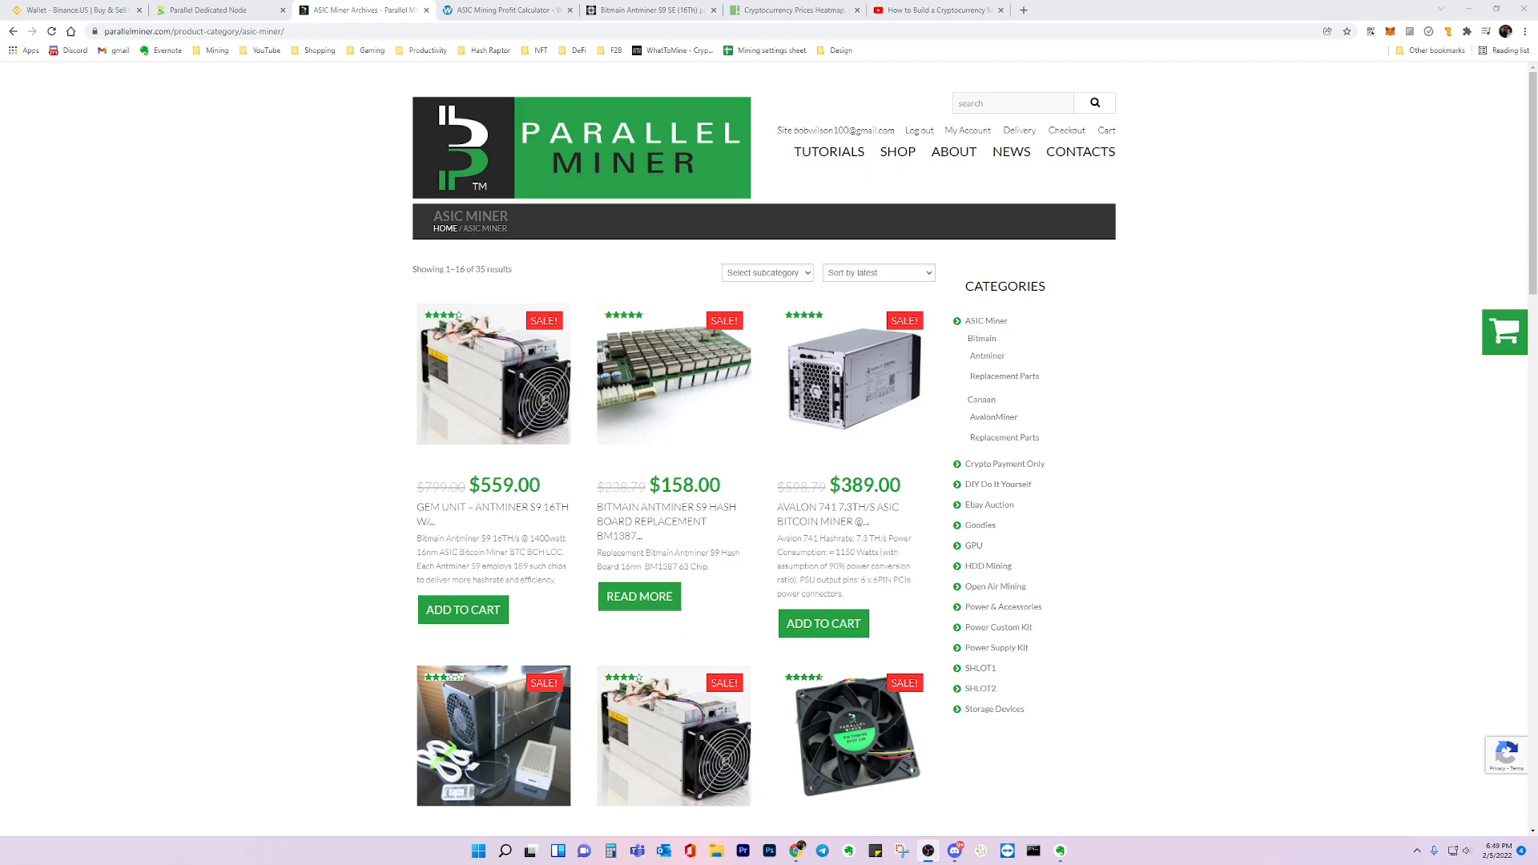
mouse_move(305, 334)
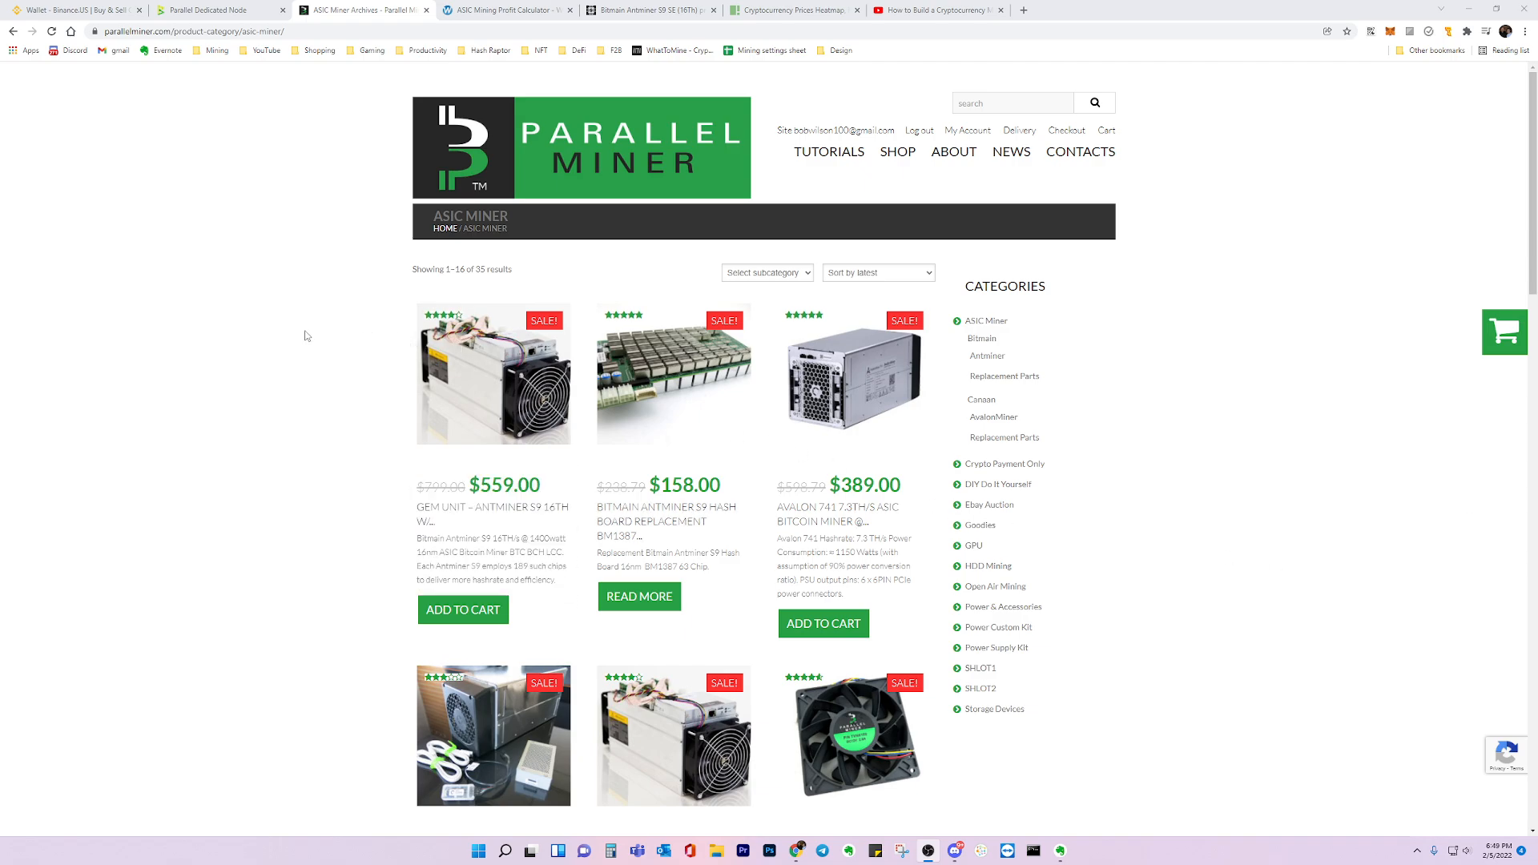
mouse_move(299, 351)
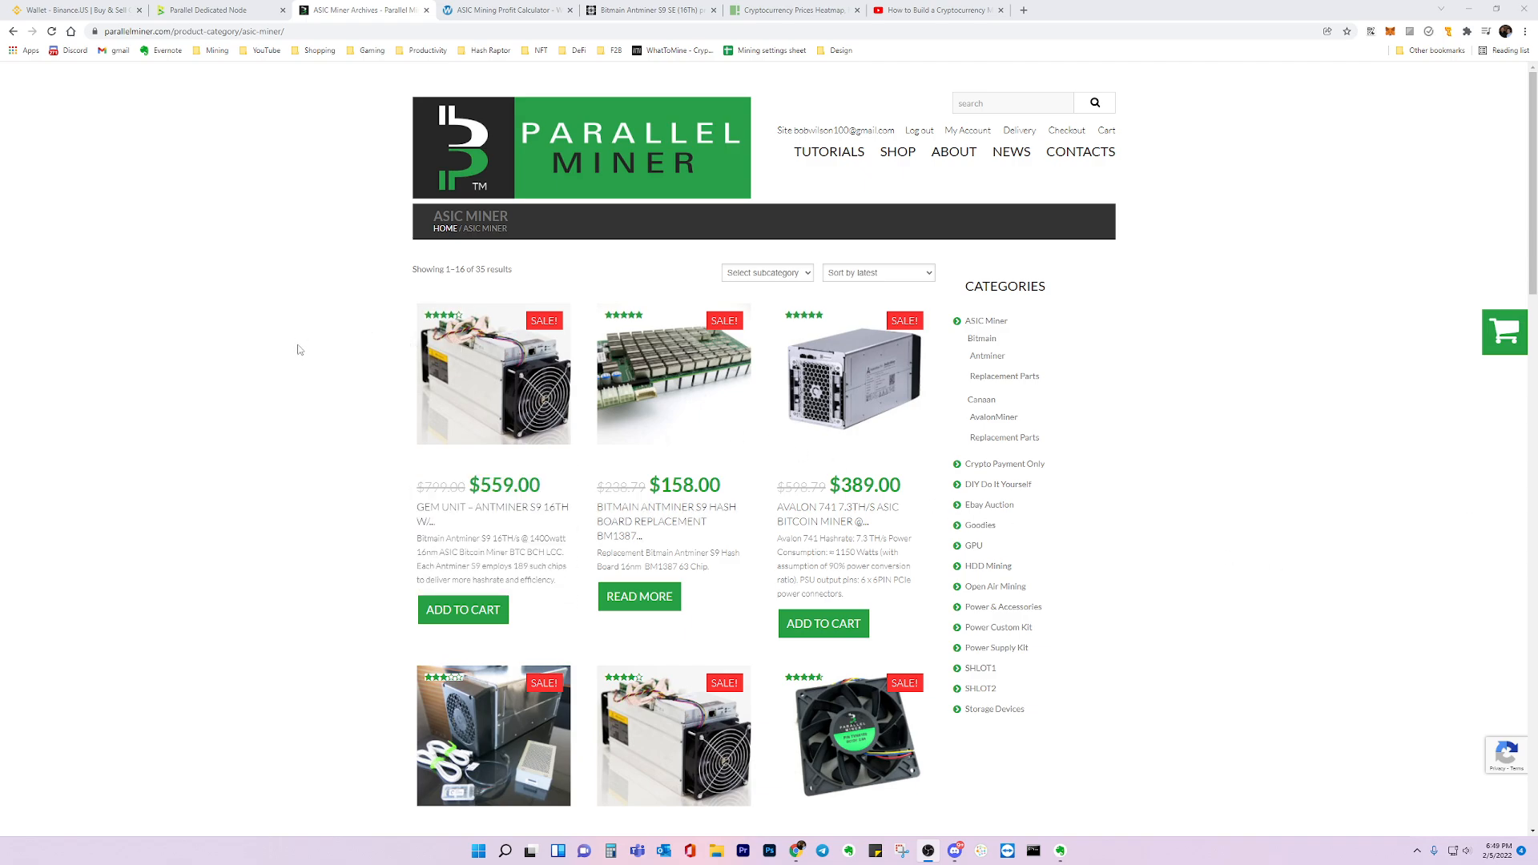
mouse_move(284, 347)
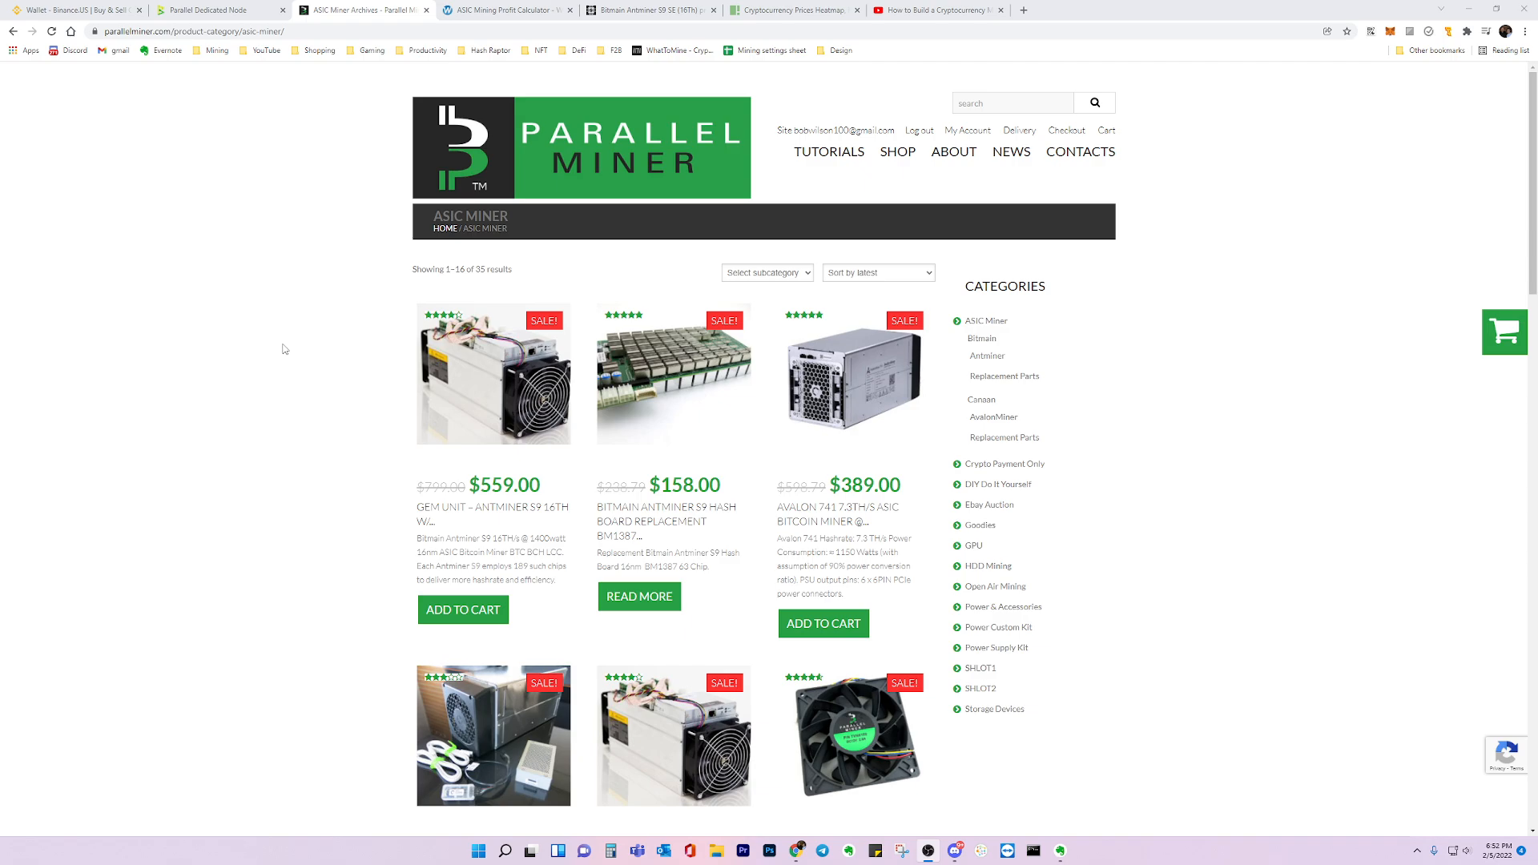
mouse_move(572, 136)
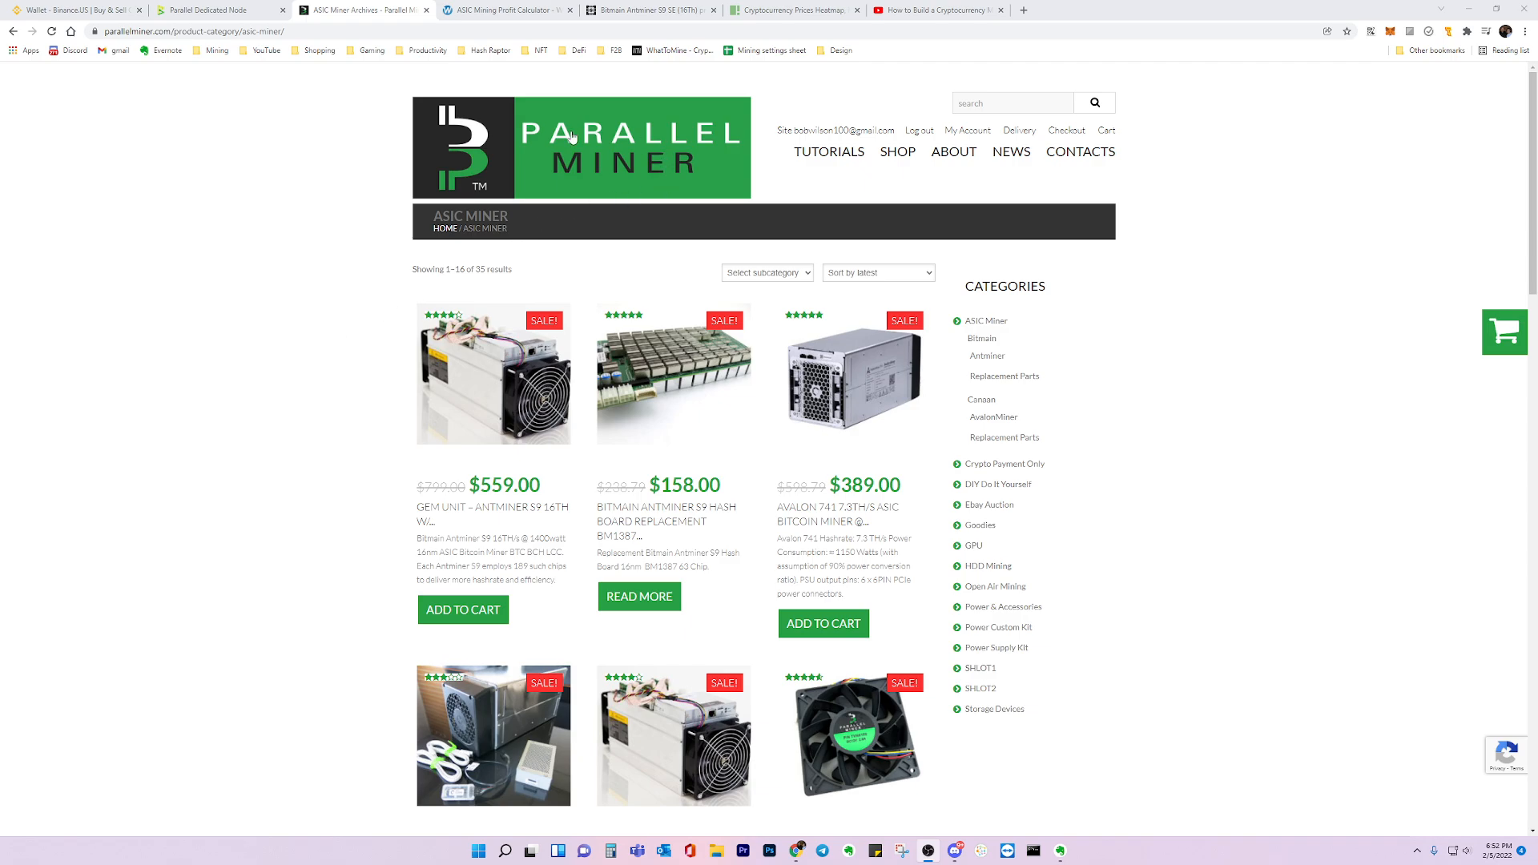
mouse_move(339, 210)
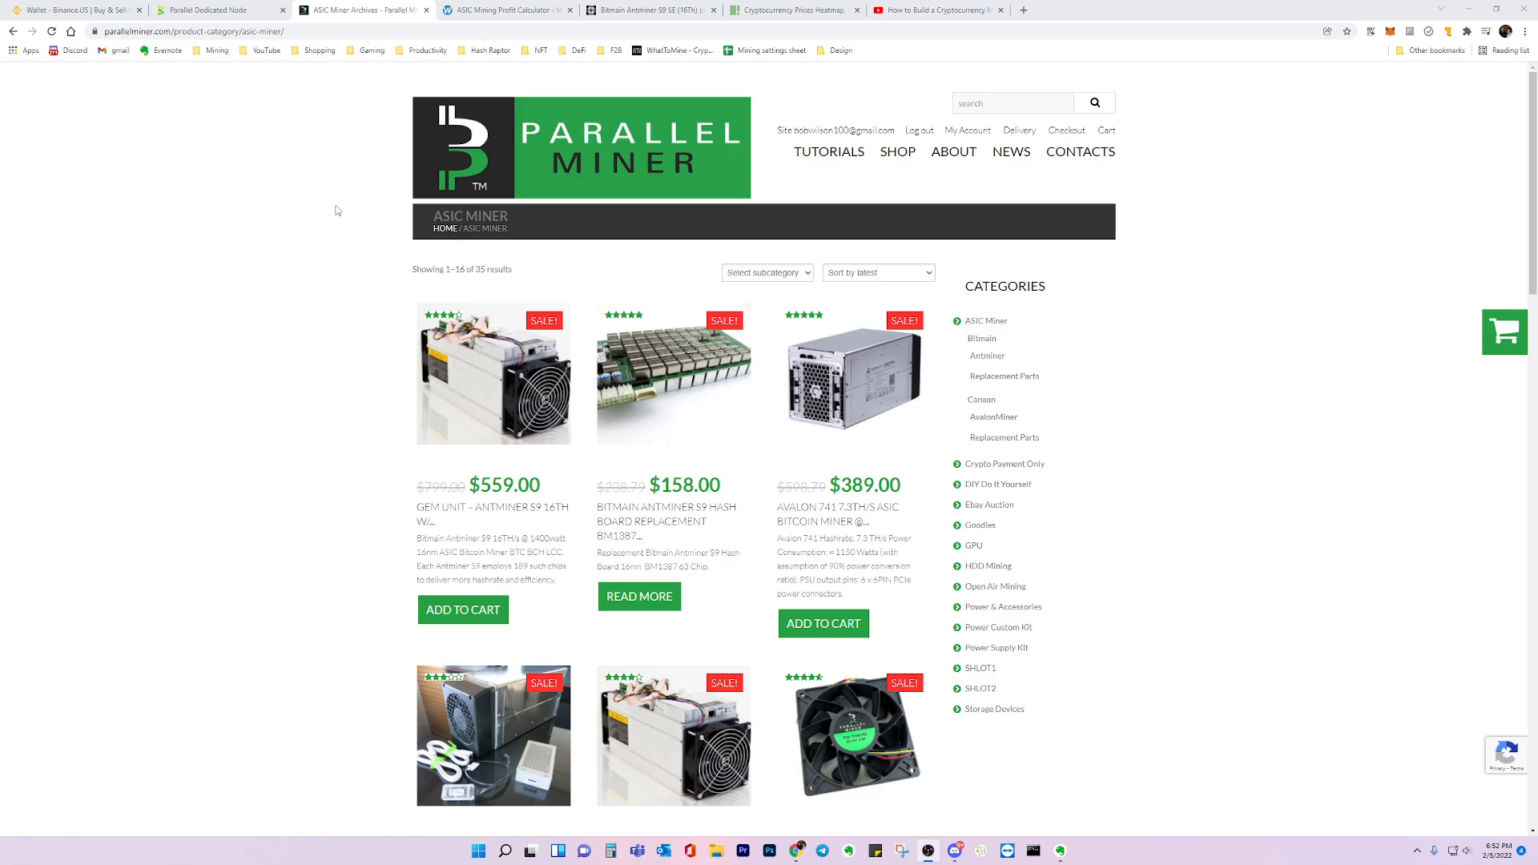
Step: Bring up WhatToMine's ASIC calculator with Antminer S9 16TH settings (16000 Gh/s, 1280 W), checking the Parallel Miner listing in between
click(897, 152)
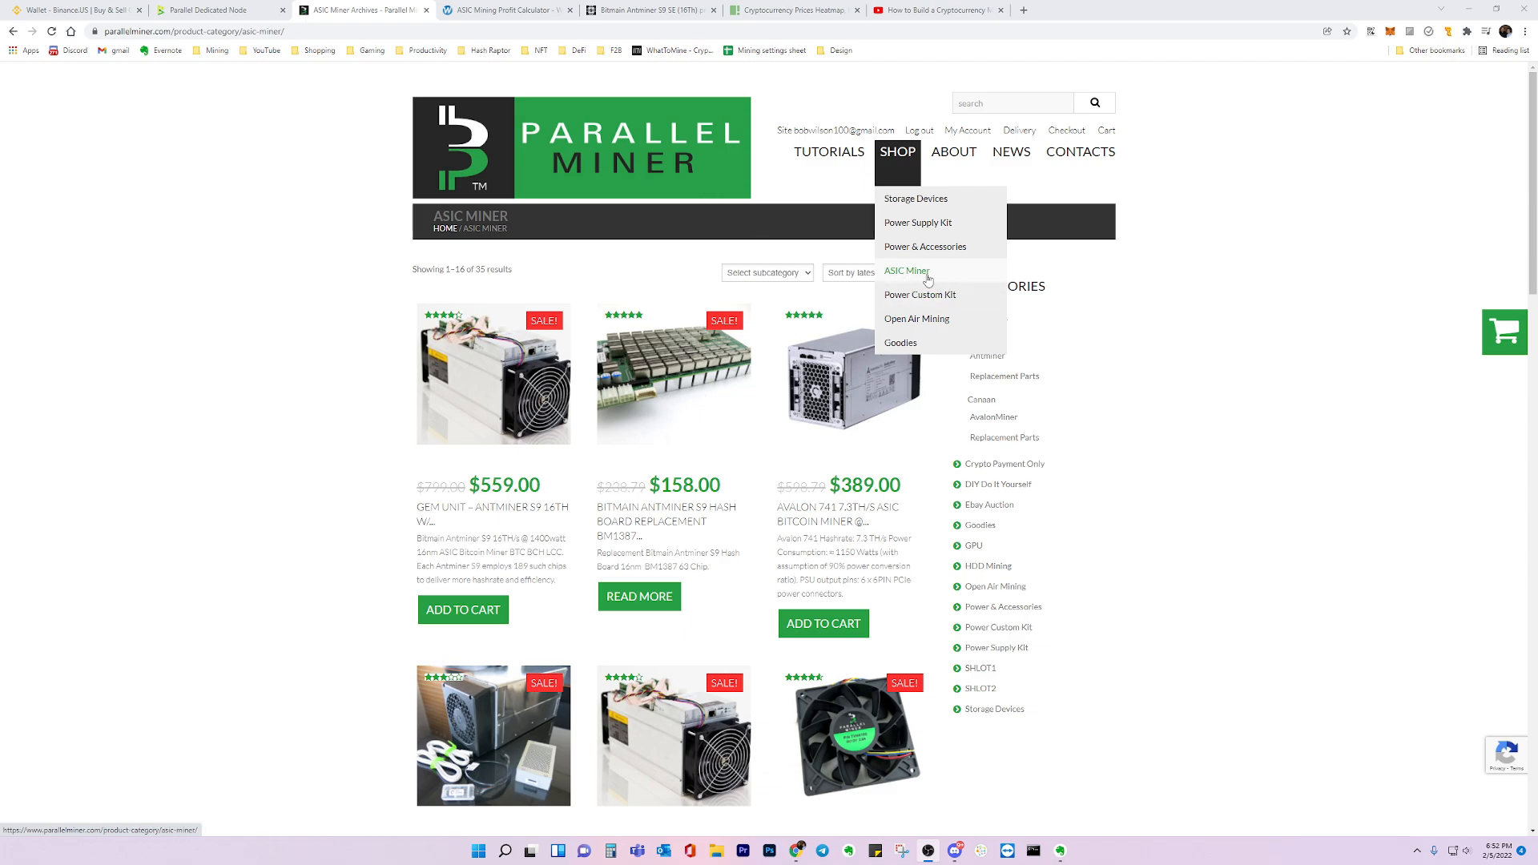
mouse_move(928, 282)
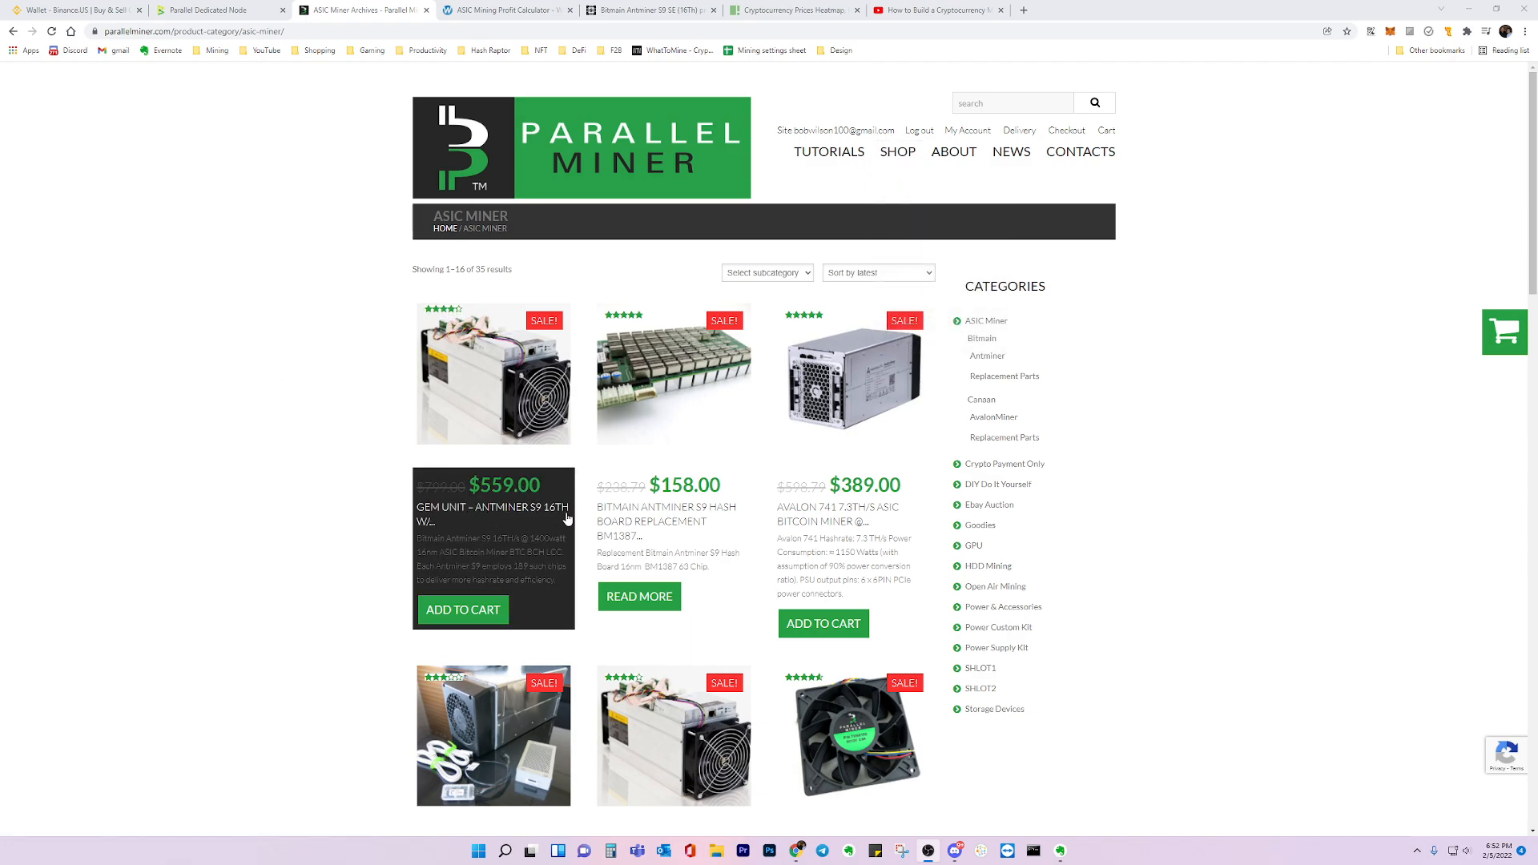
mouse_move(357, 447)
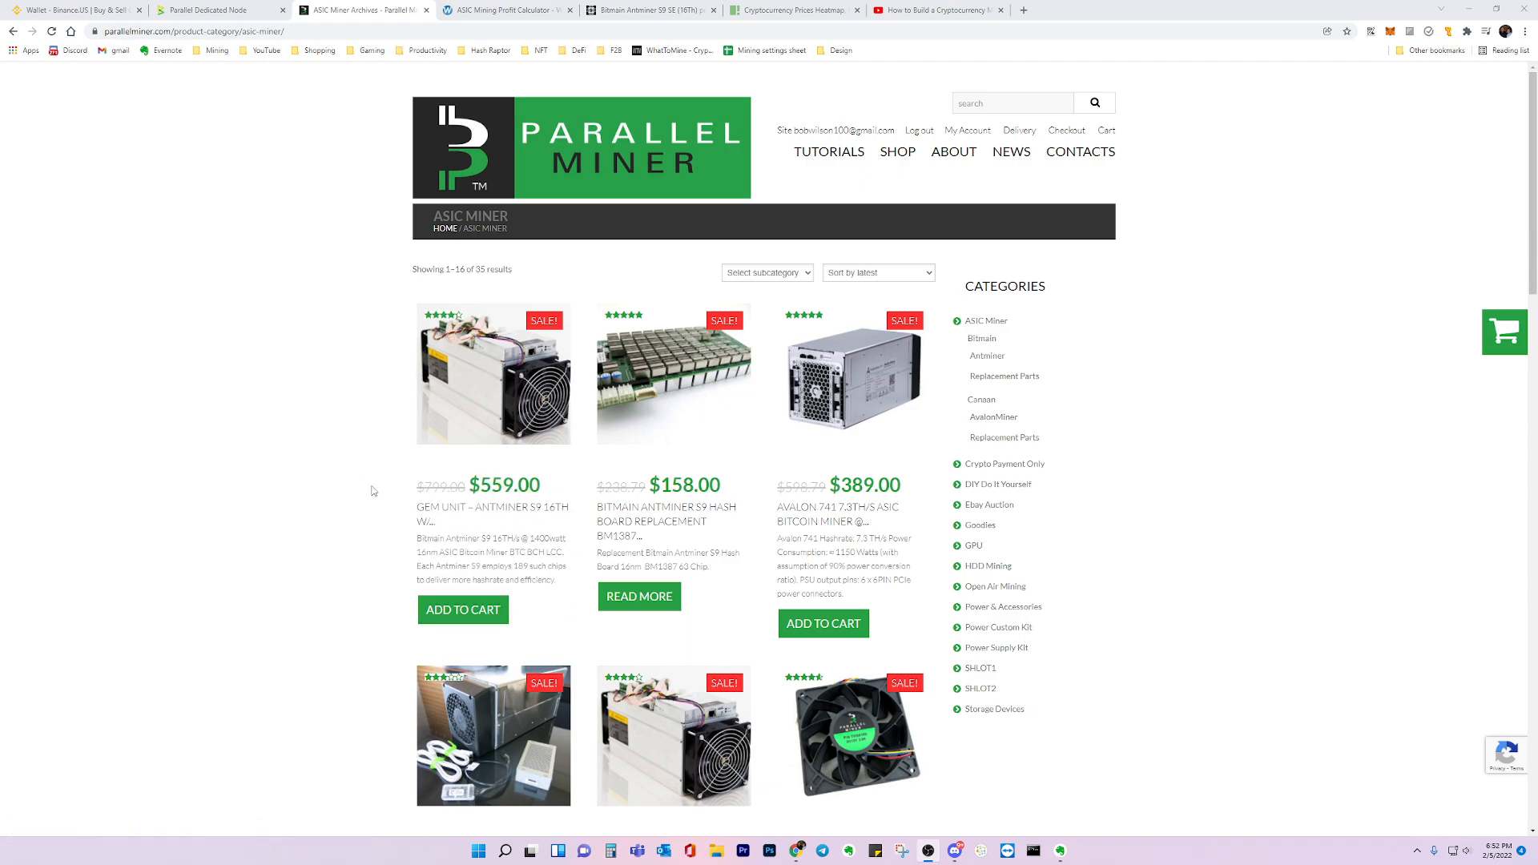
mouse_move(343, 478)
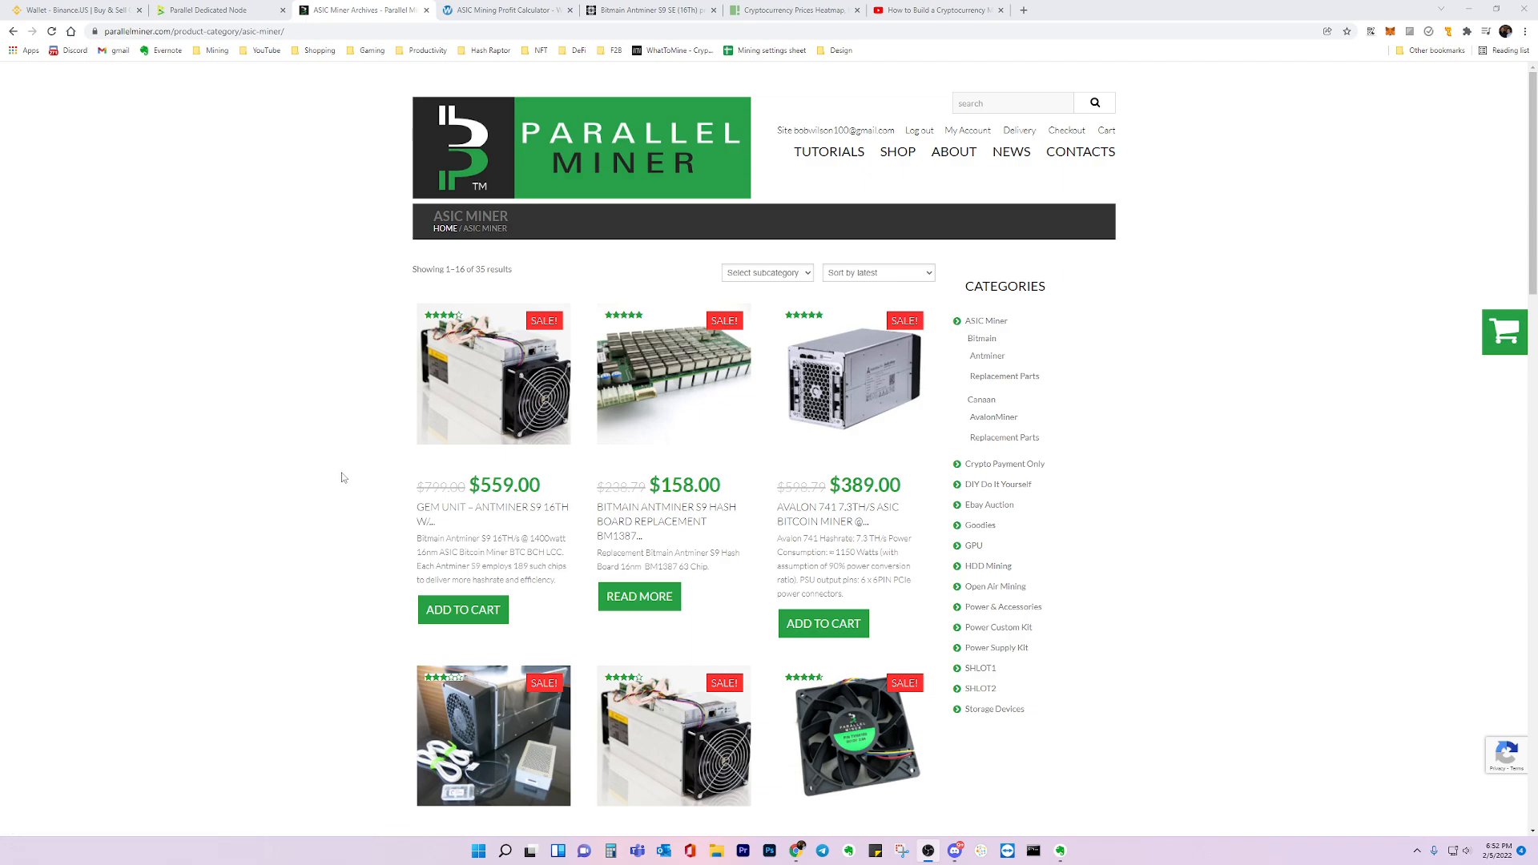
mouse_move(343, 440)
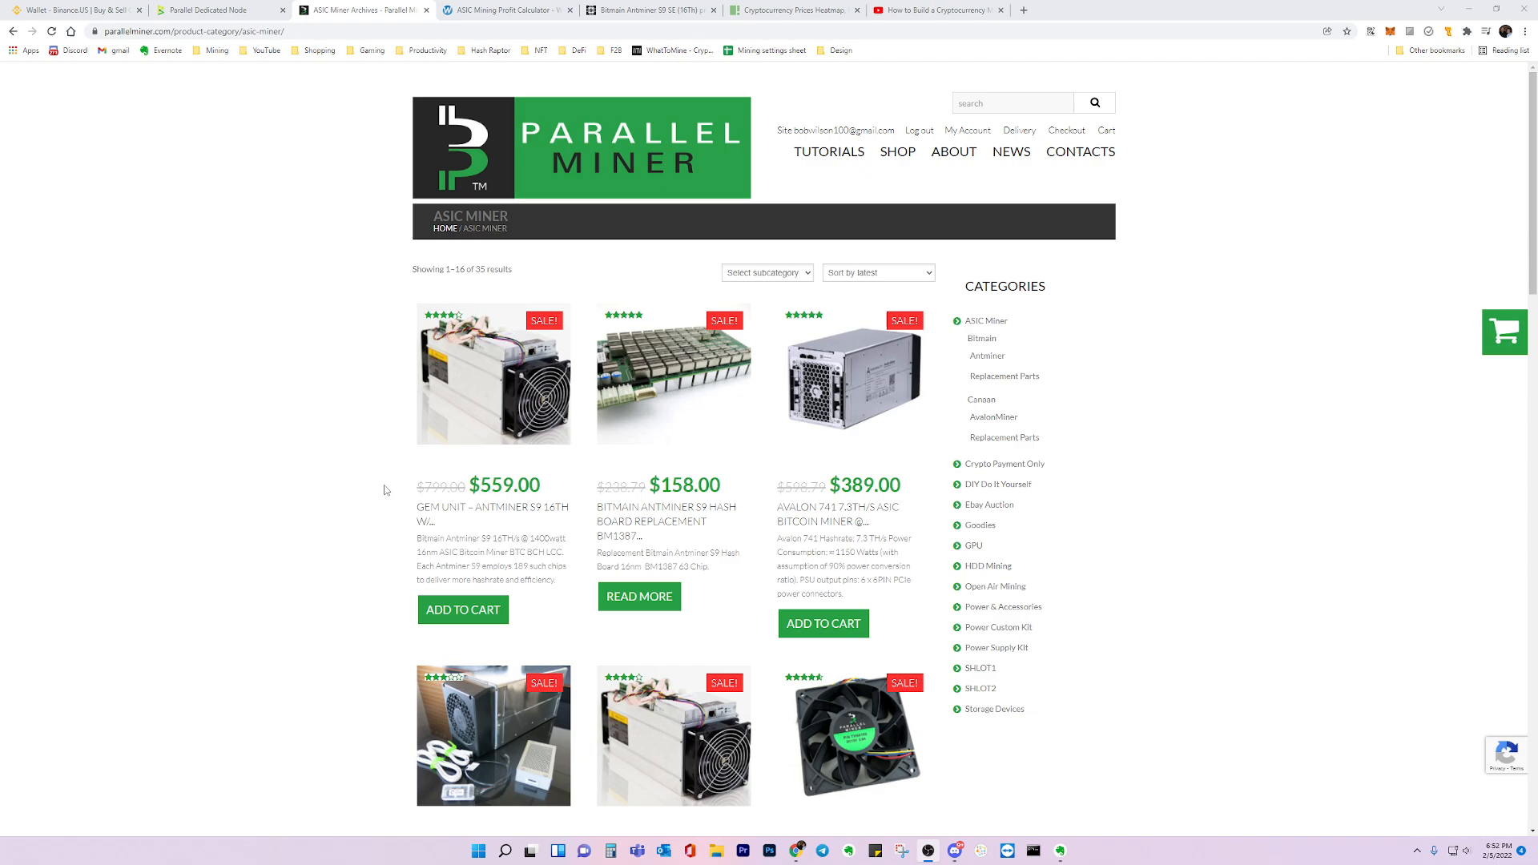
mouse_move(356, 450)
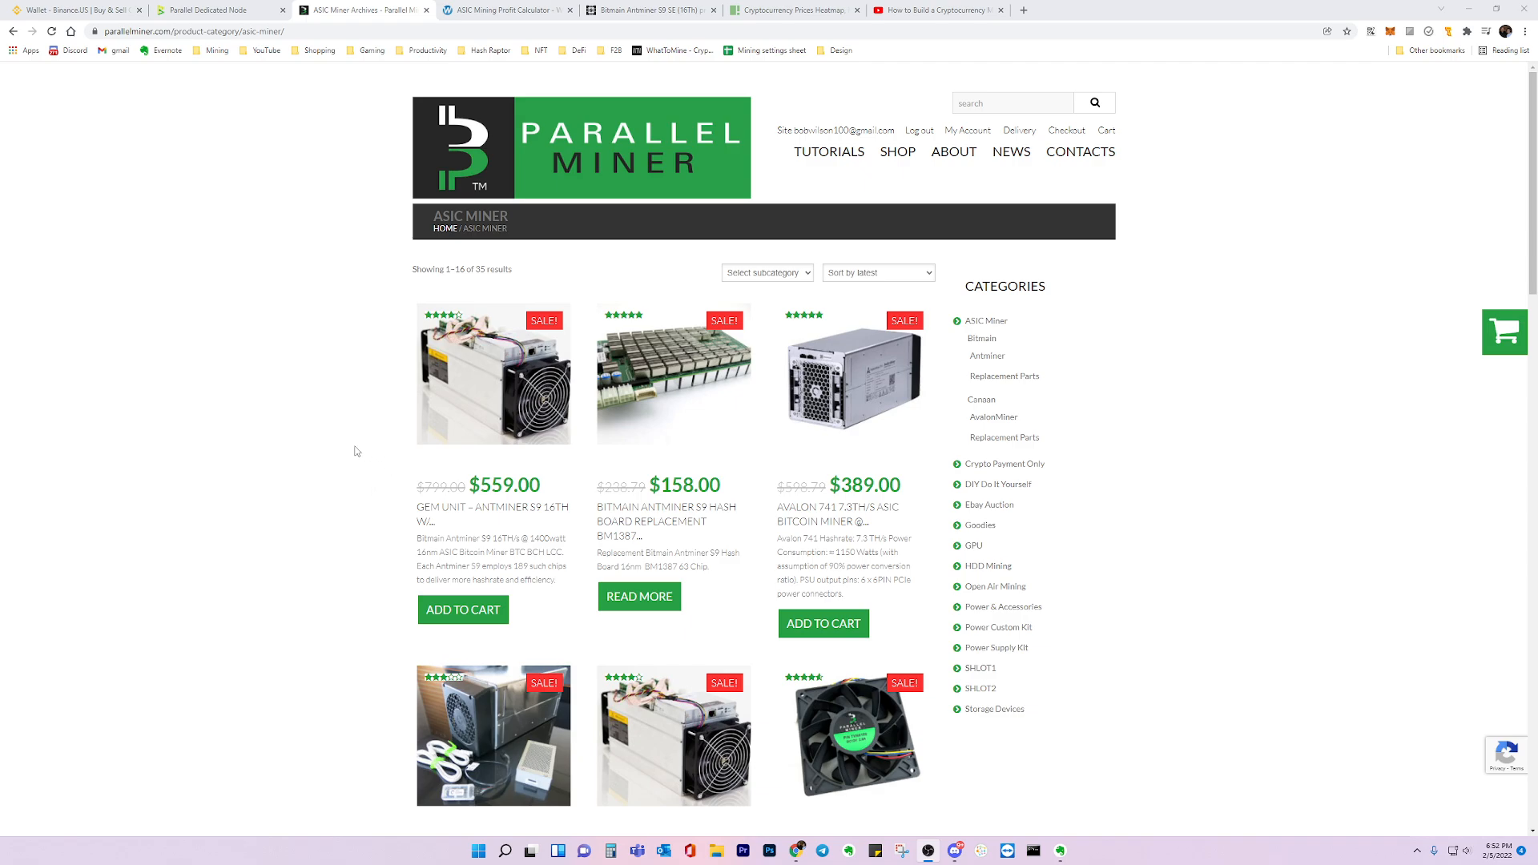
mouse_move(700, 155)
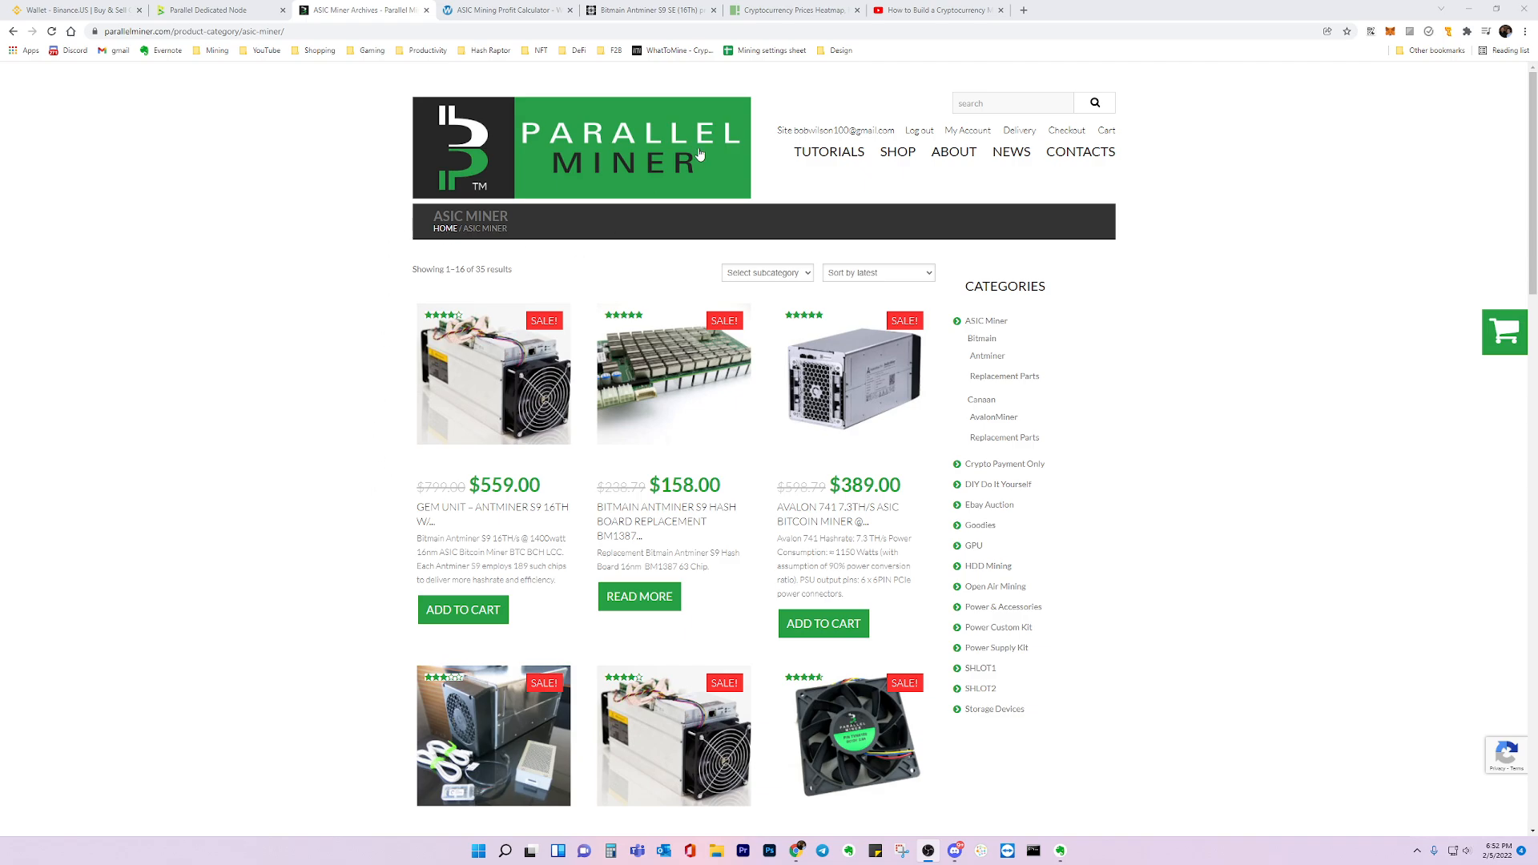
mouse_move(397, 177)
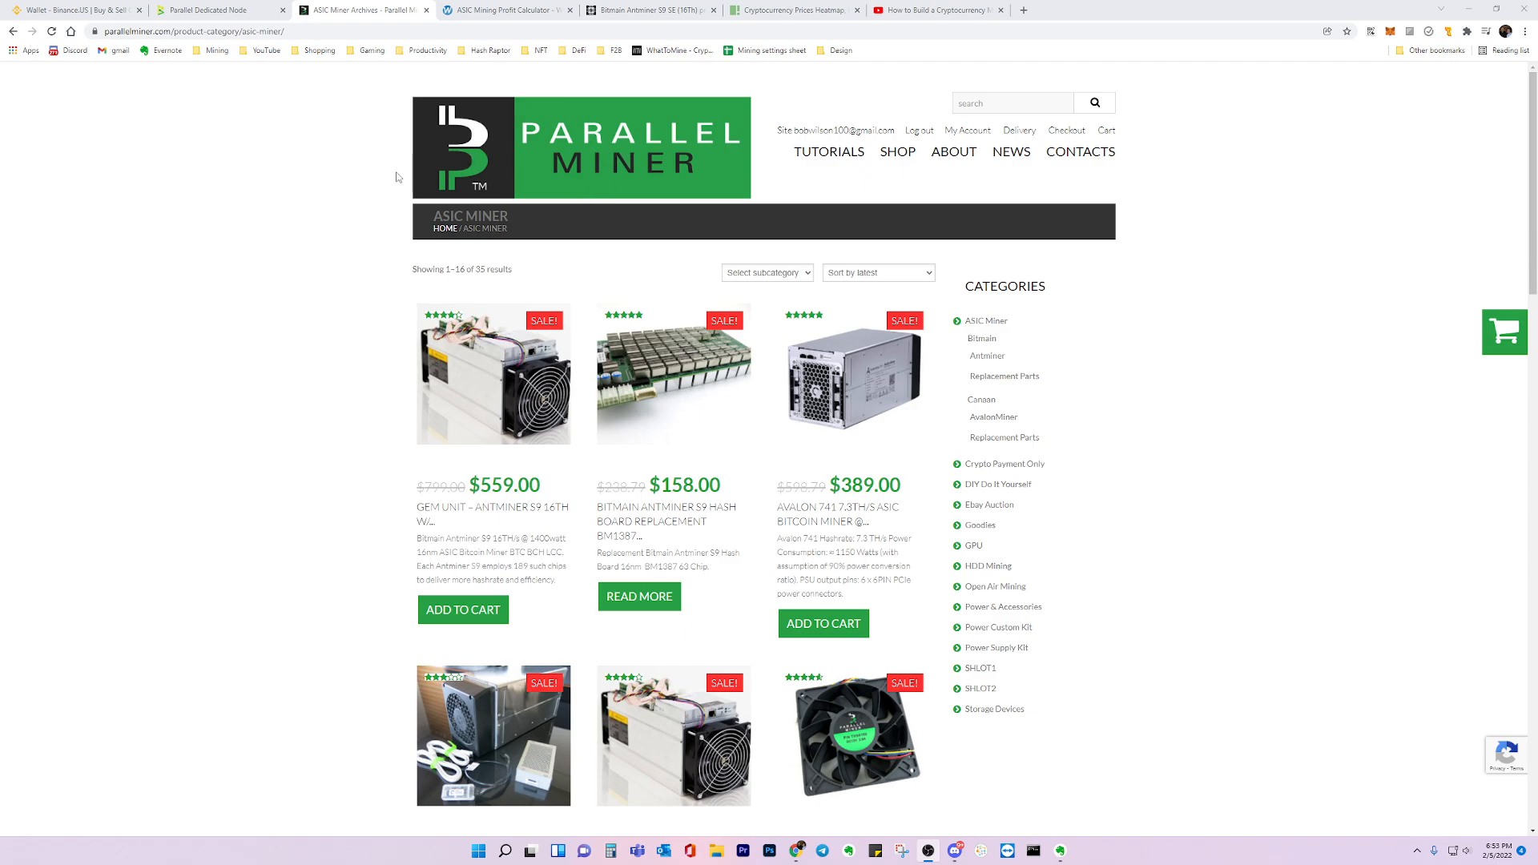
mouse_move(306, 197)
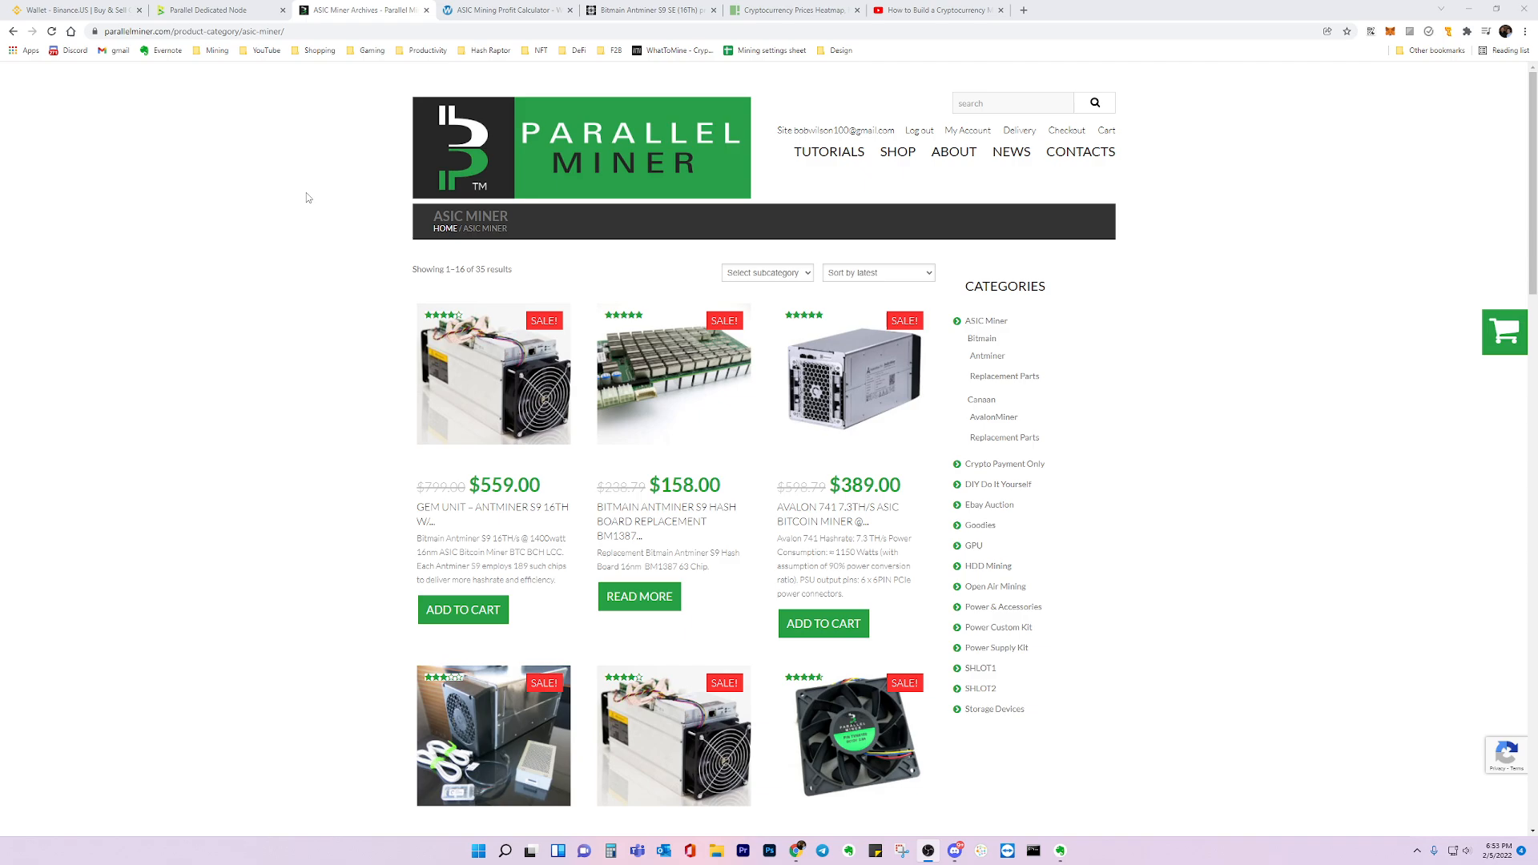
mouse_move(298, 519)
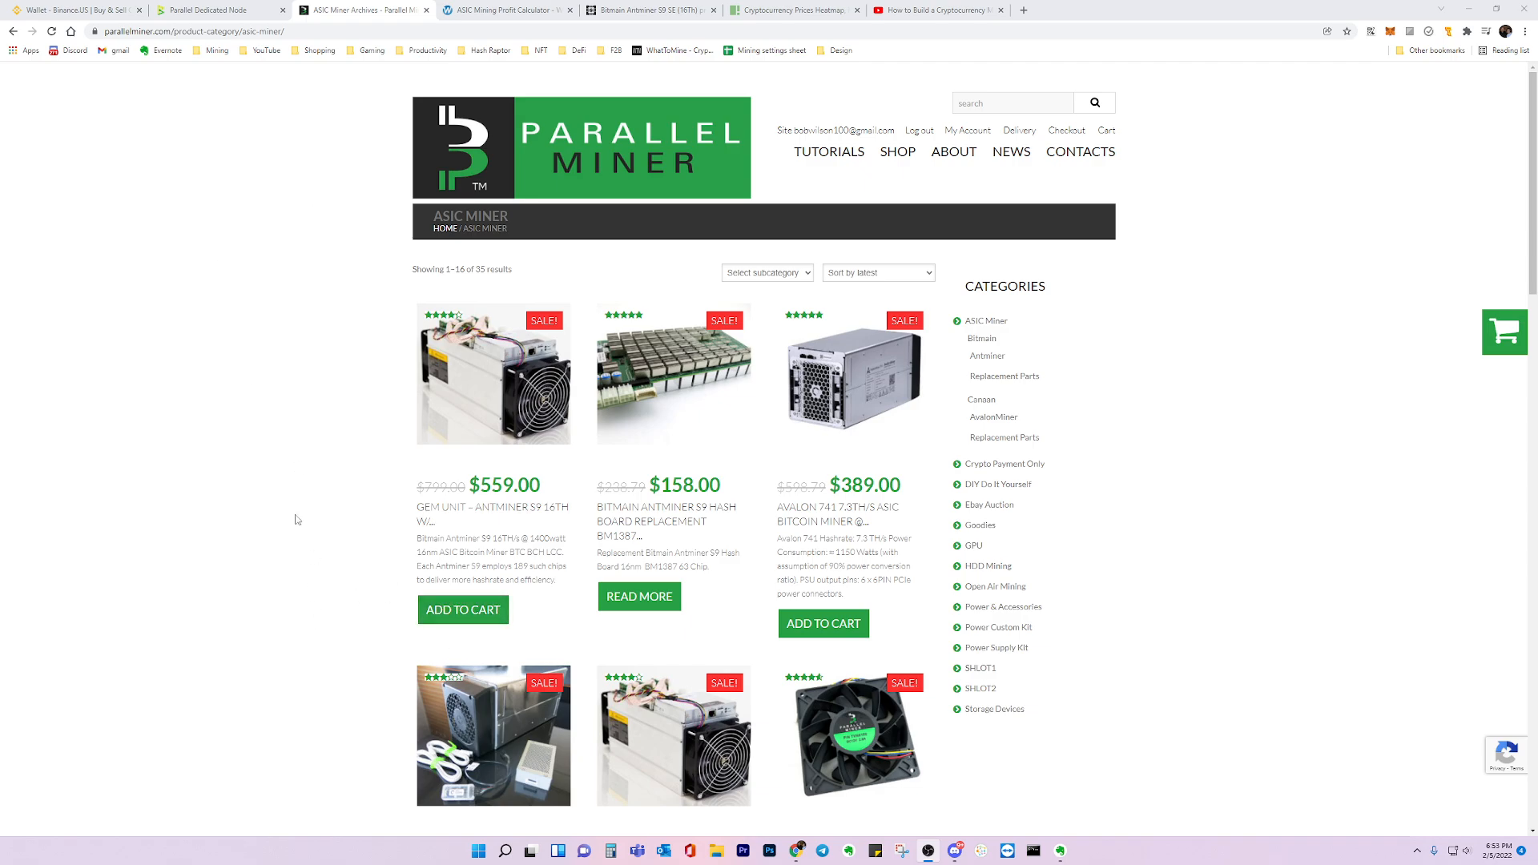
mouse_move(363, 343)
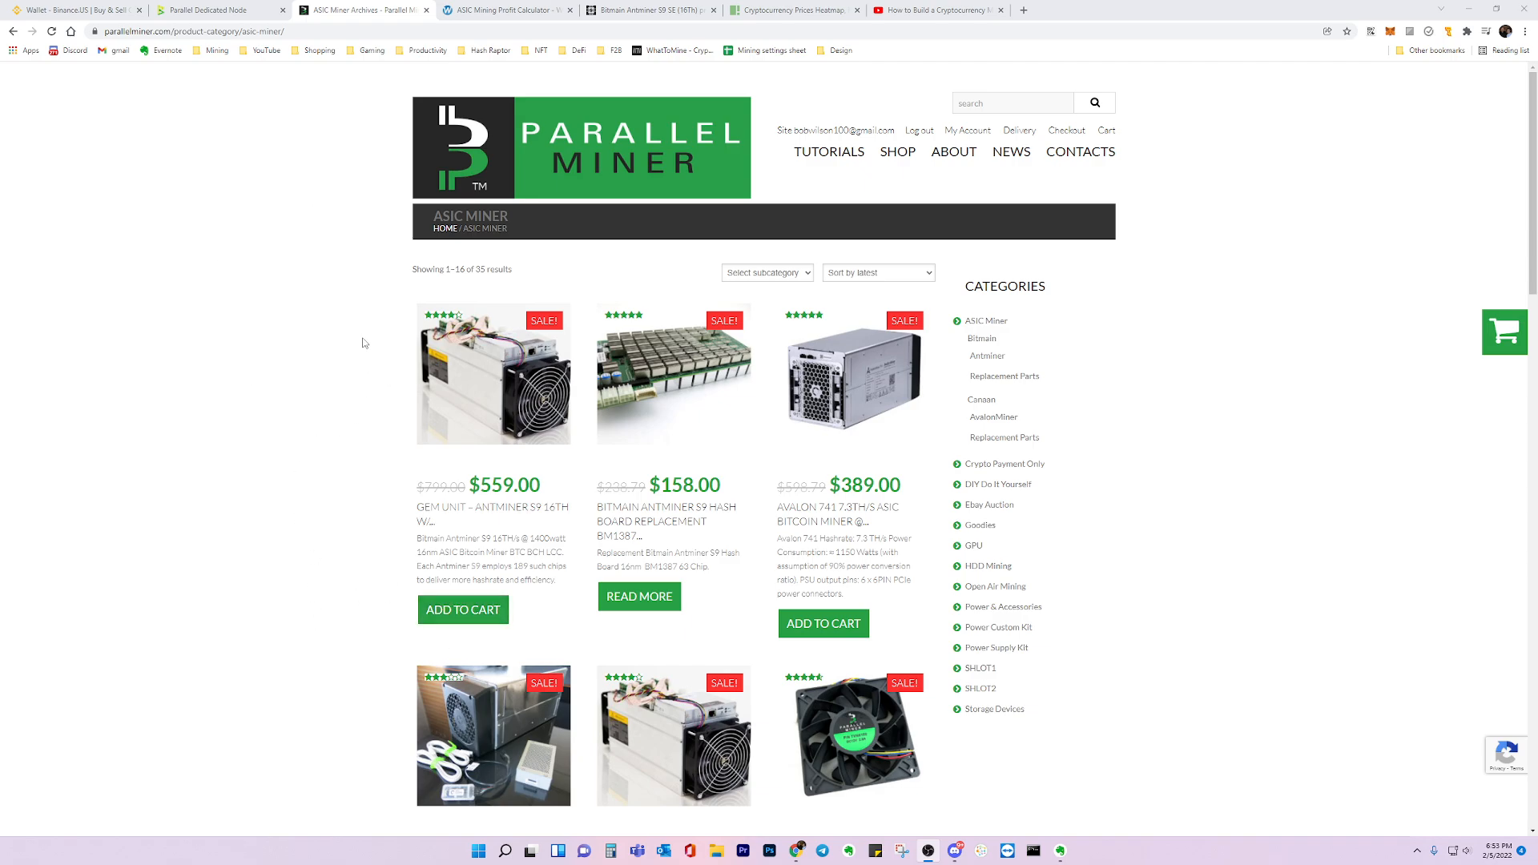
mouse_move(593, 179)
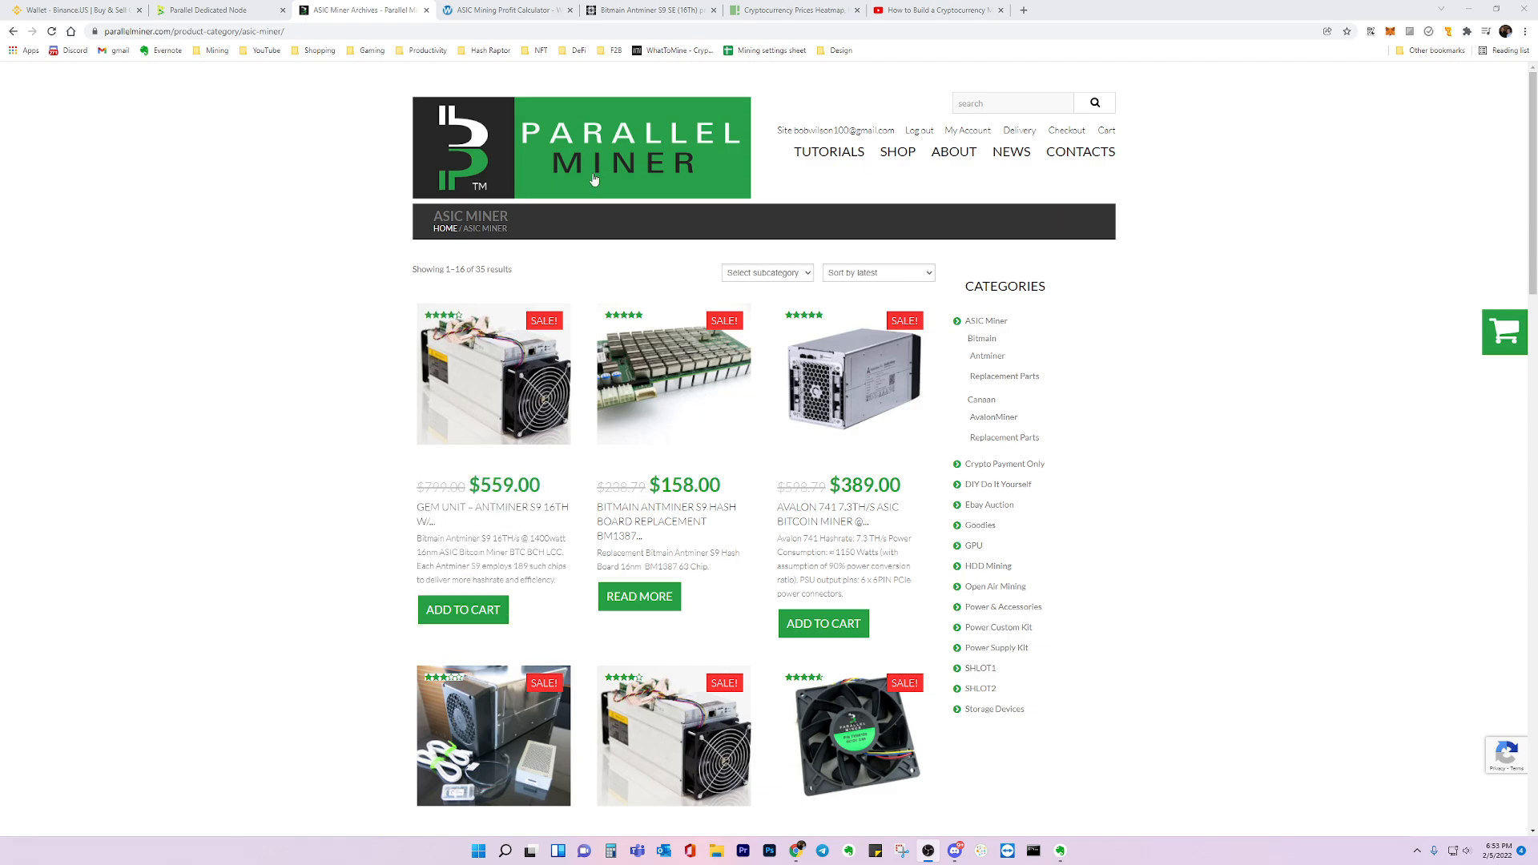
mouse_move(317, 264)
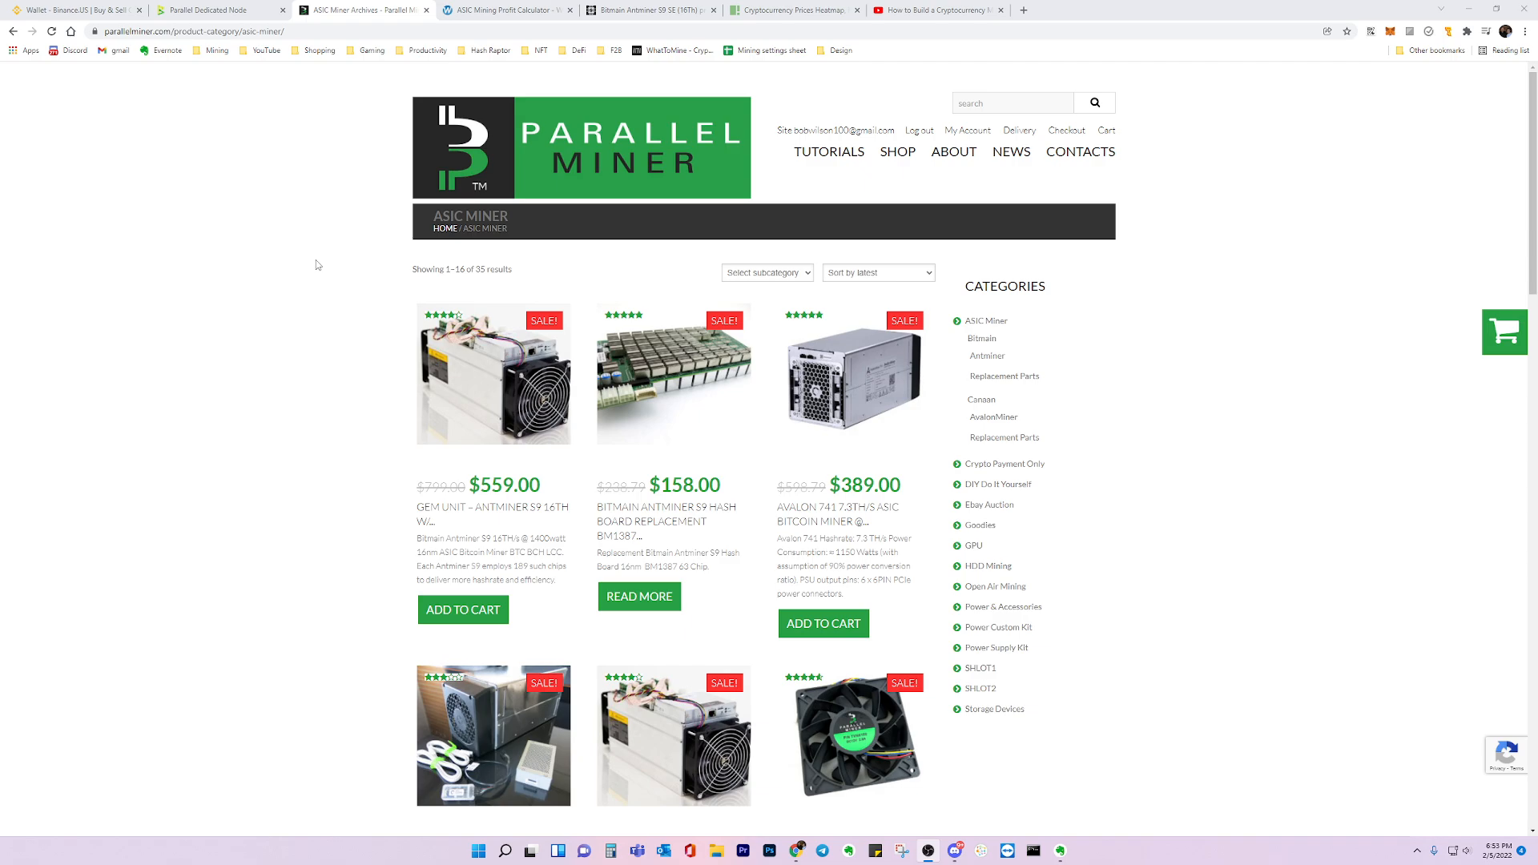
mouse_move(287, 391)
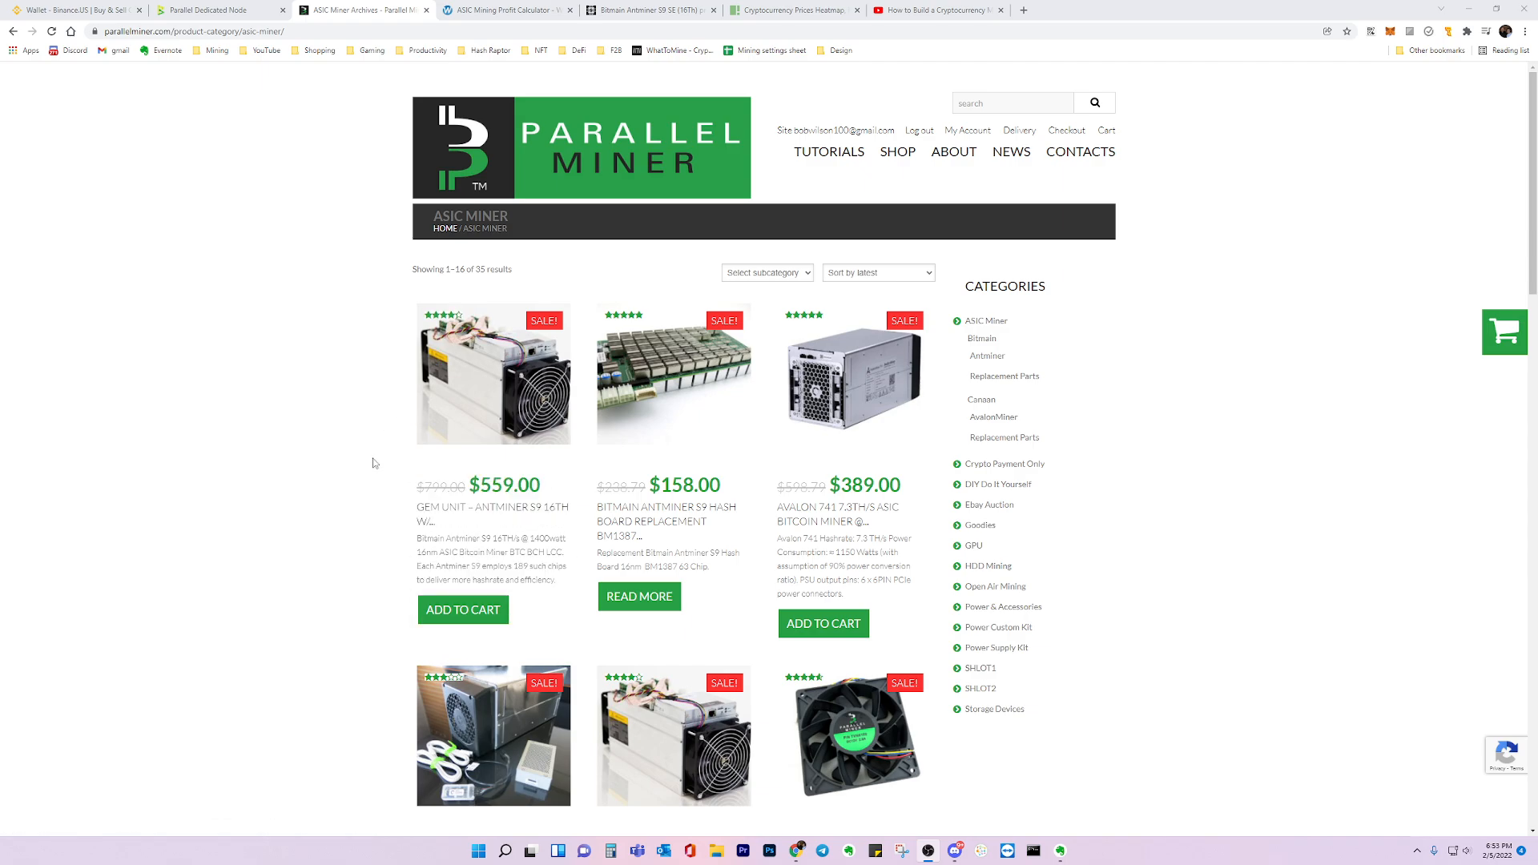
mouse_move(373, 465)
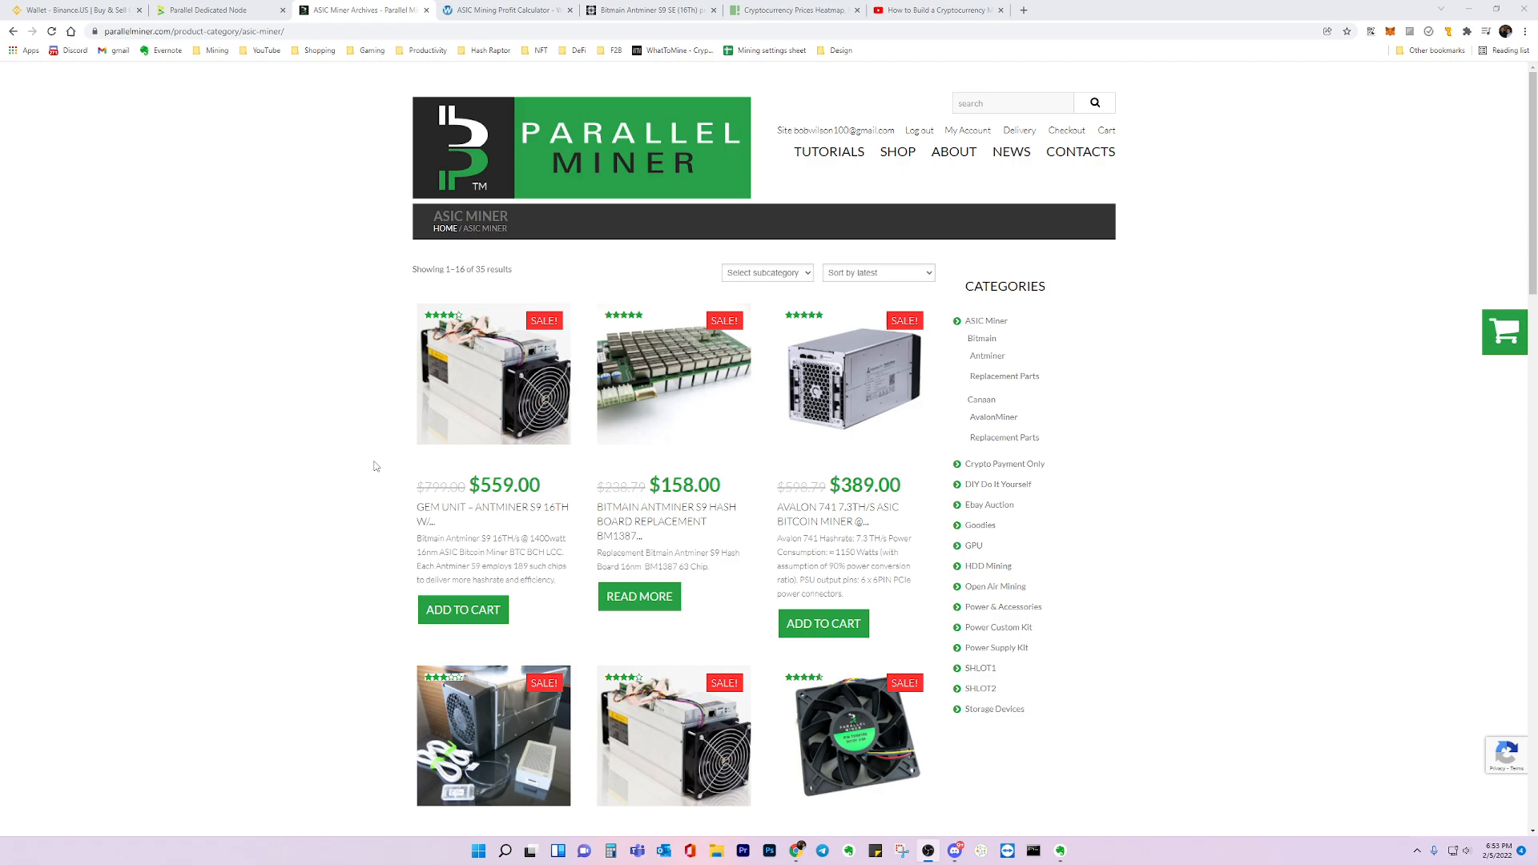
mouse_move(454, 493)
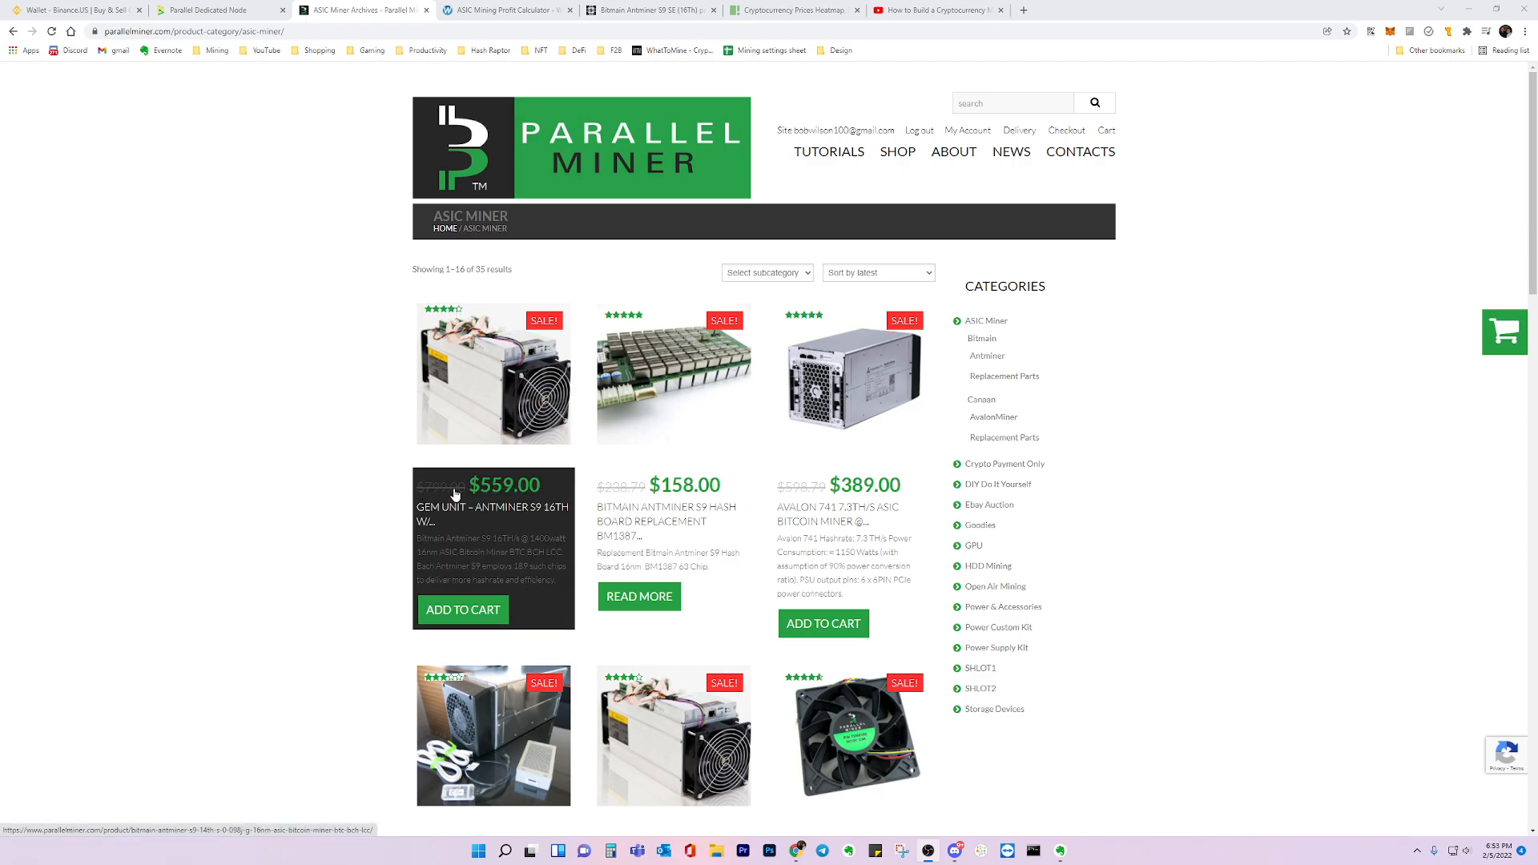
mouse_move(394, 485)
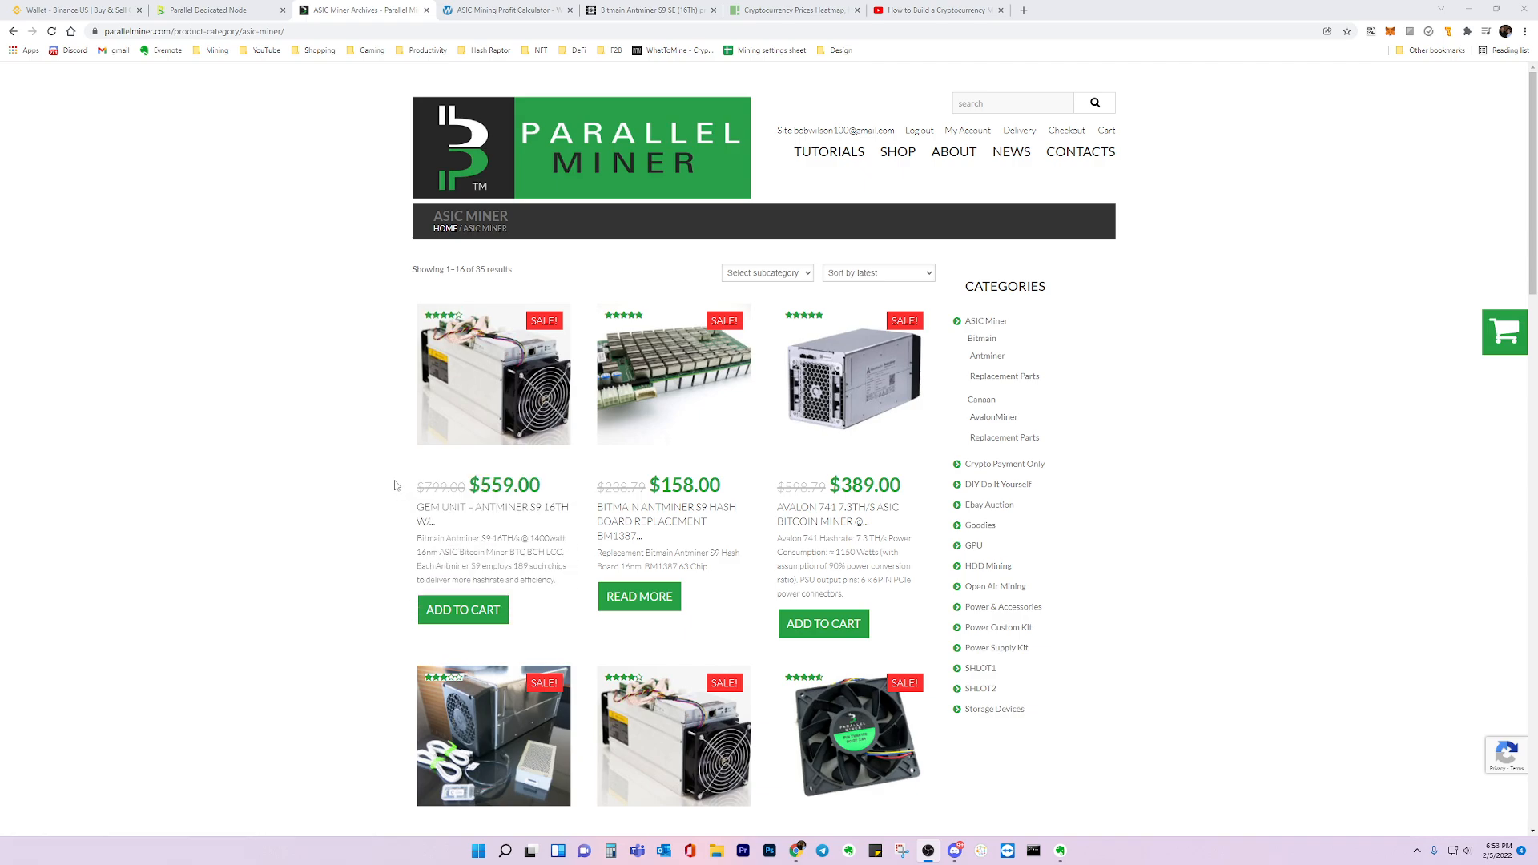
mouse_move(491, 508)
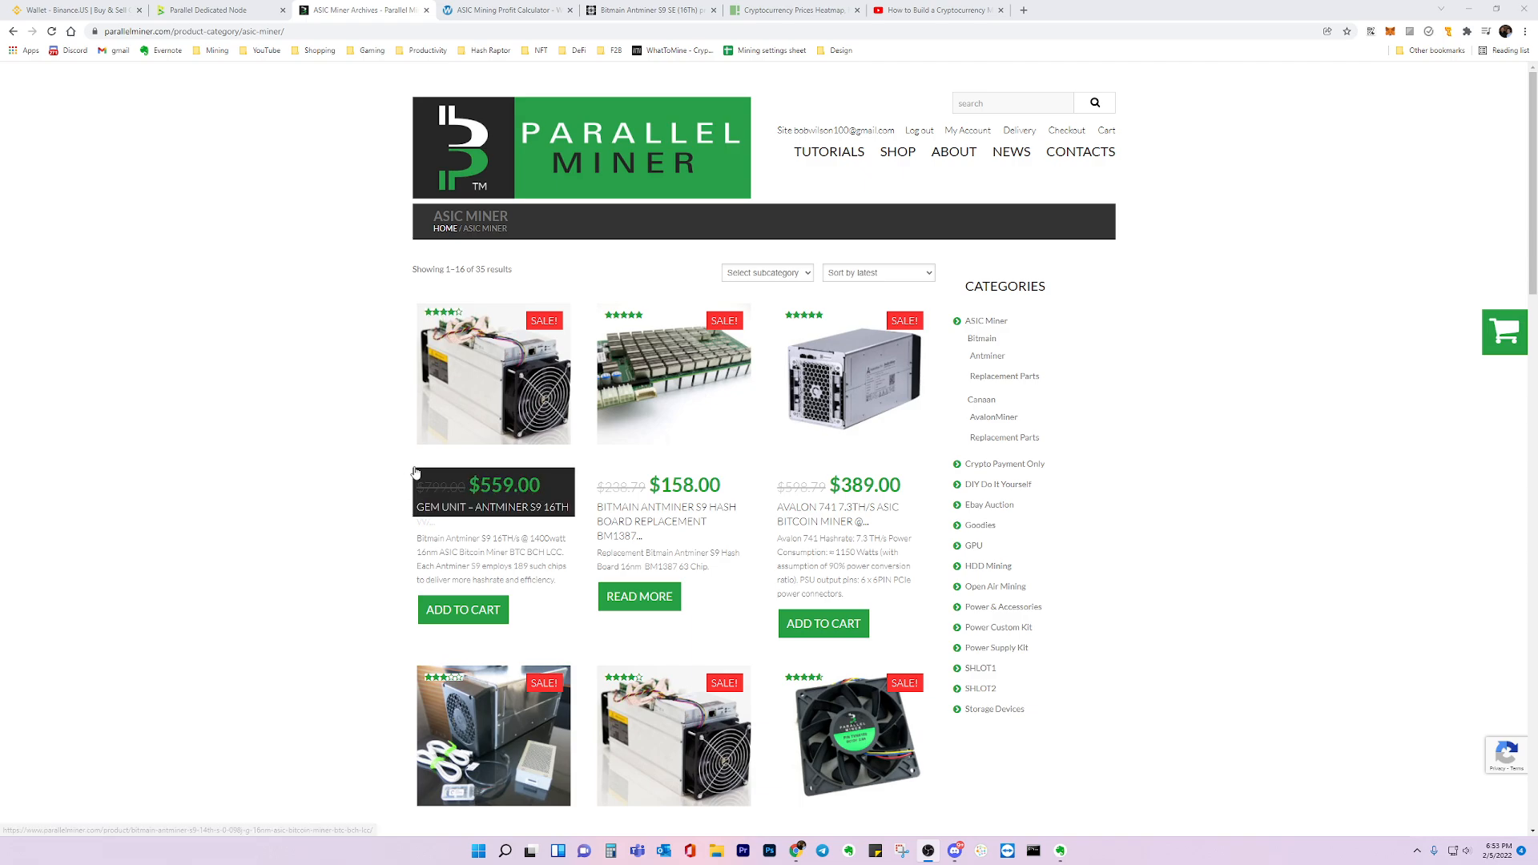
mouse_move(341, 417)
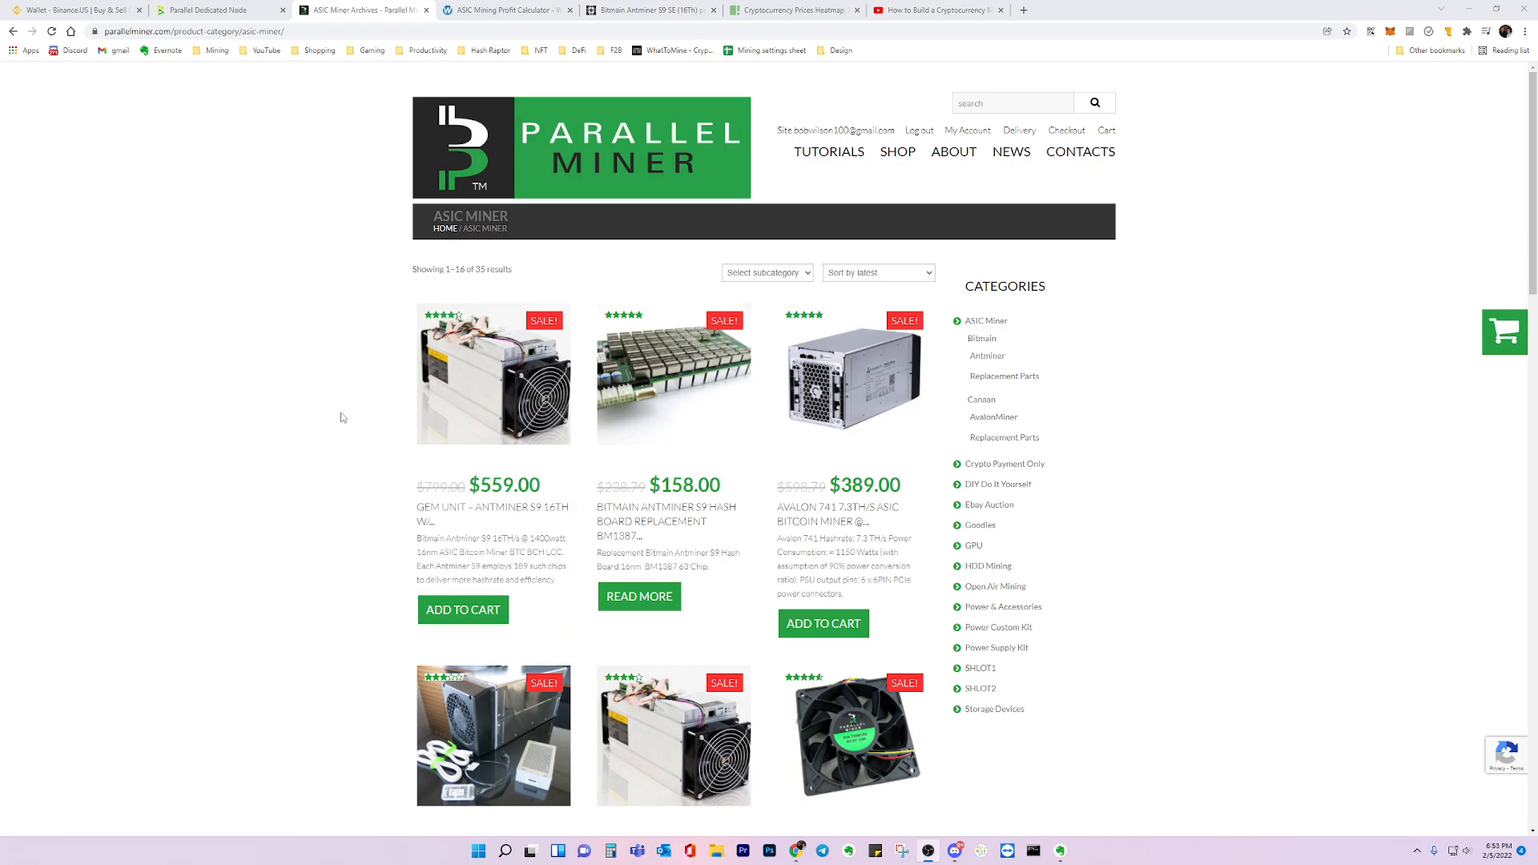
mouse_move(406, 74)
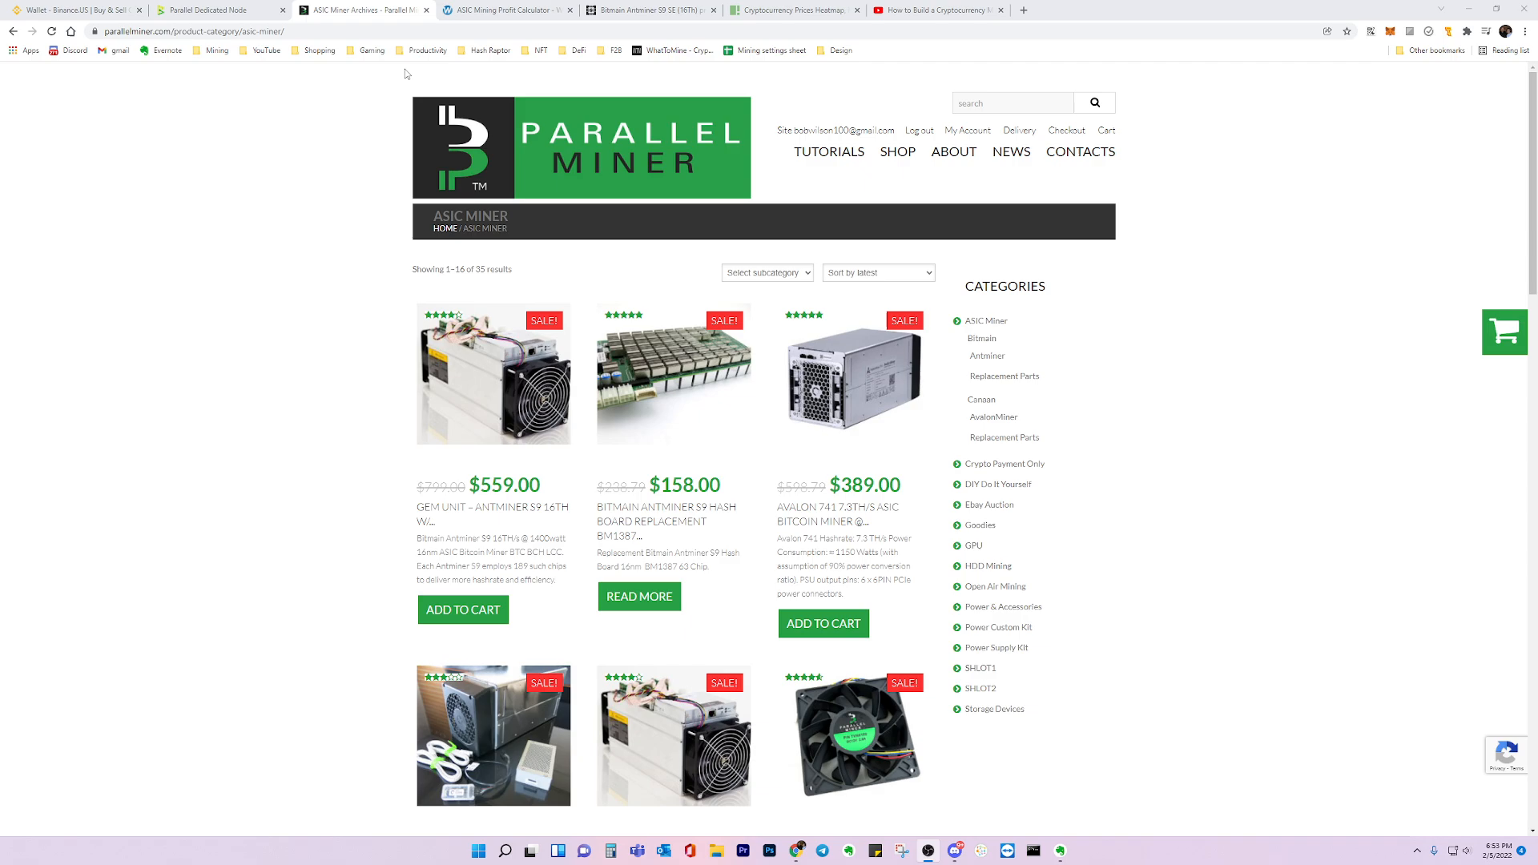
click(504, 10)
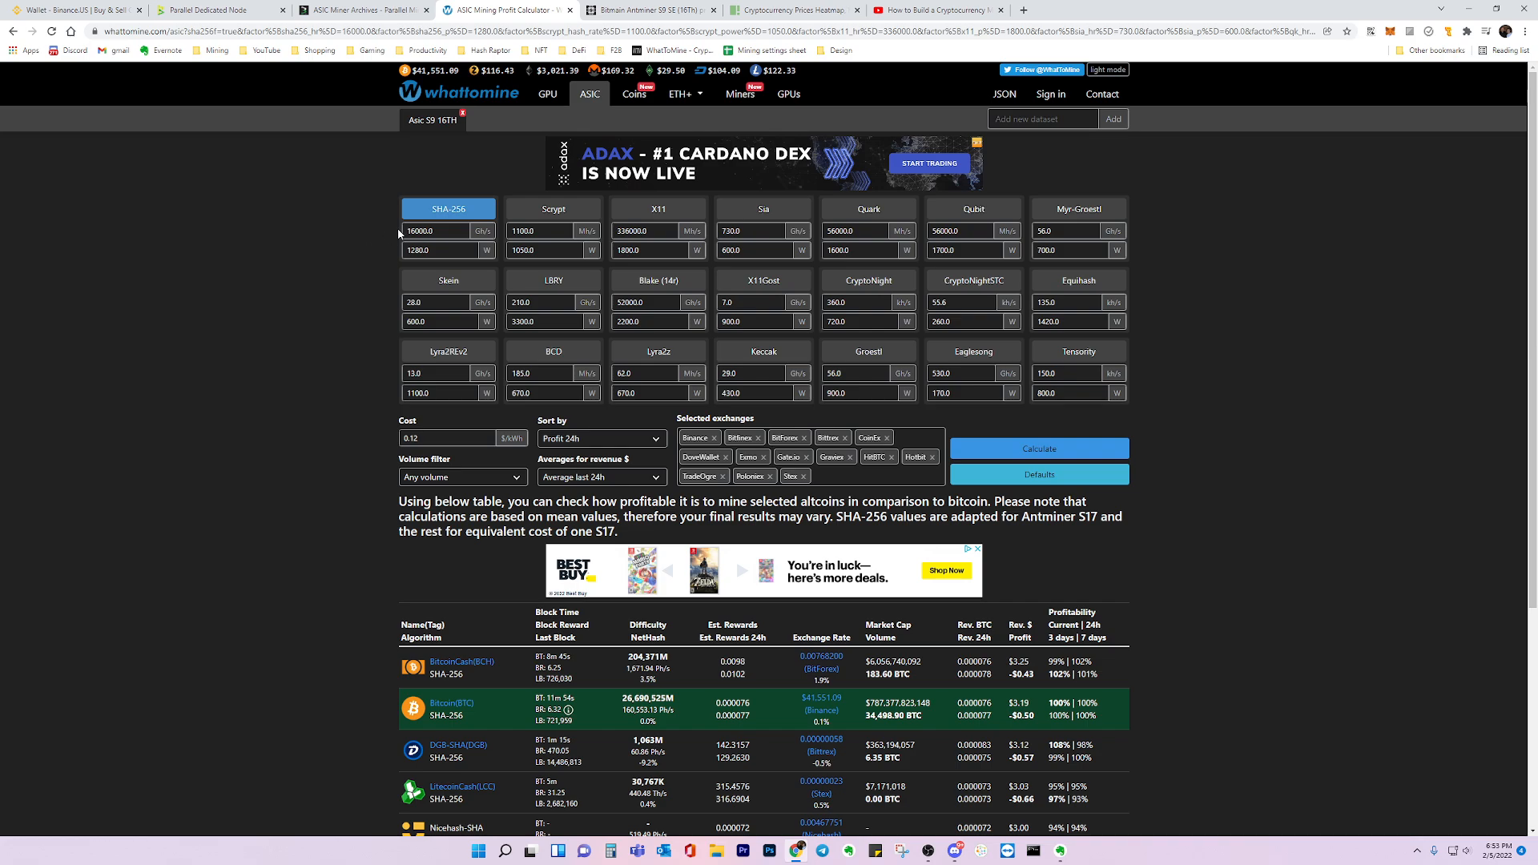
mouse_move(355, 243)
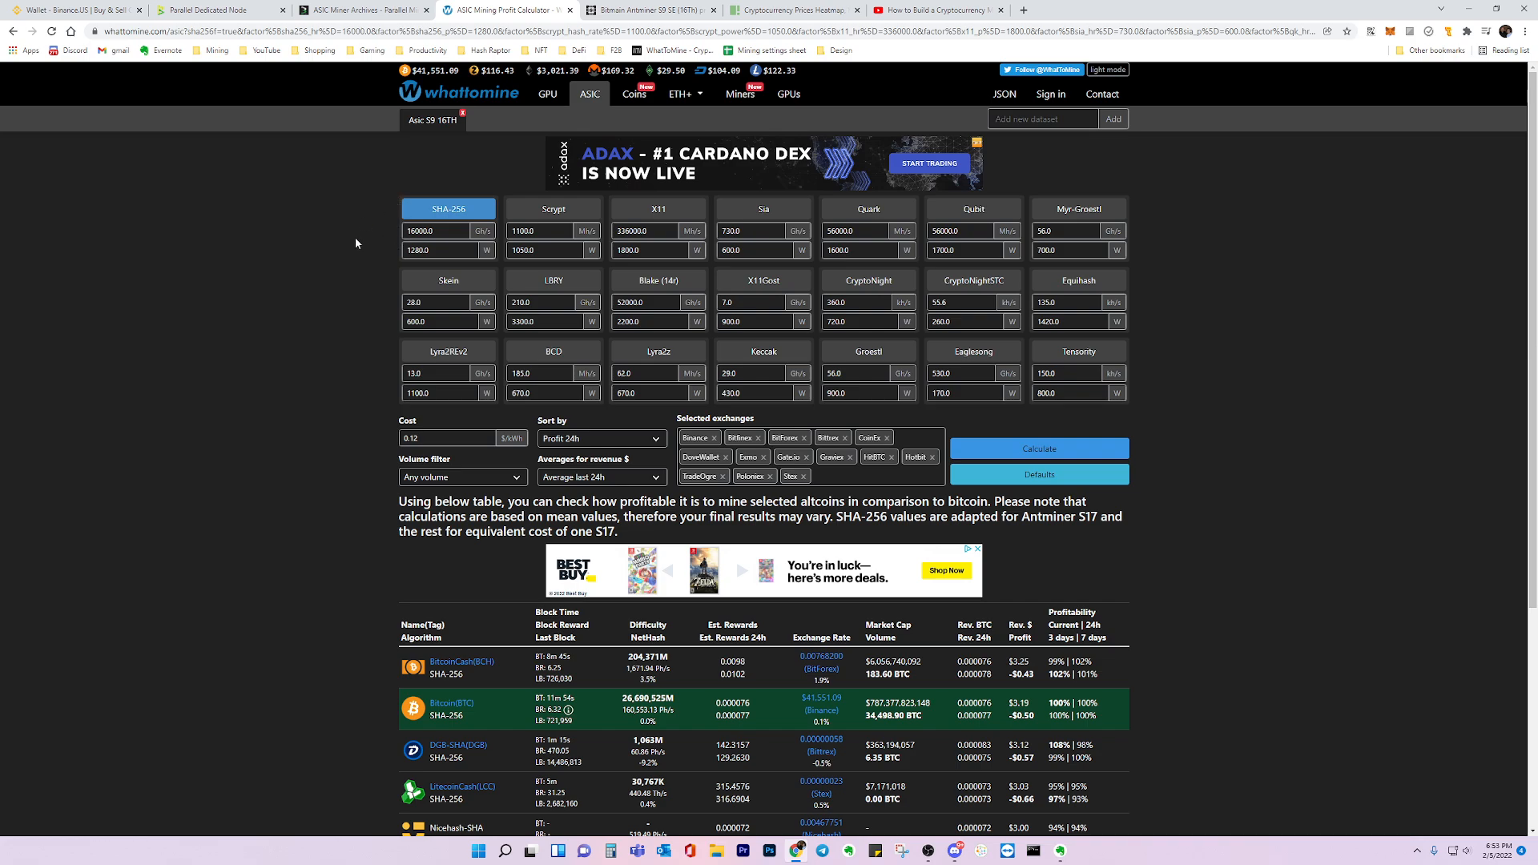
mouse_move(396, 255)
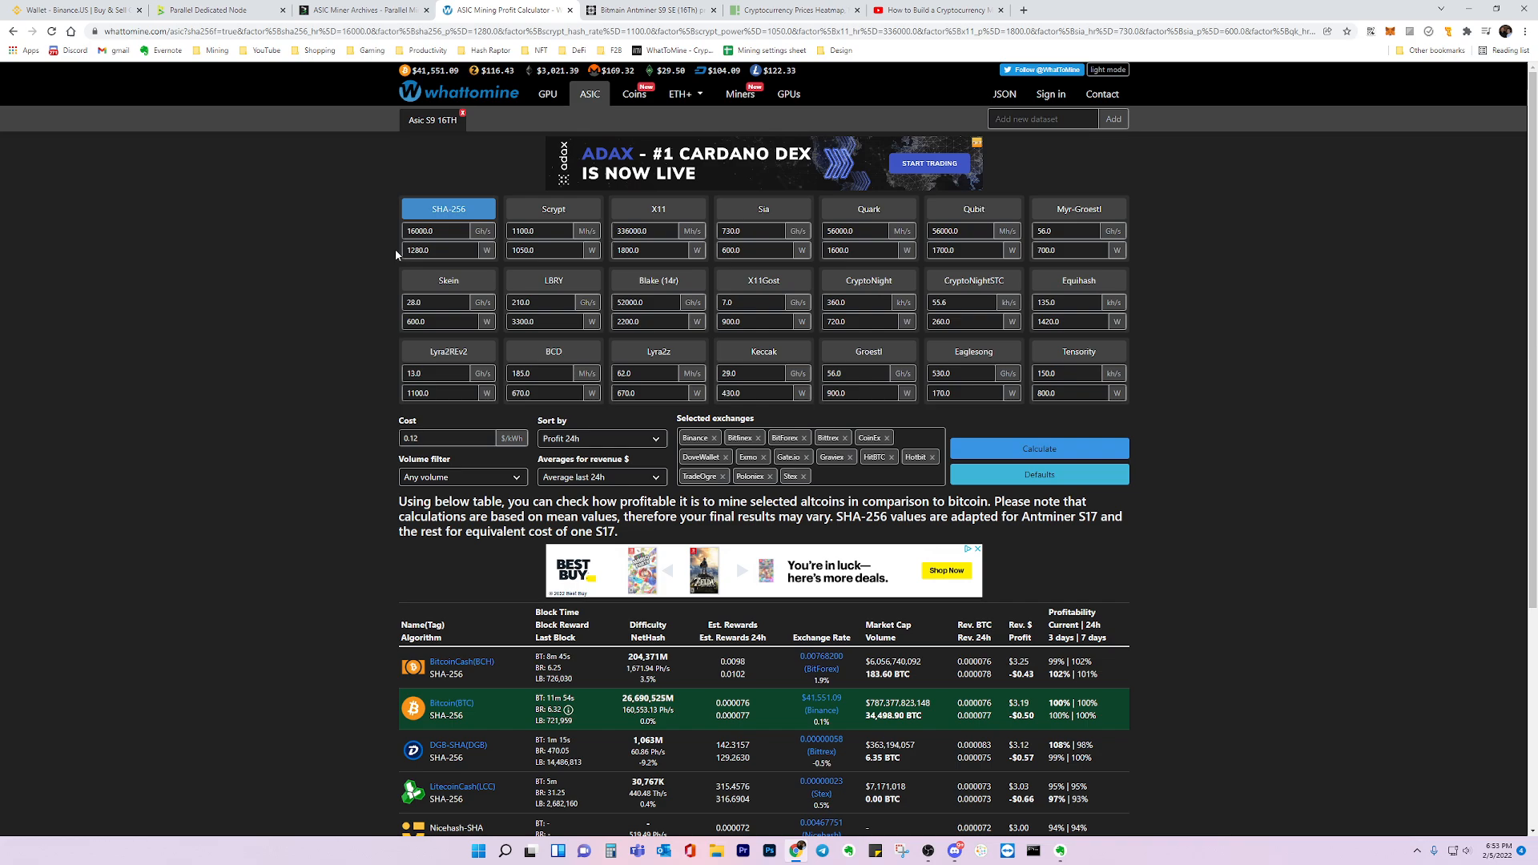
click(364, 10)
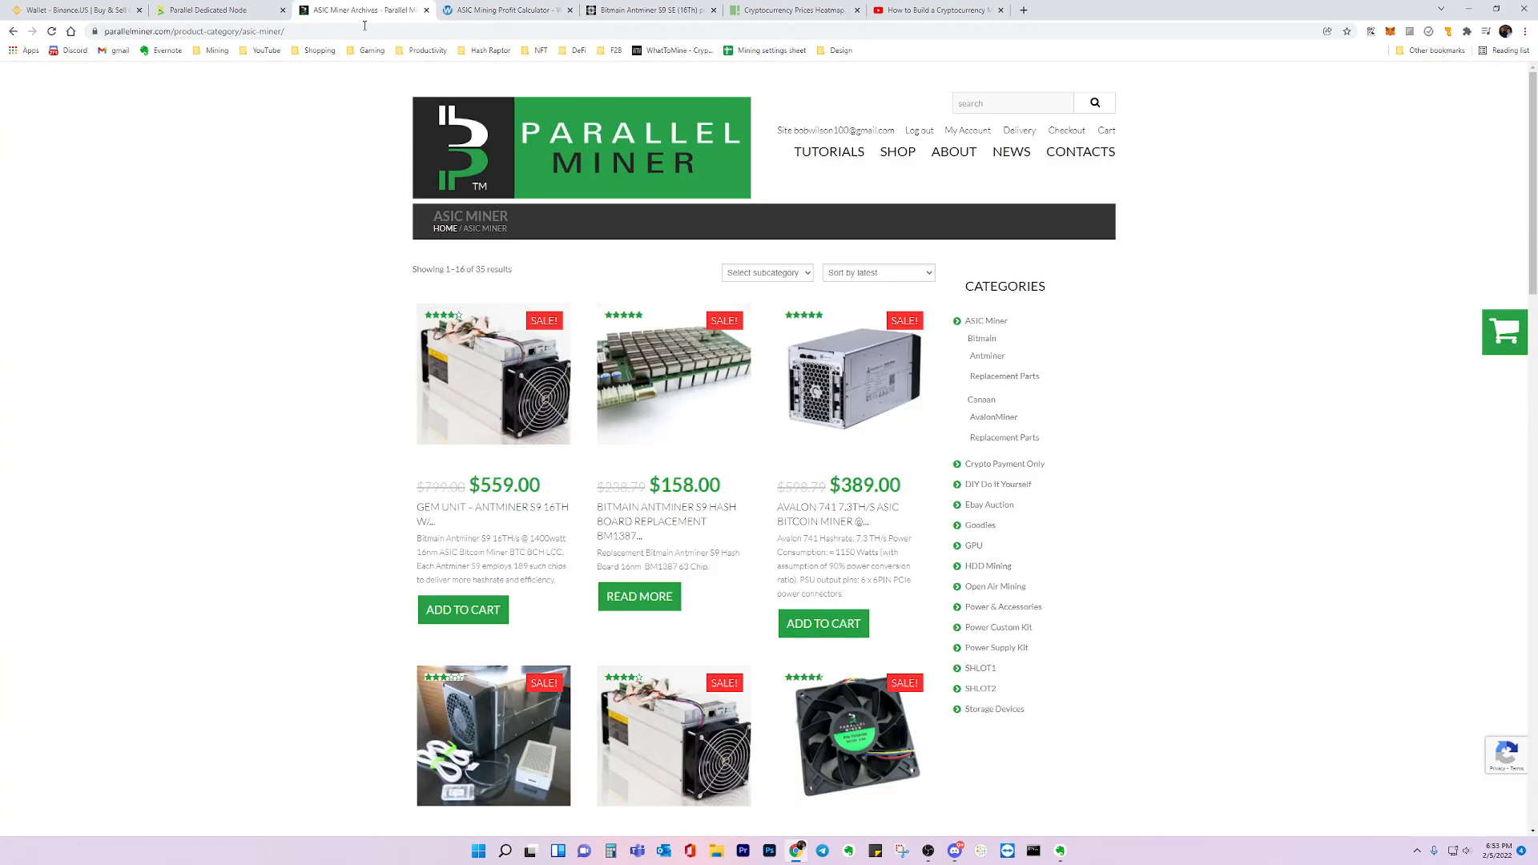
mouse_move(383, 545)
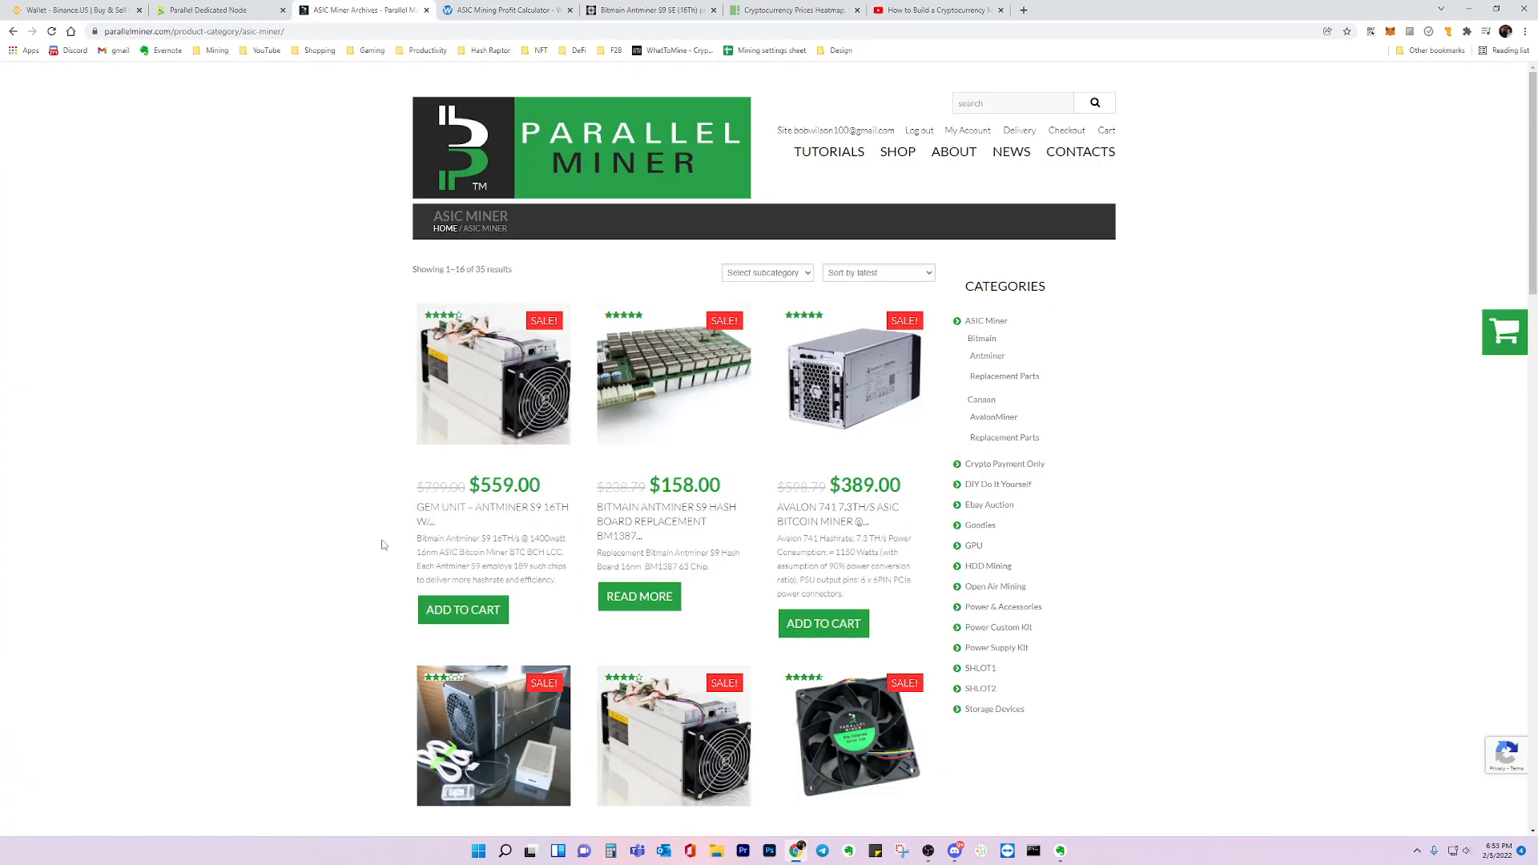
click(504, 10)
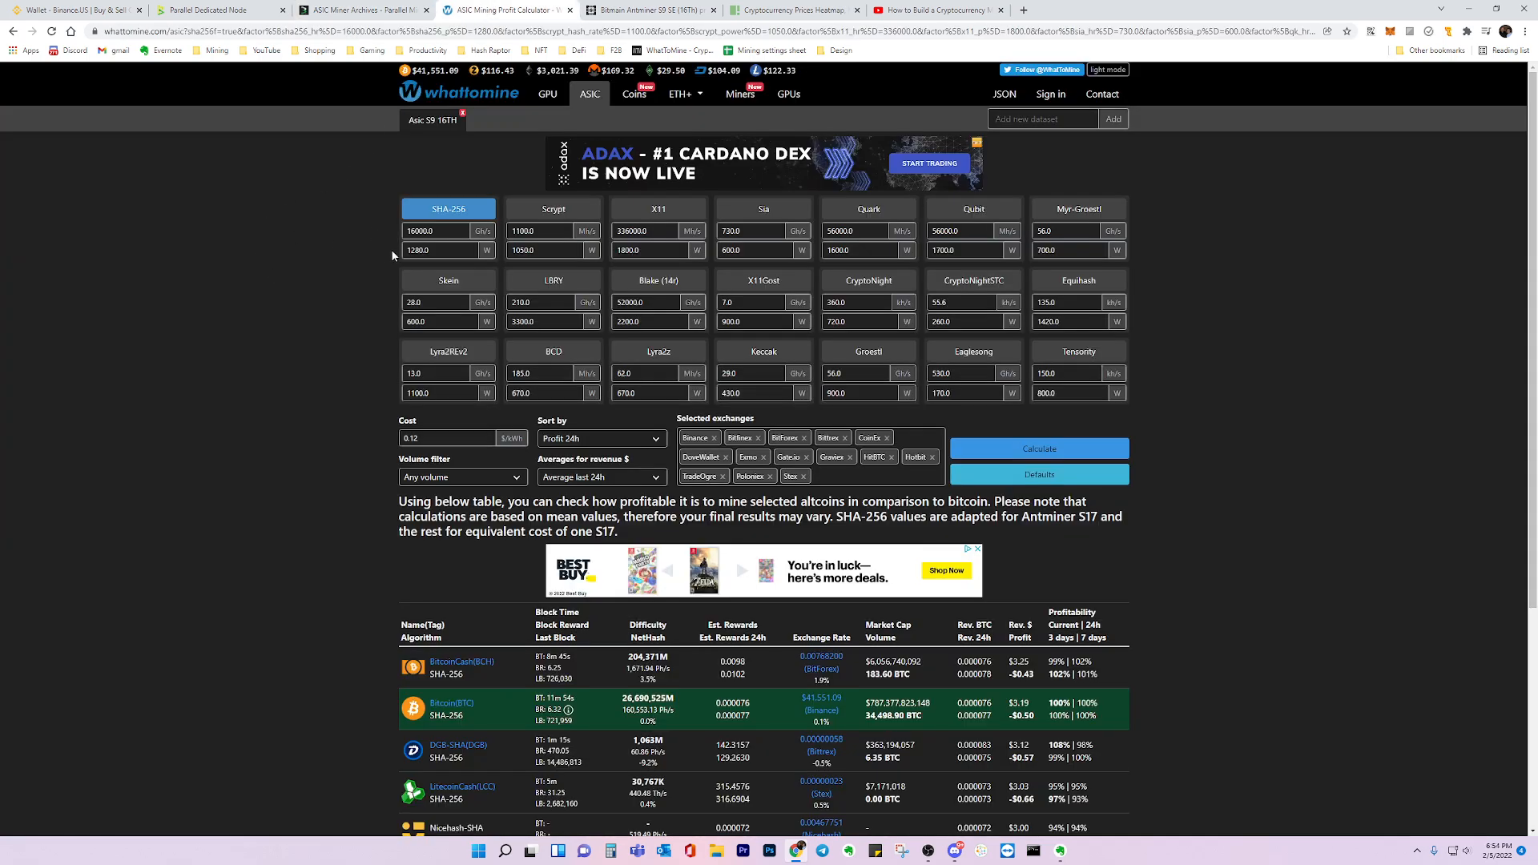
mouse_move(299, 322)
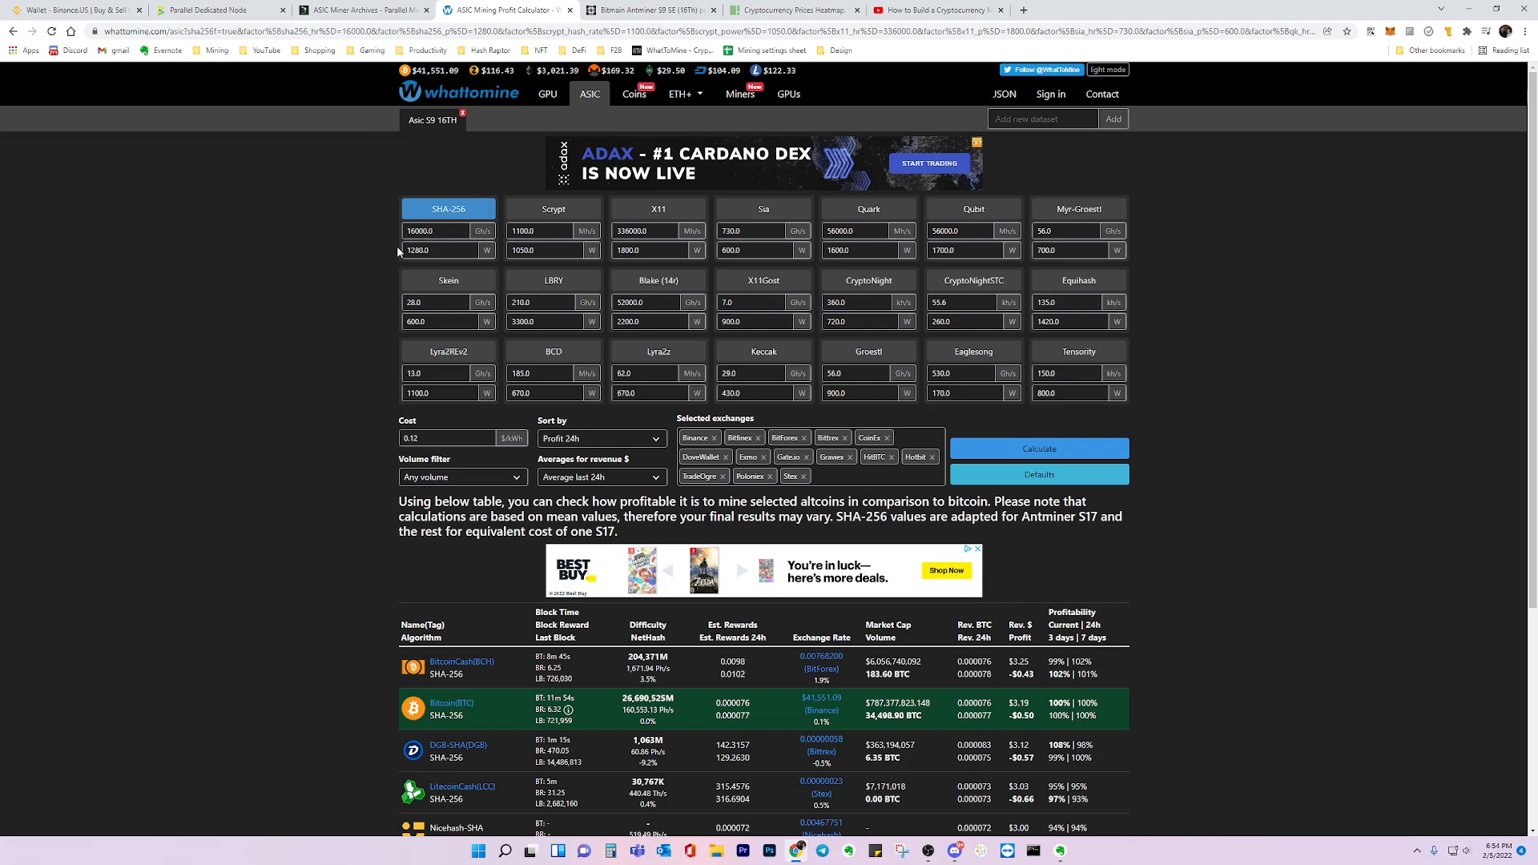
mouse_move(359, 239)
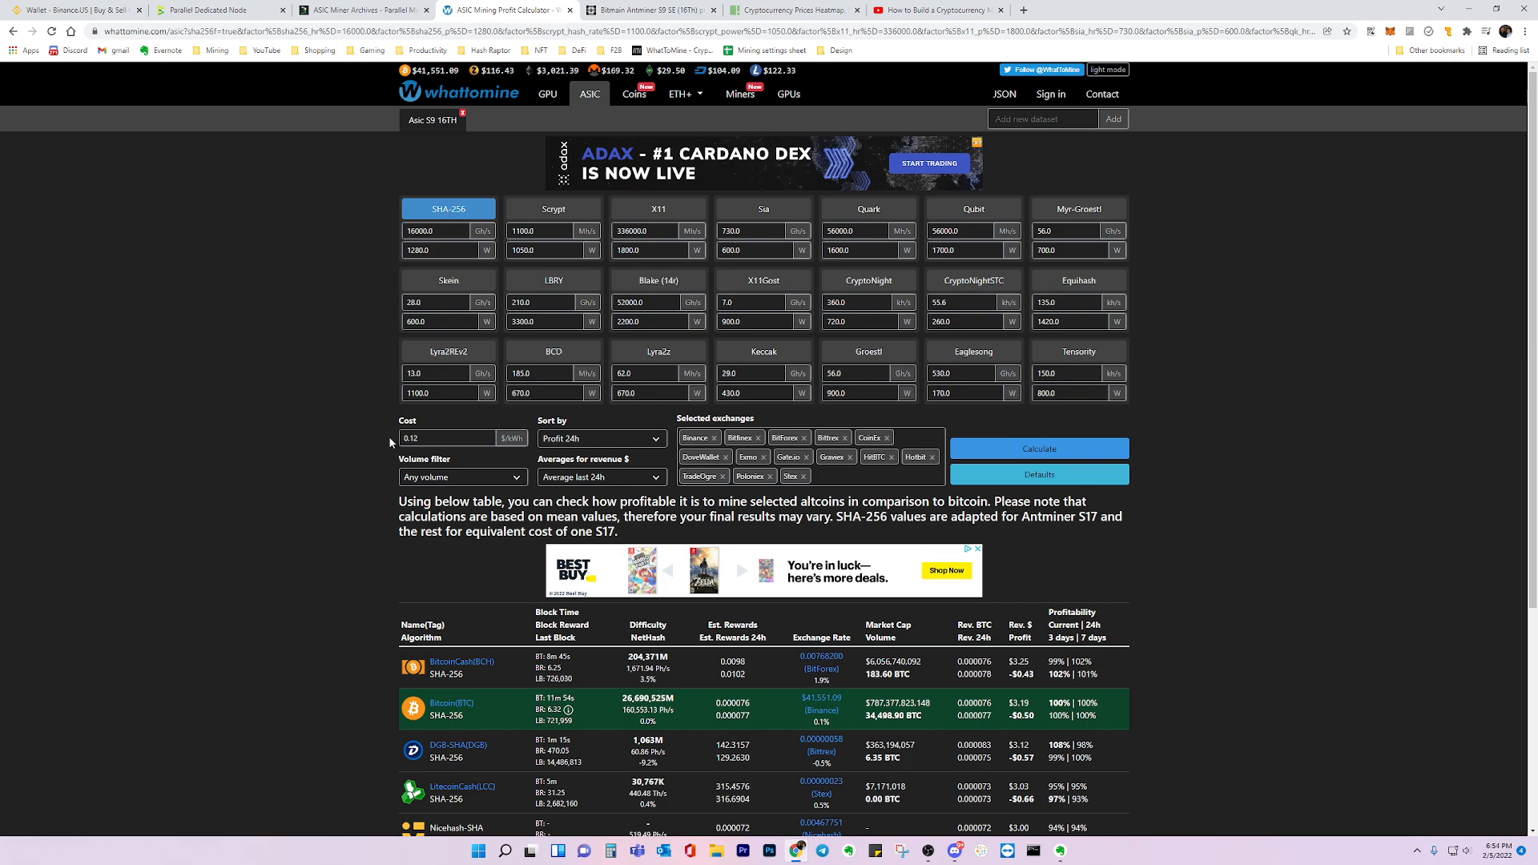
text(3.12)
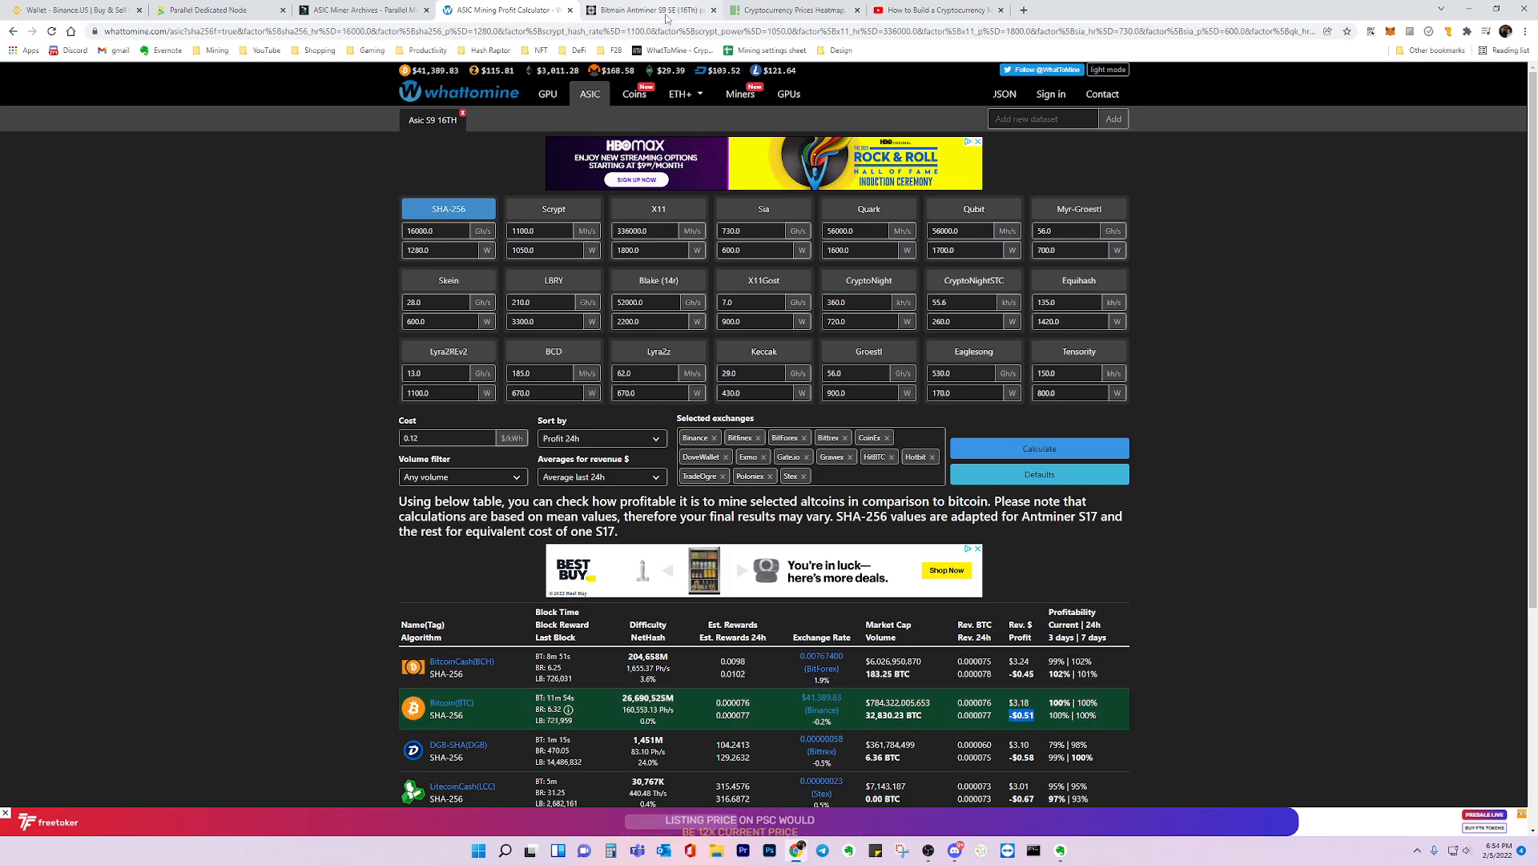
Step: Show the Antminer S9 SE (16Th) page with -$0.49 daily profit, comparing against the crypto heatmap
click(647, 9)
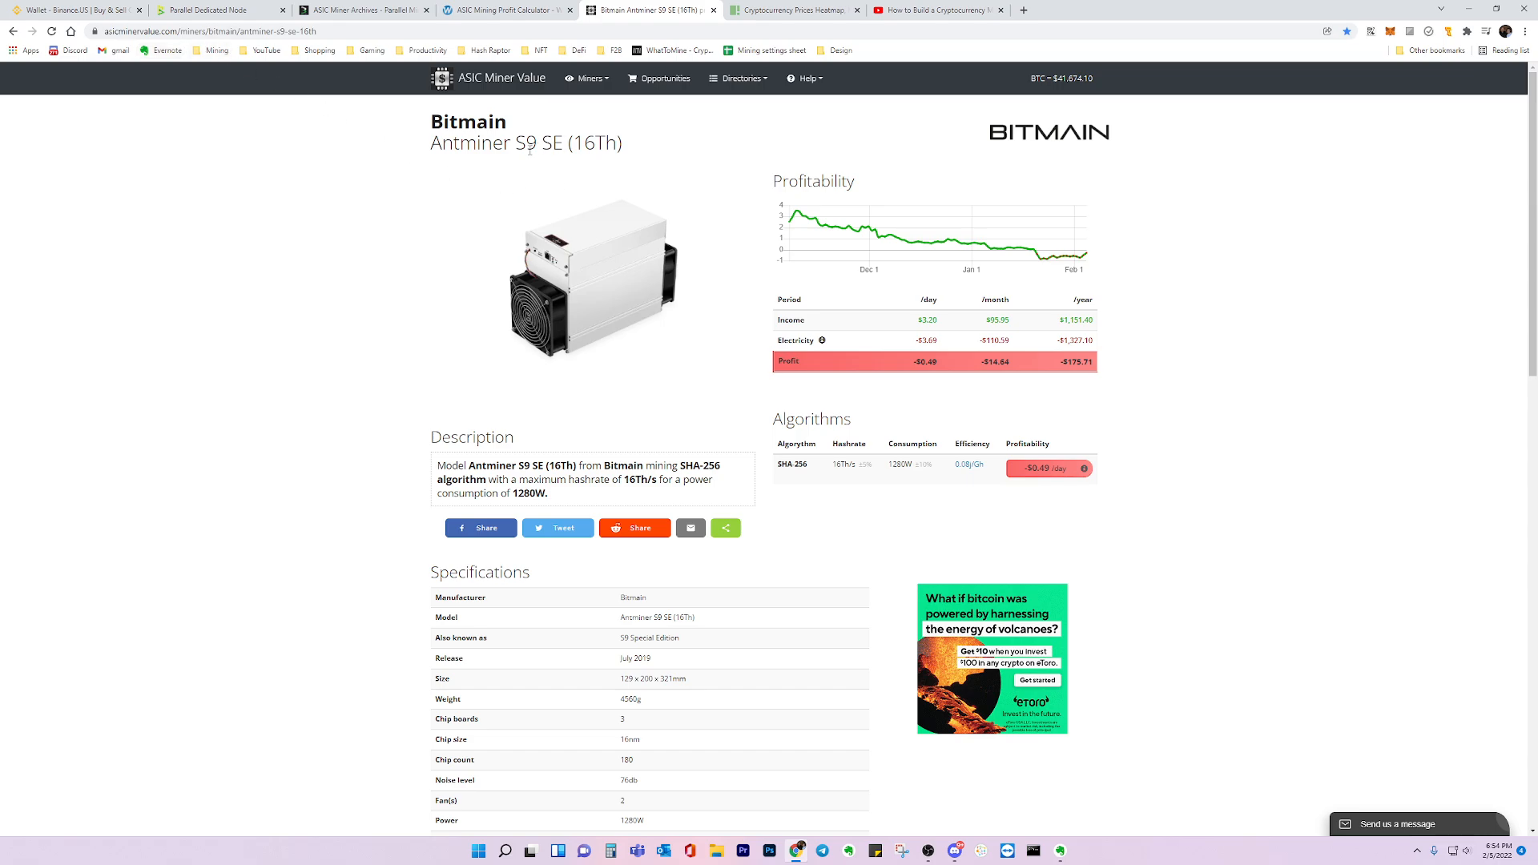
mouse_move(626, 152)
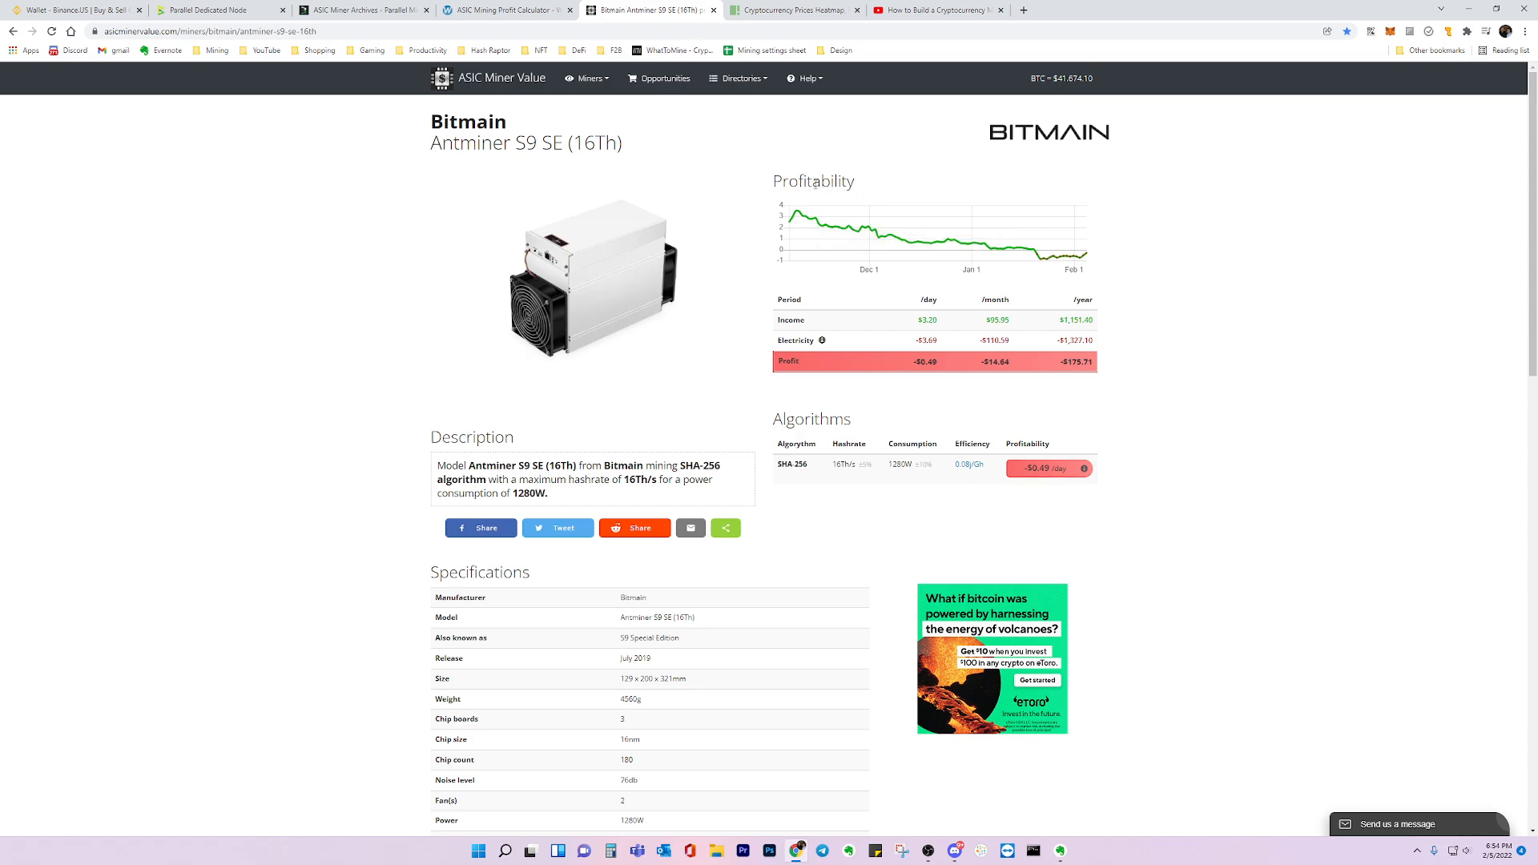
mouse_move(945, 346)
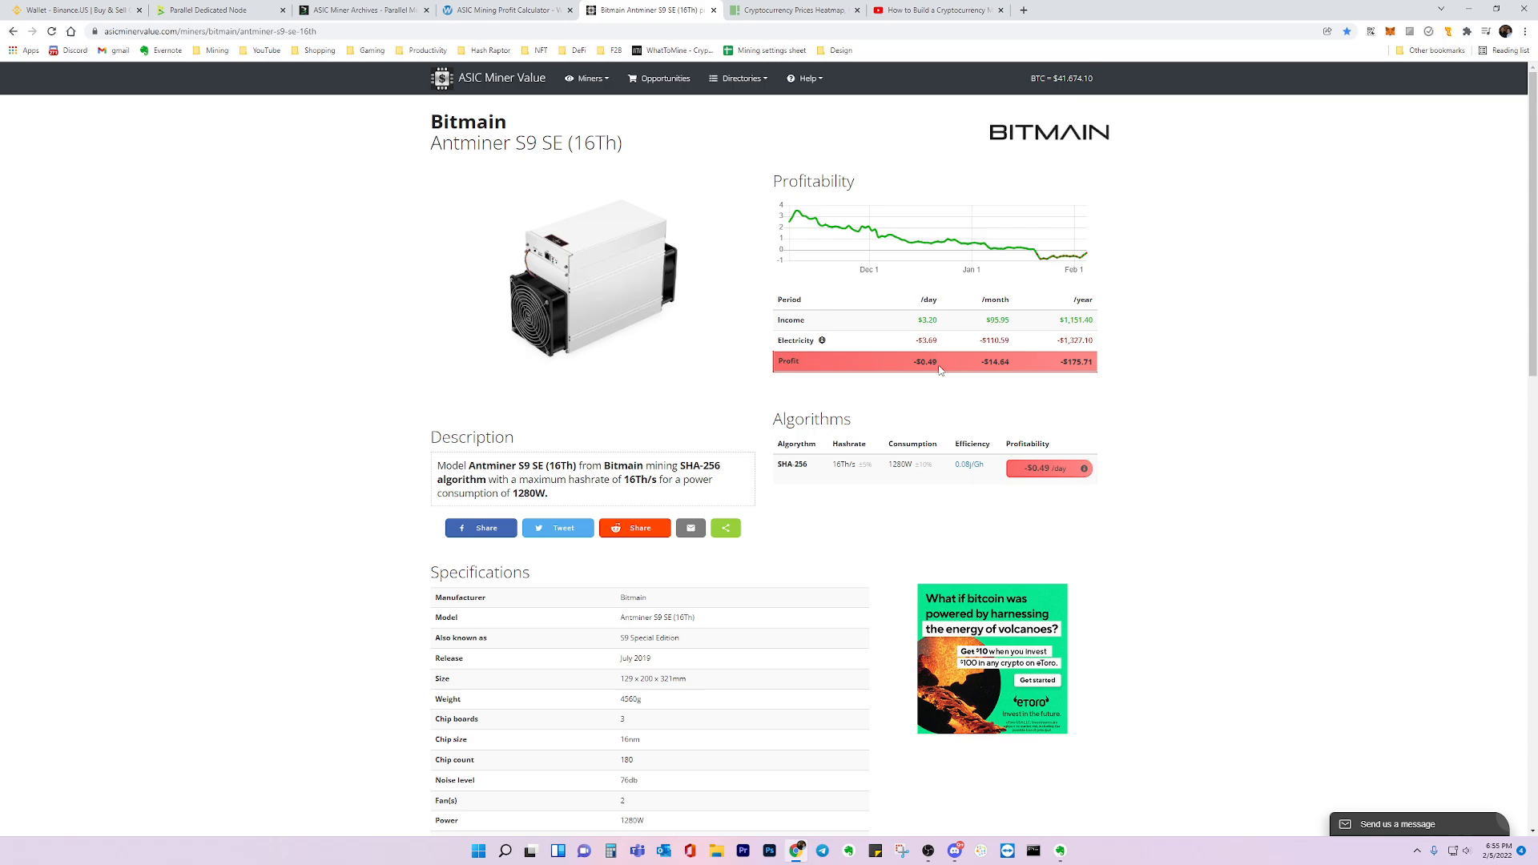
mouse_move(1073, 256)
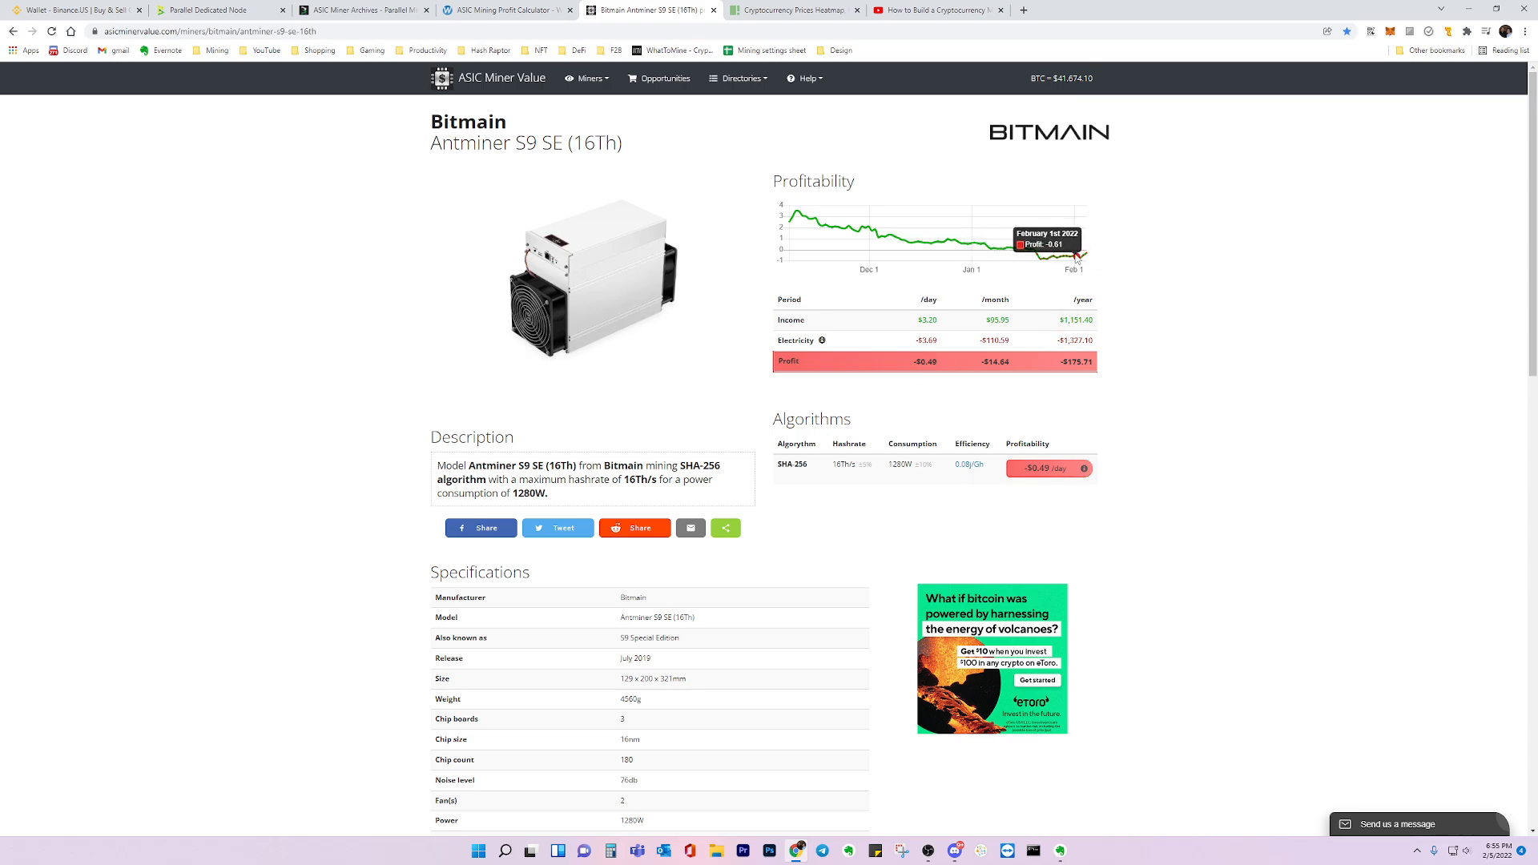
mouse_move(1114, 278)
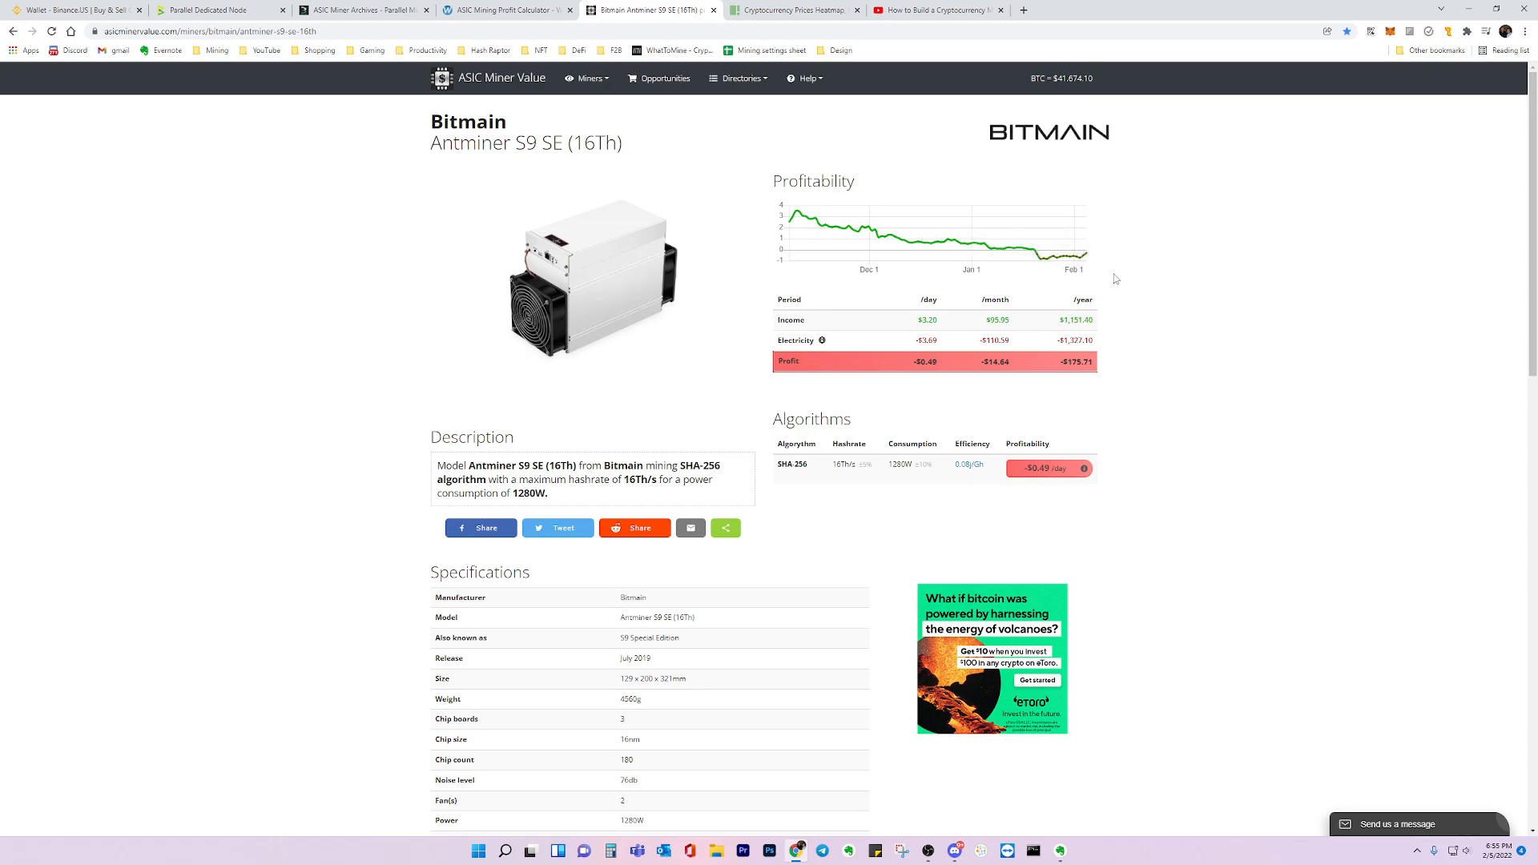
click(795, 10)
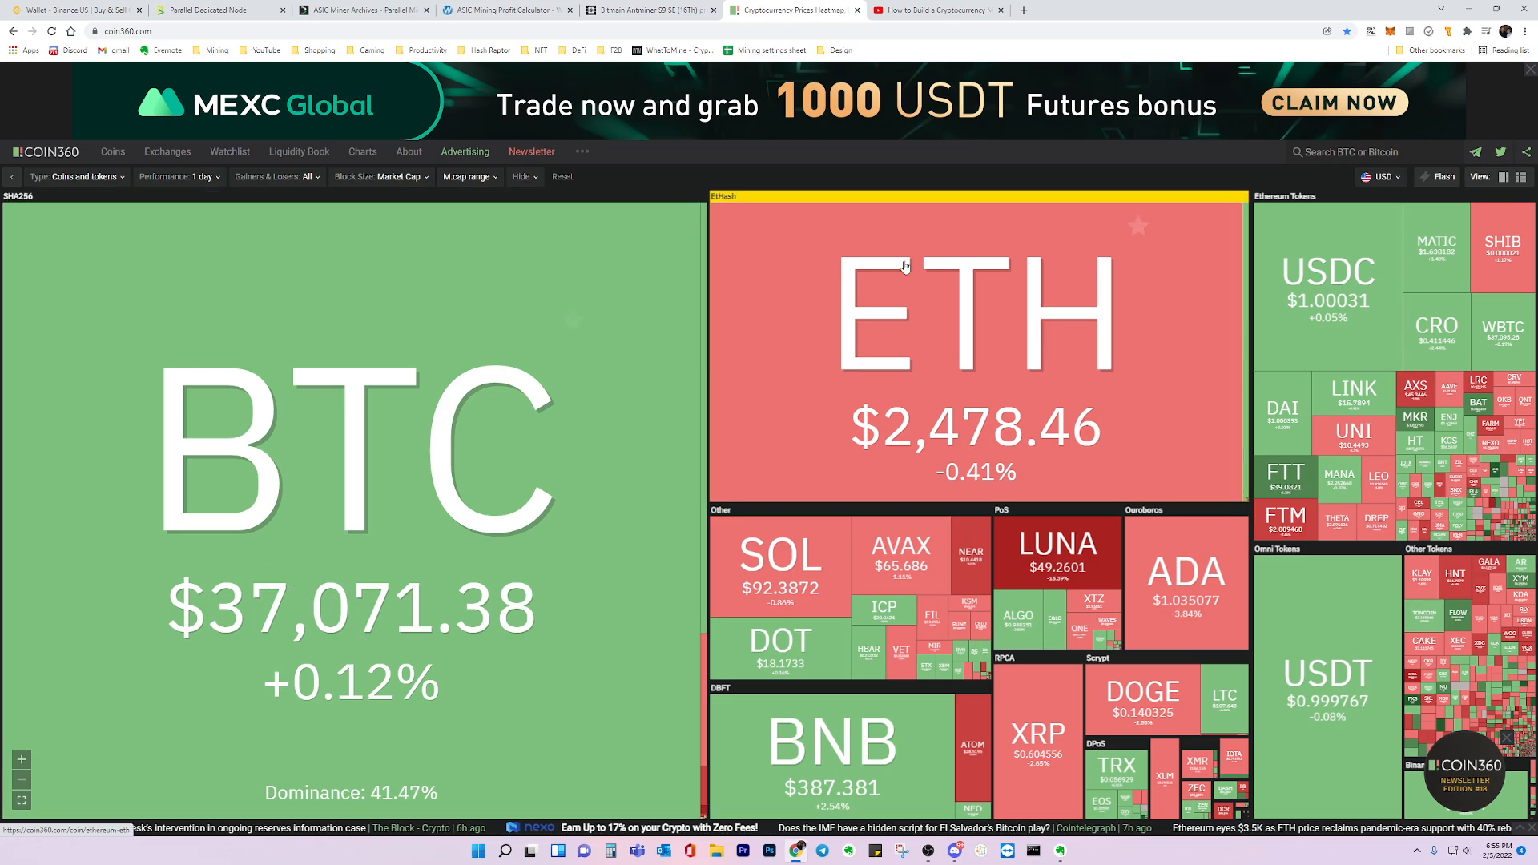
click(647, 10)
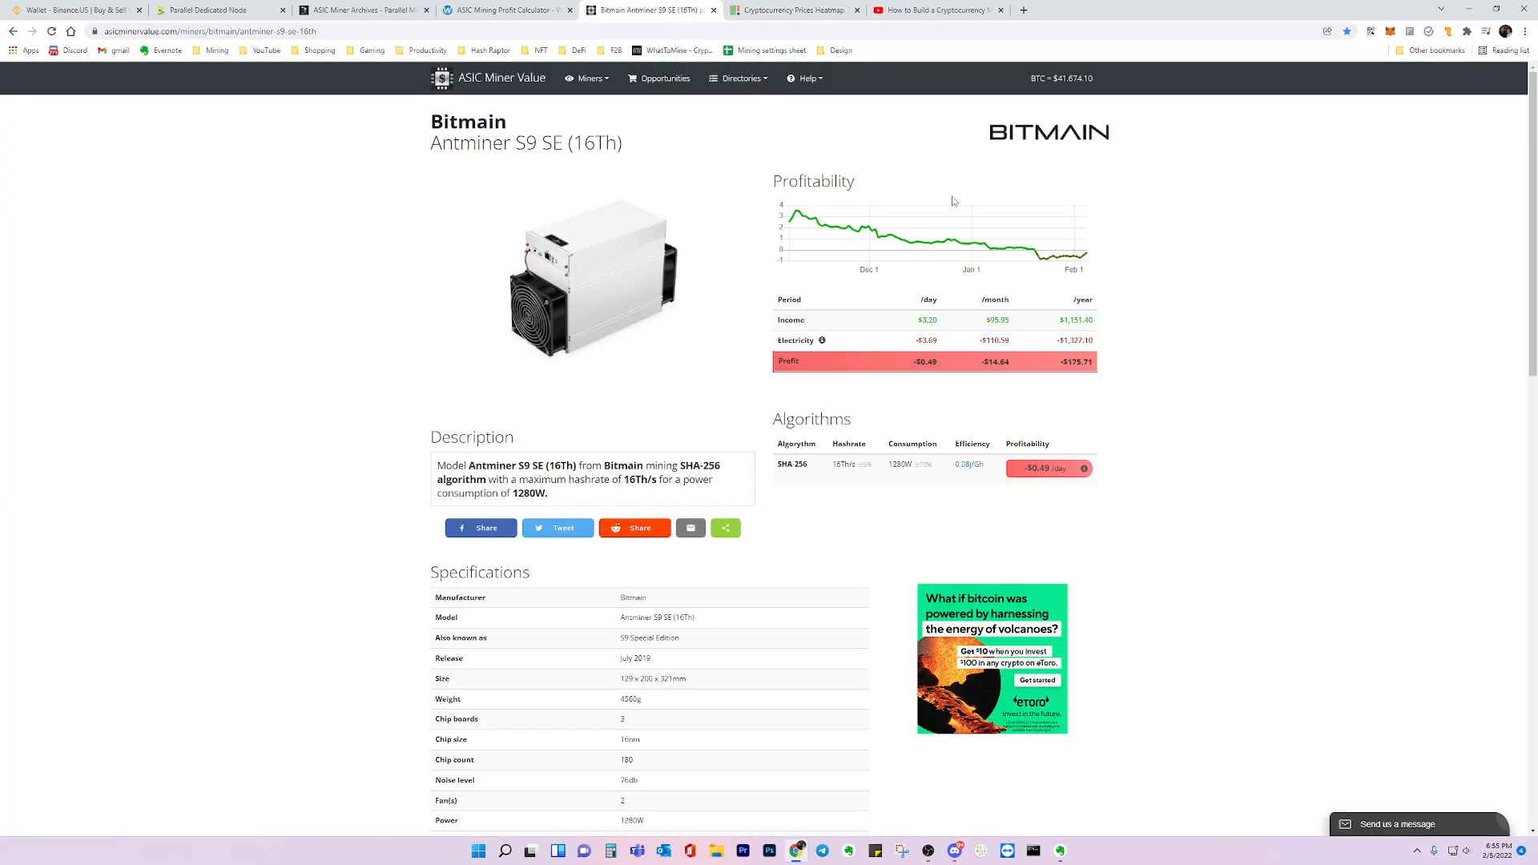
mouse_move(800, 213)
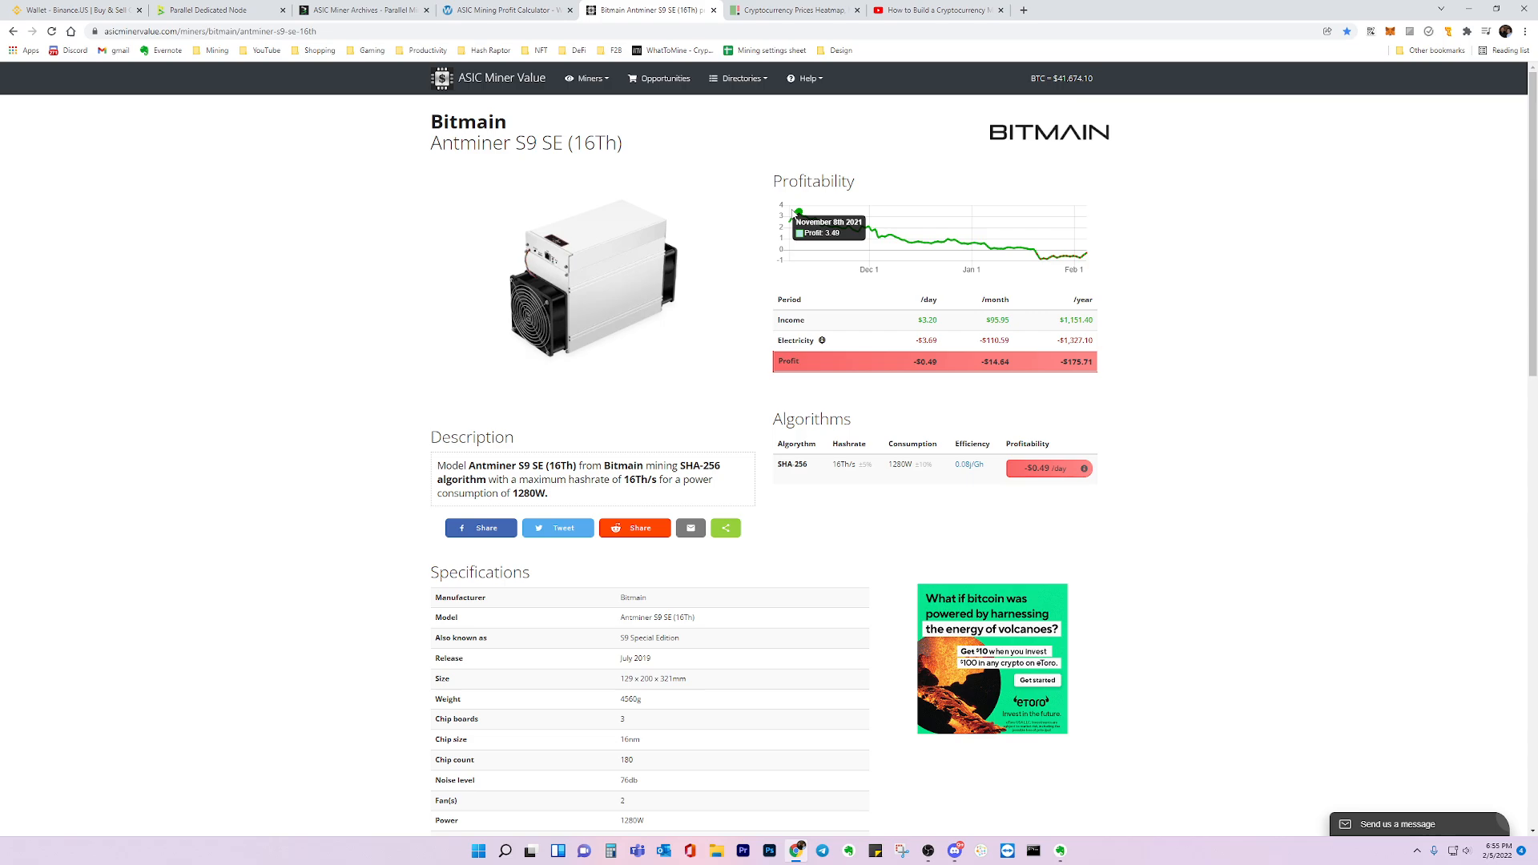
mouse_move(887, 234)
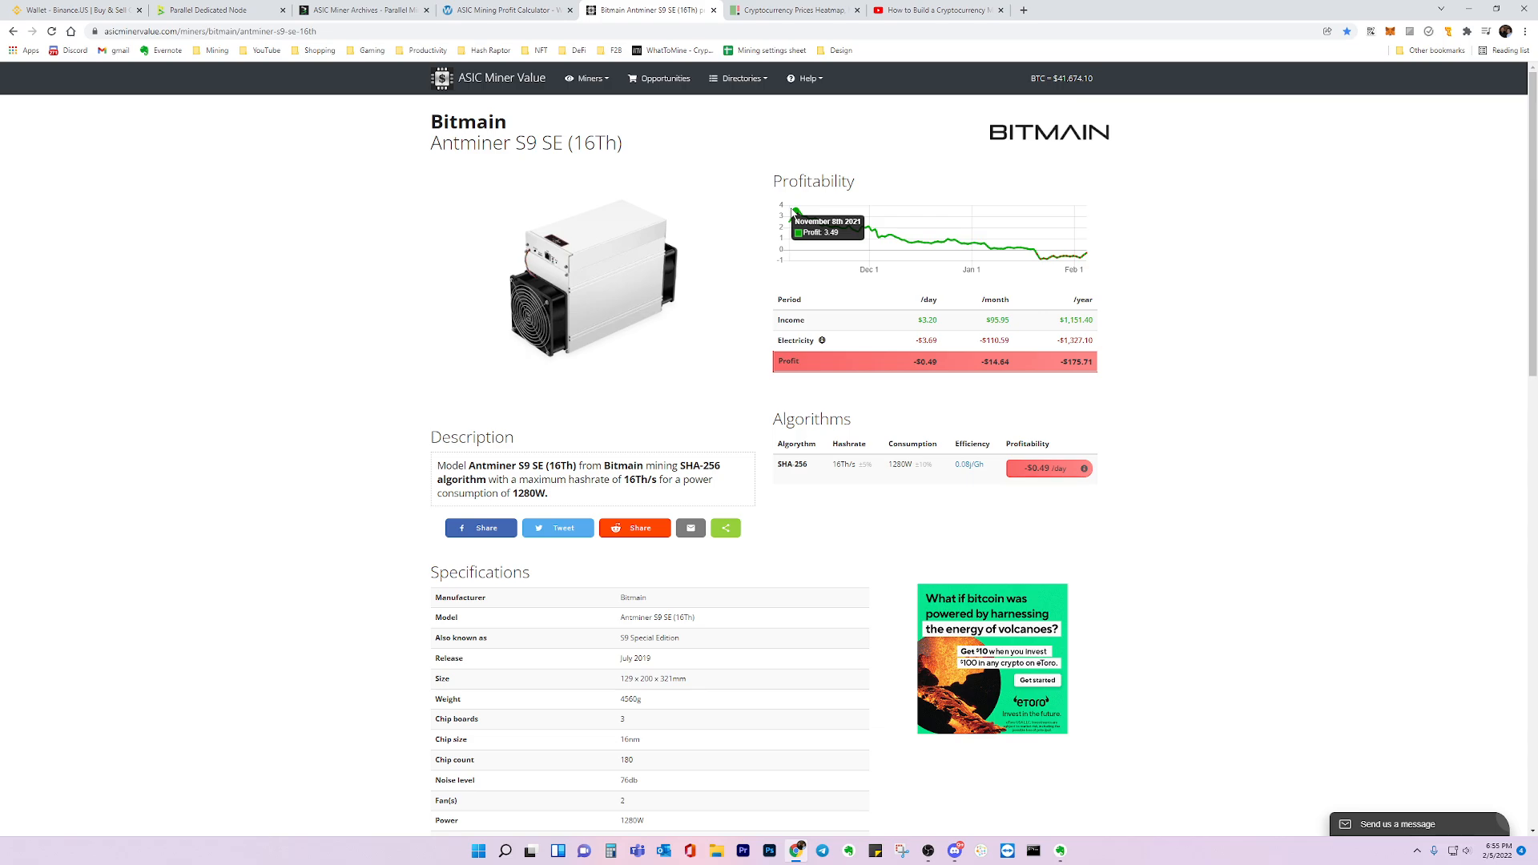
Step: Revisit the Parallel Miner shop listing and heatmap, then settle on the S9 SE profitability page
click(364, 10)
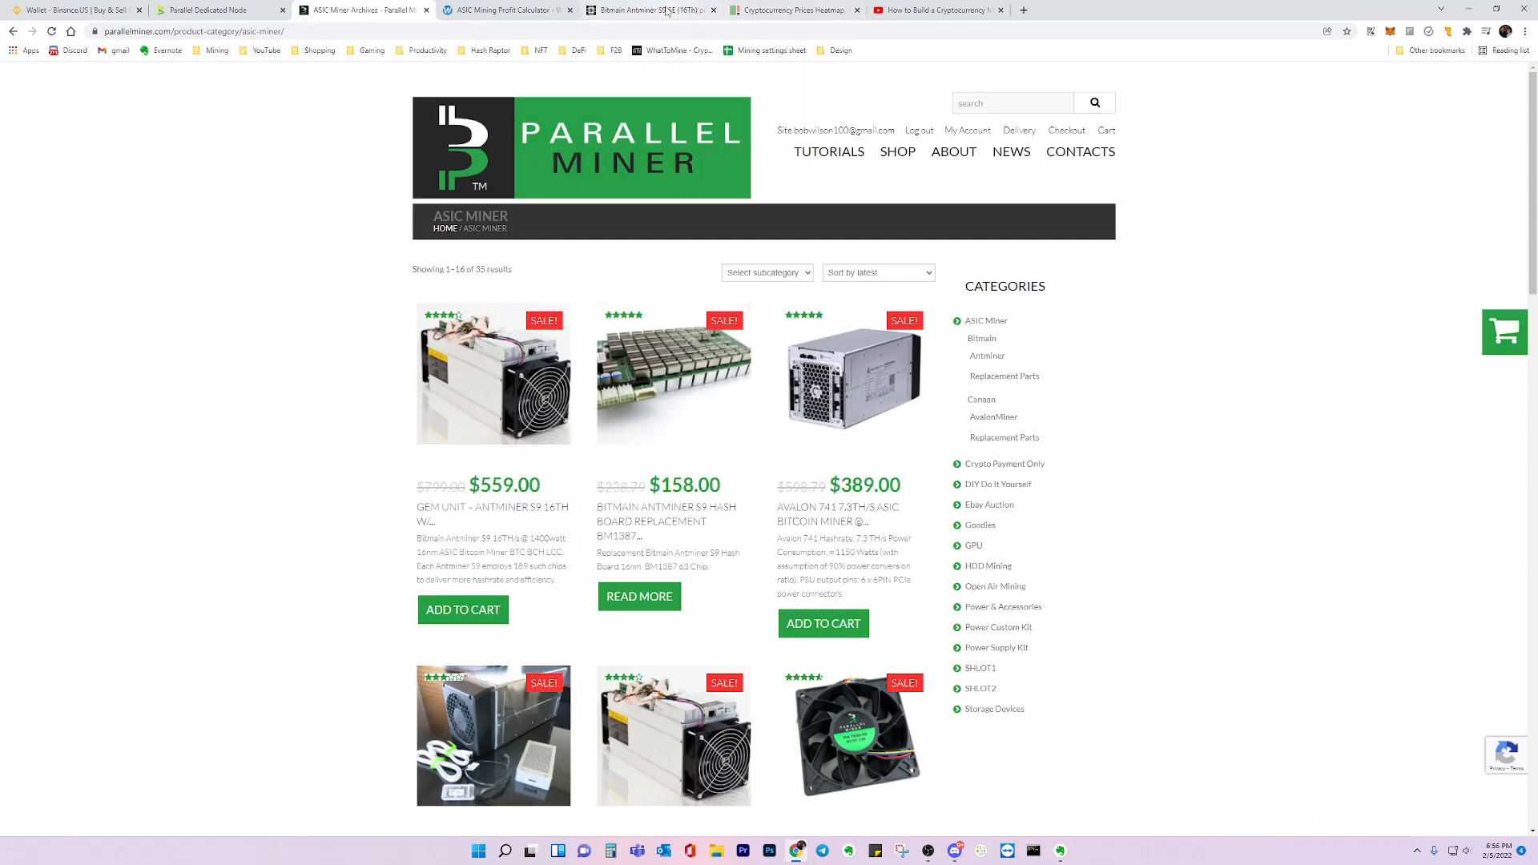
click(795, 9)
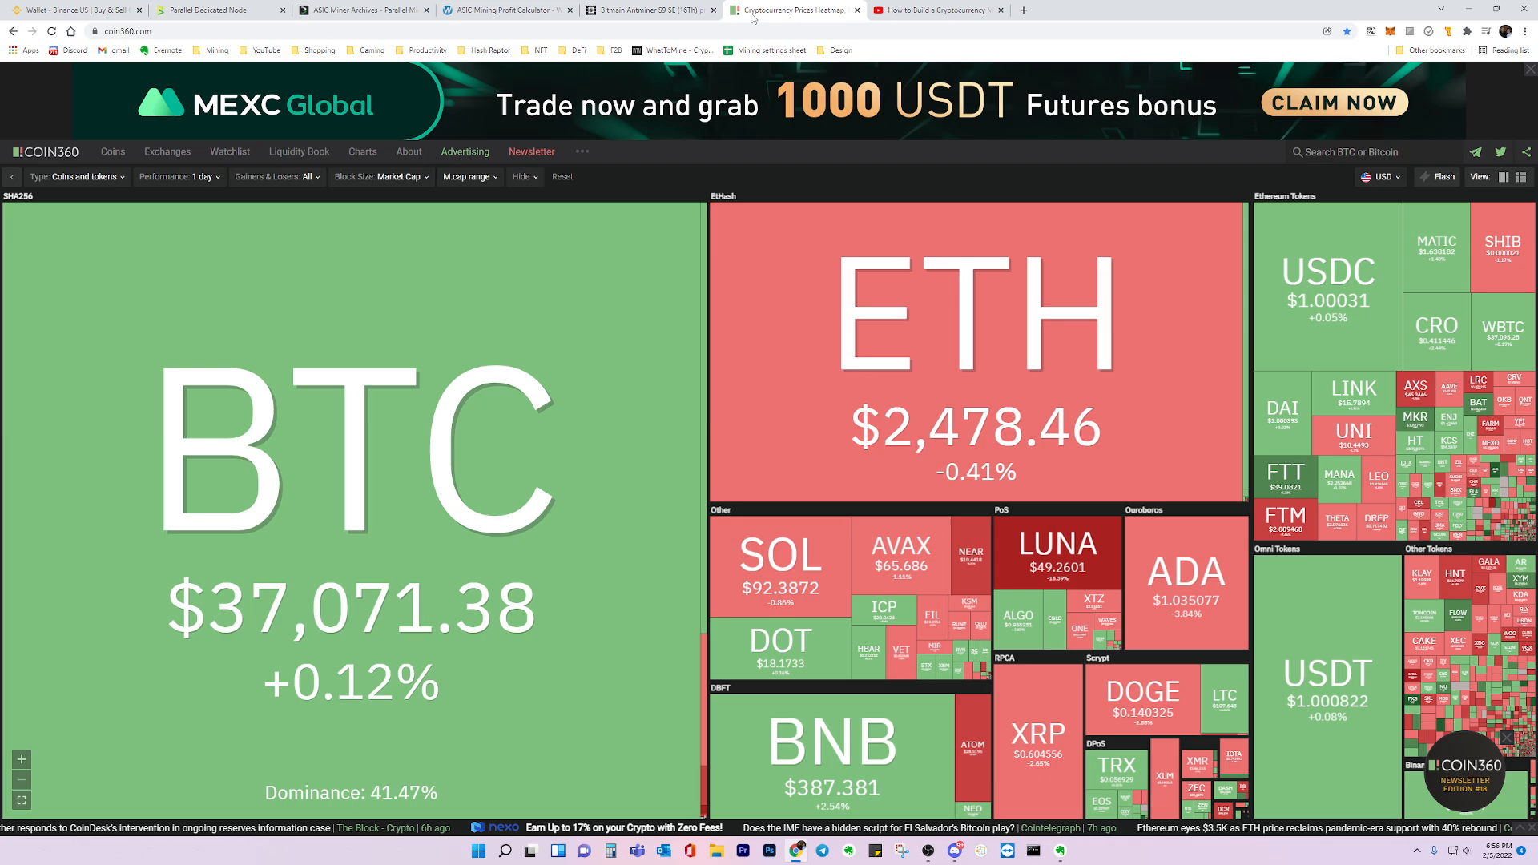
click(647, 10)
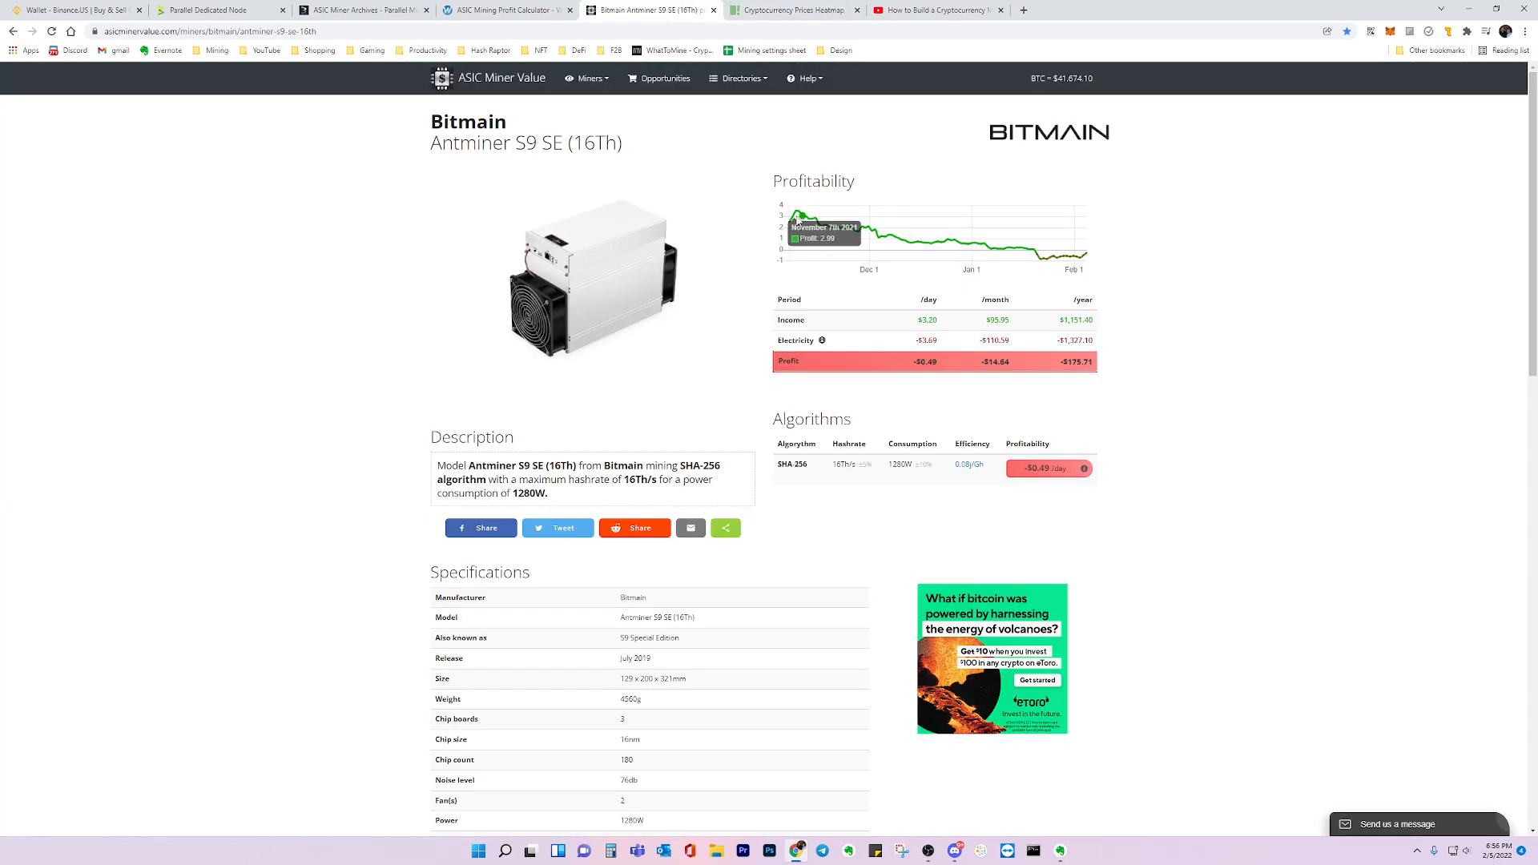
mouse_move(871, 237)
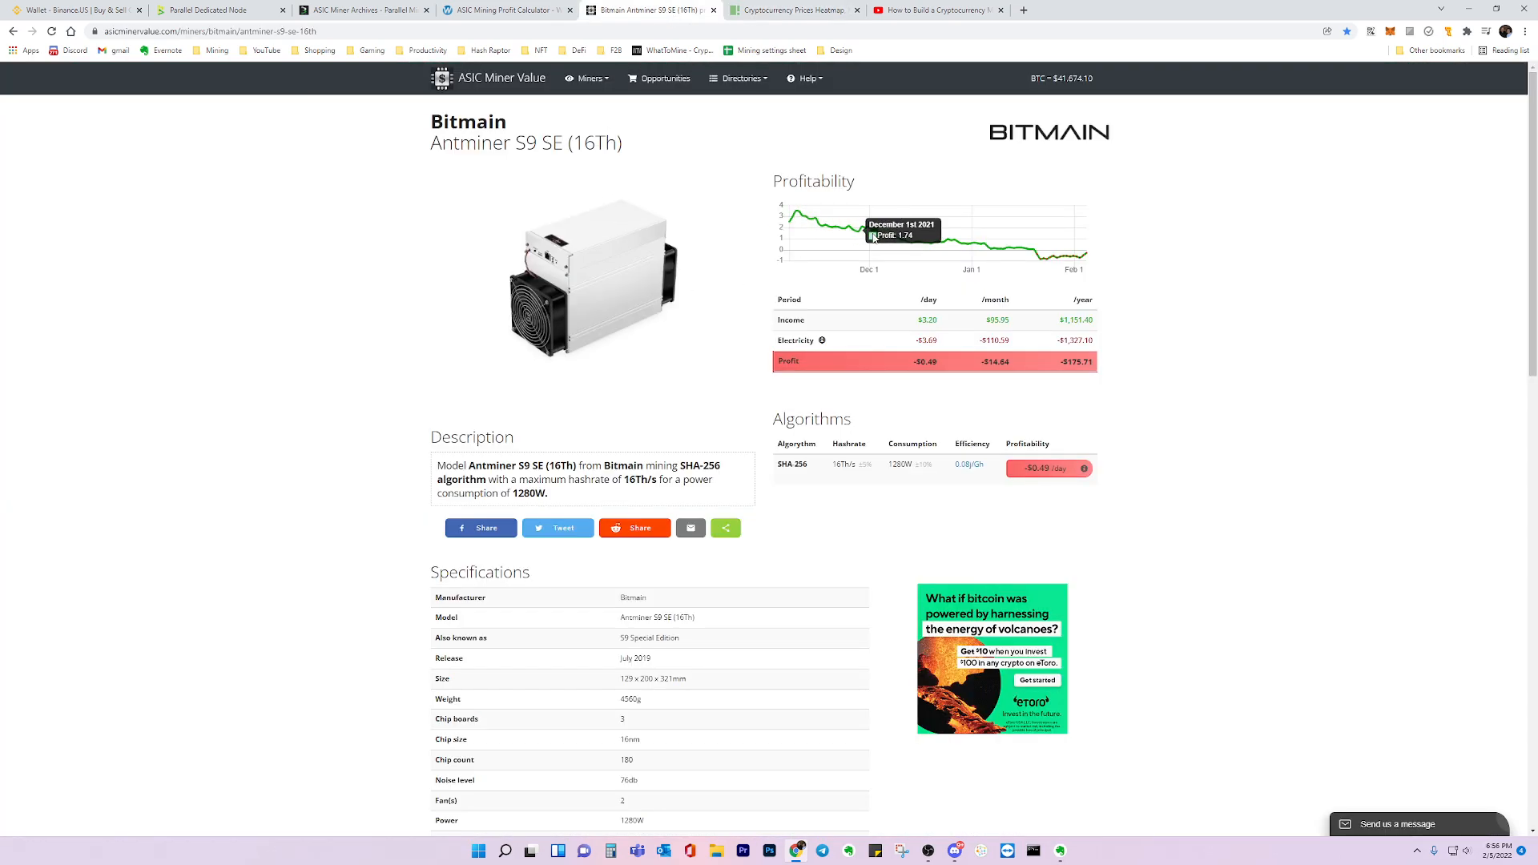
mouse_move(795, 213)
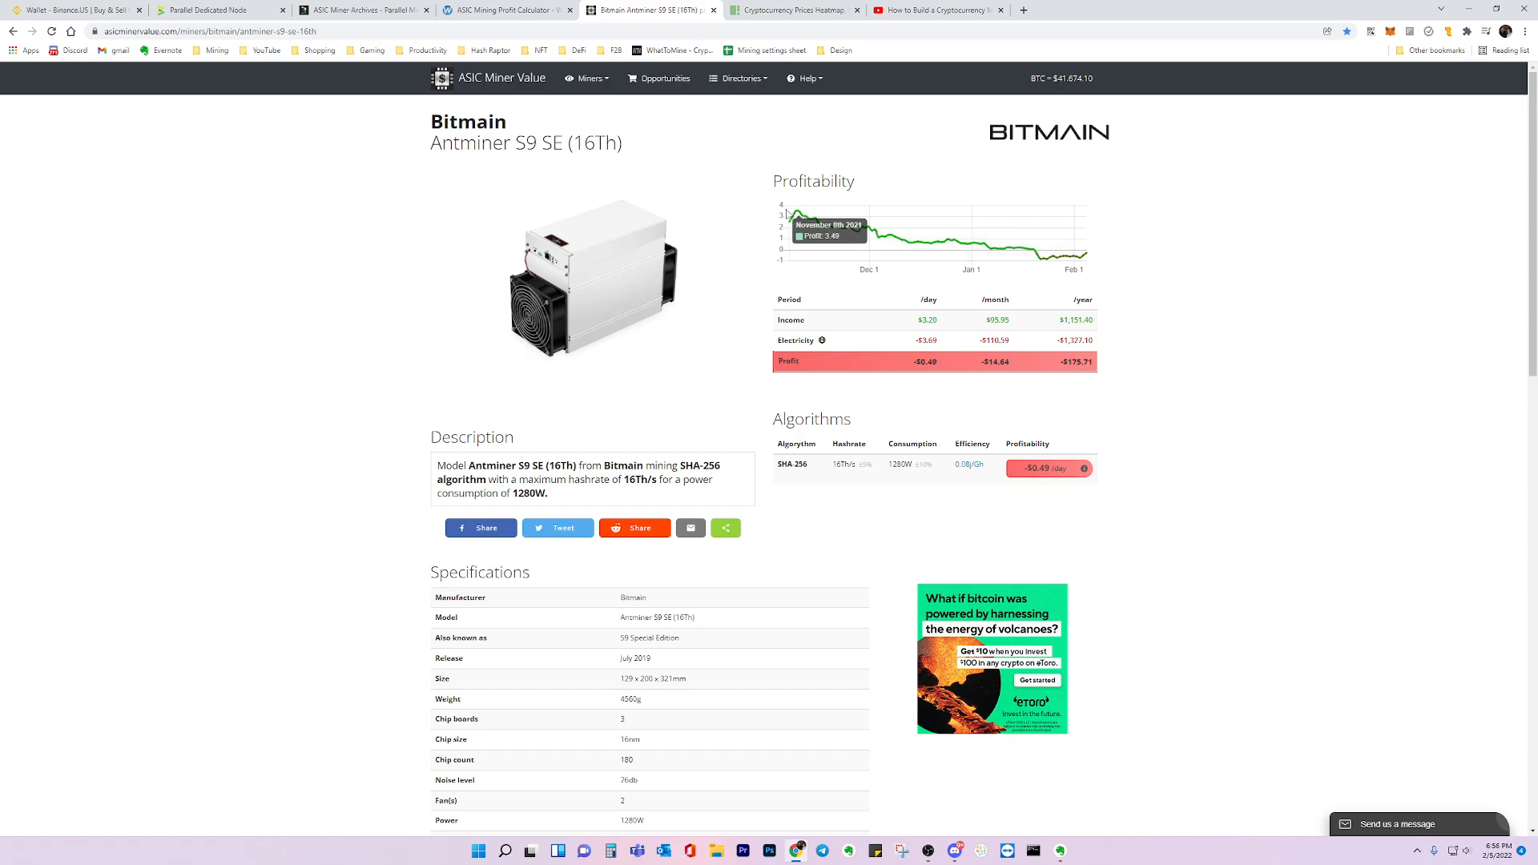
mouse_move(804, 220)
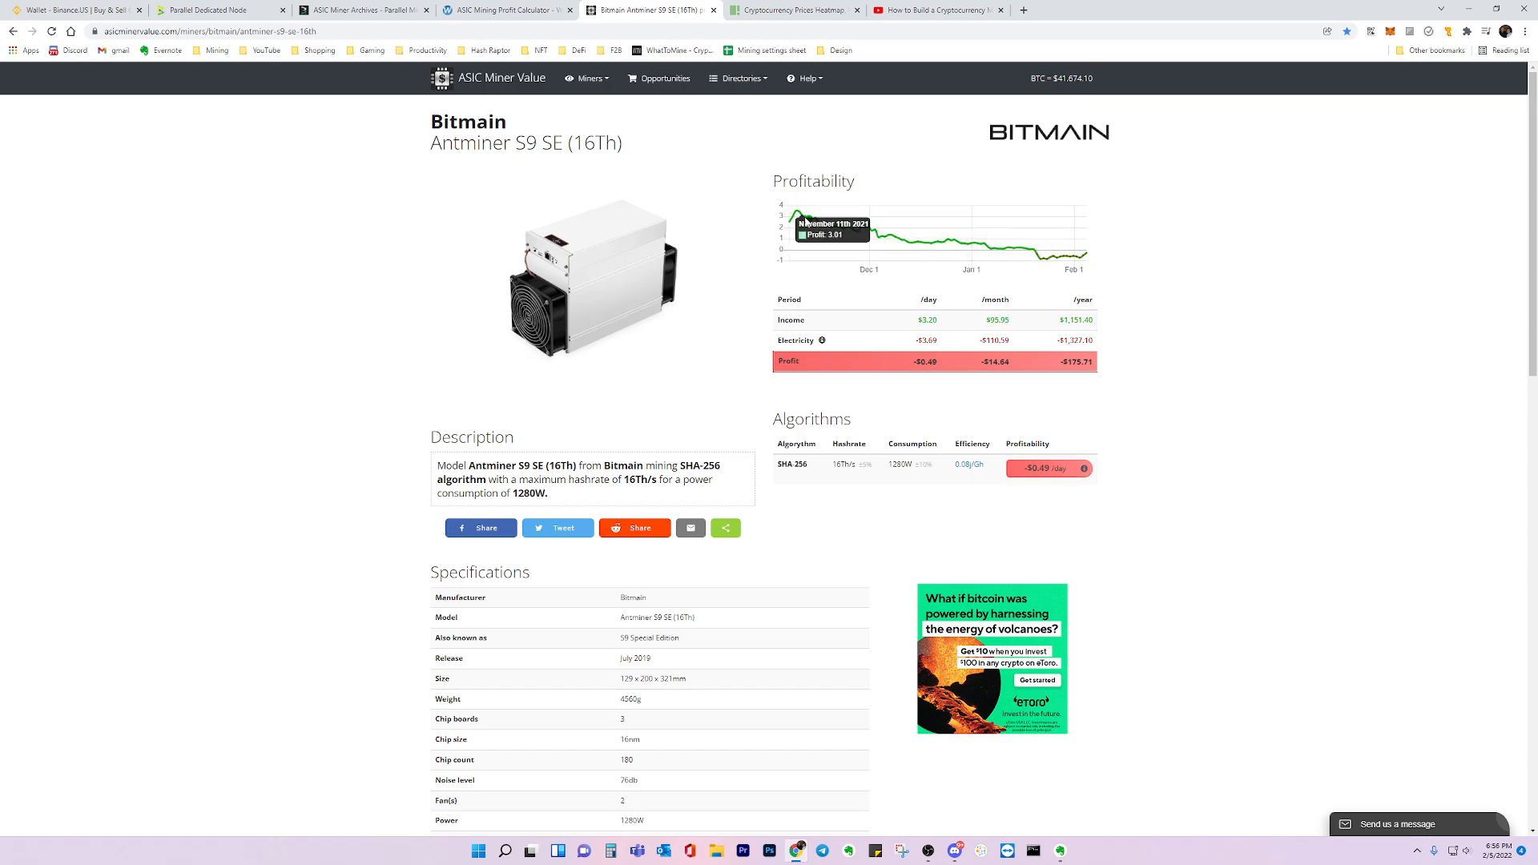
mouse_move(862, 237)
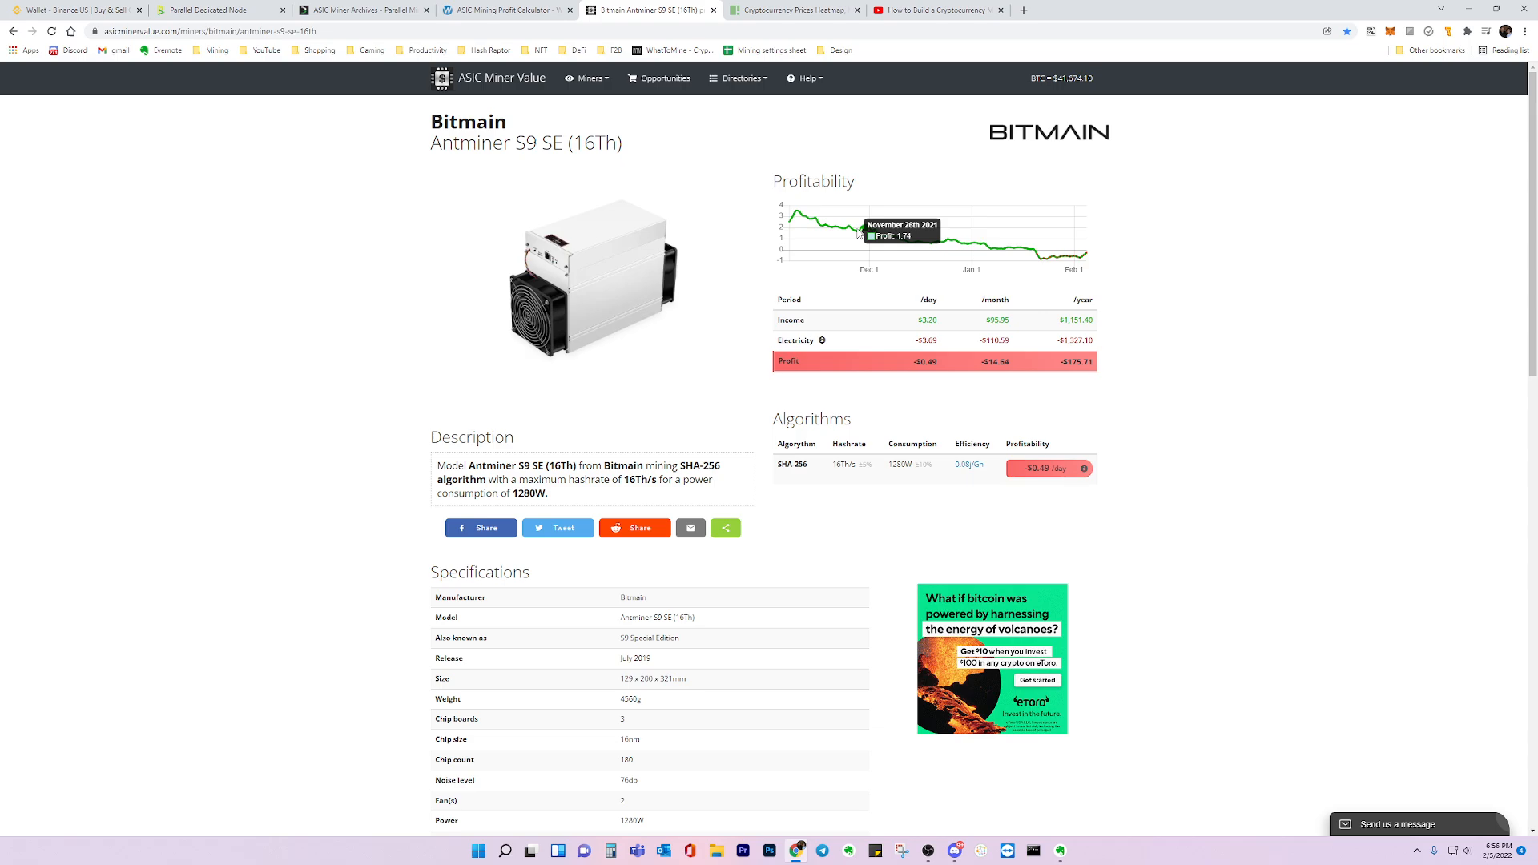
mouse_move(829, 229)
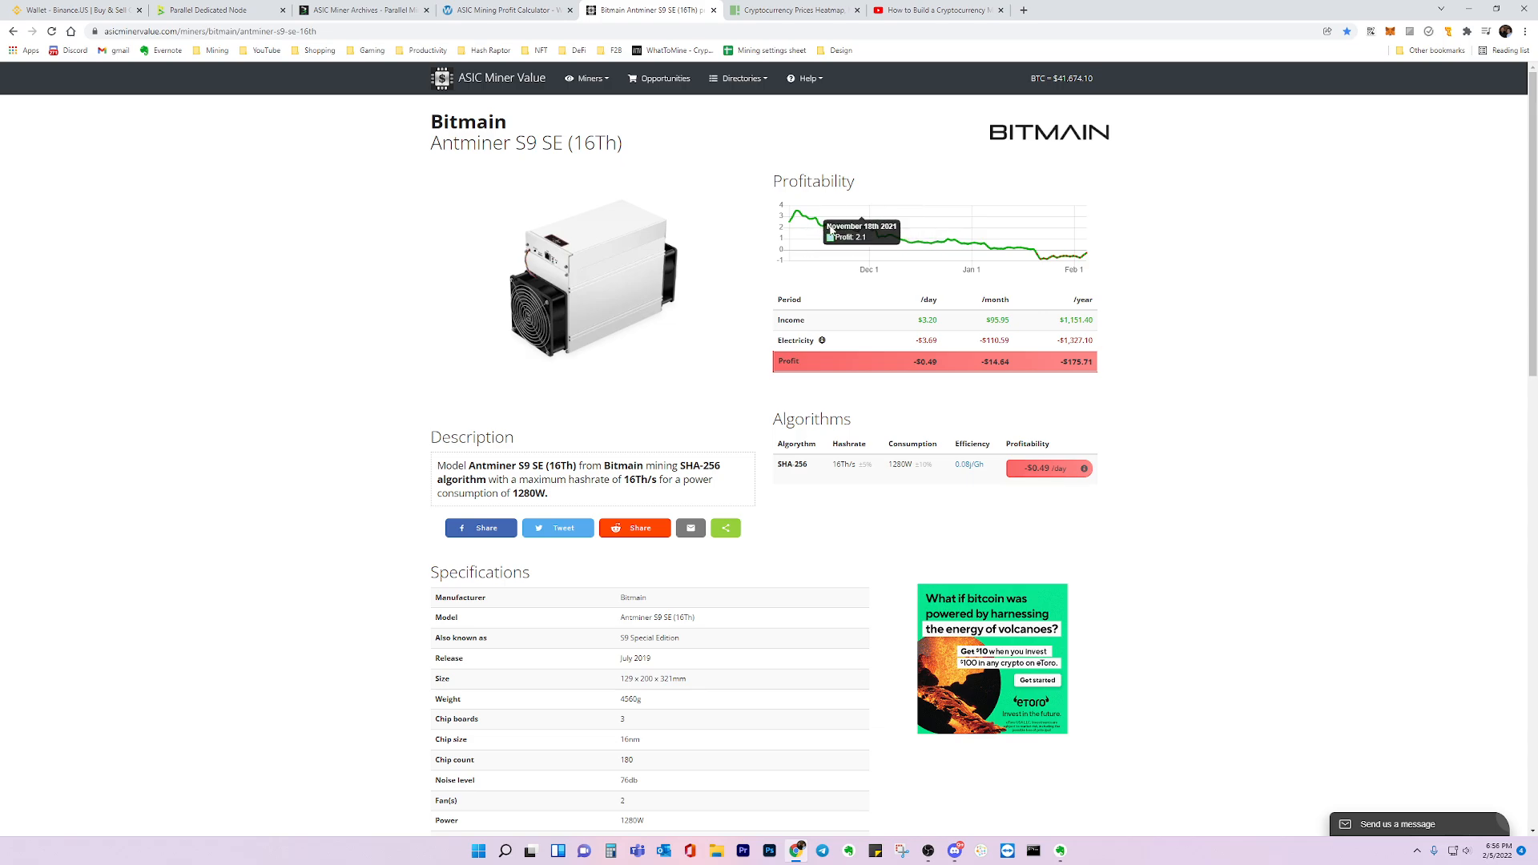
mouse_move(880, 237)
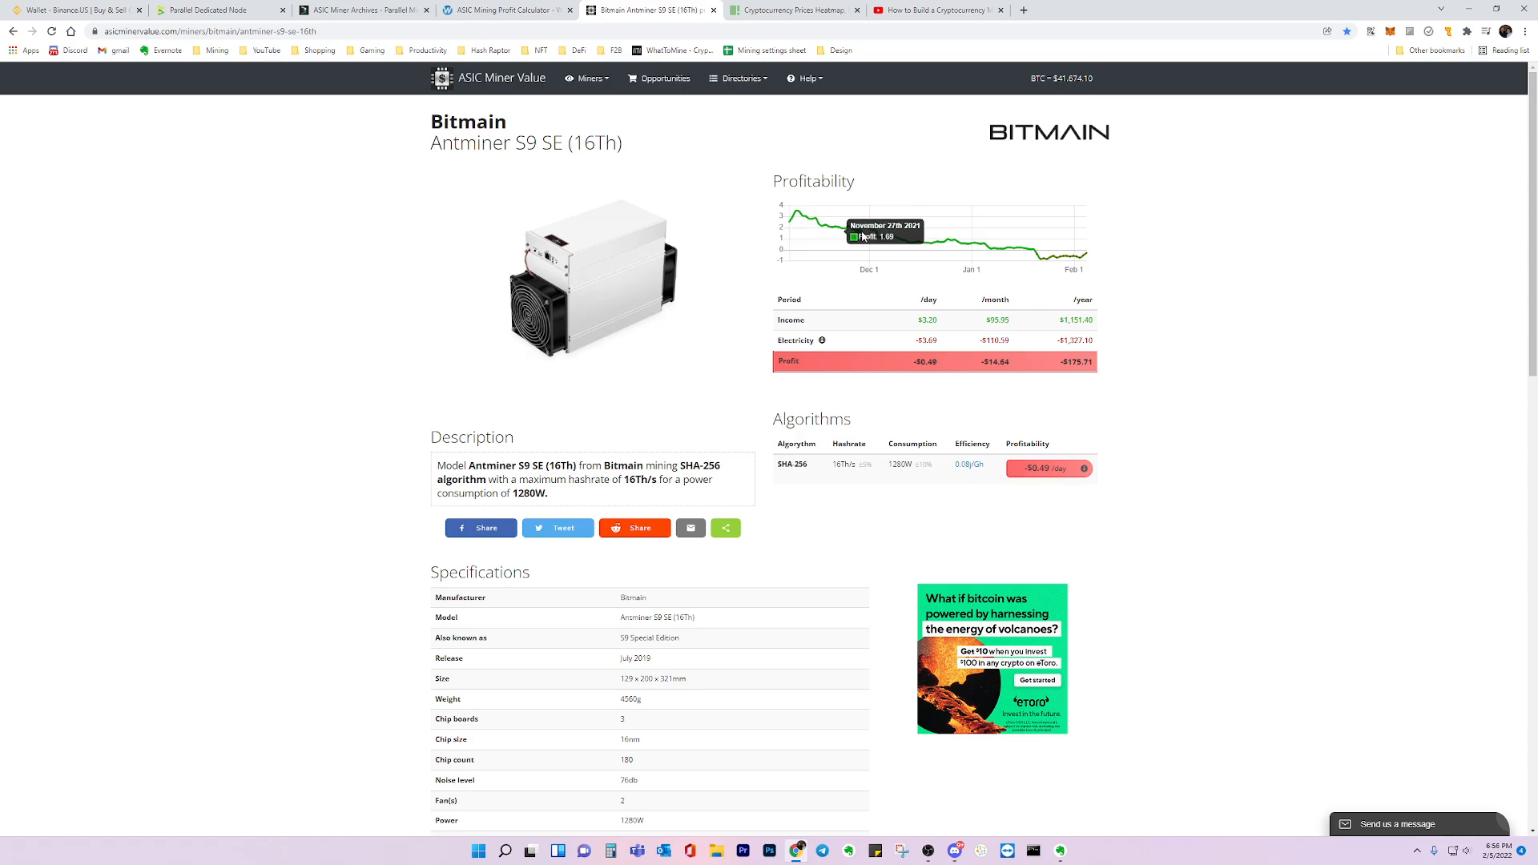
mouse_move(607, 63)
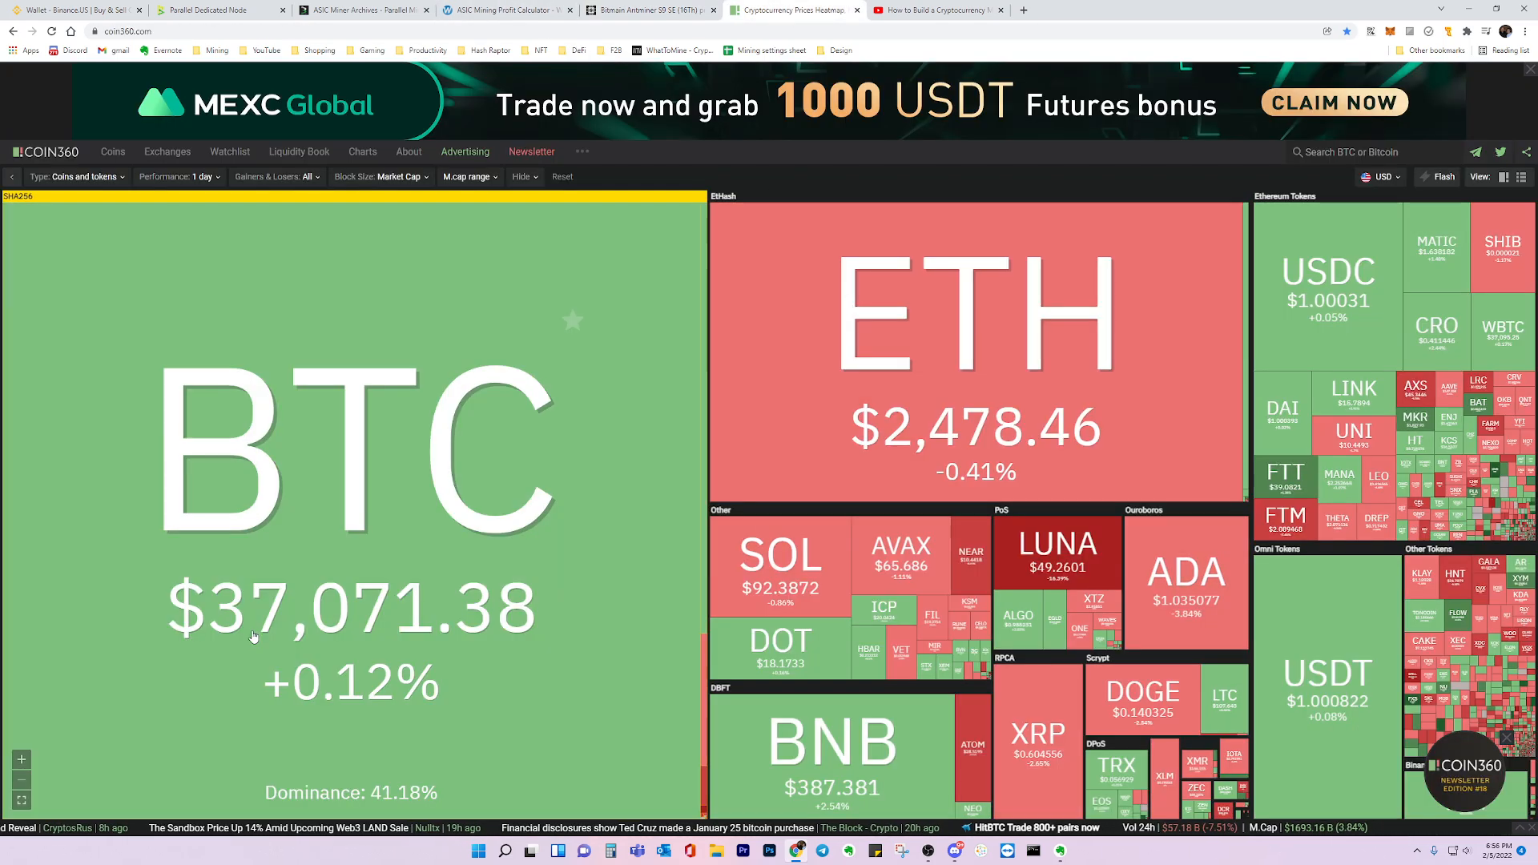
mouse_move(684, 70)
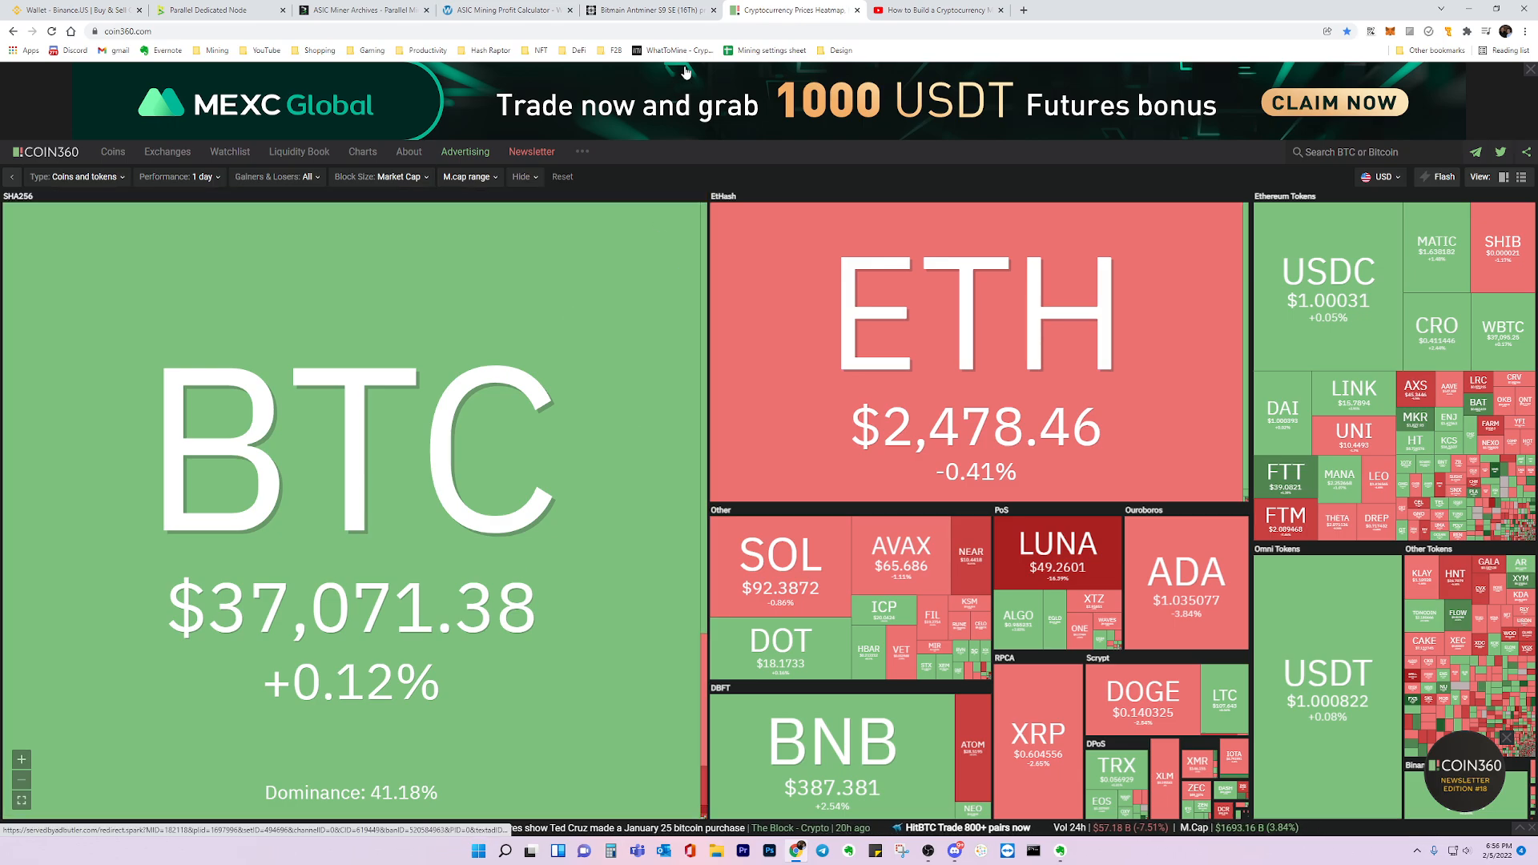
click(647, 10)
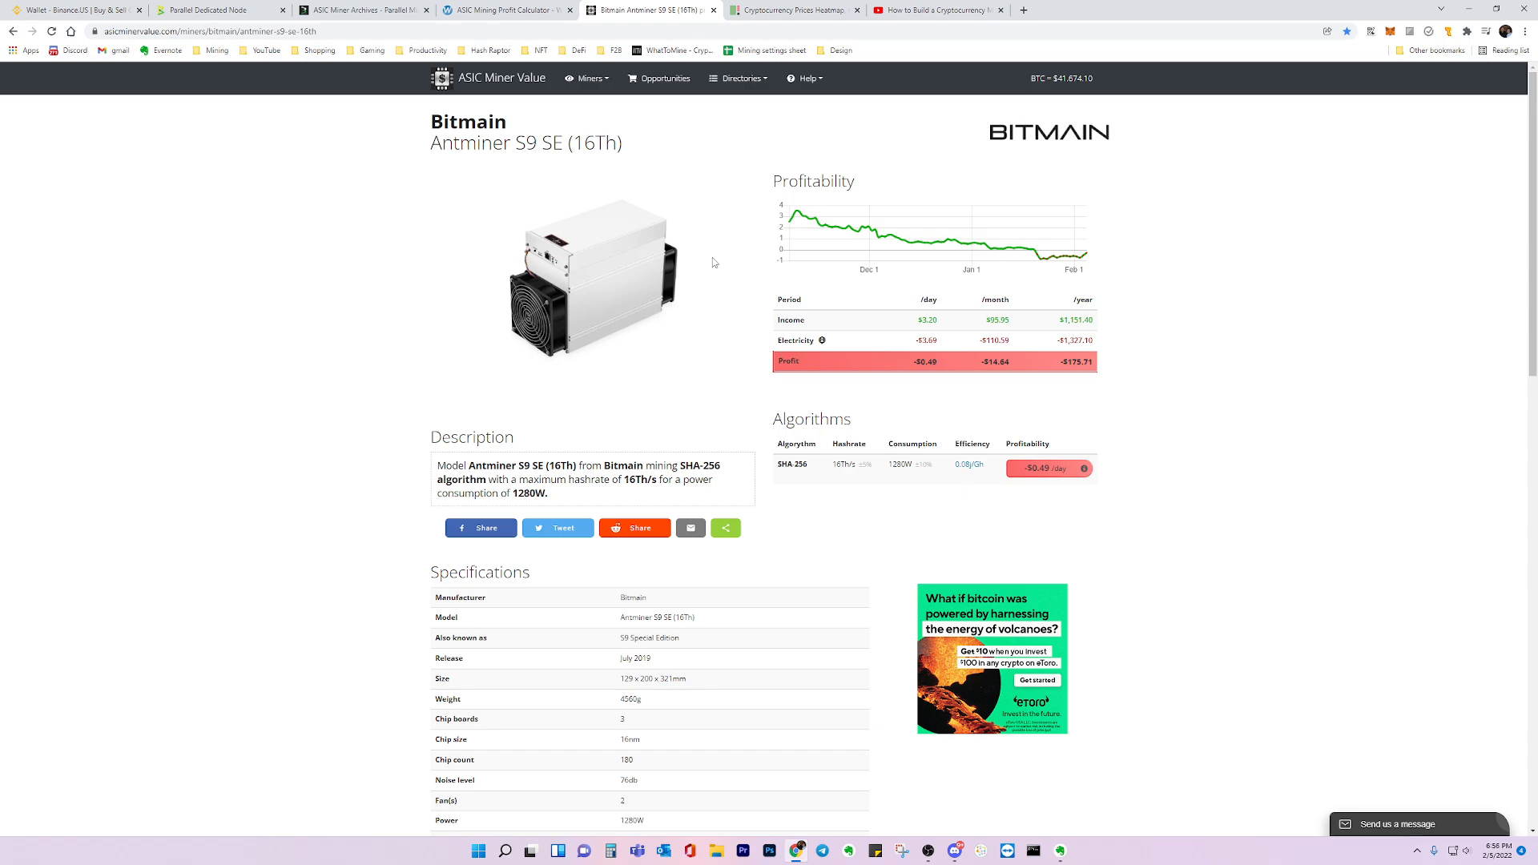
mouse_move(885, 350)
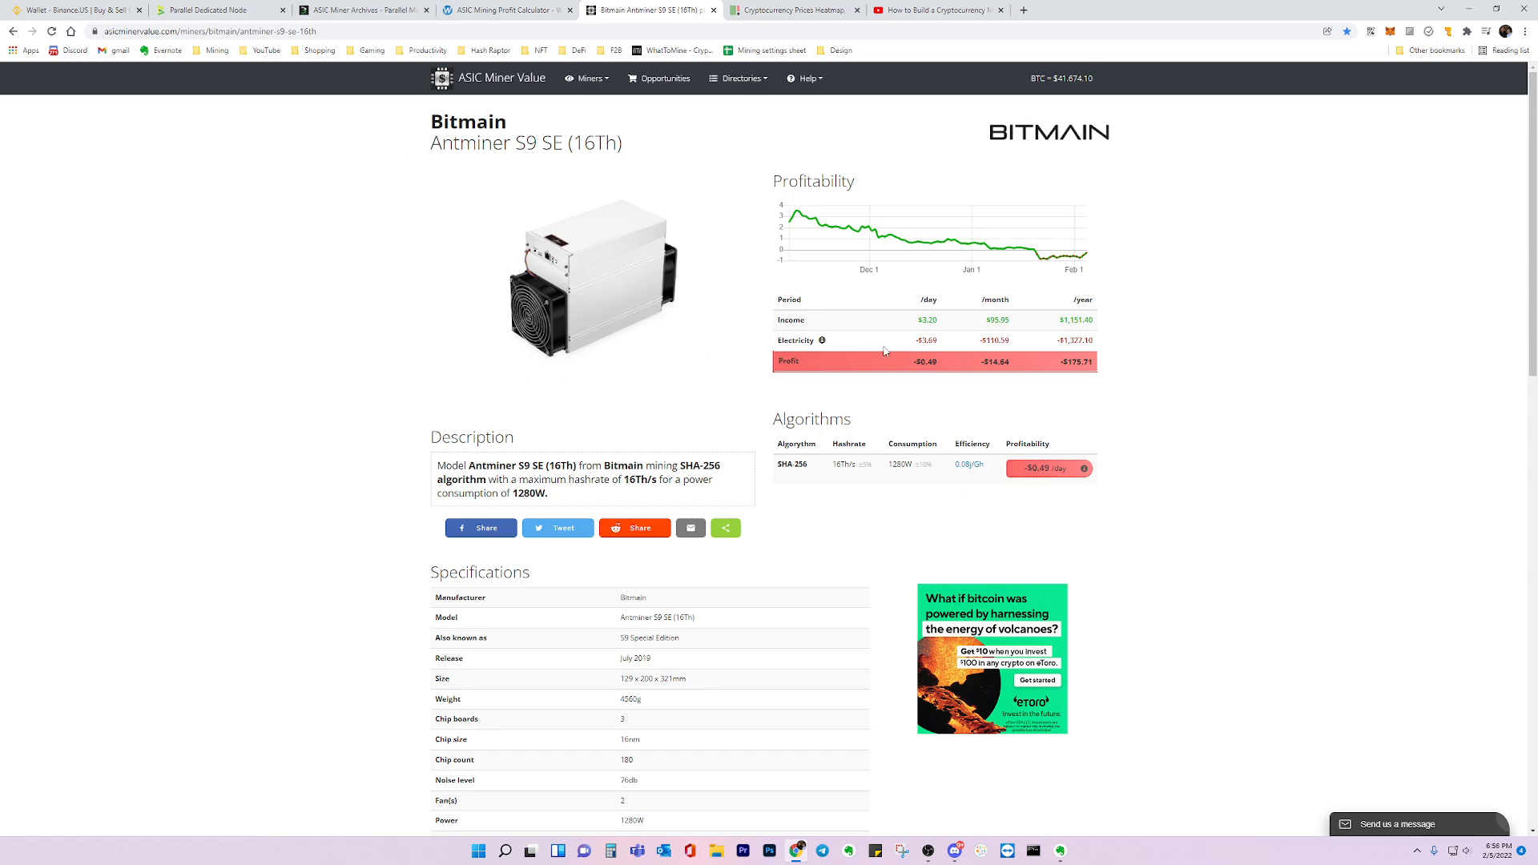
mouse_move(831, 202)
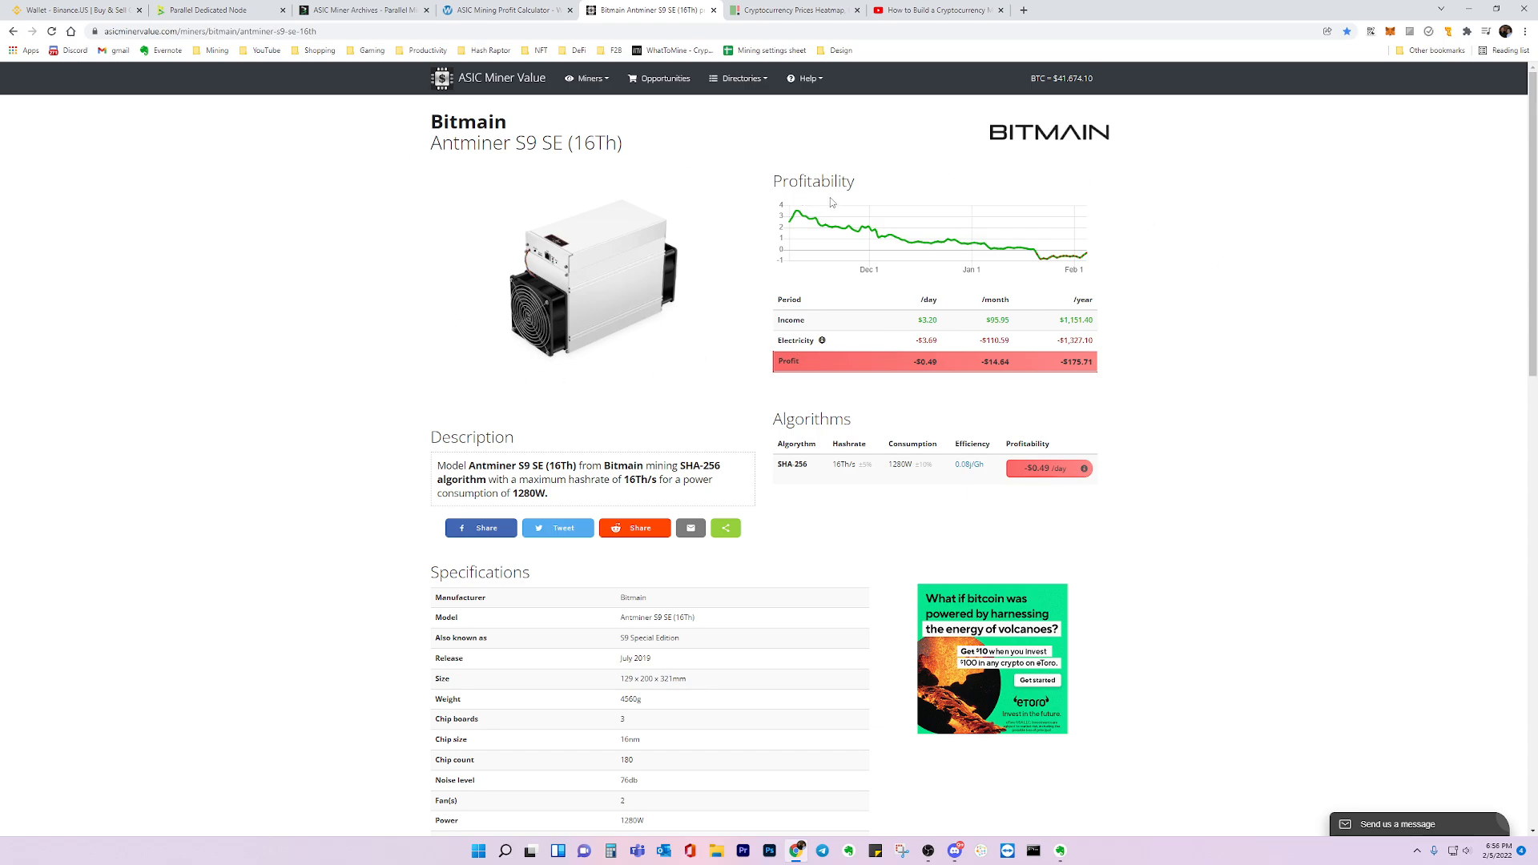
mouse_move(794, 212)
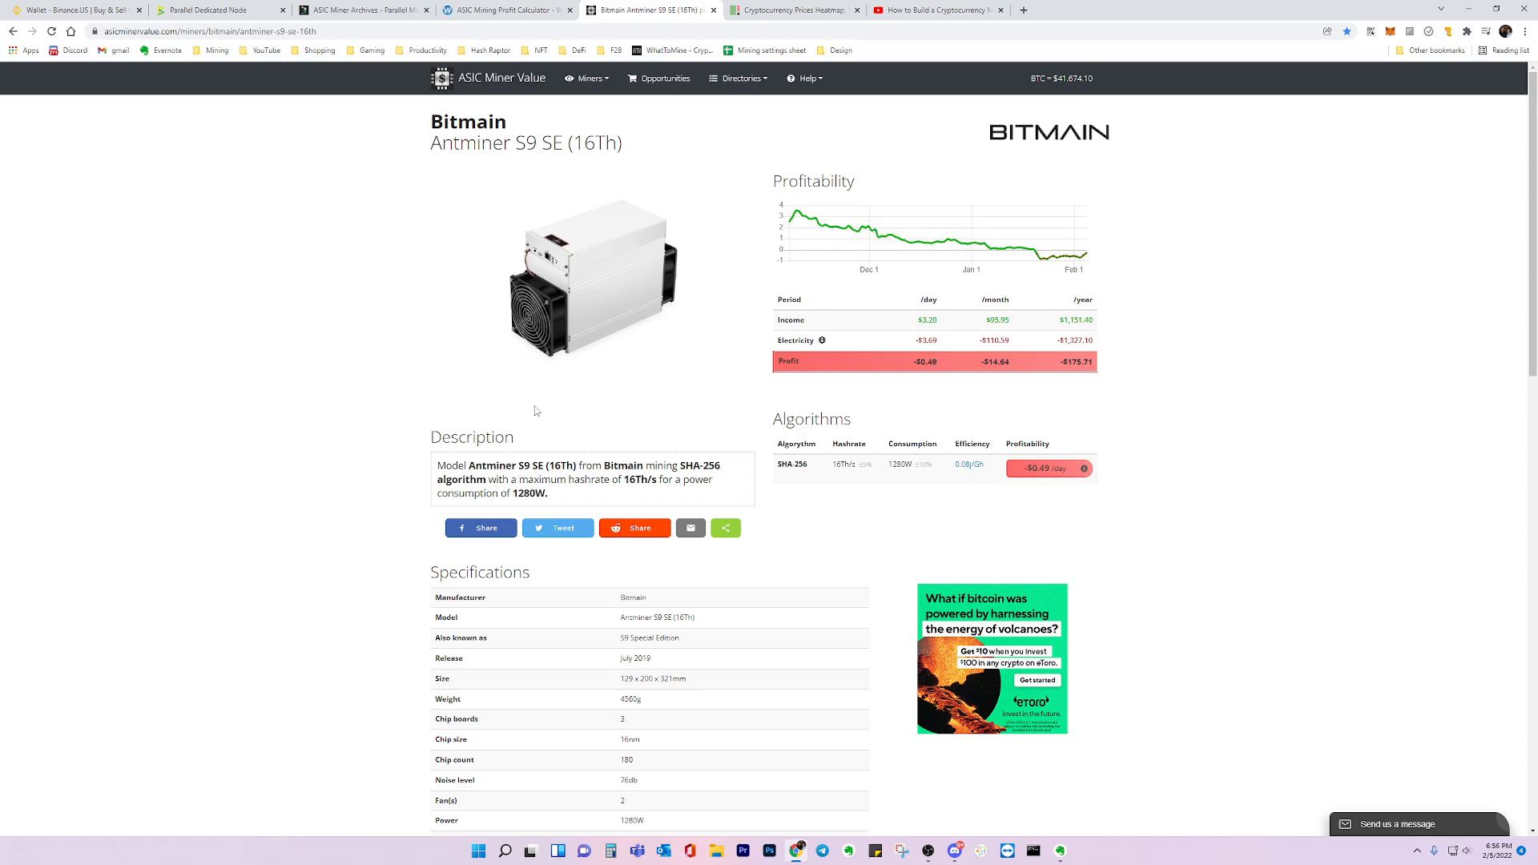
mouse_move(1051, 260)
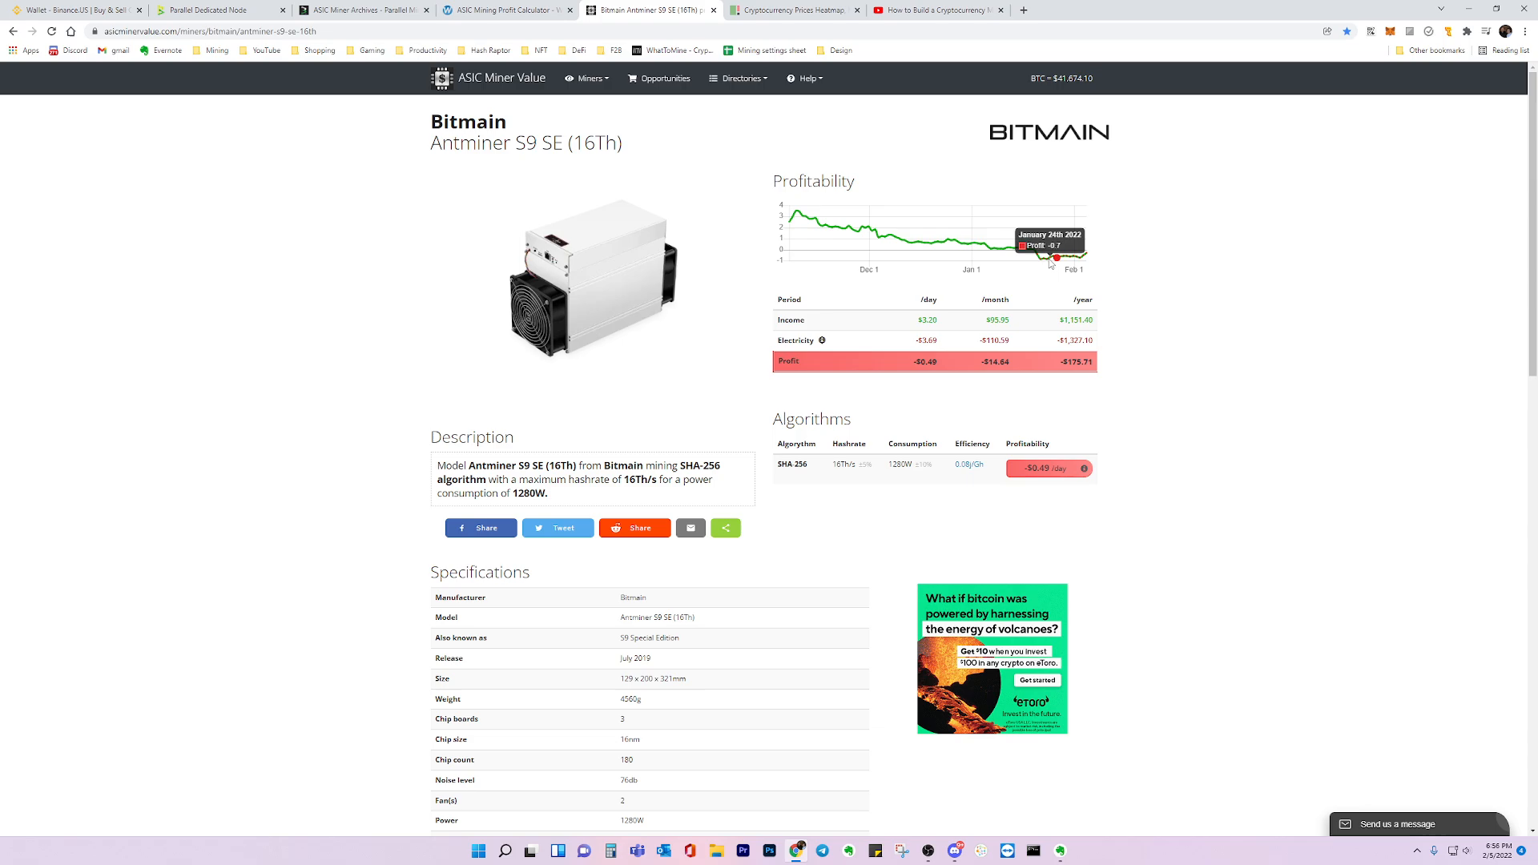
mouse_move(805, 213)
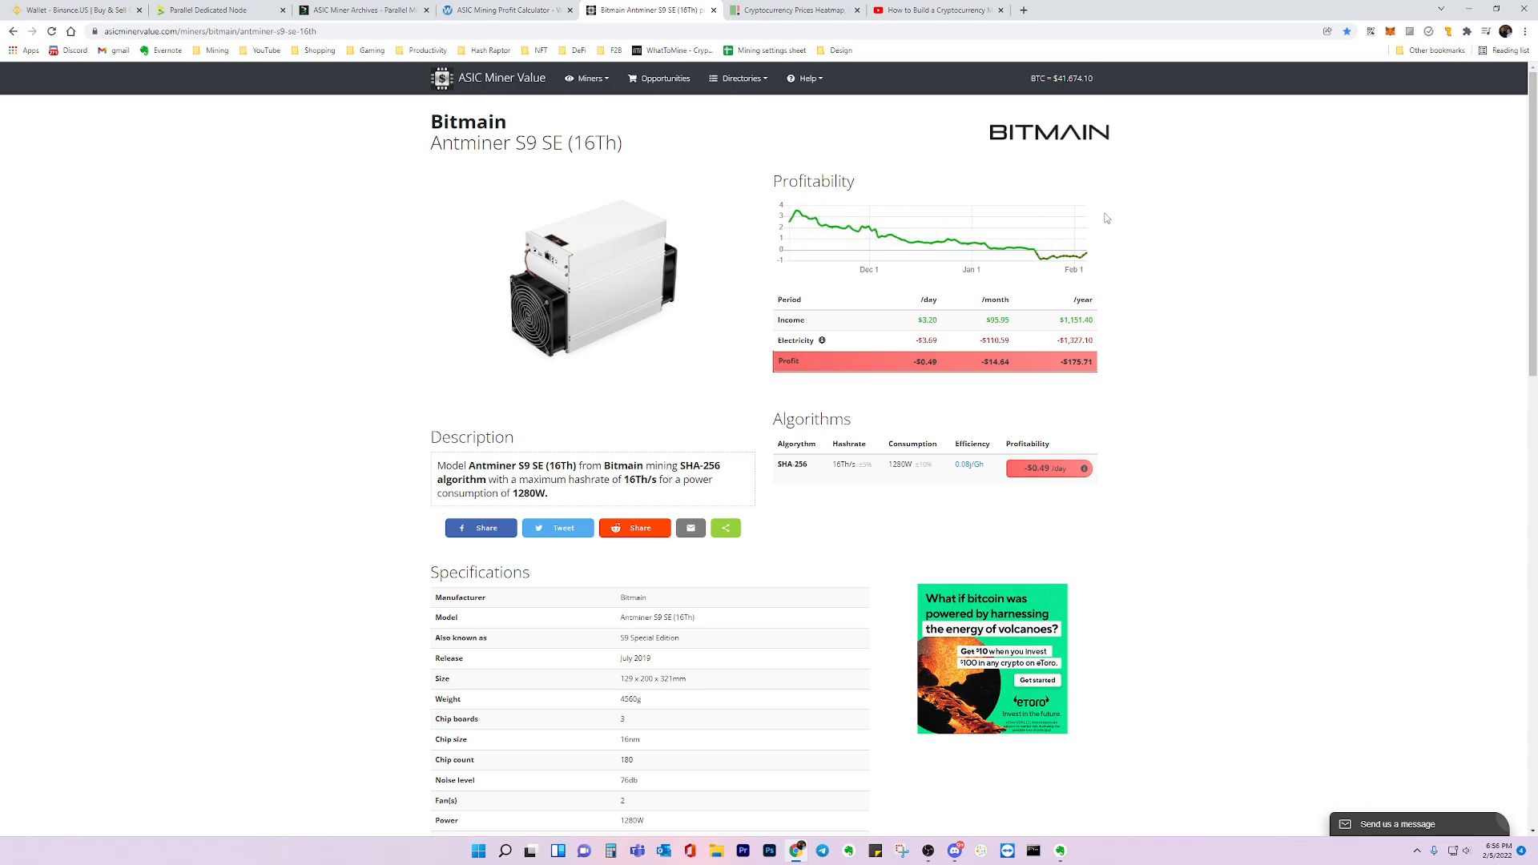
mouse_move(1121, 209)
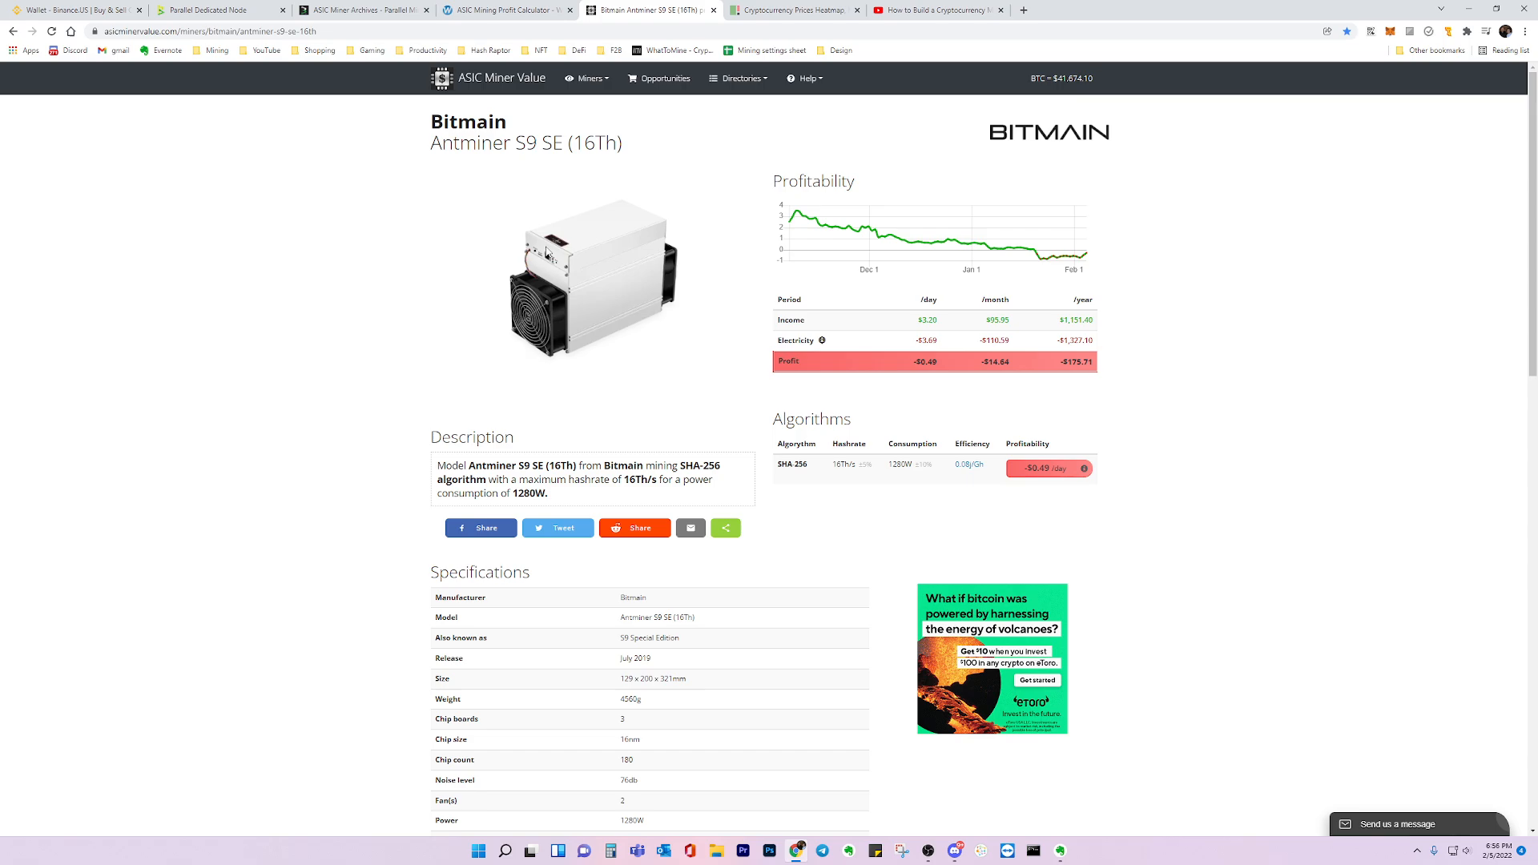
mouse_move(1156, 237)
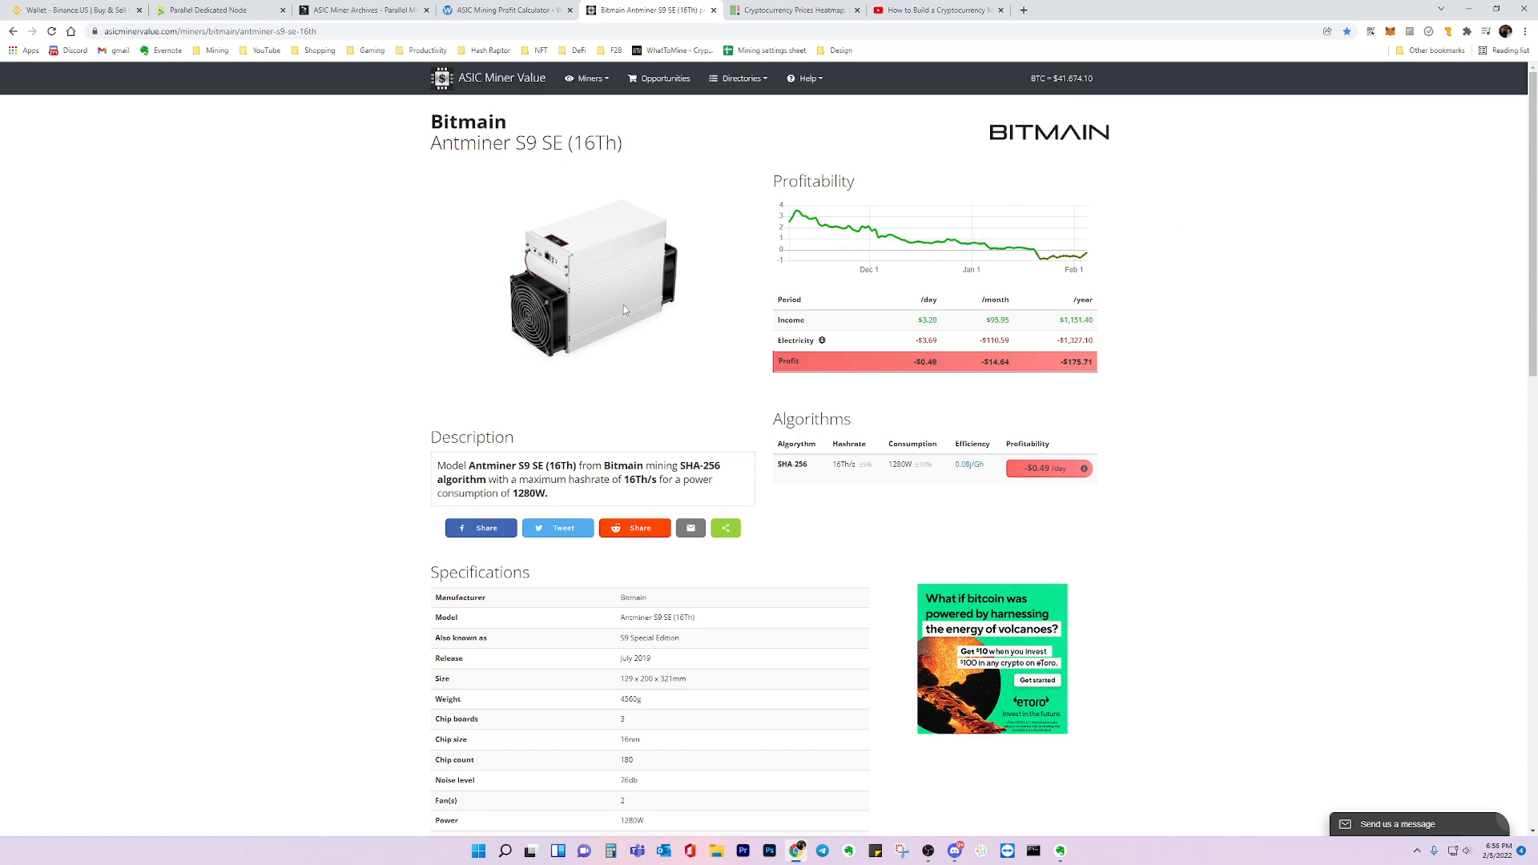
mouse_move(1189, 285)
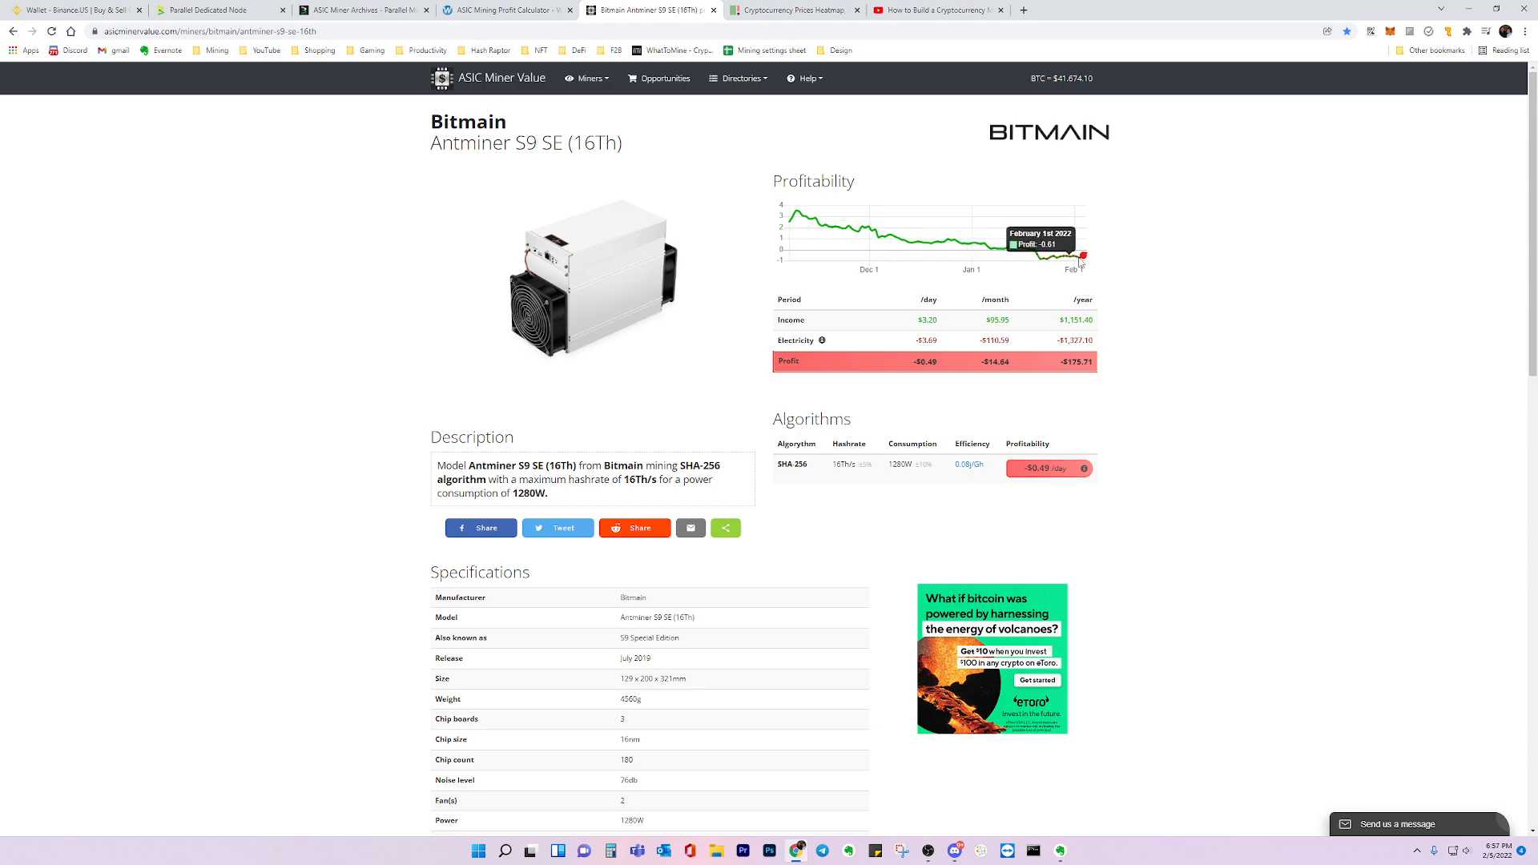
mouse_move(498, 455)
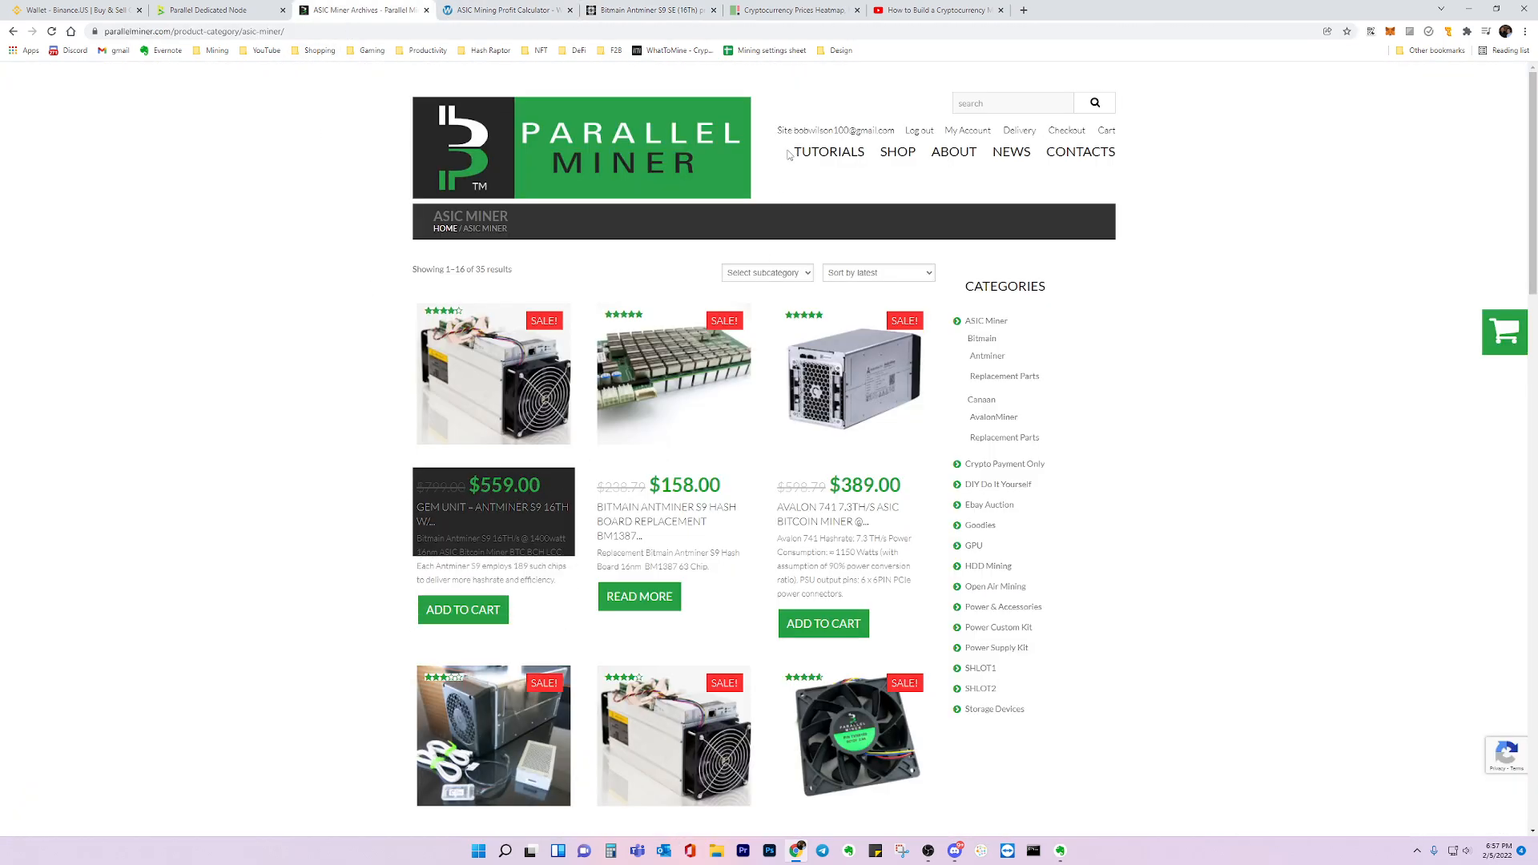
click(772, 9)
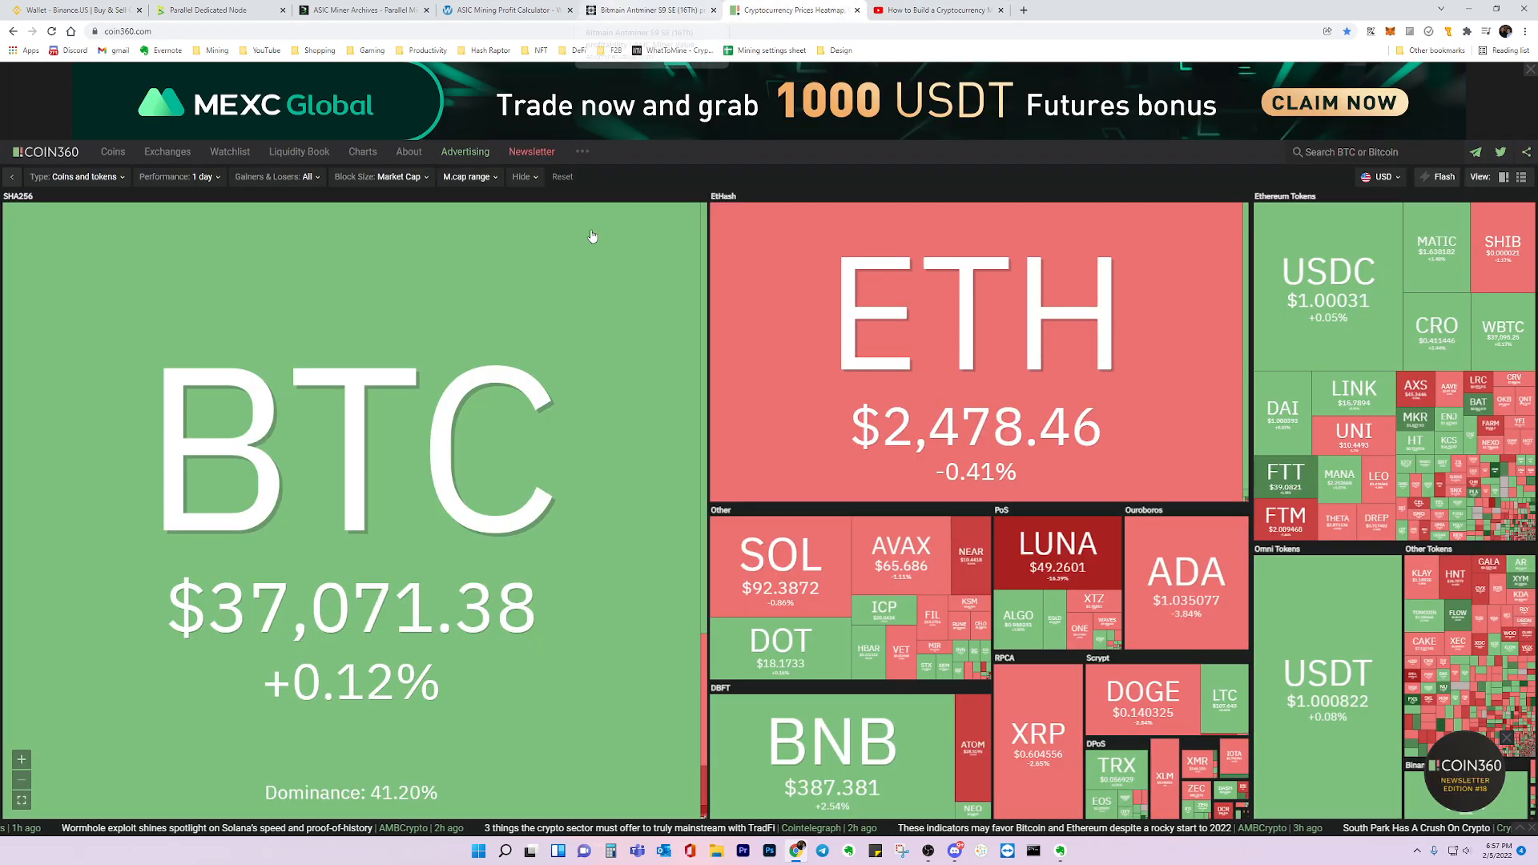
click(647, 10)
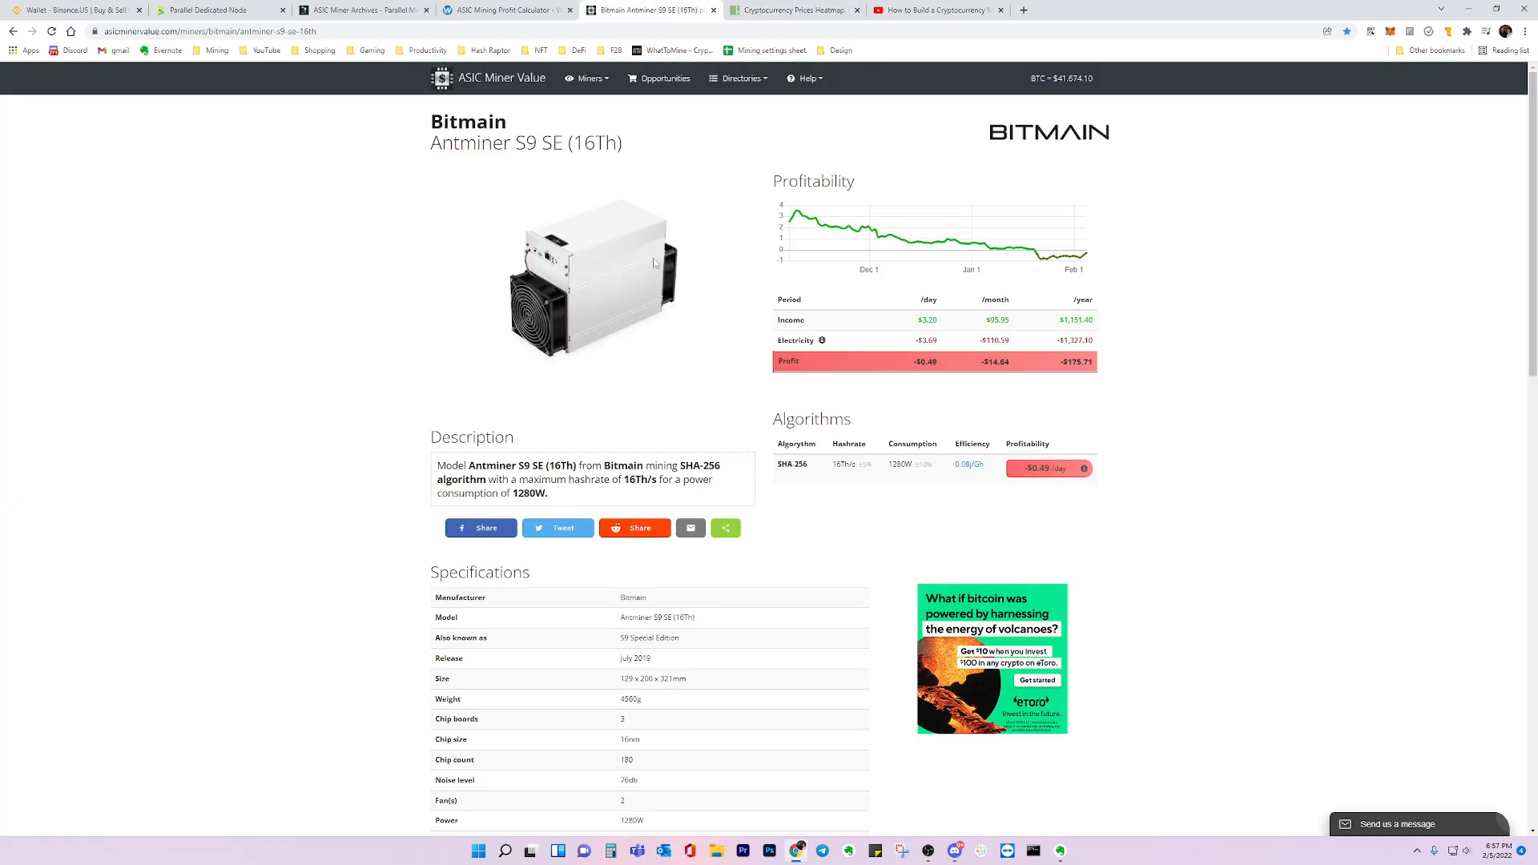
mouse_move(1118, 223)
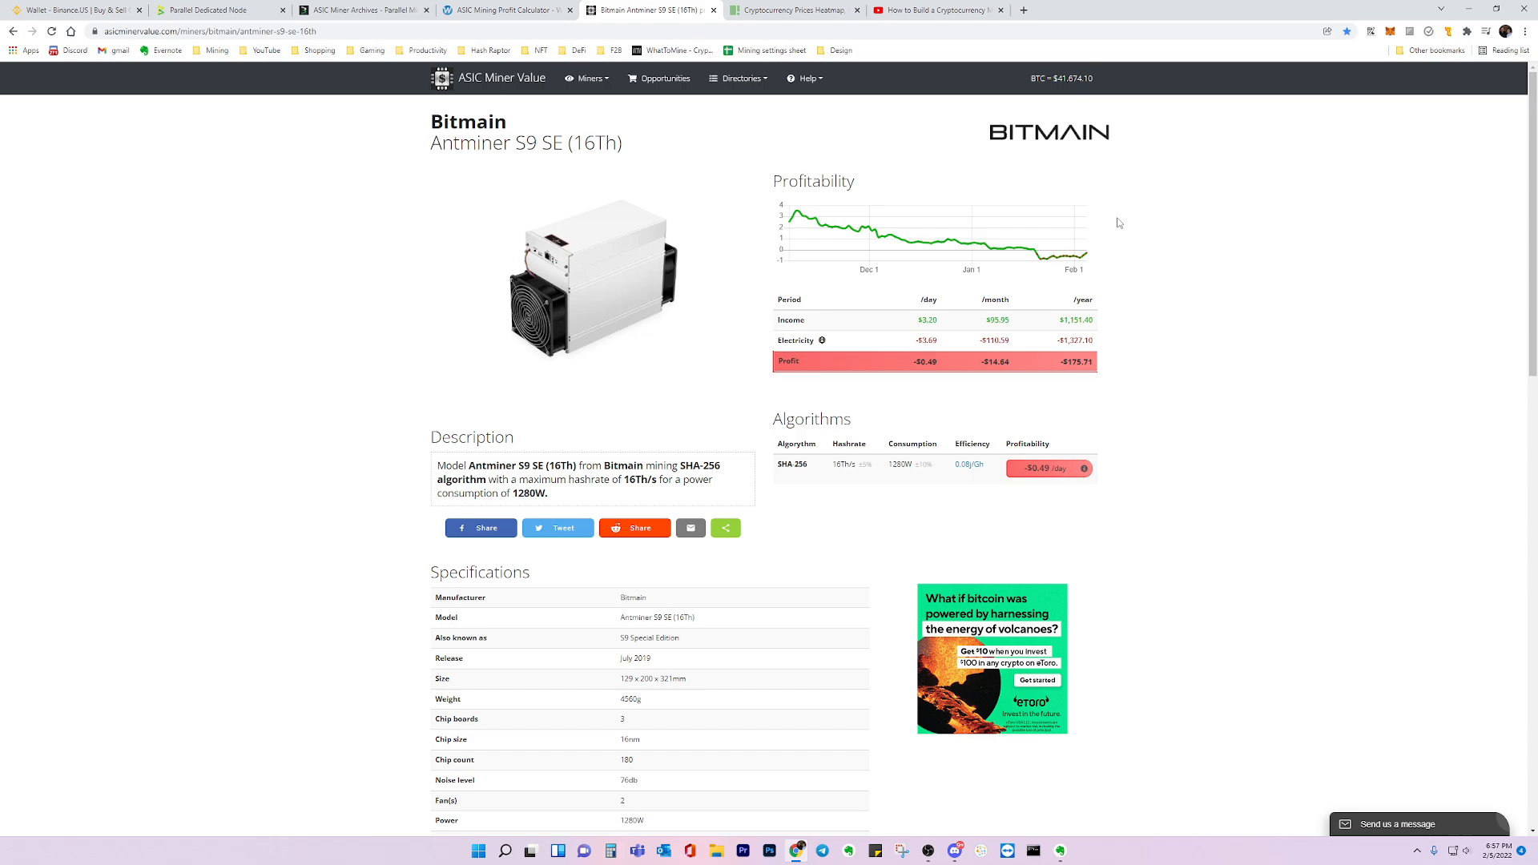
mouse_move(1120, 220)
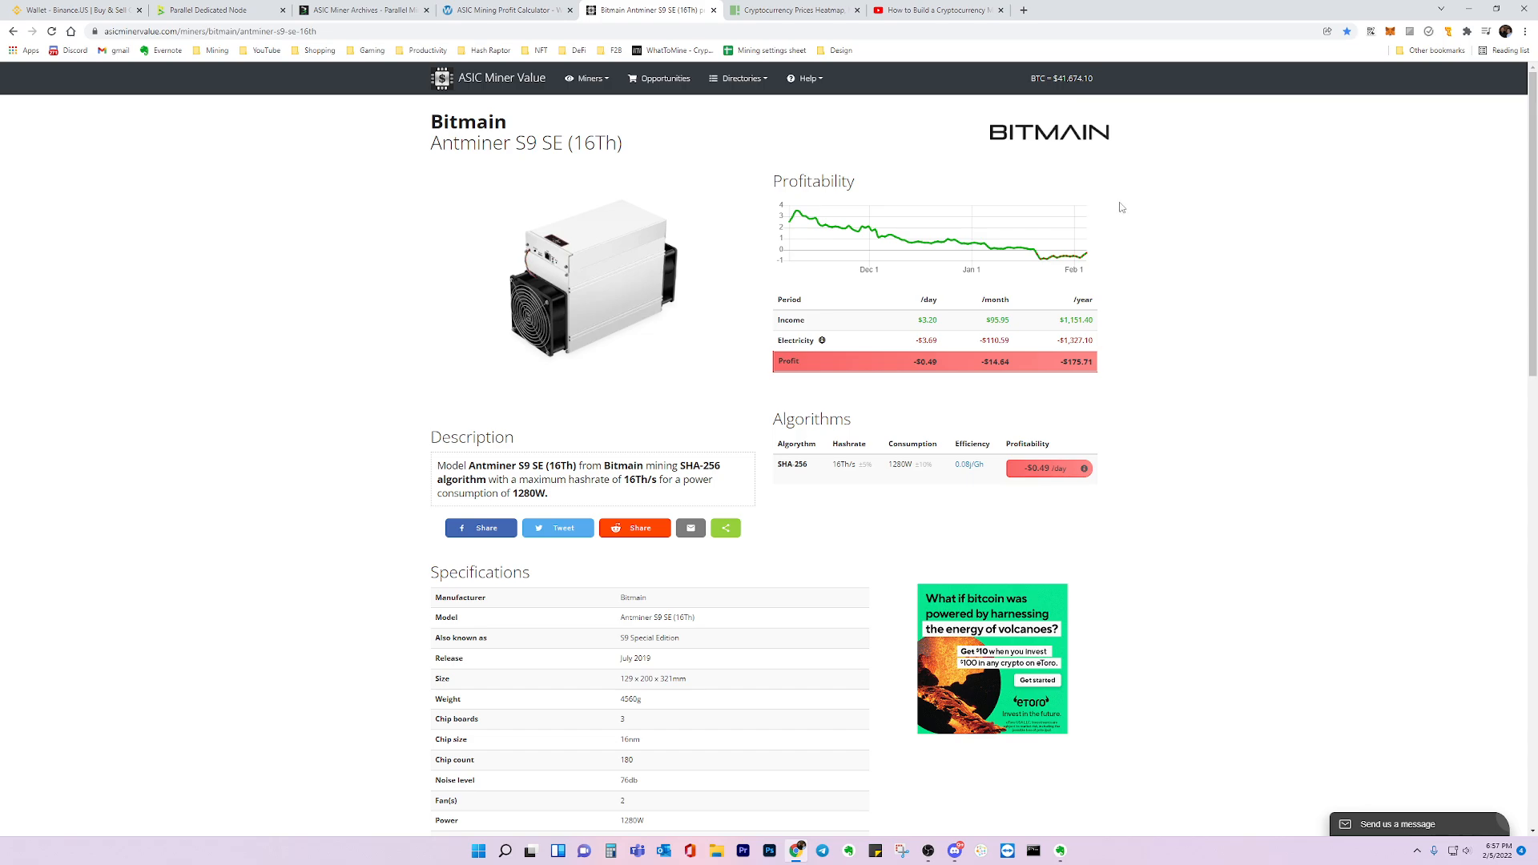
mouse_move(1077, 239)
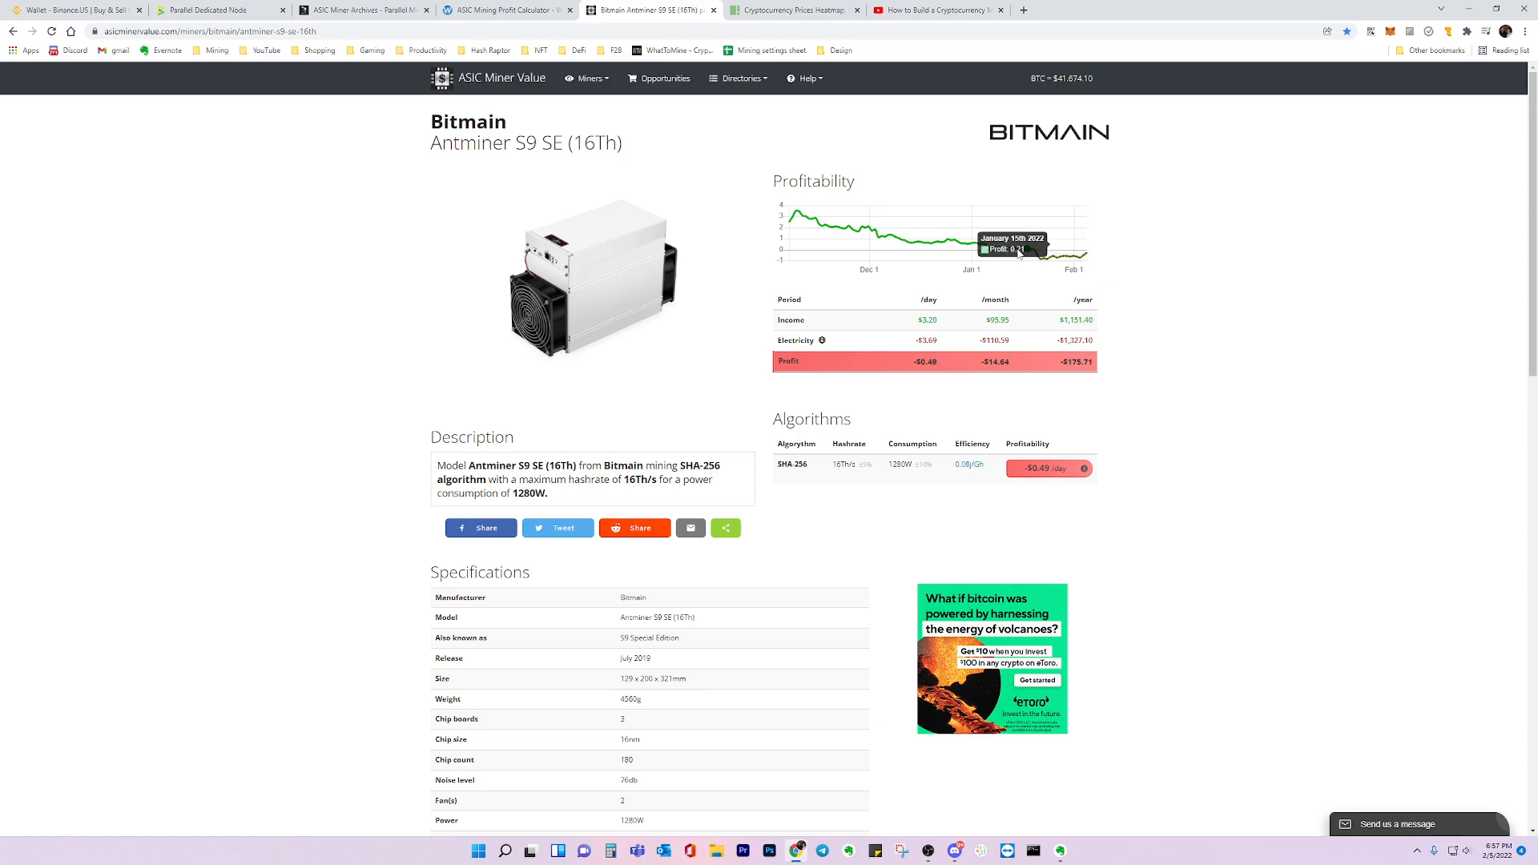
mouse_move(1040, 256)
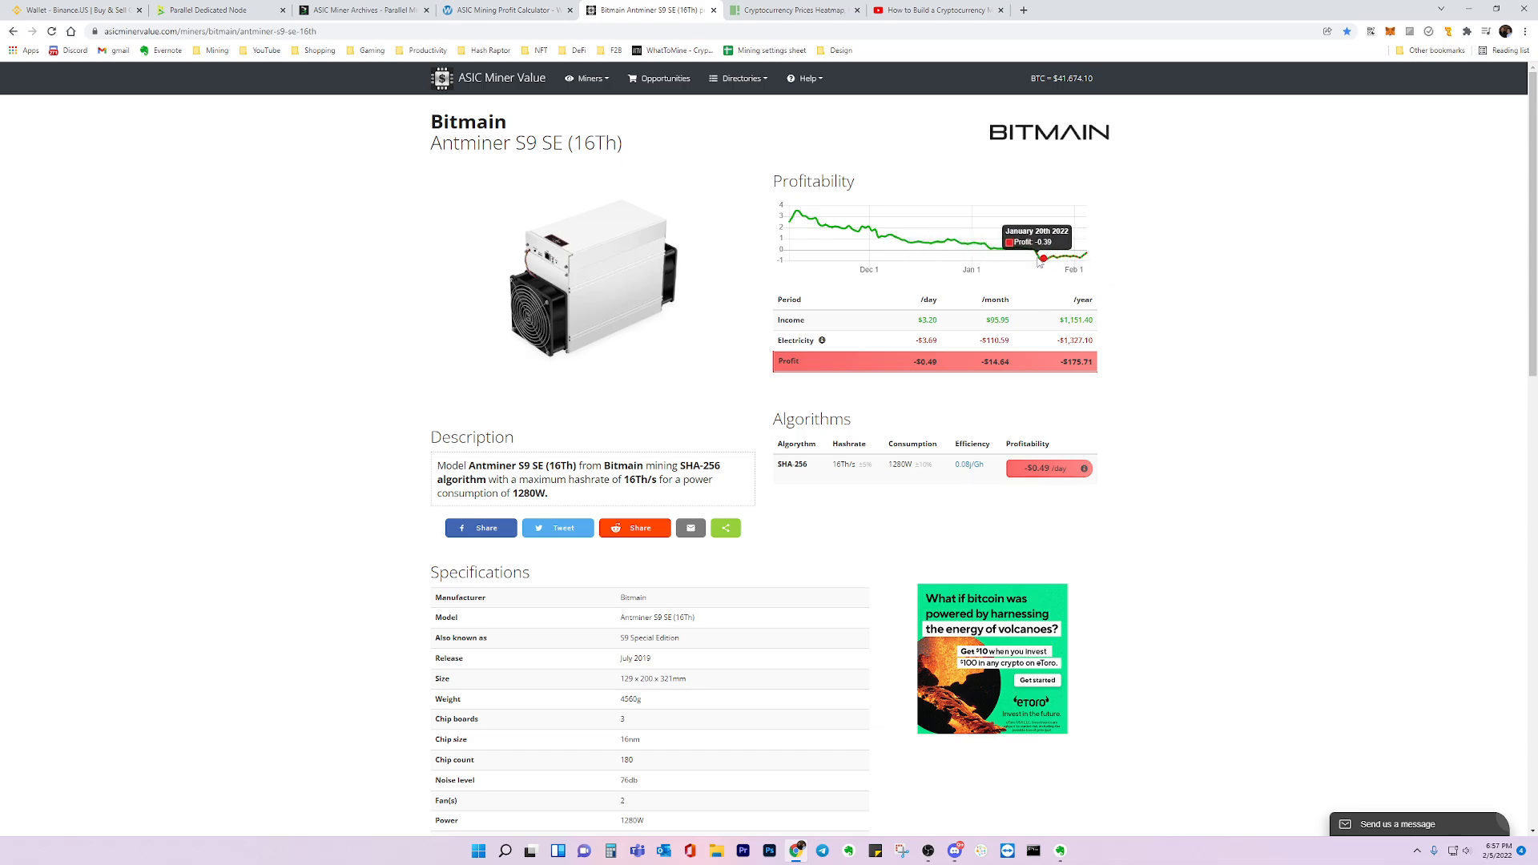
mouse_move(790, 236)
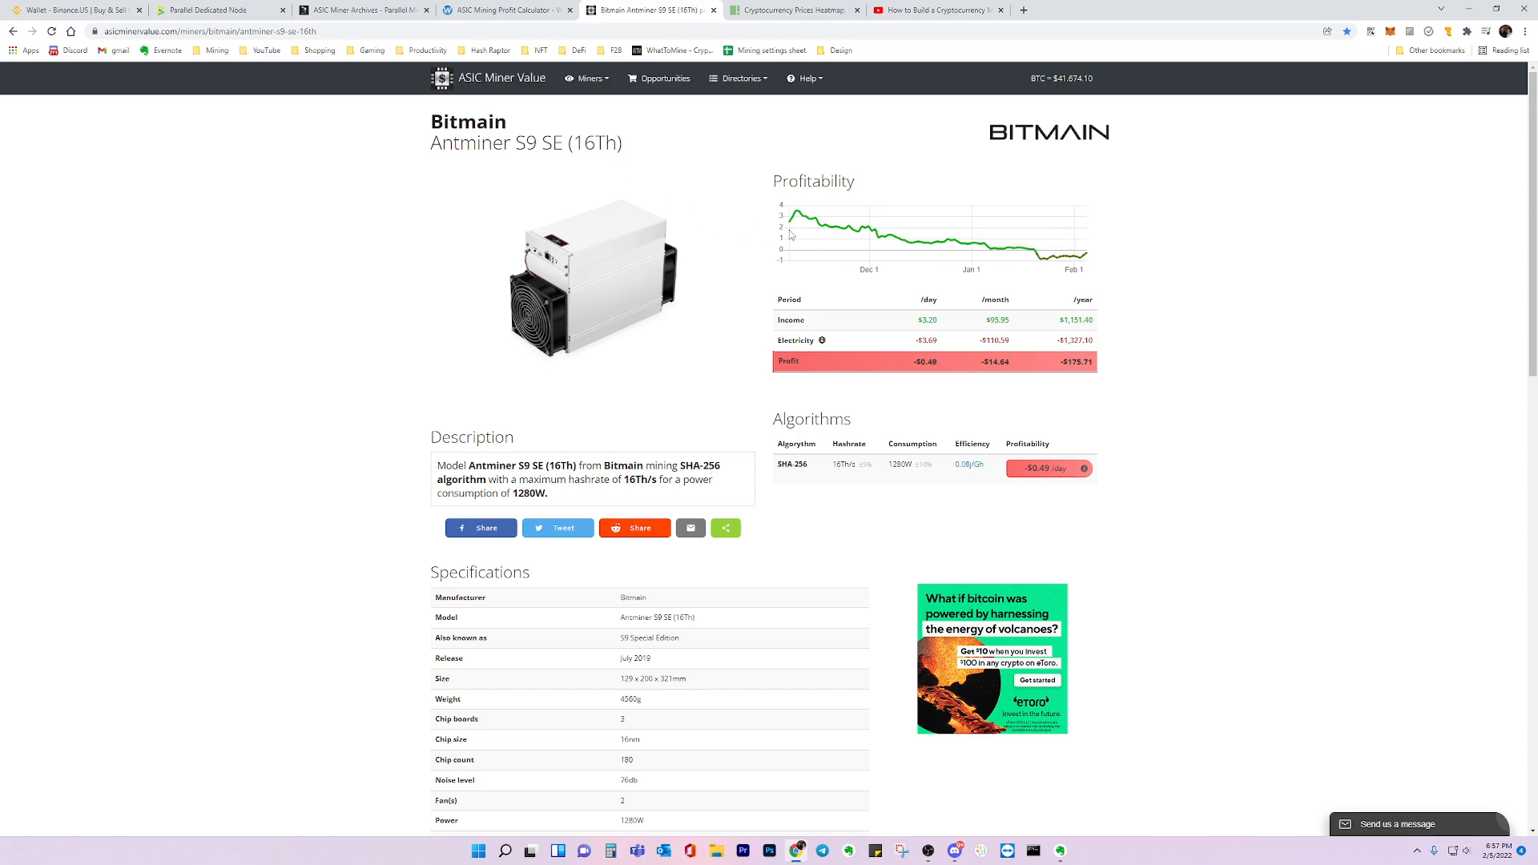
mouse_move(1068, 256)
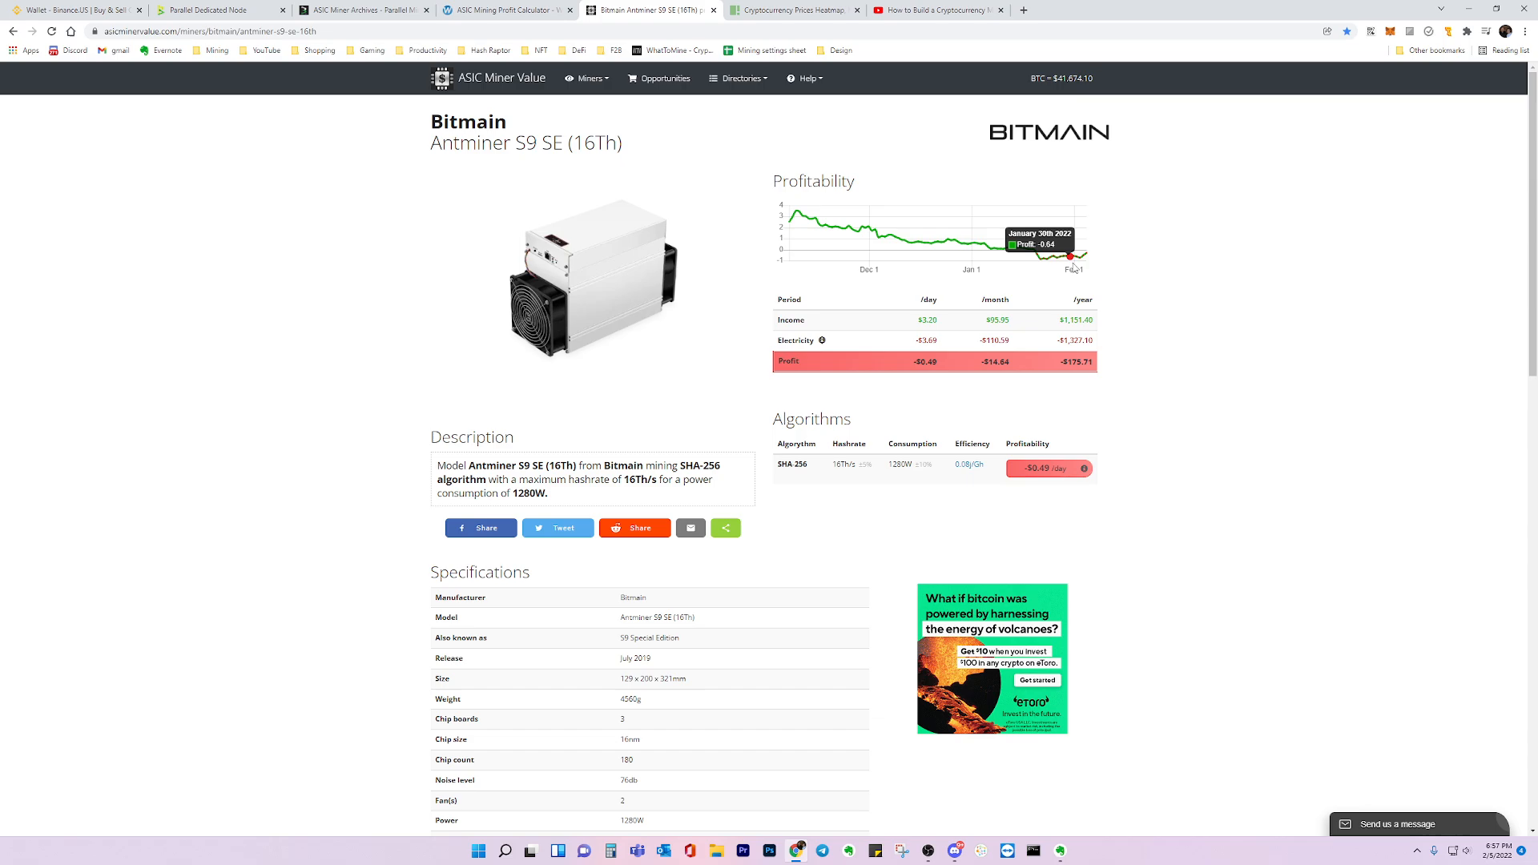
mouse_move(1056, 259)
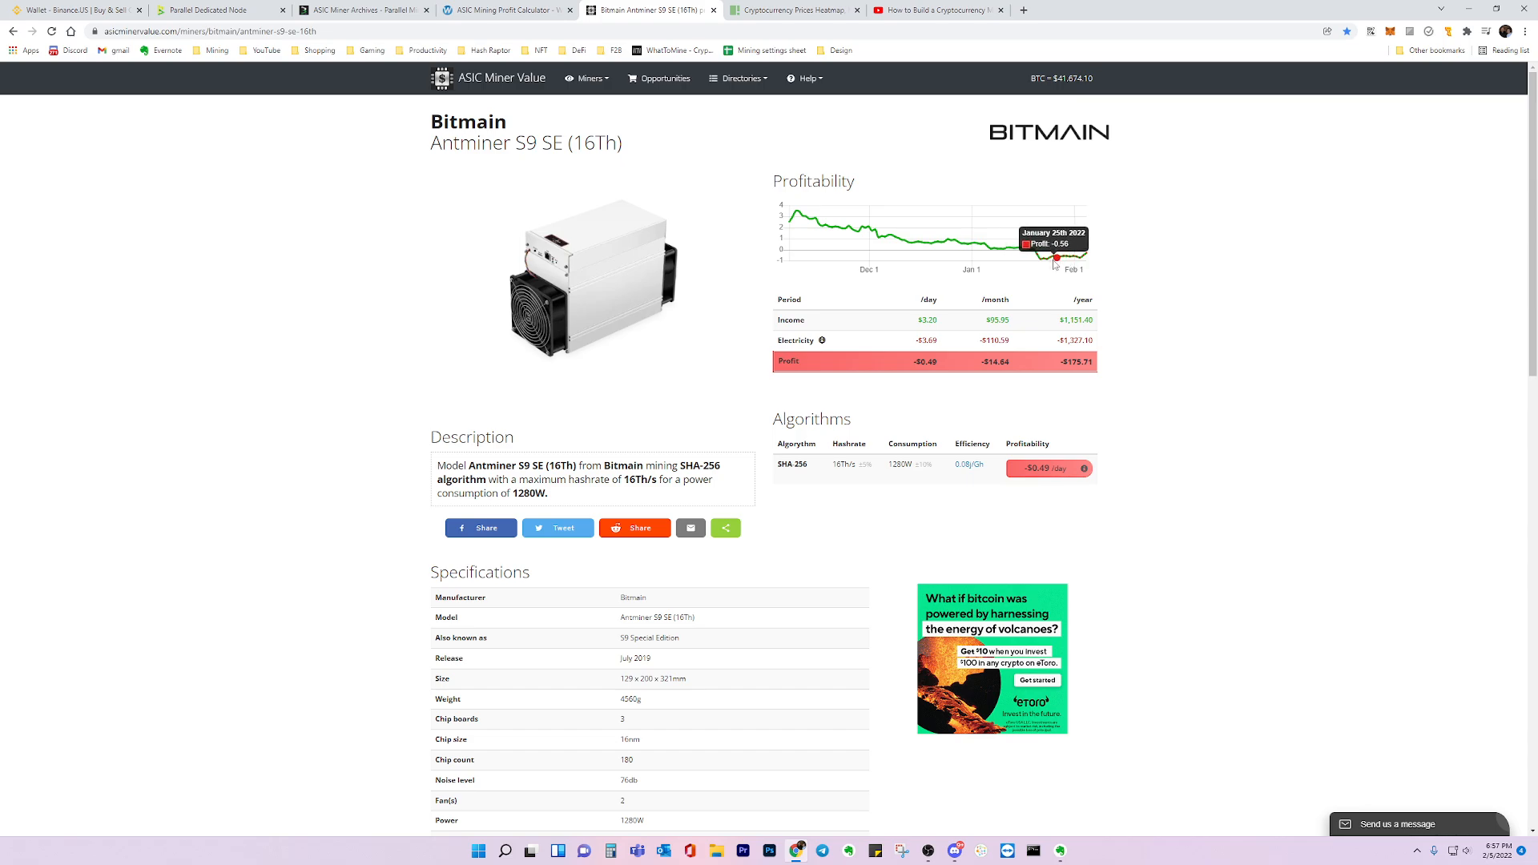
mouse_move(1063, 257)
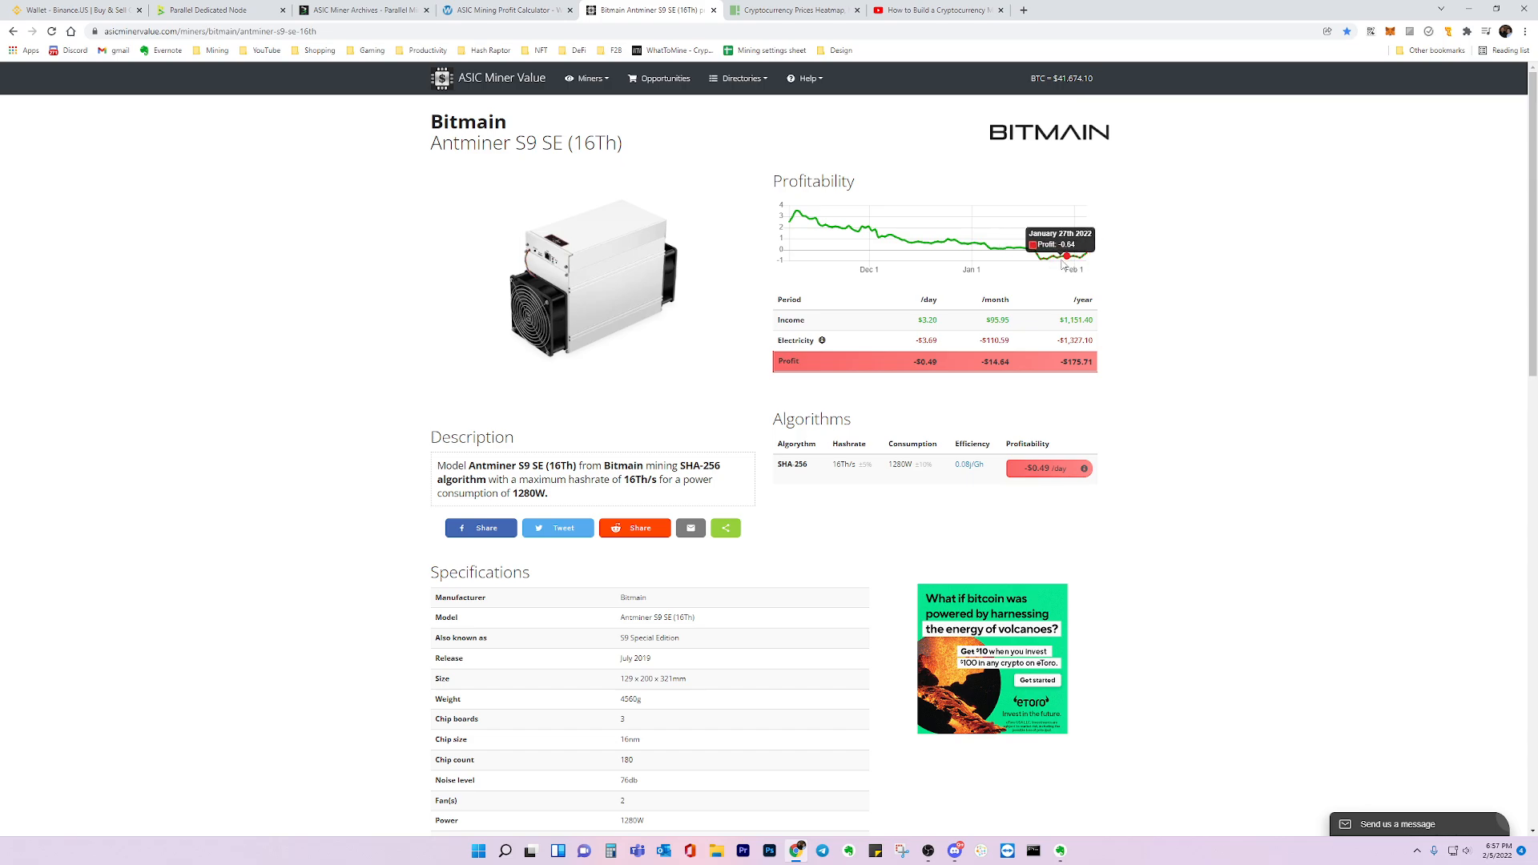
mouse_move(1049, 263)
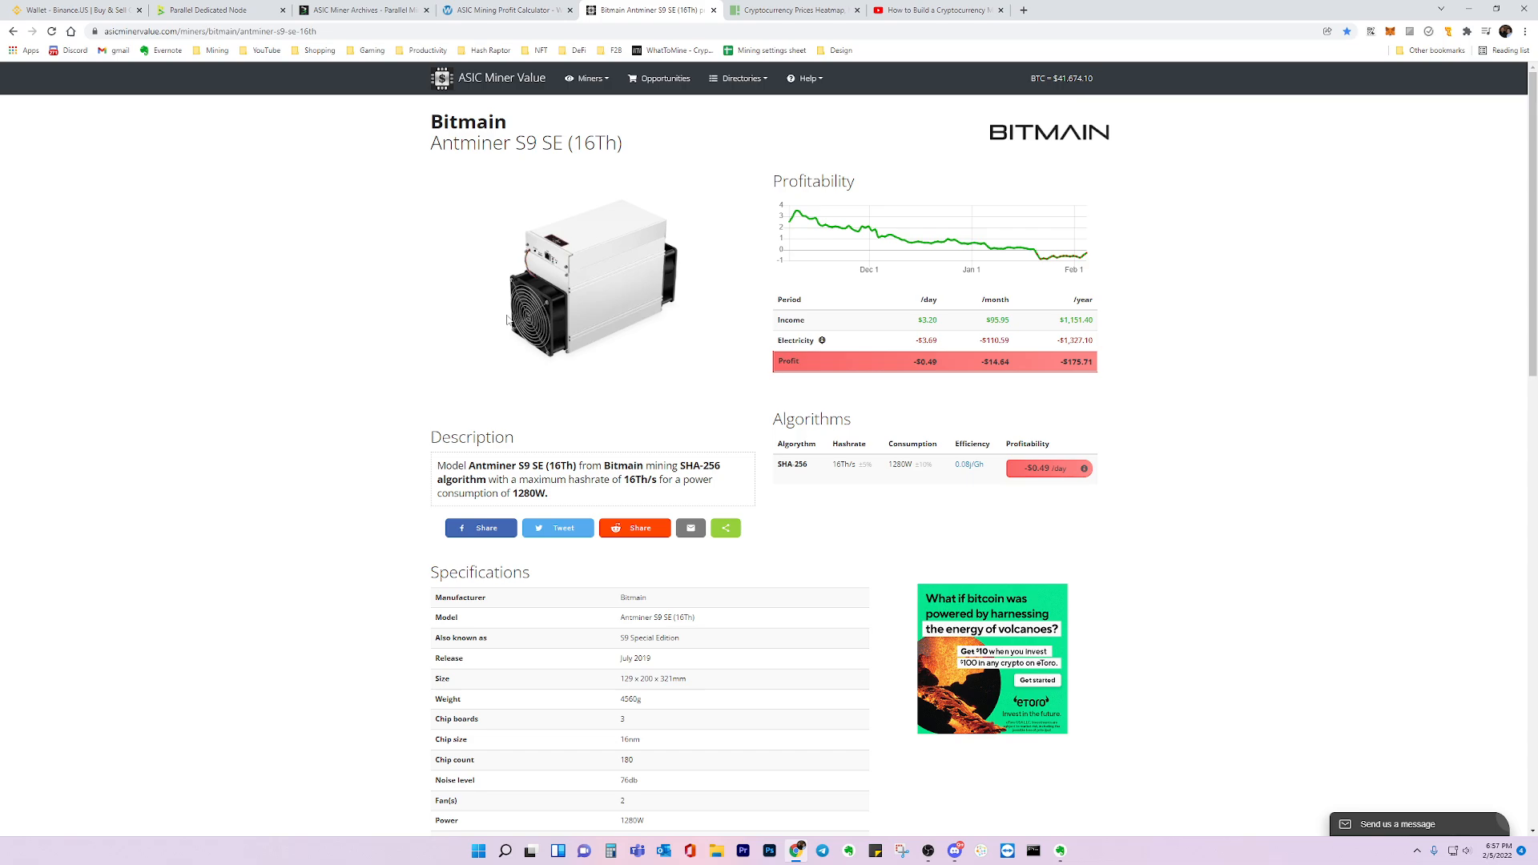
mouse_move(491, 153)
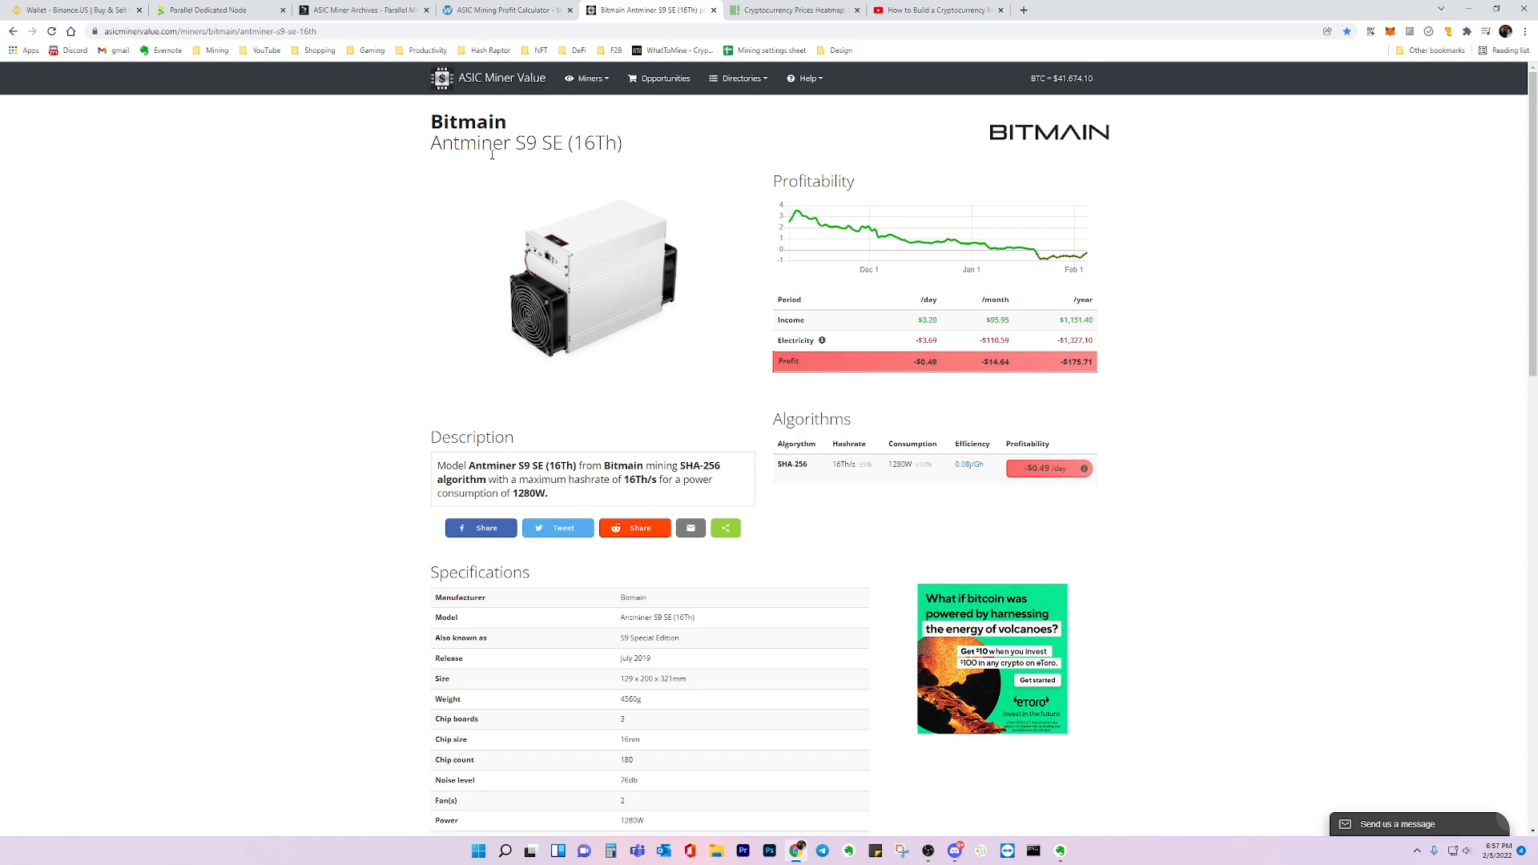
mouse_move(434, 540)
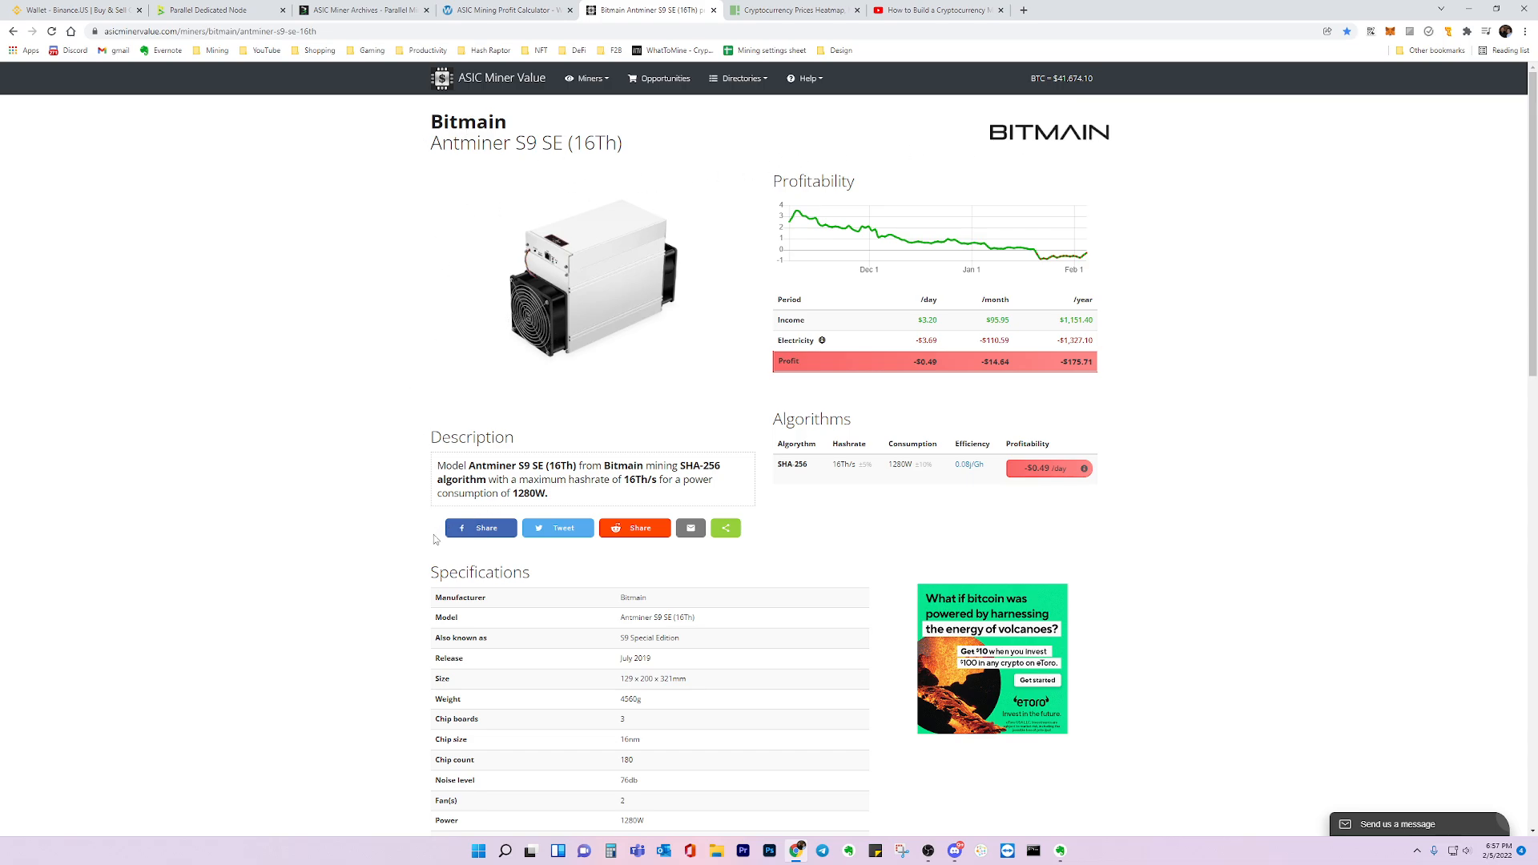
mouse_move(604, 238)
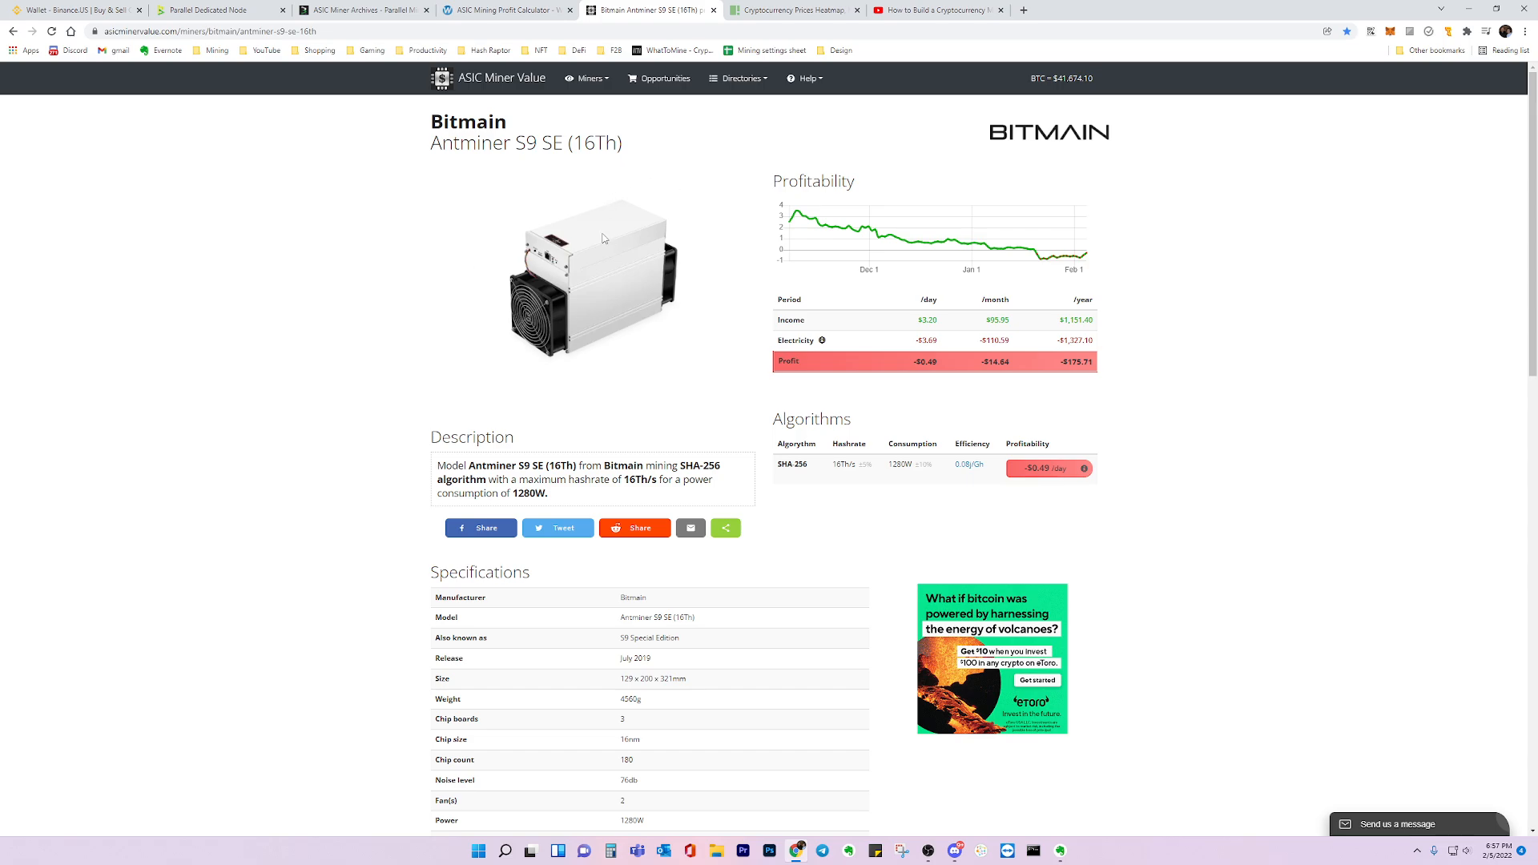
mouse_move(421, 317)
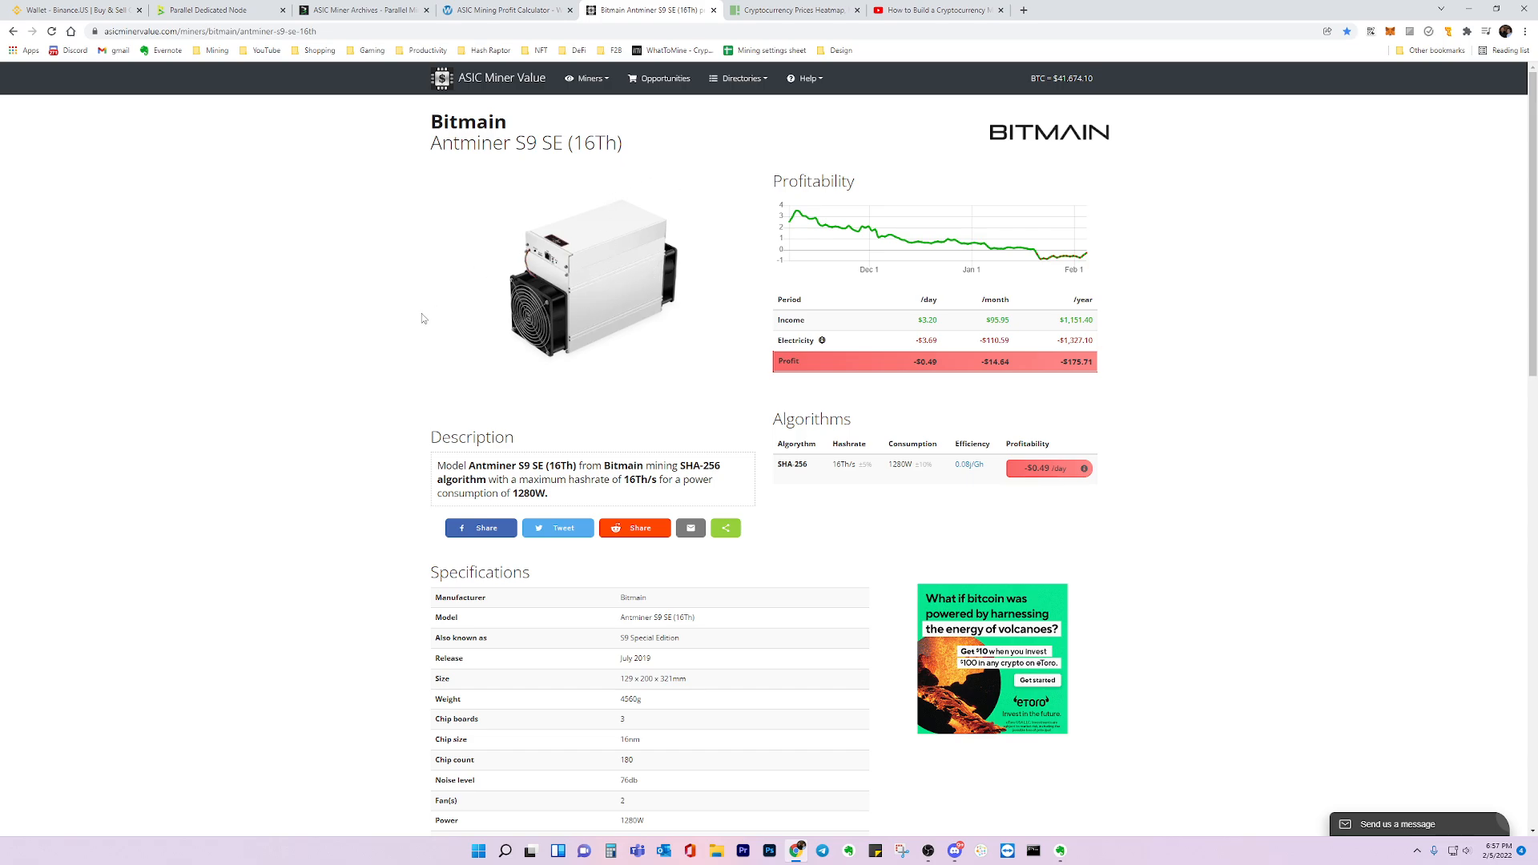
mouse_move(351, 333)
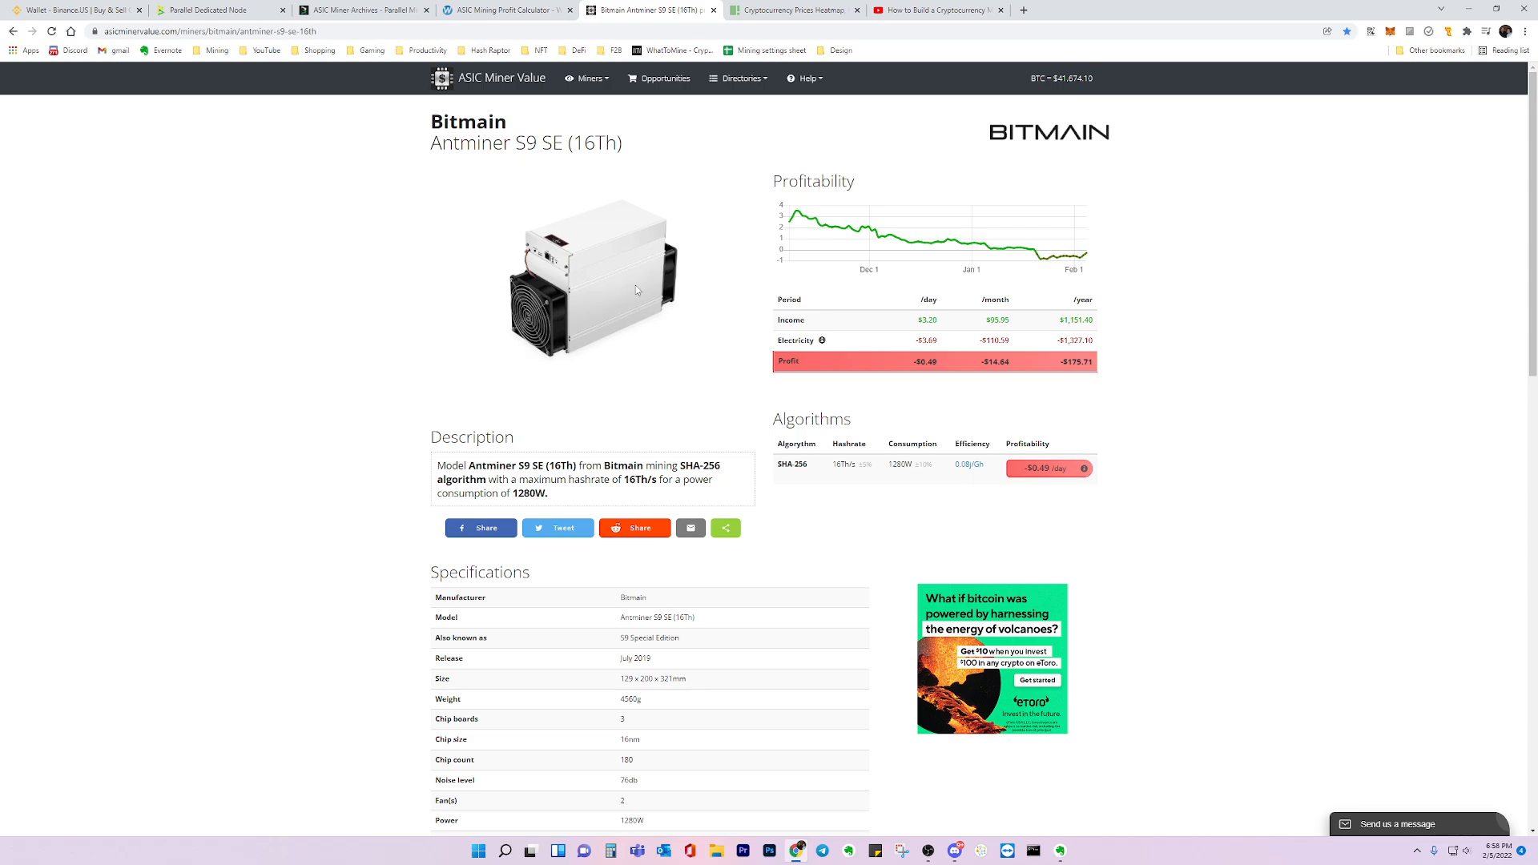
mouse_move(453, 239)
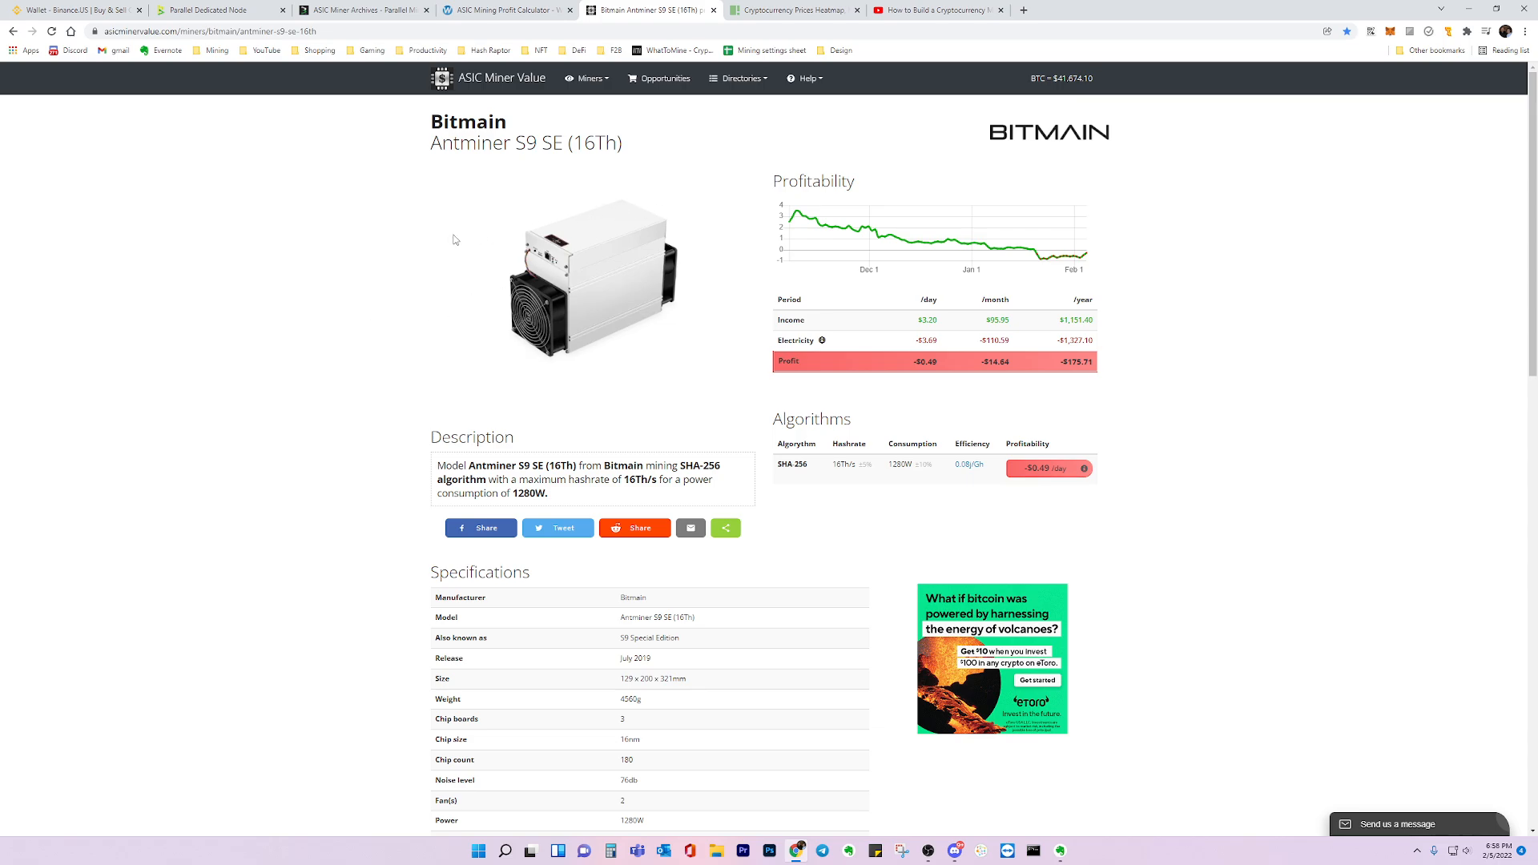
mouse_move(617, 351)
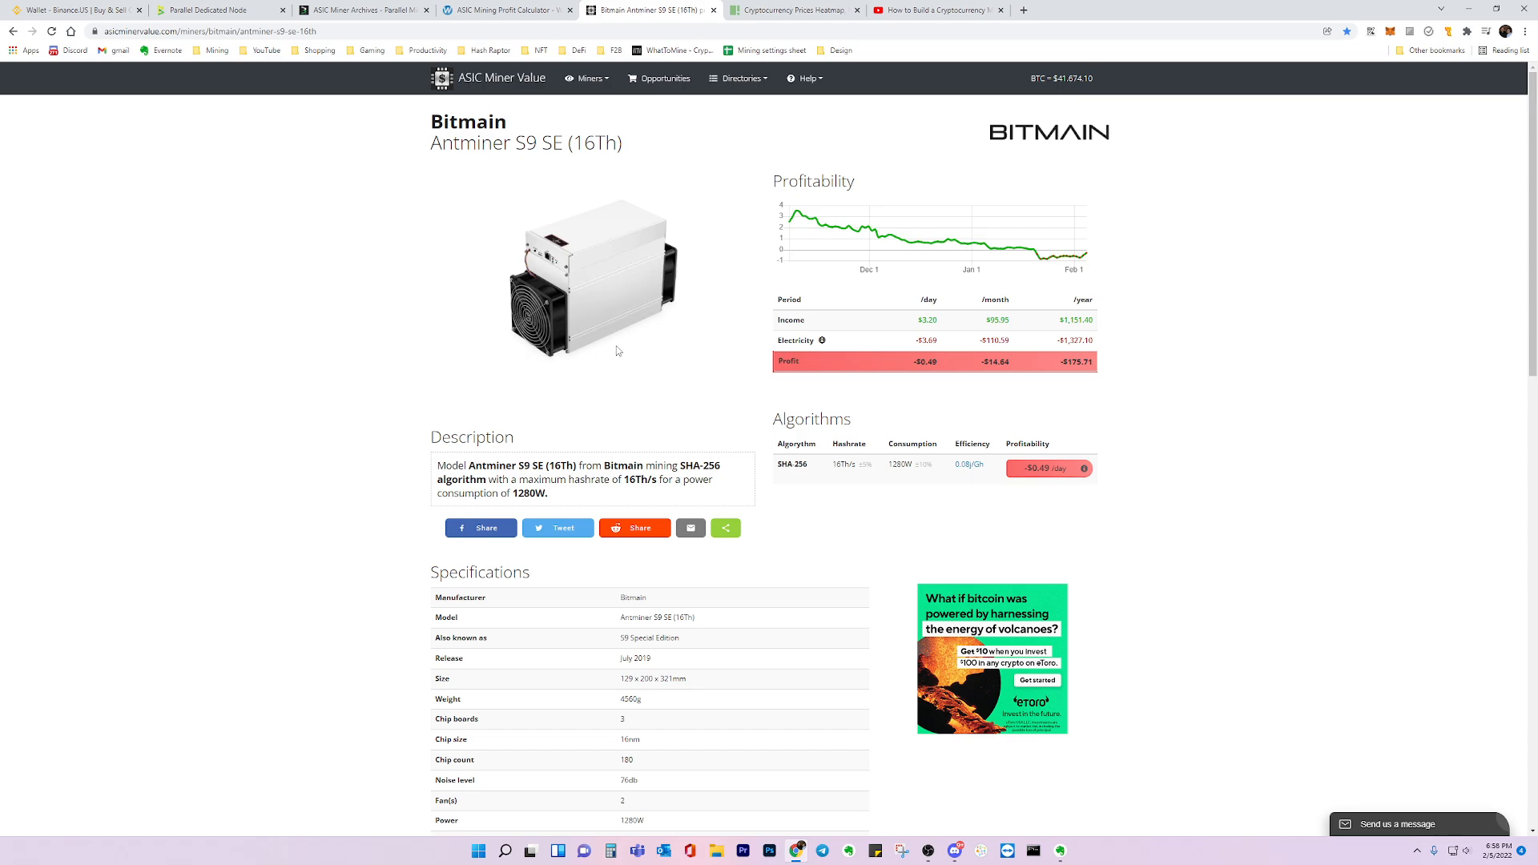
mouse_move(535, 373)
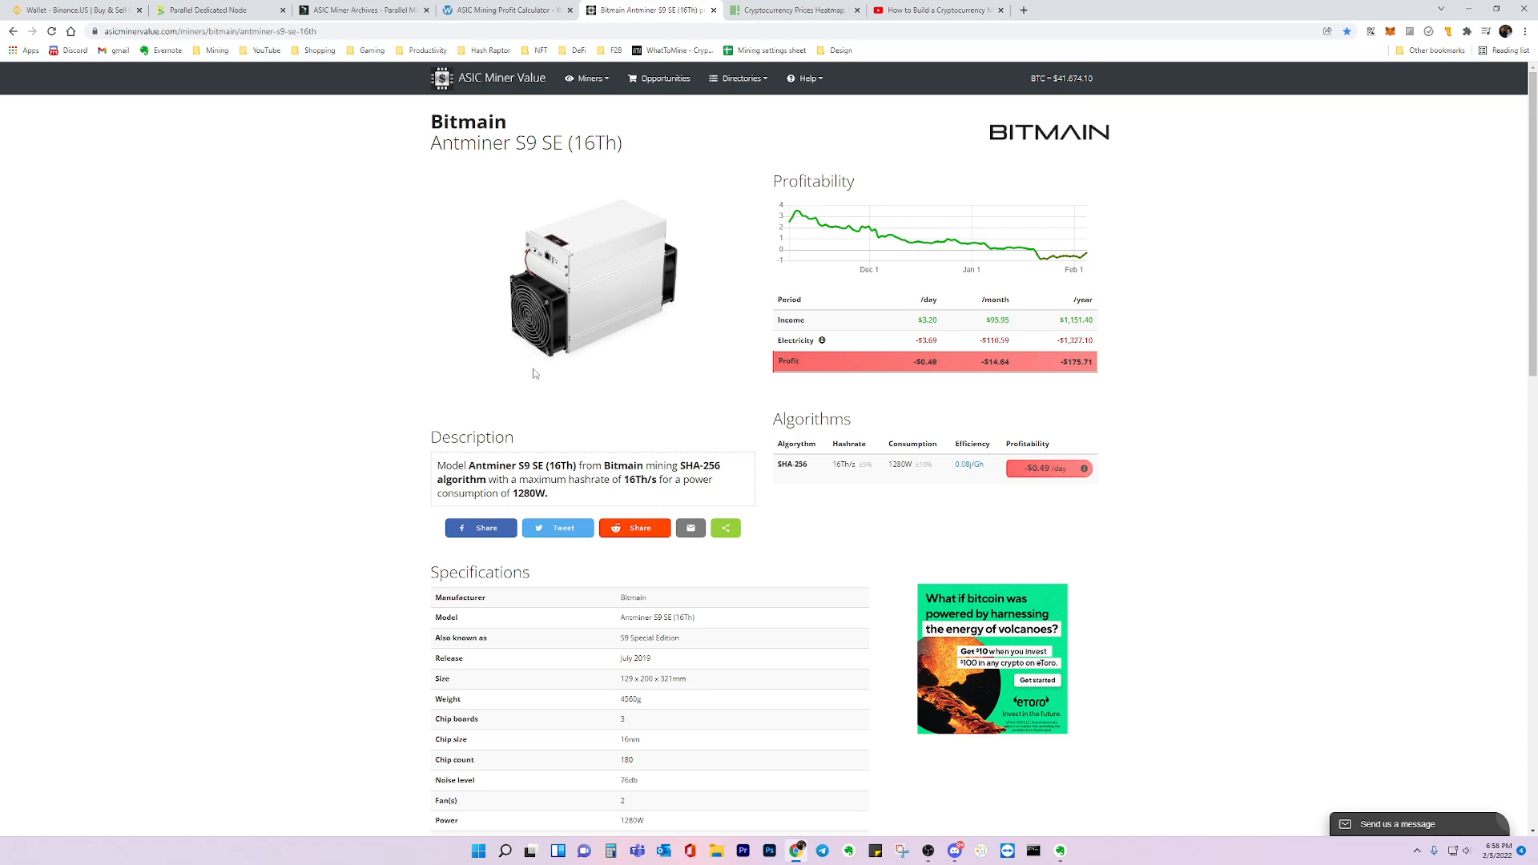
mouse_move(597, 349)
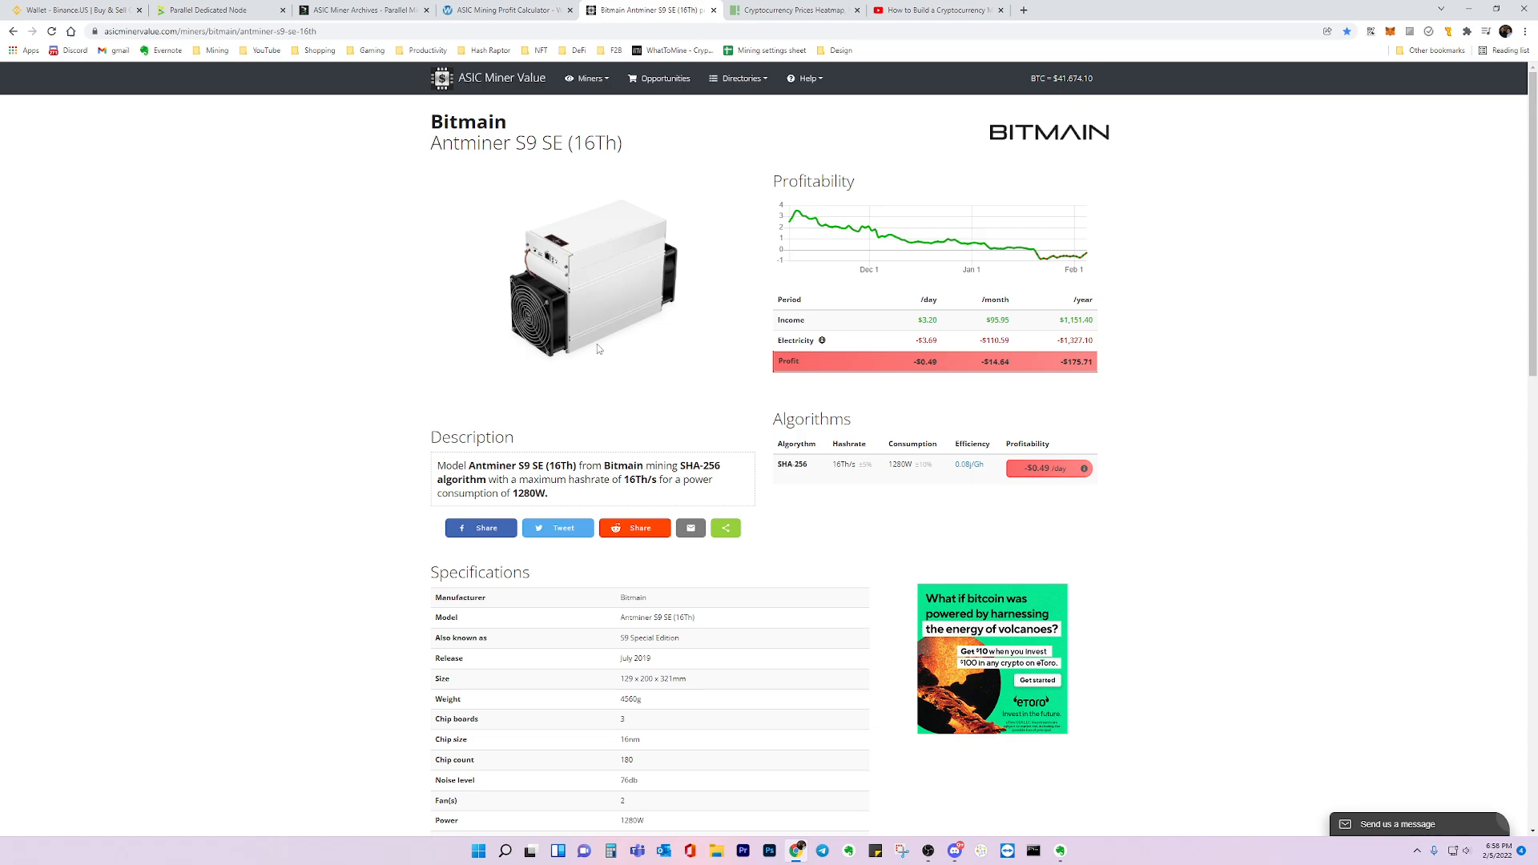
mouse_move(471, 339)
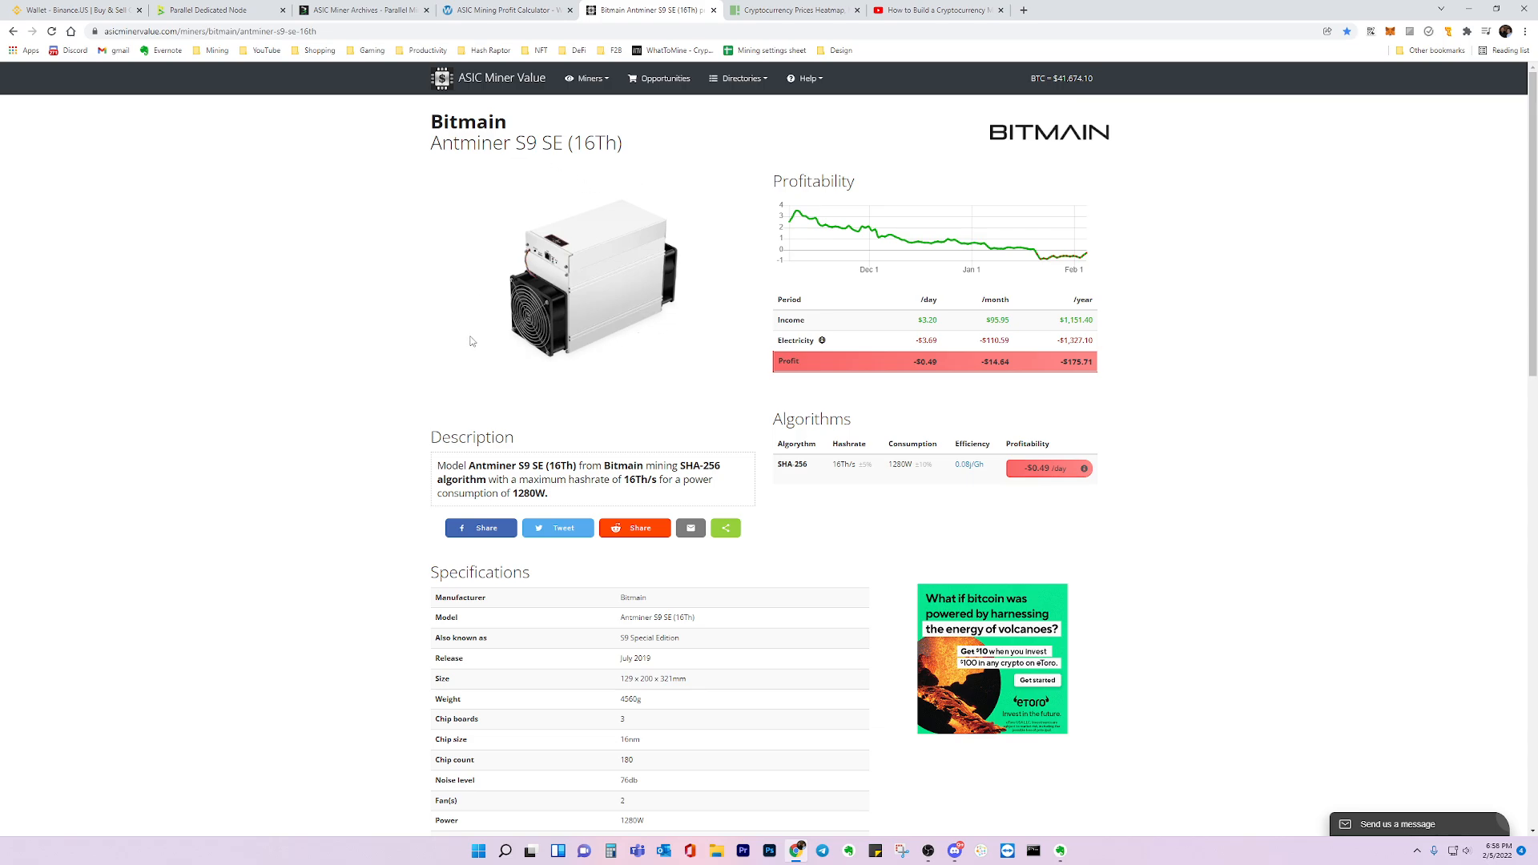
mouse_move(543, 189)
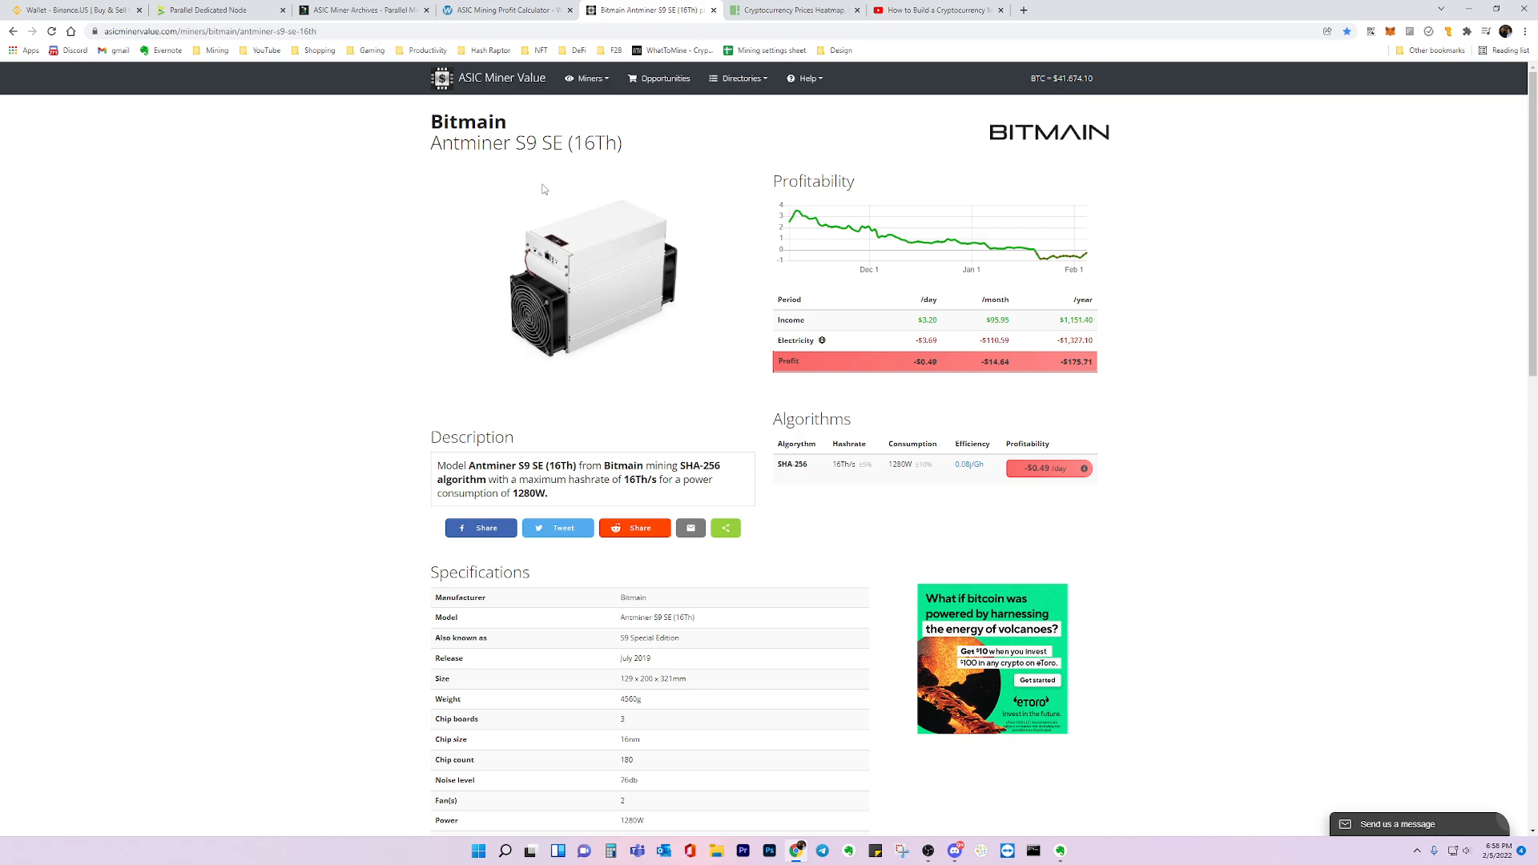
mouse_move(594, 351)
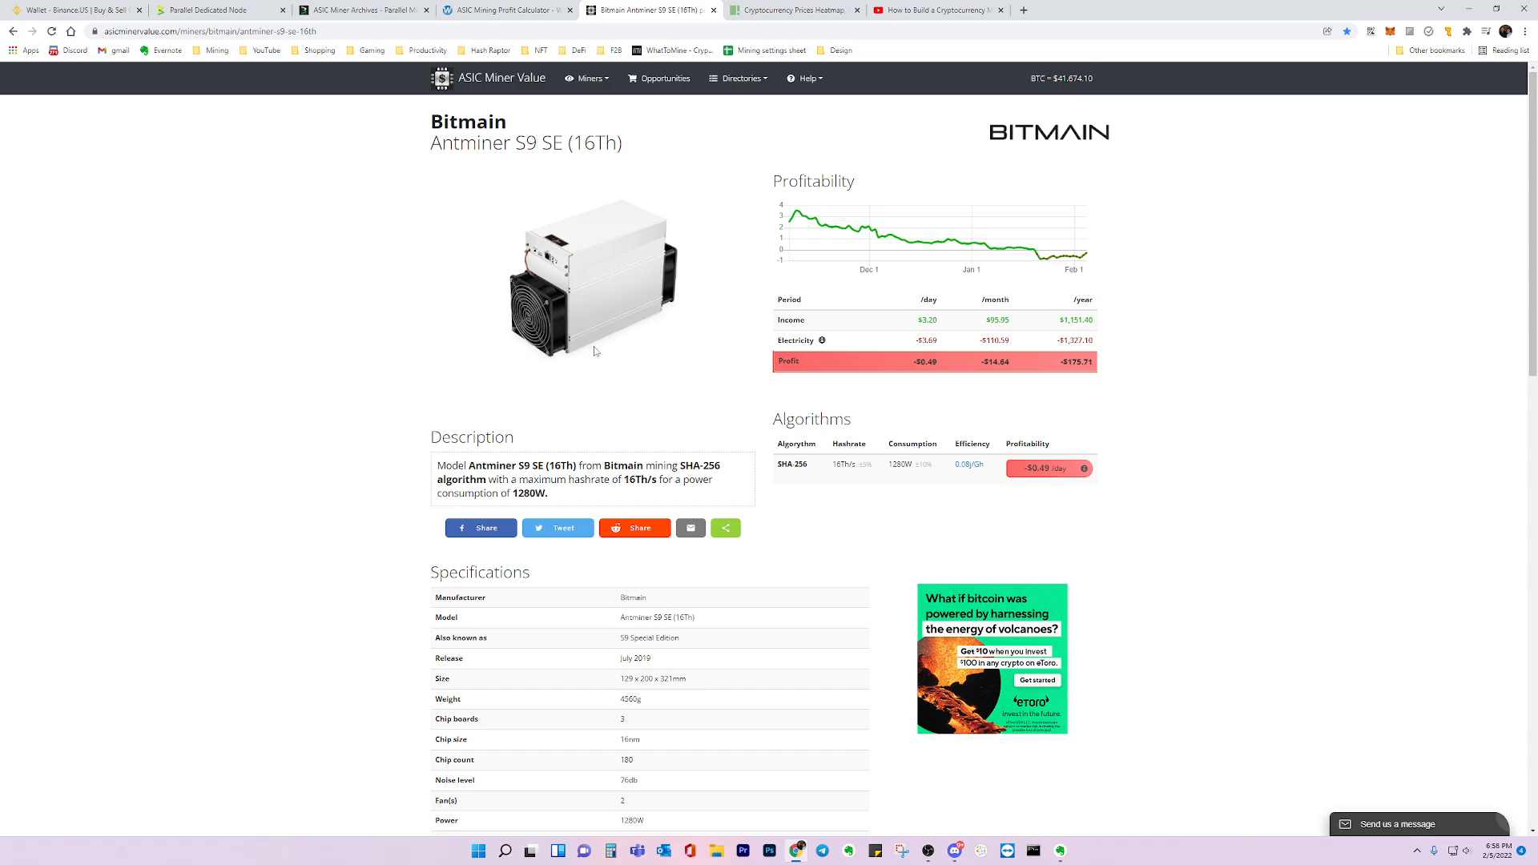
mouse_move(915, 247)
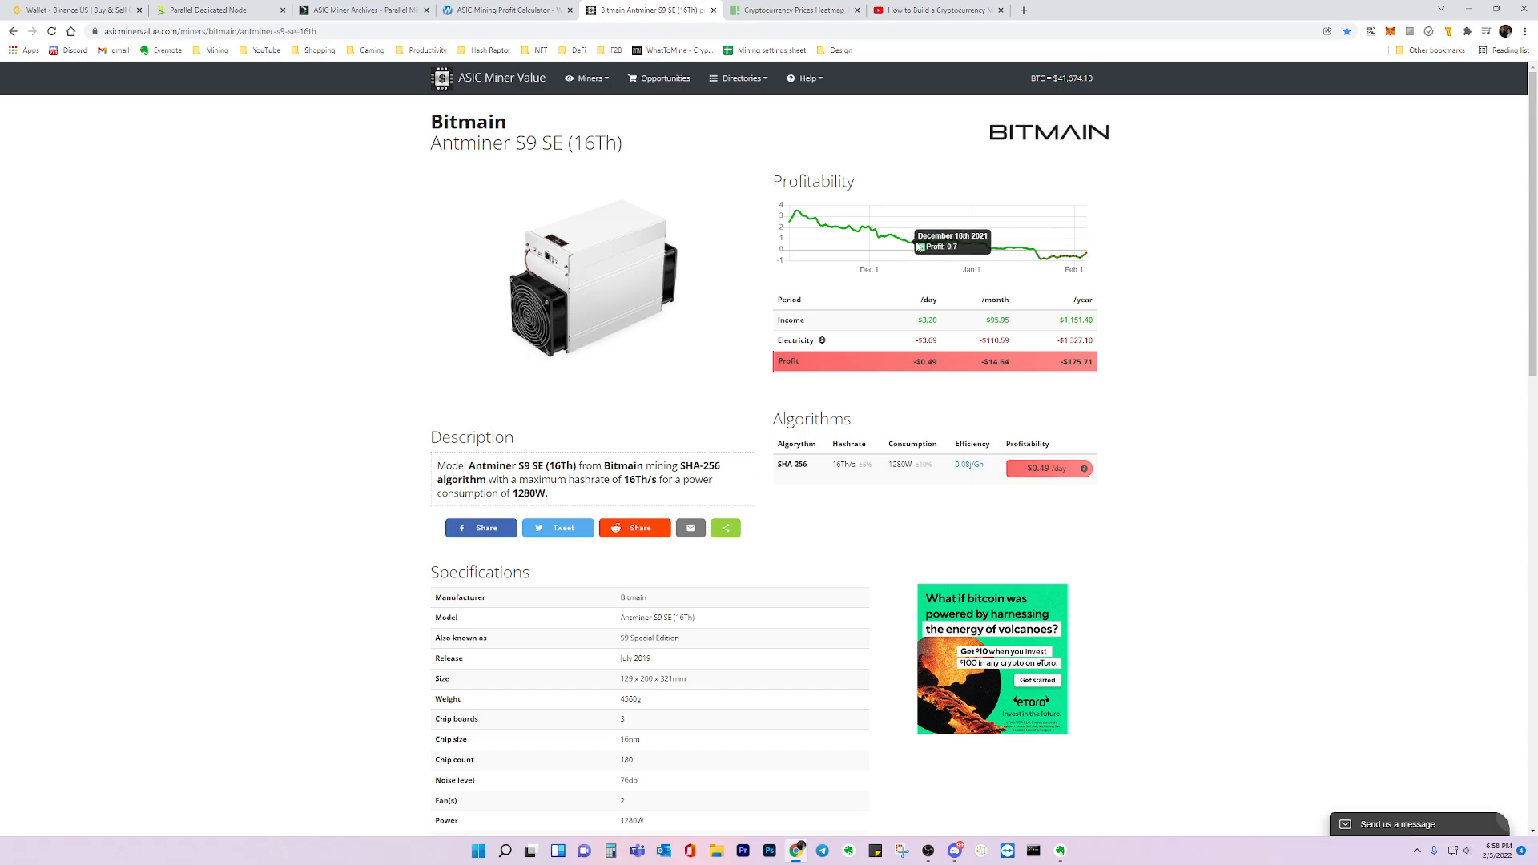
mouse_move(1168, 221)
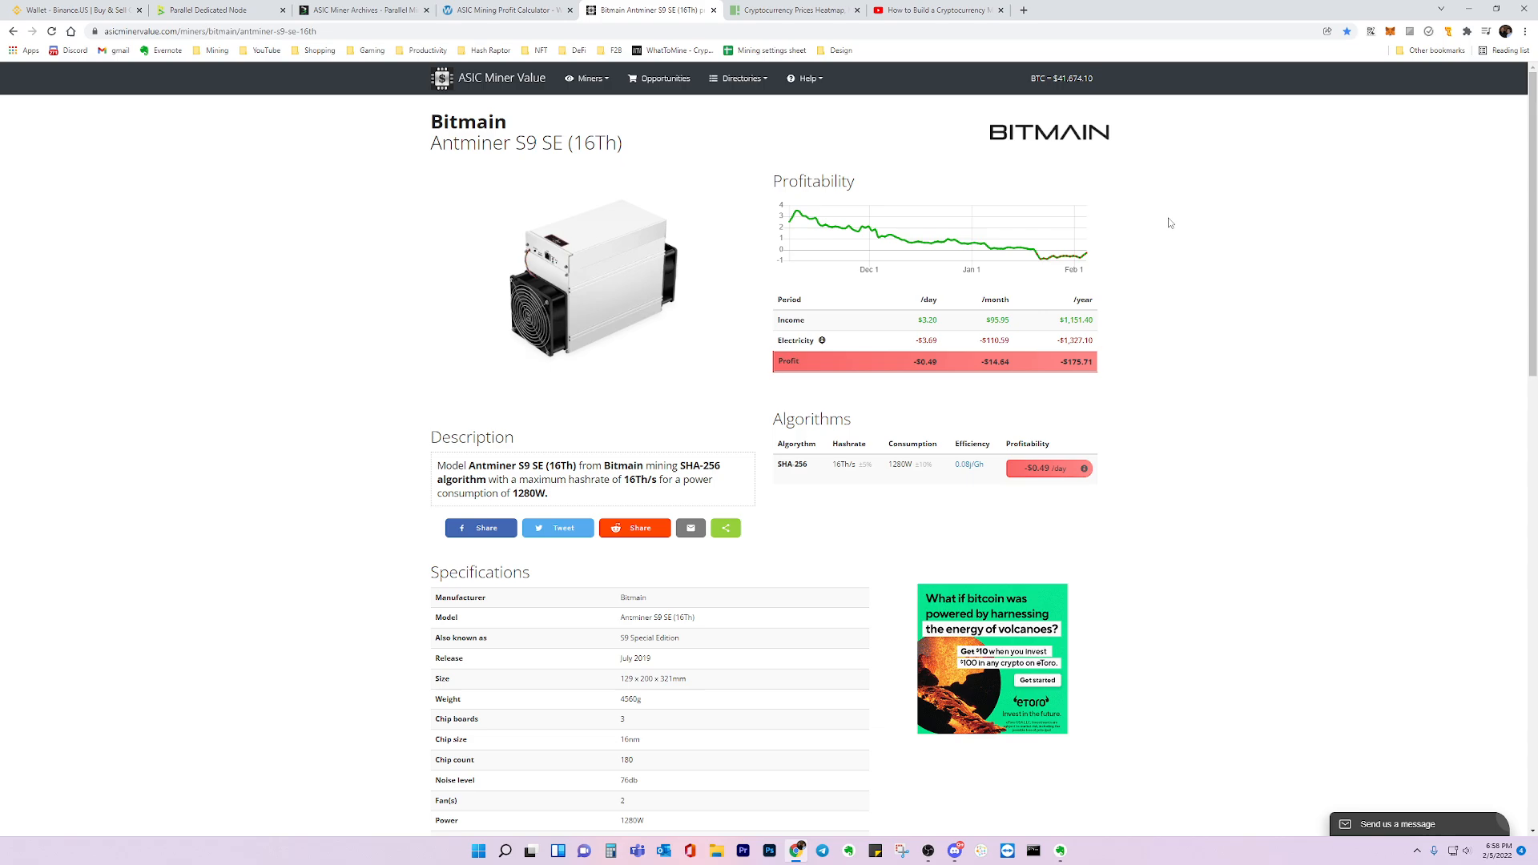
mouse_move(1150, 268)
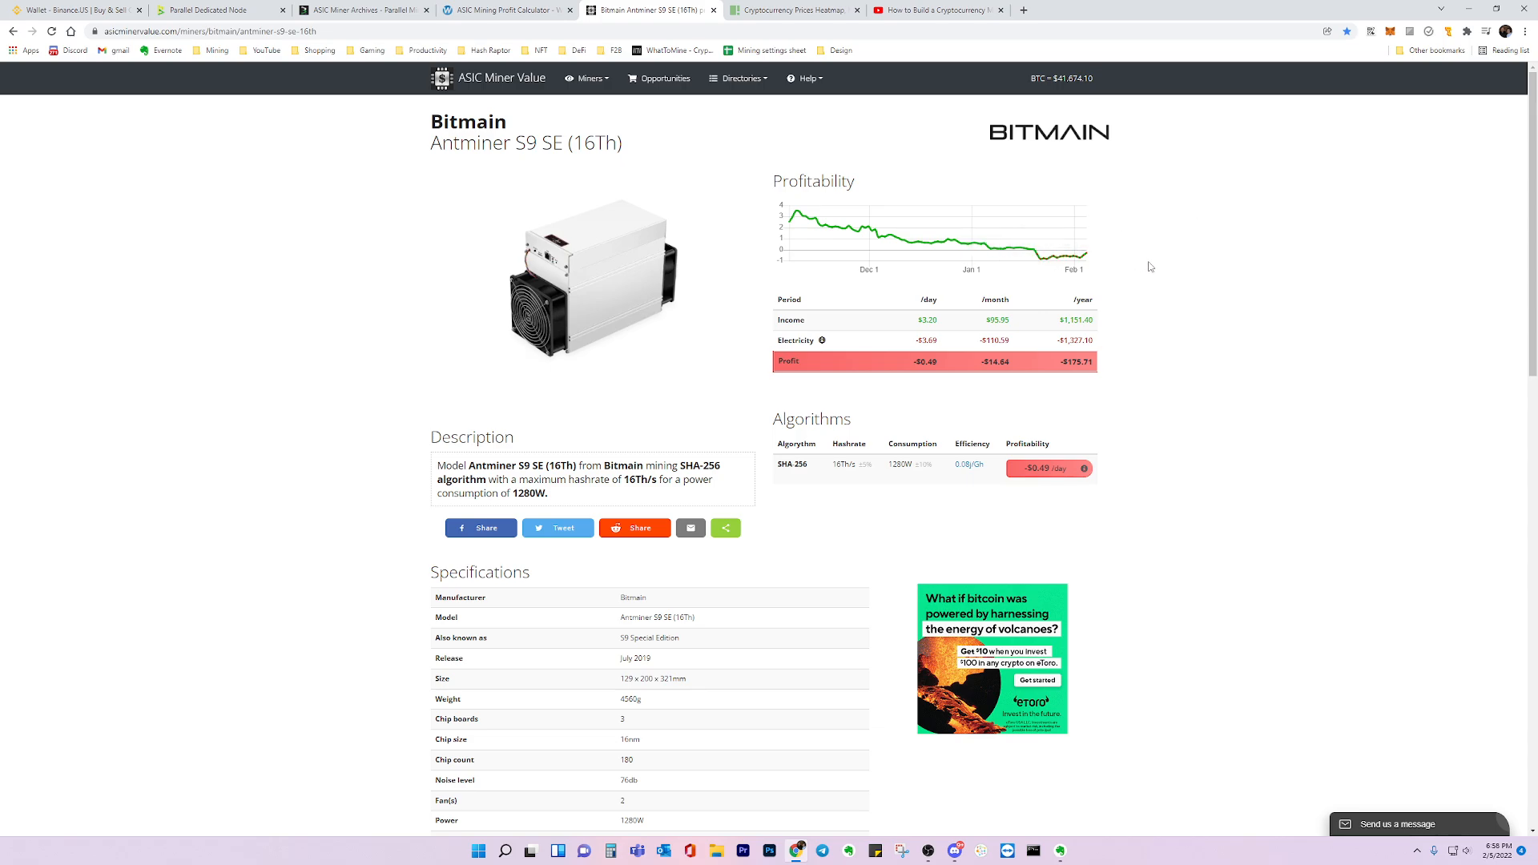
mouse_move(1059, 224)
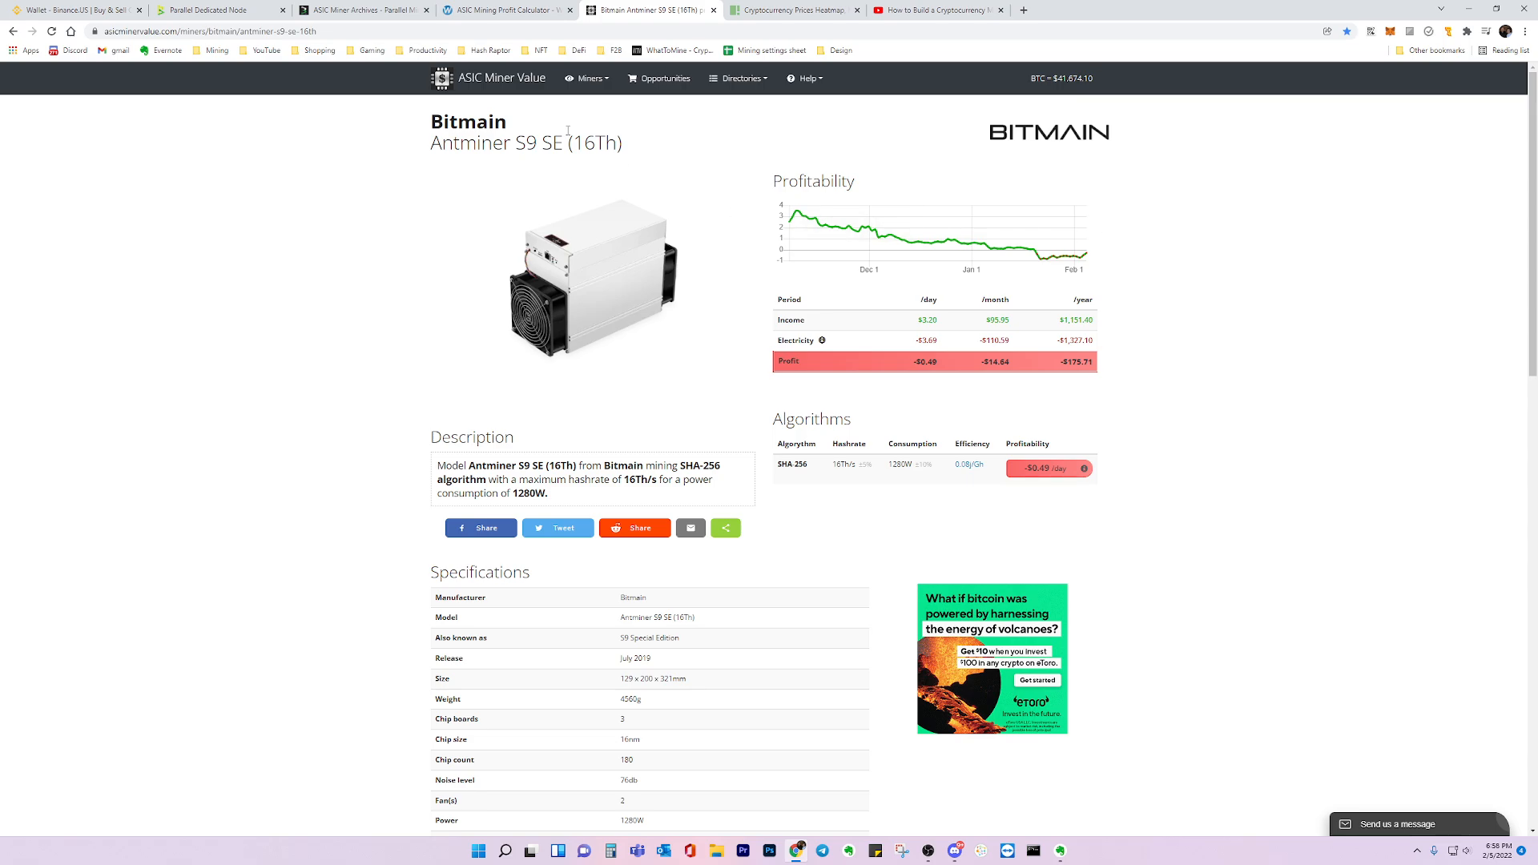
mouse_move(499, 250)
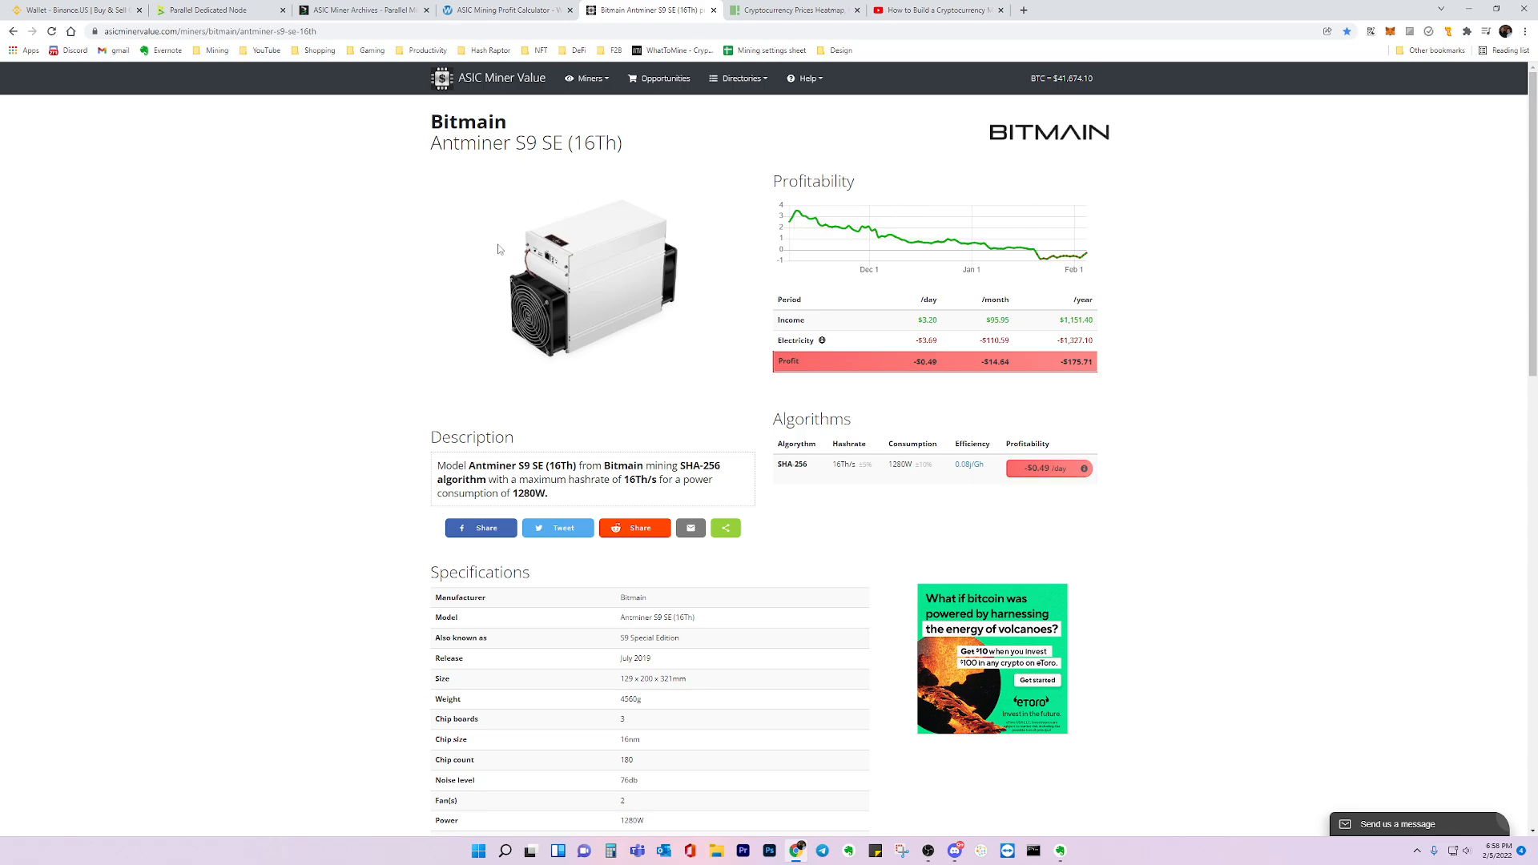
mouse_move(622, 356)
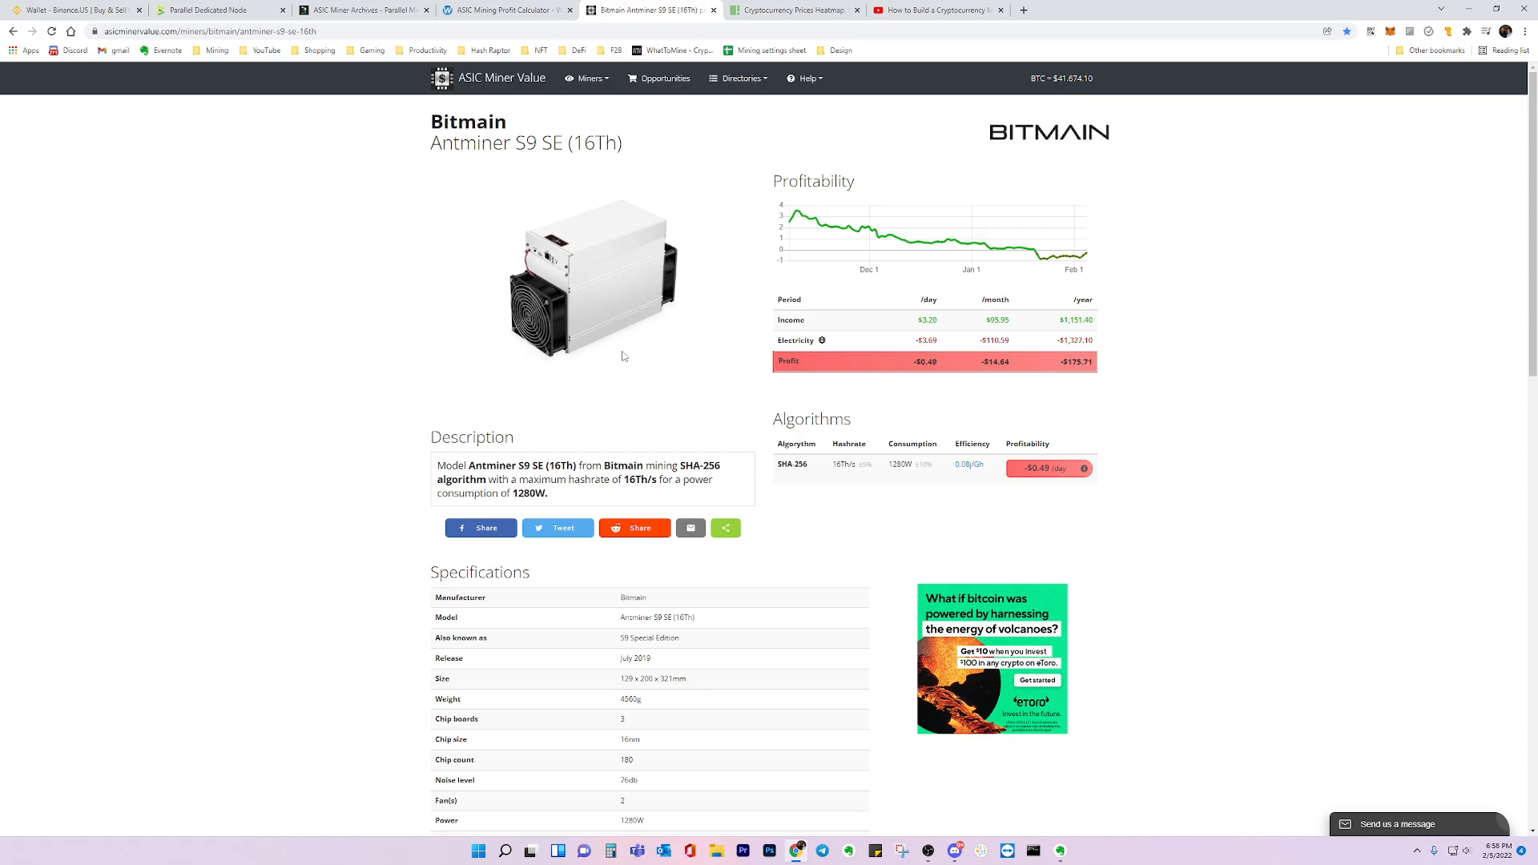
mouse_move(501, 297)
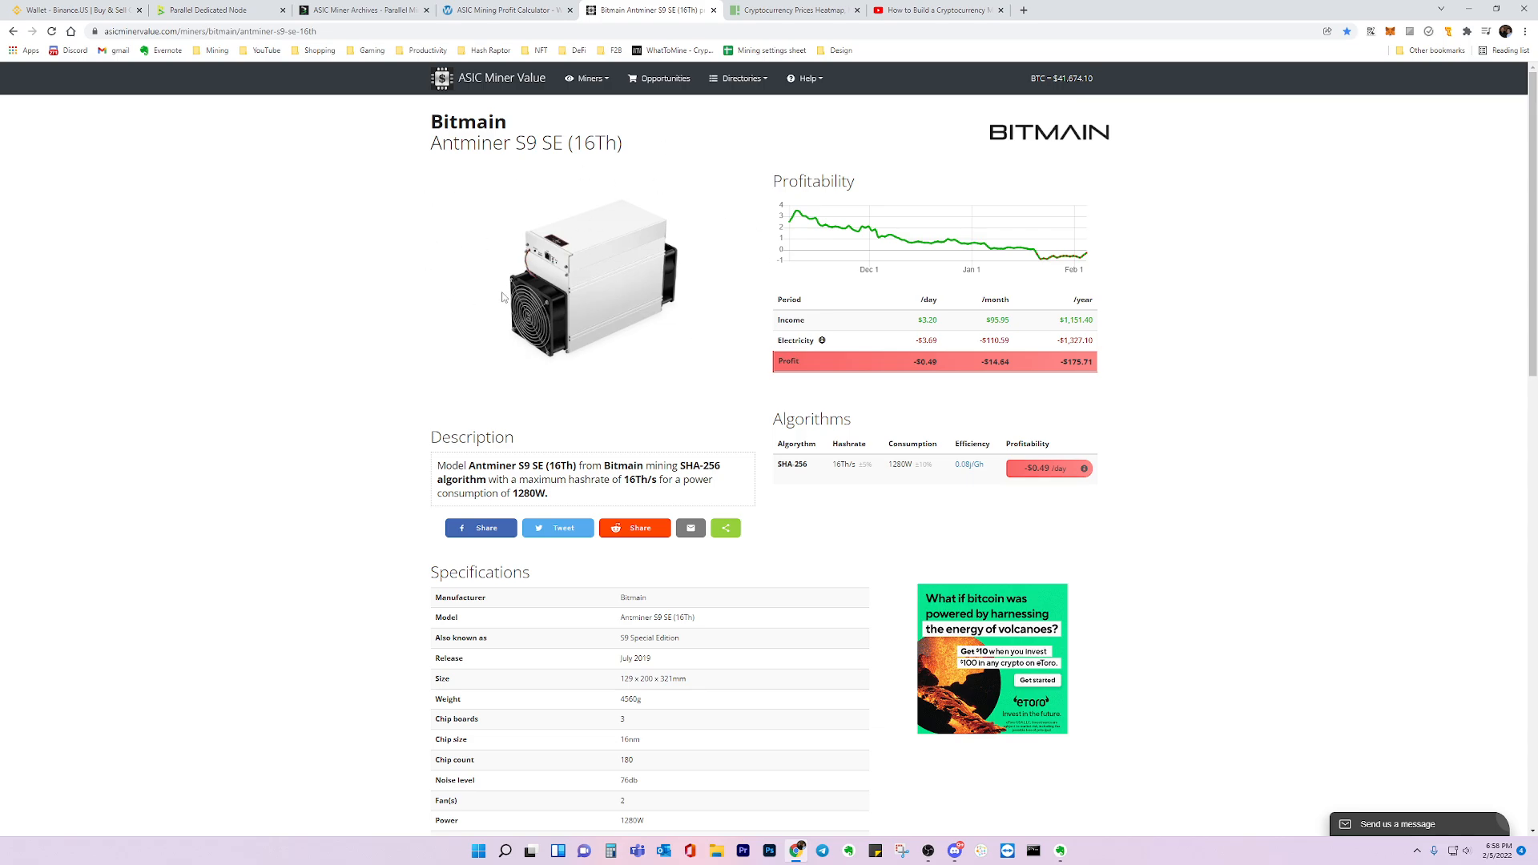
mouse_move(627, 322)
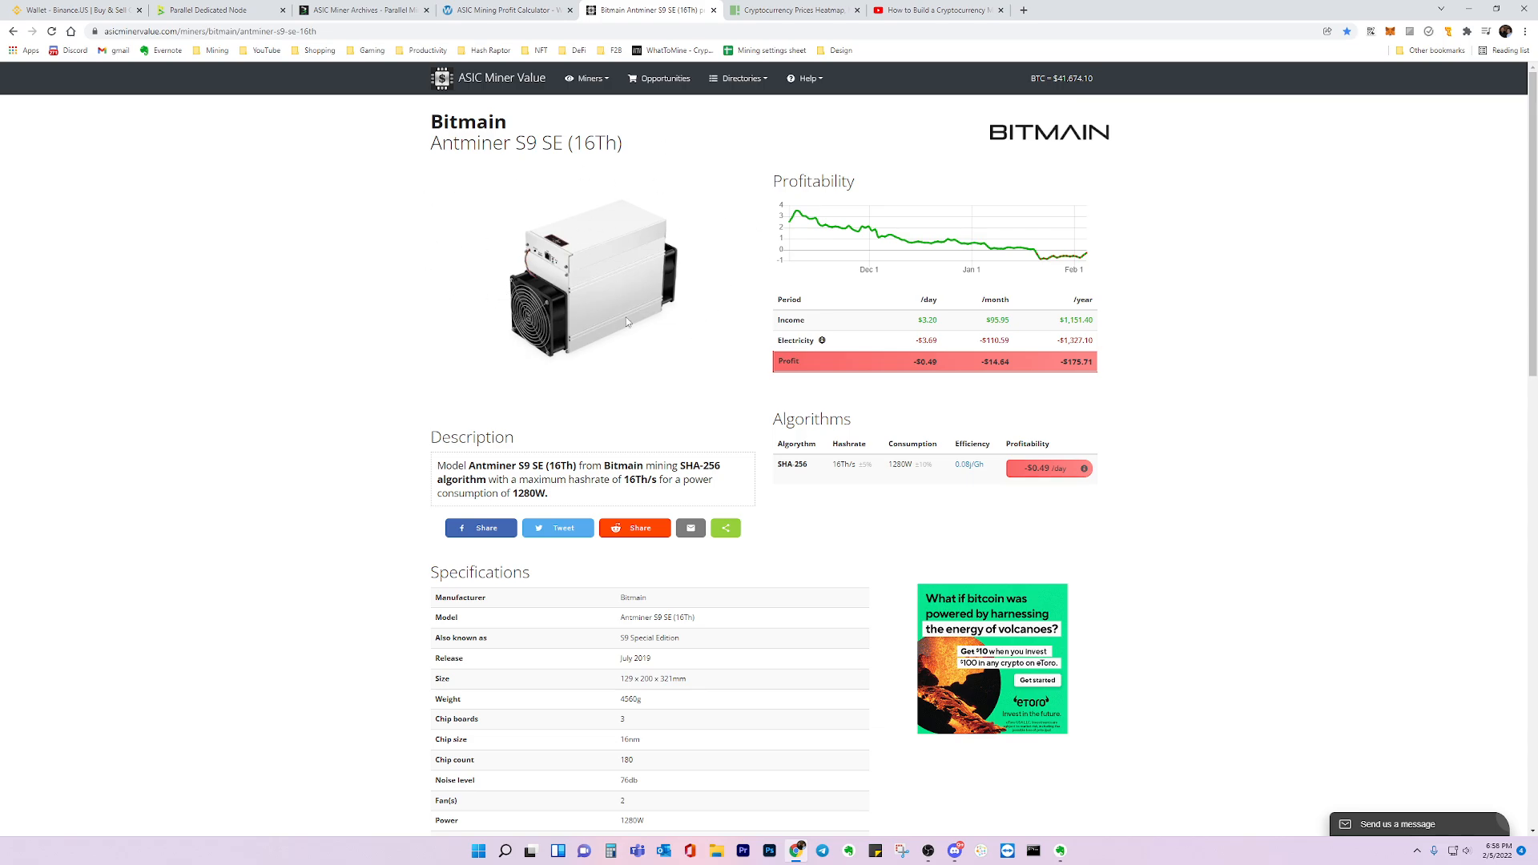
mouse_move(597, 330)
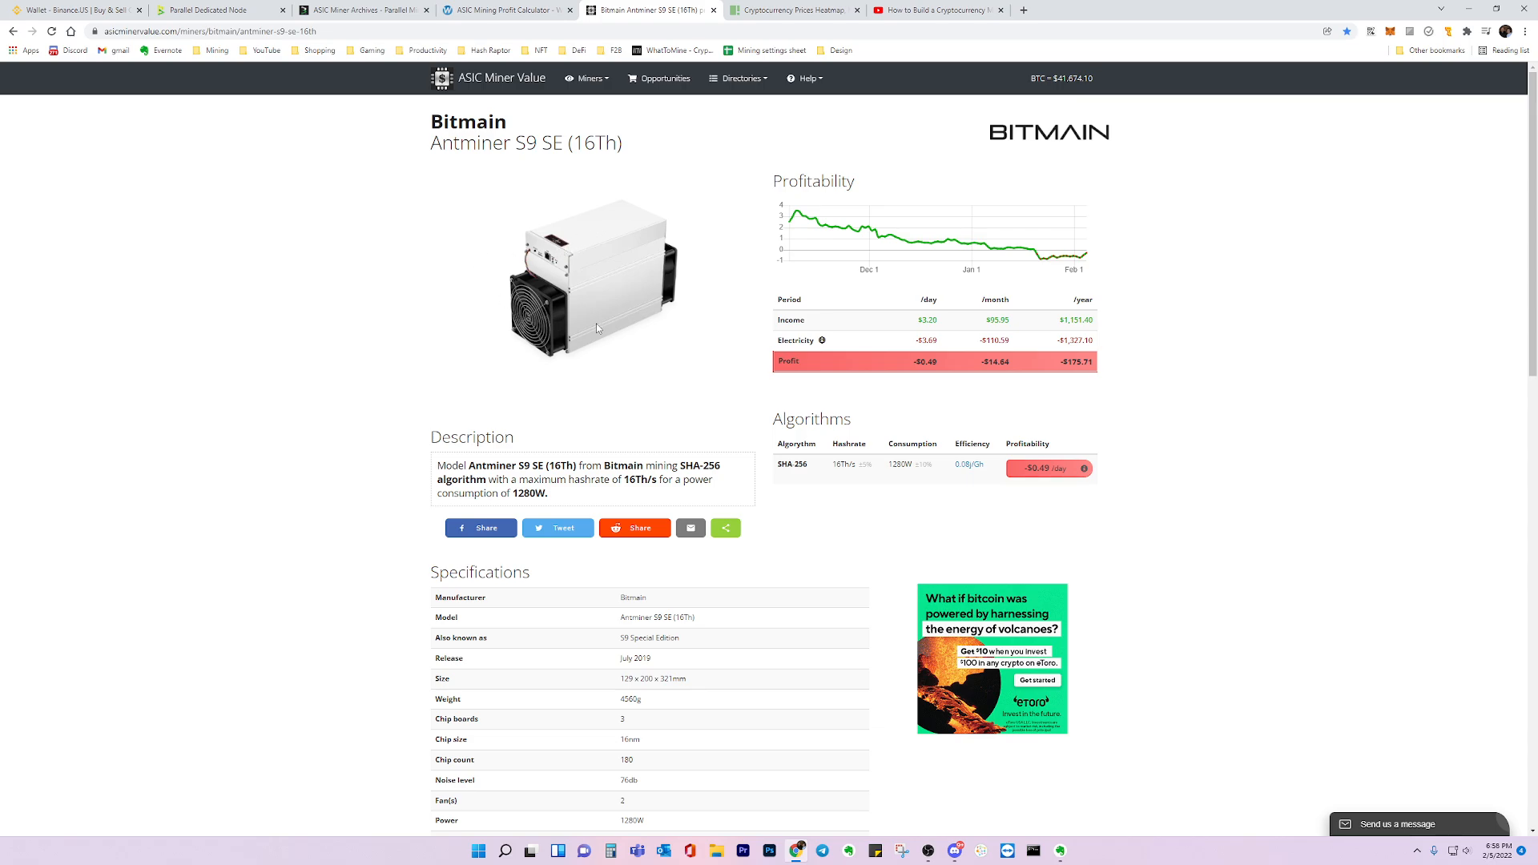
mouse_move(615, 295)
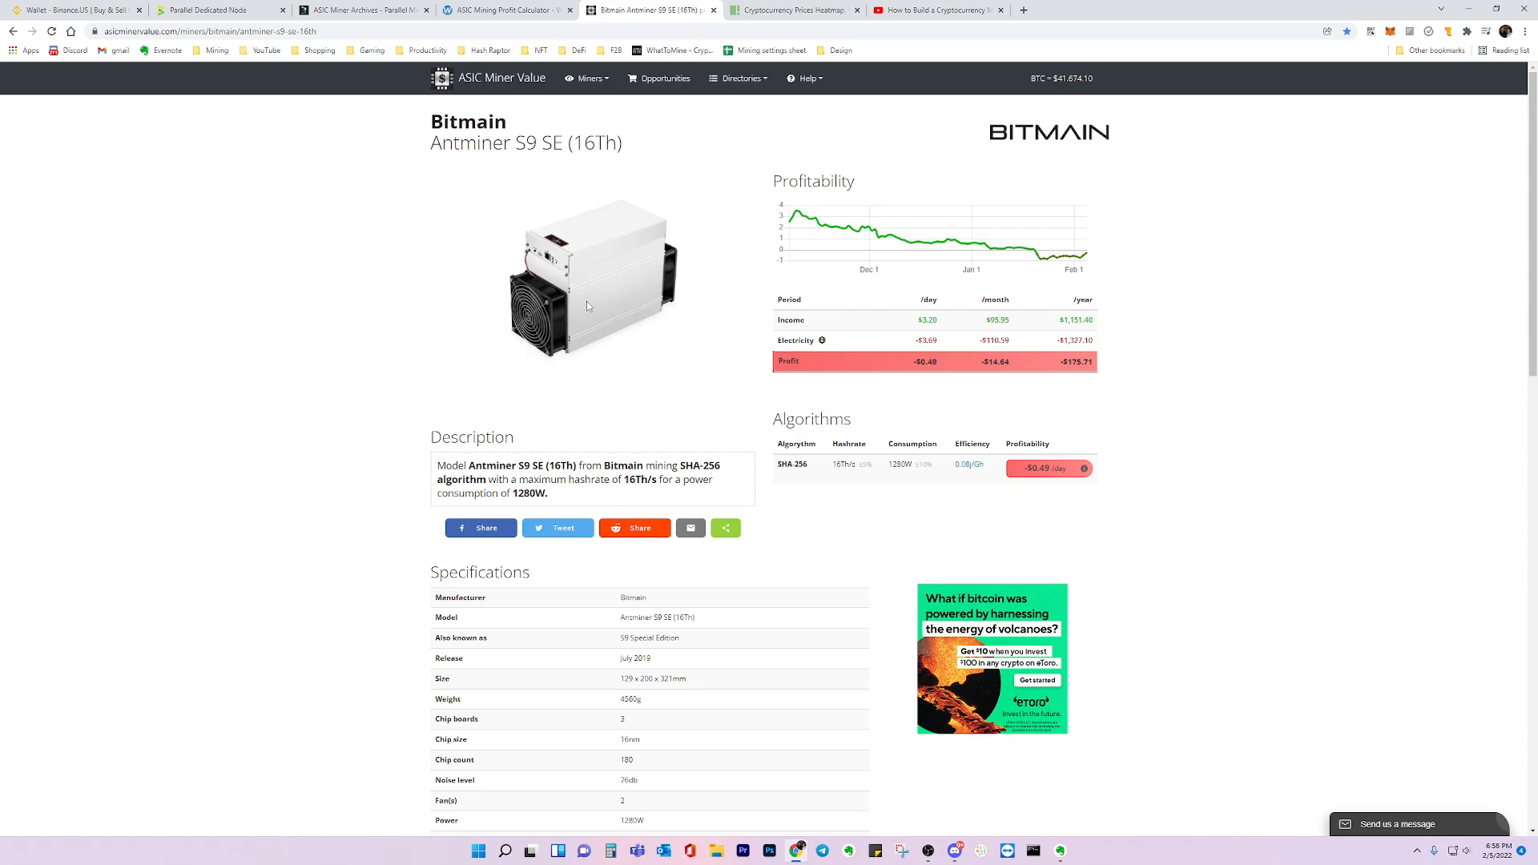
mouse_move(601, 299)
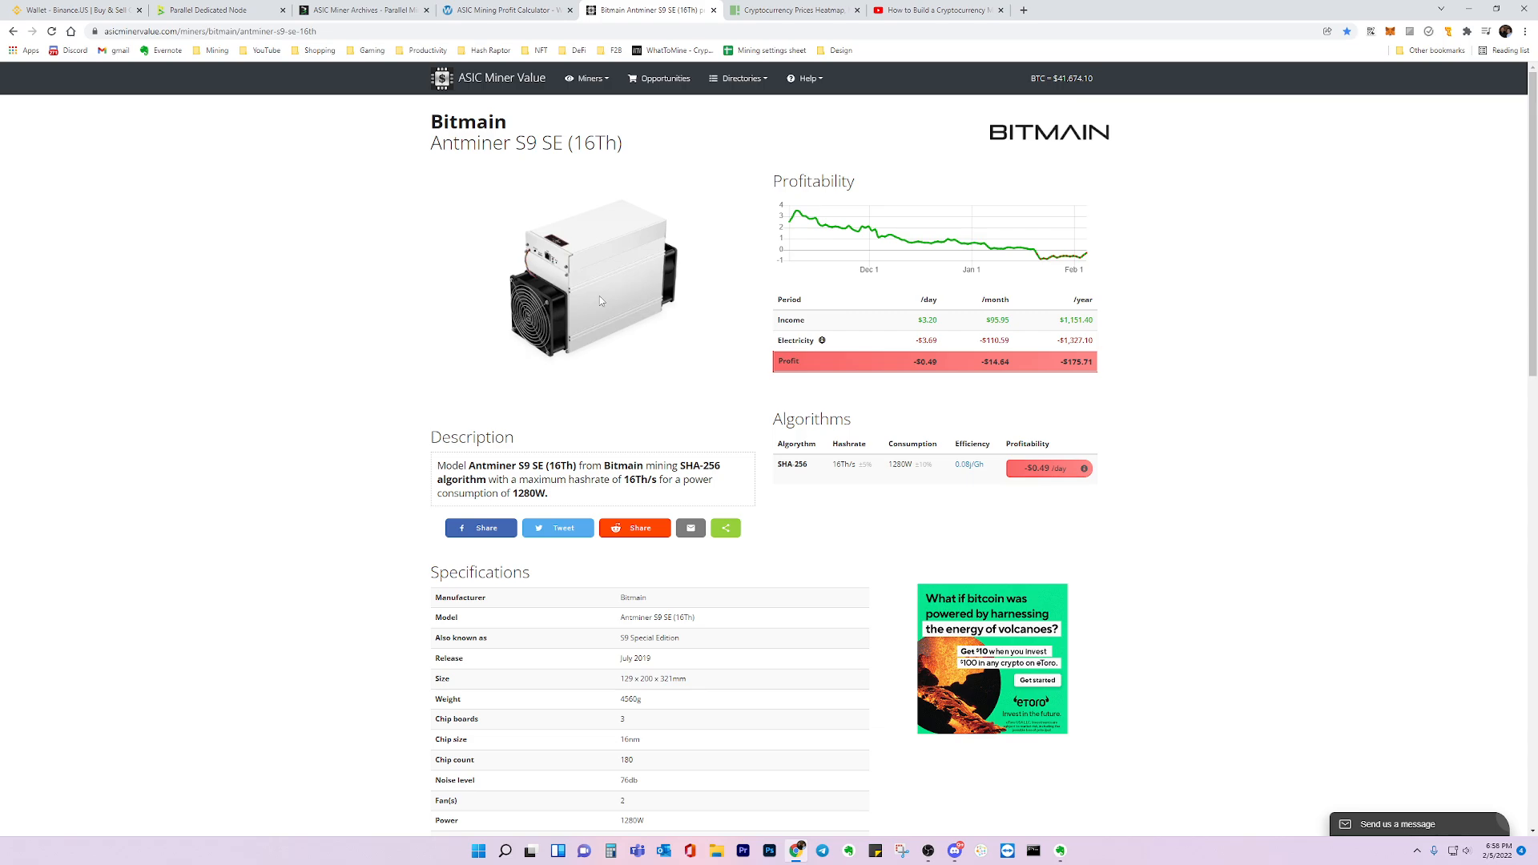
mouse_move(646, 306)
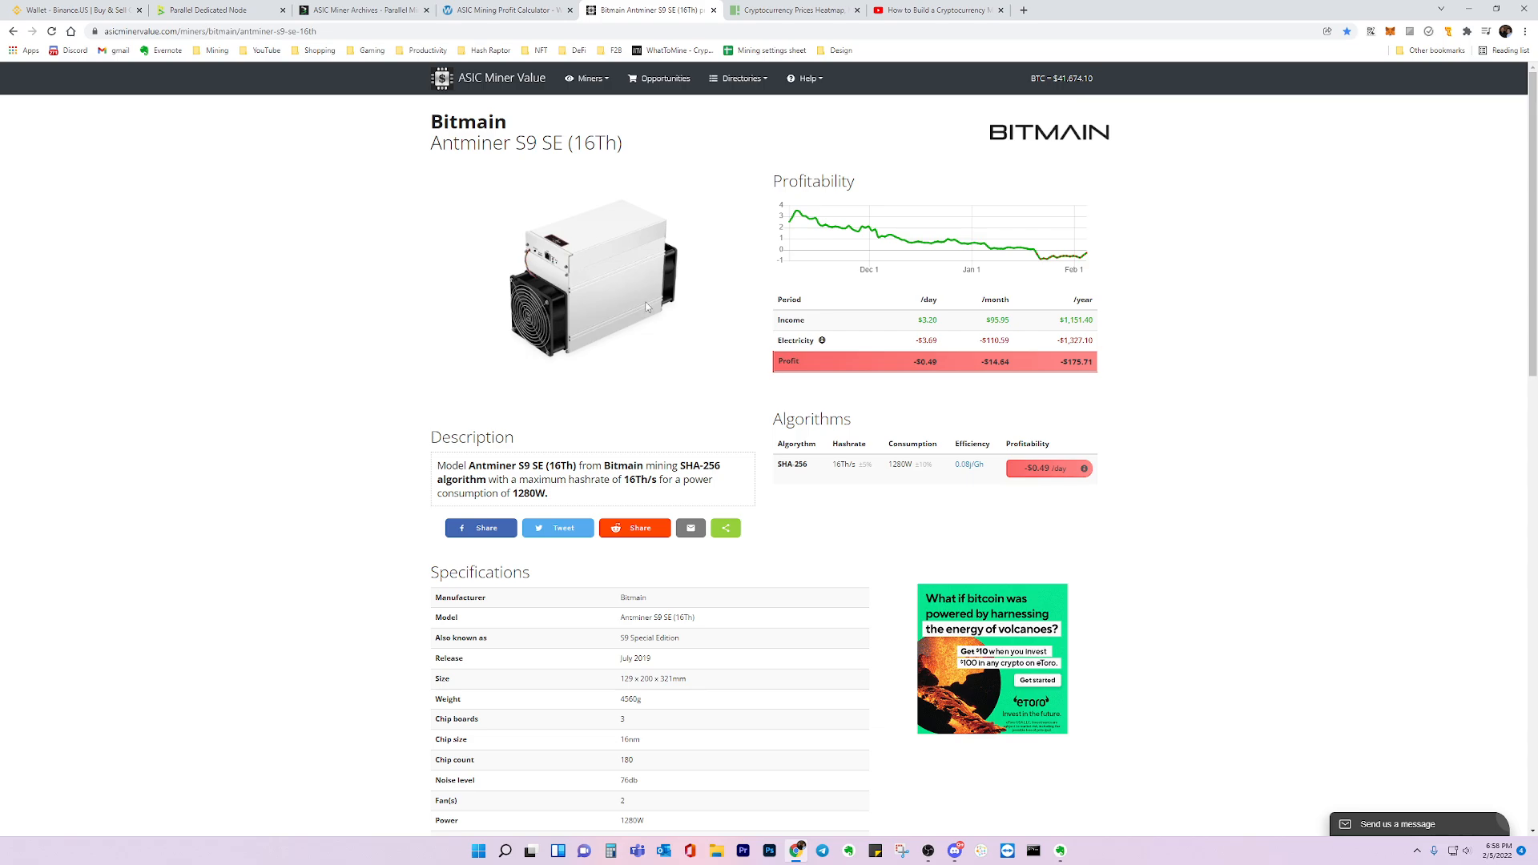
mouse_move(601, 301)
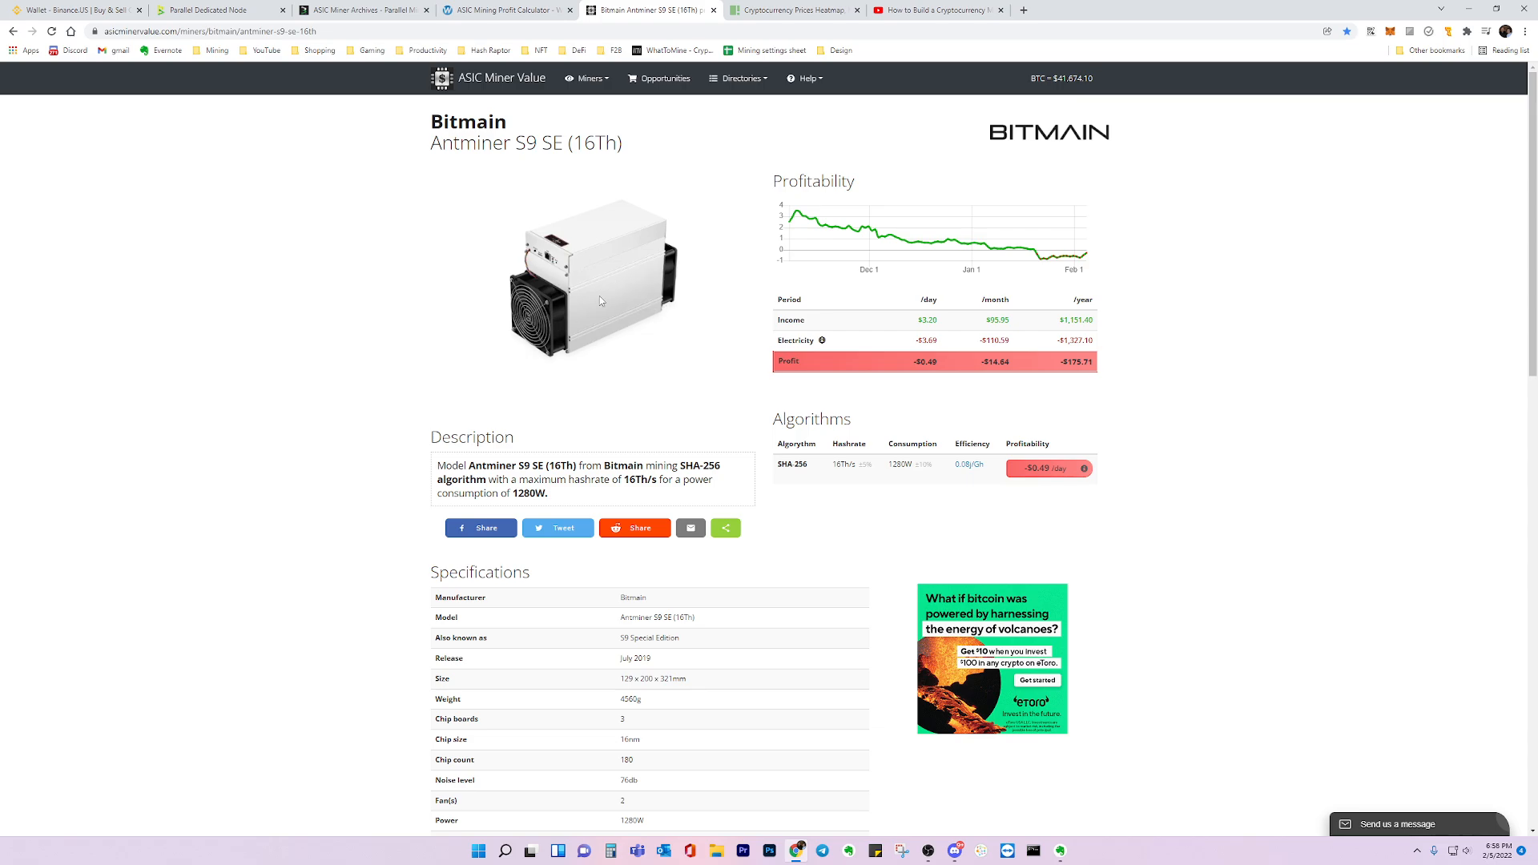
mouse_move(635, 343)
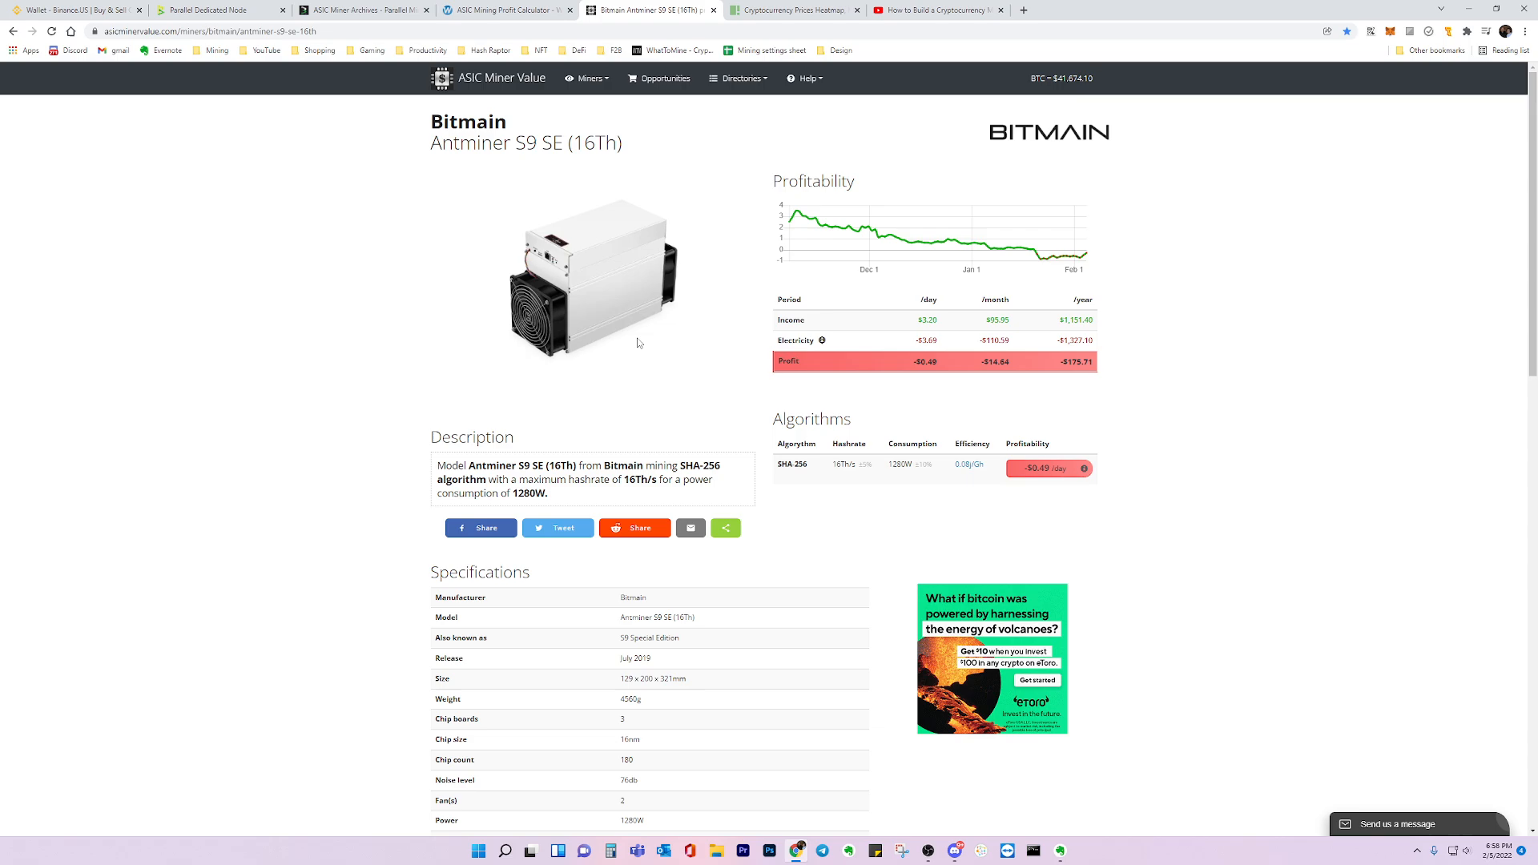
mouse_move(617, 339)
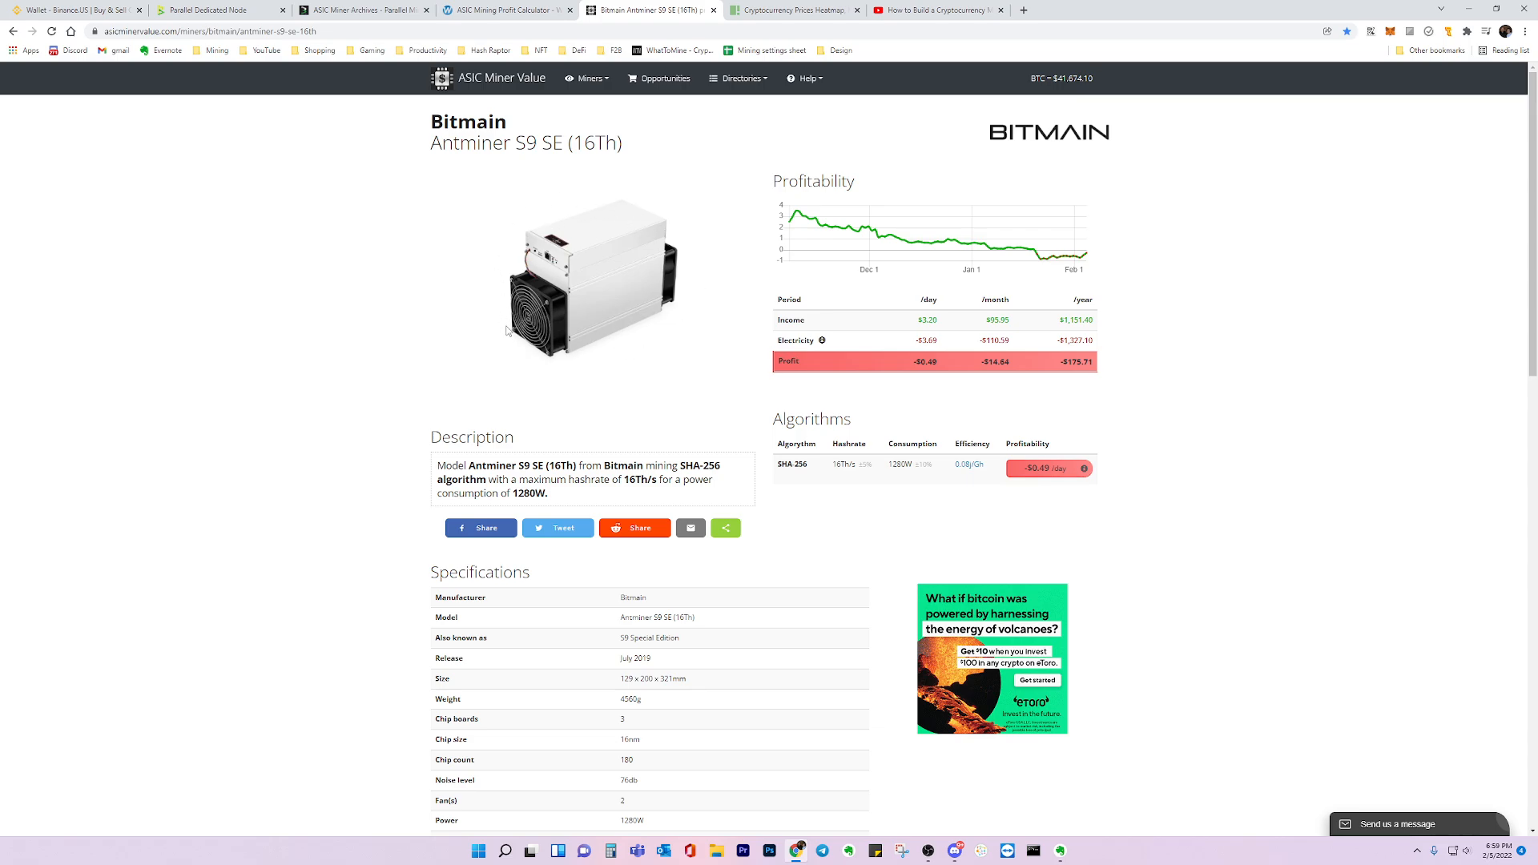
mouse_move(646, 322)
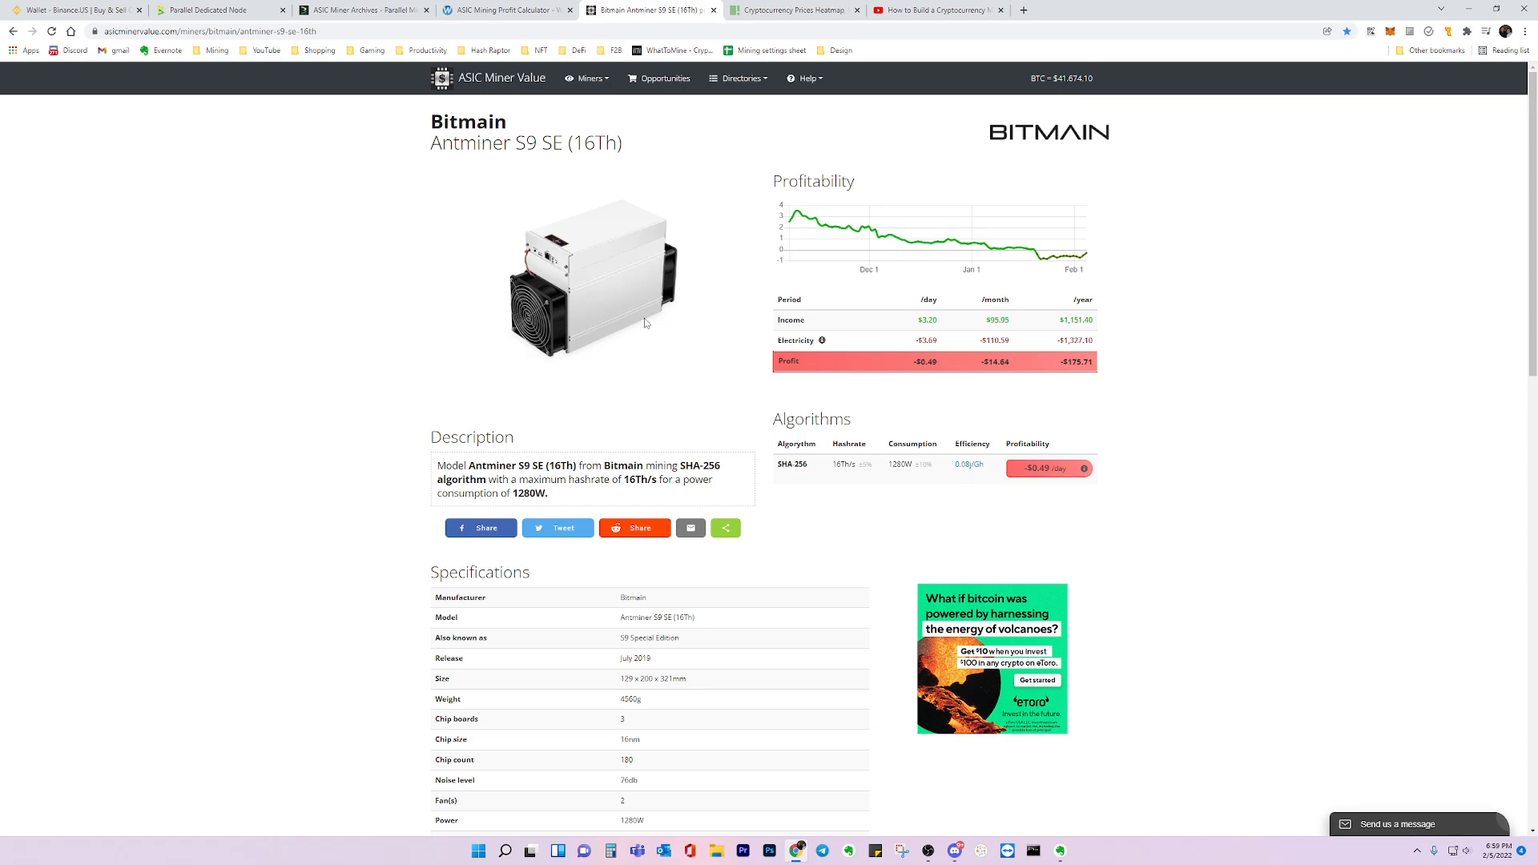
mouse_move(562, 370)
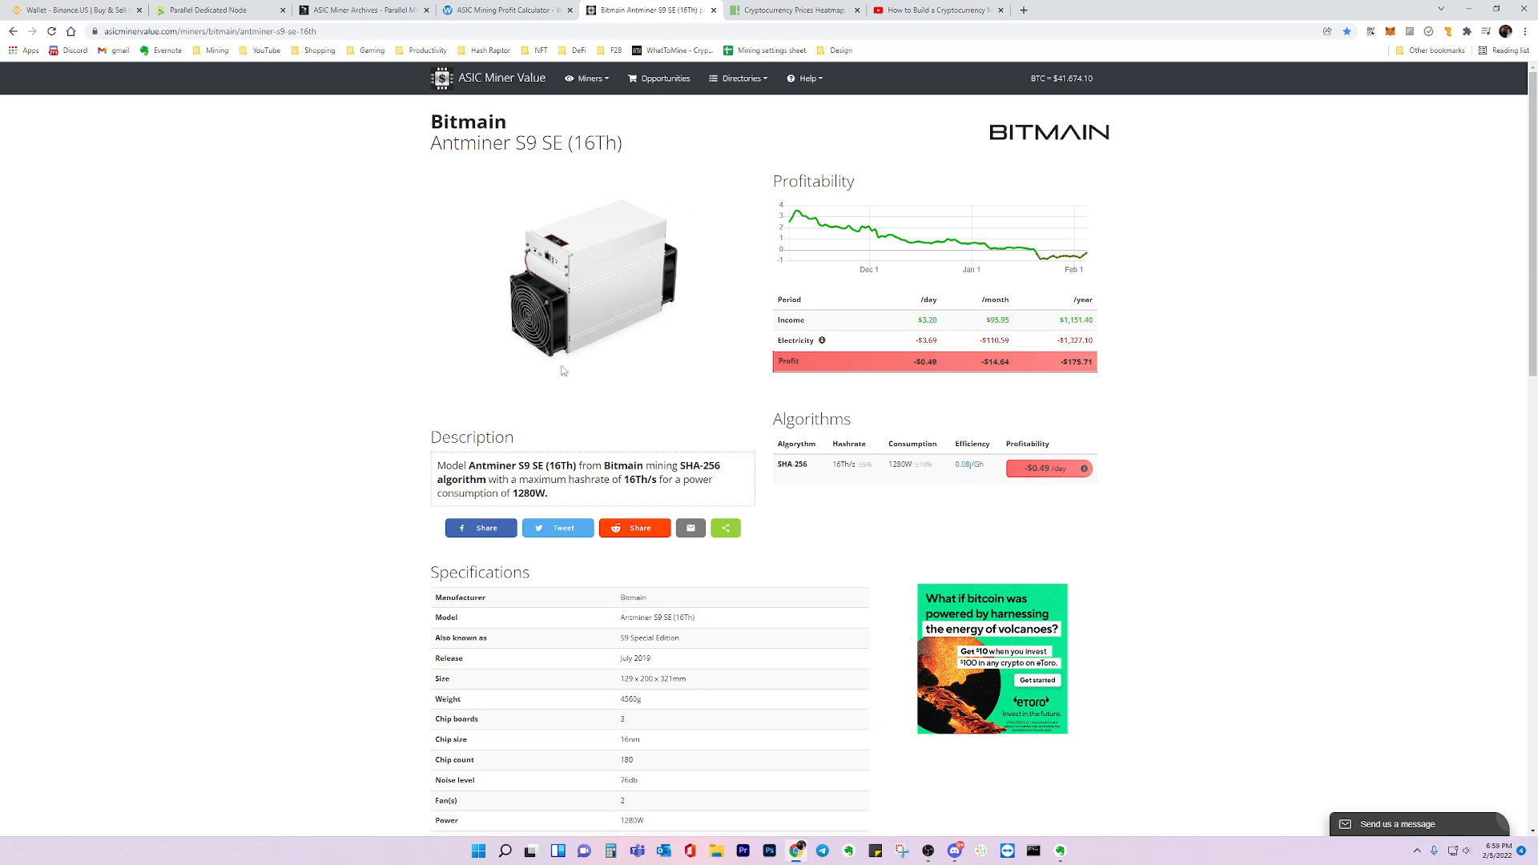
mouse_move(567, 356)
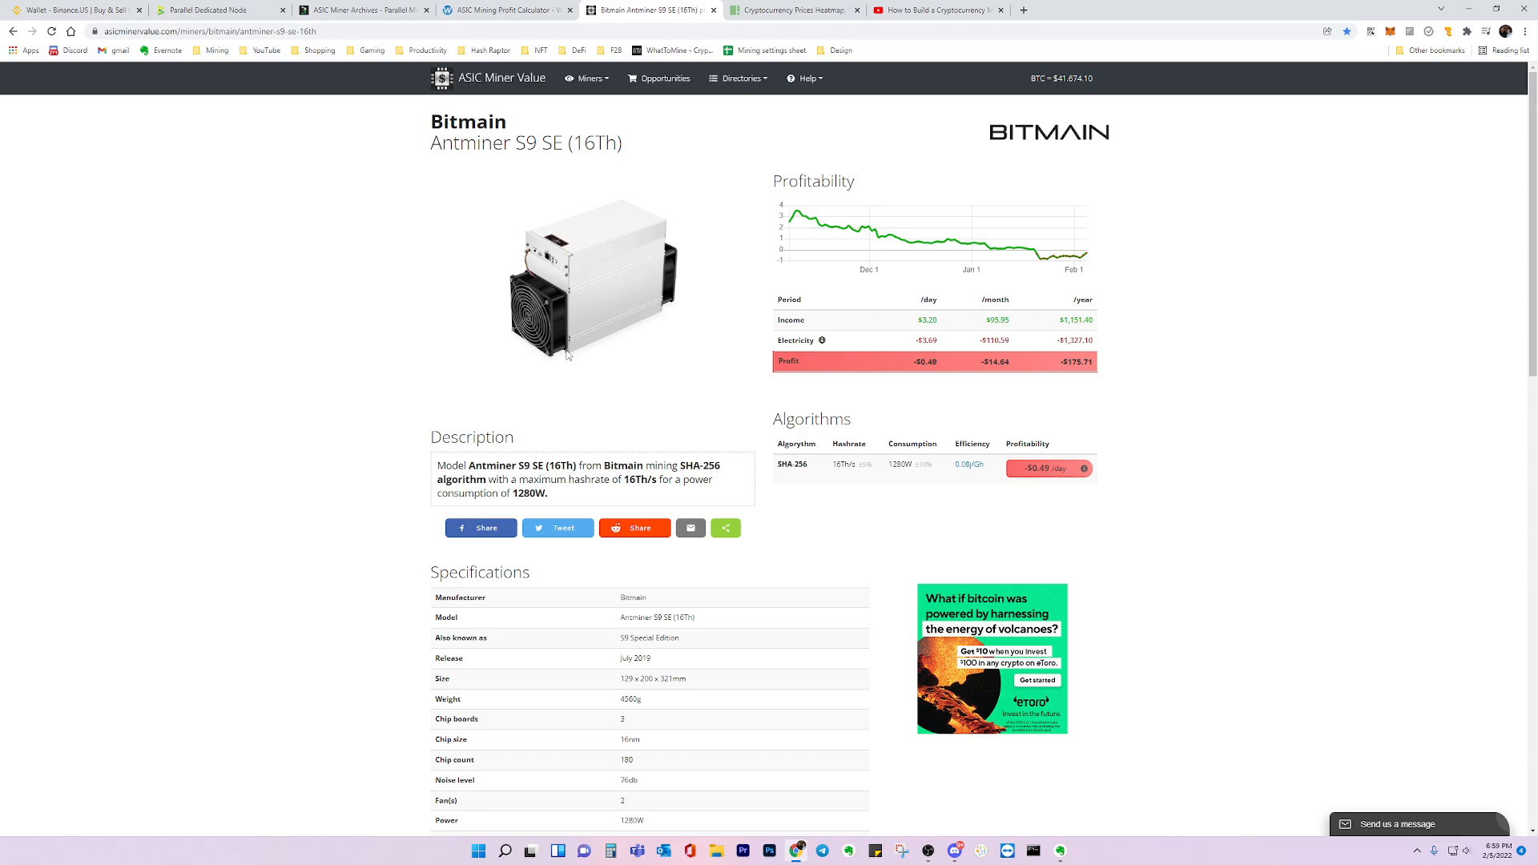
mouse_move(663, 181)
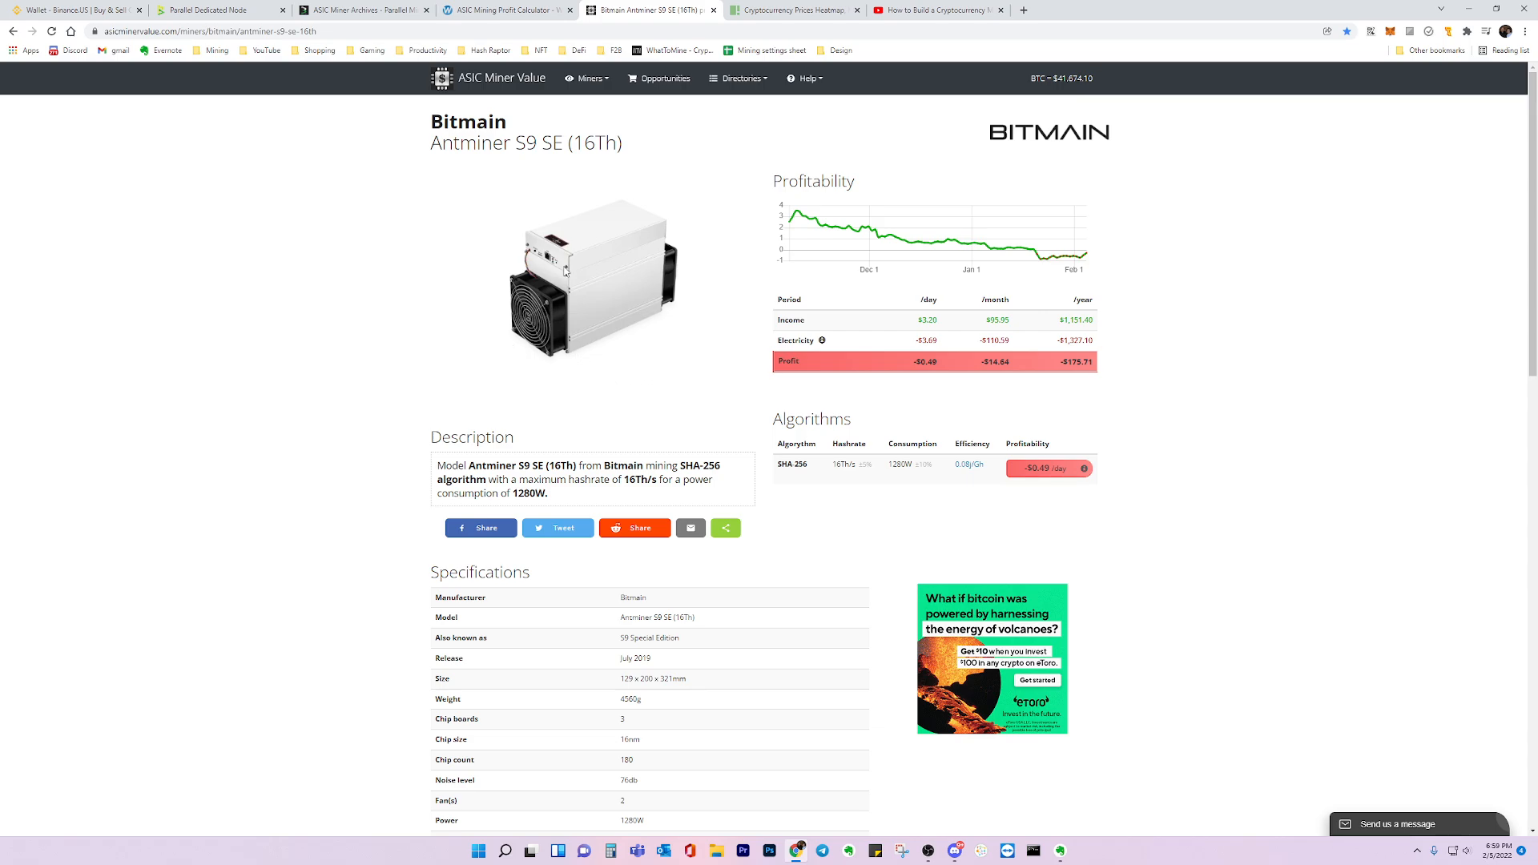
mouse_move(647, 308)
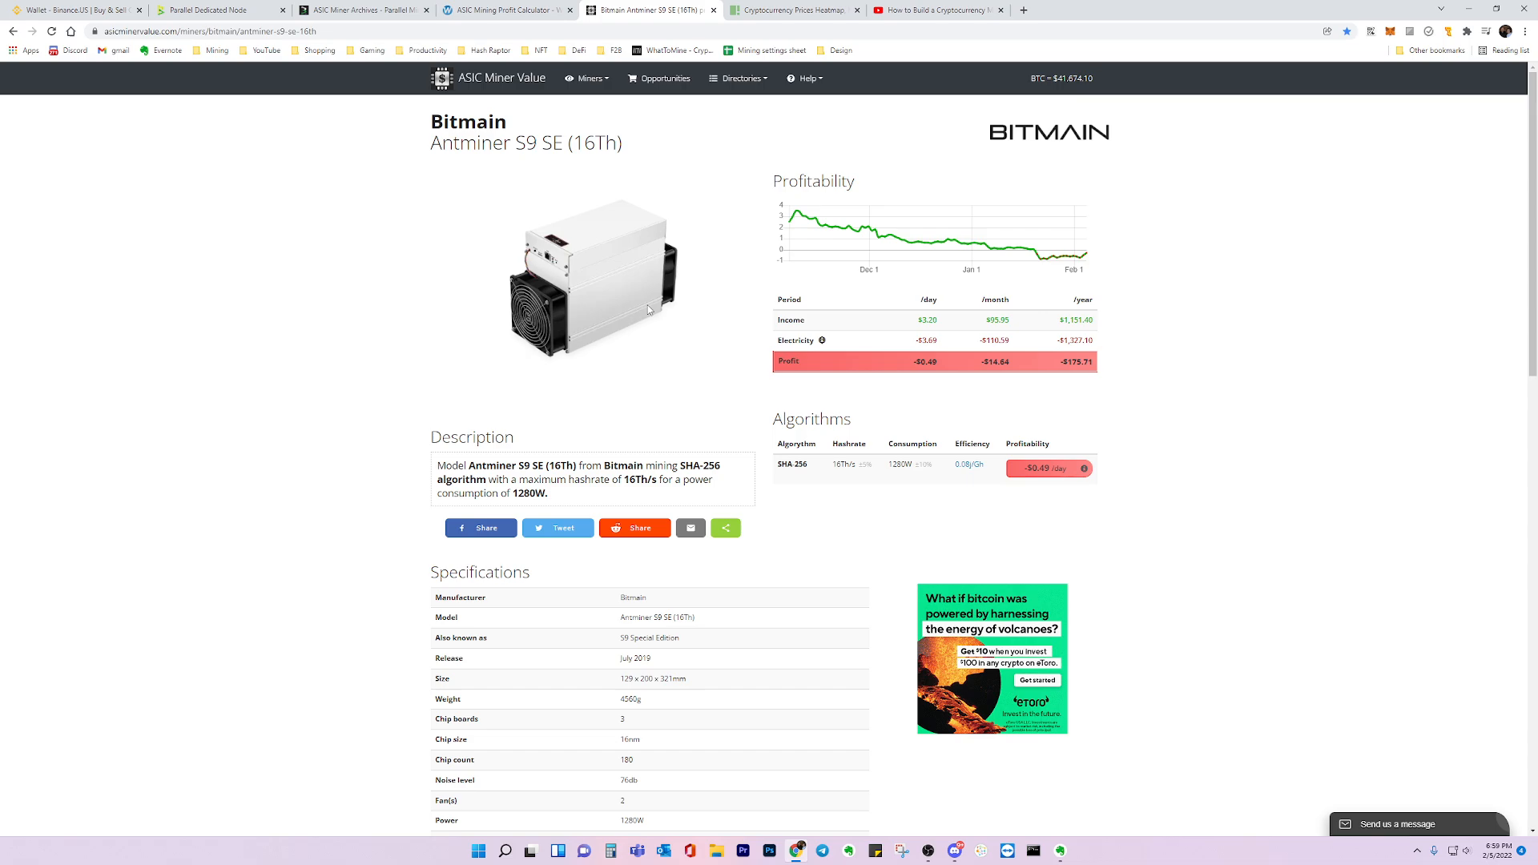
mouse_move(652, 243)
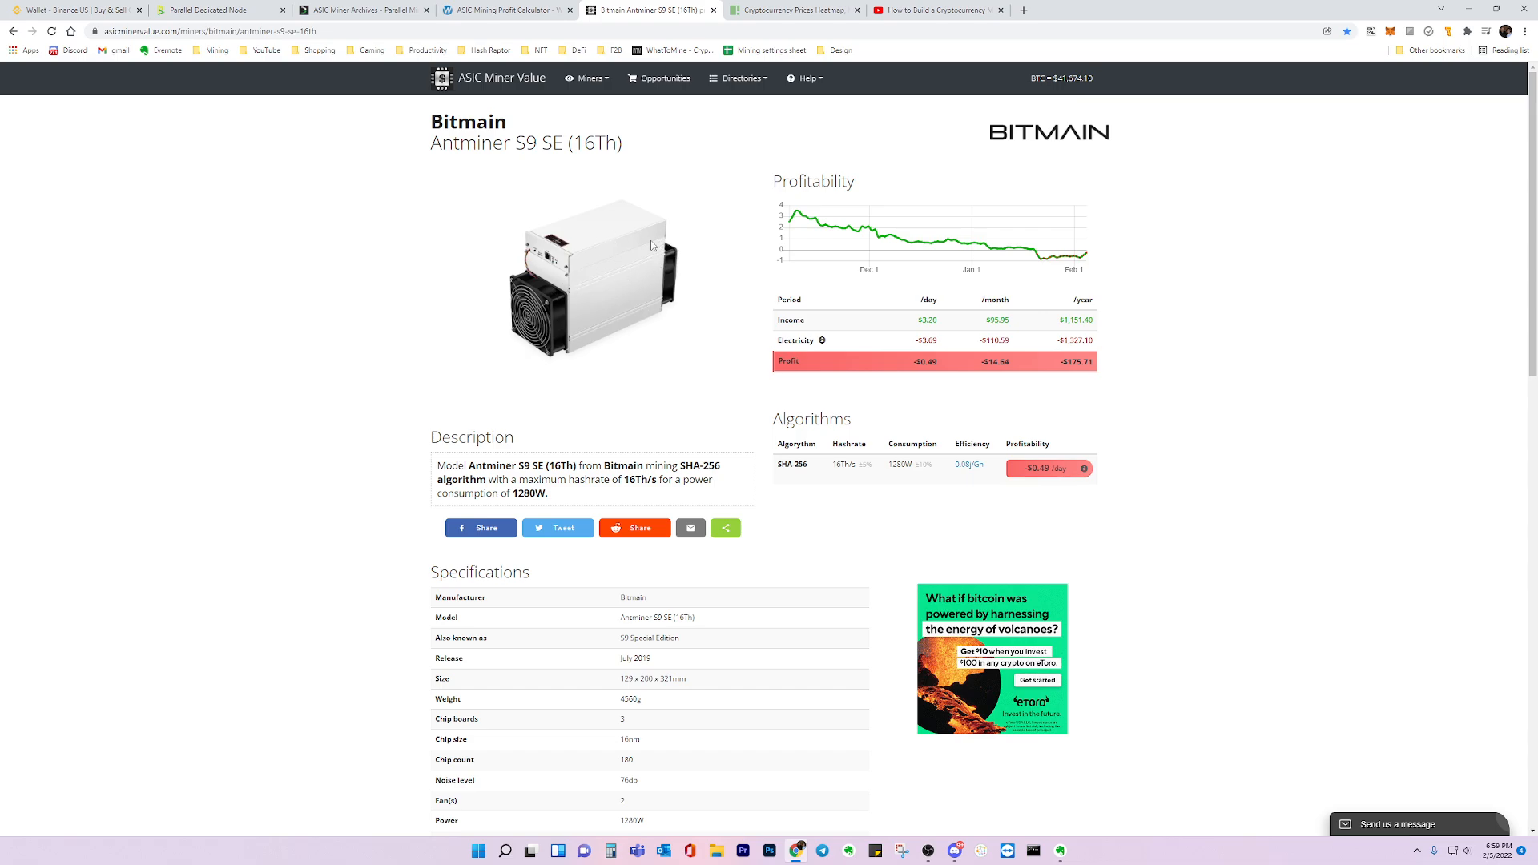
mouse_move(588, 258)
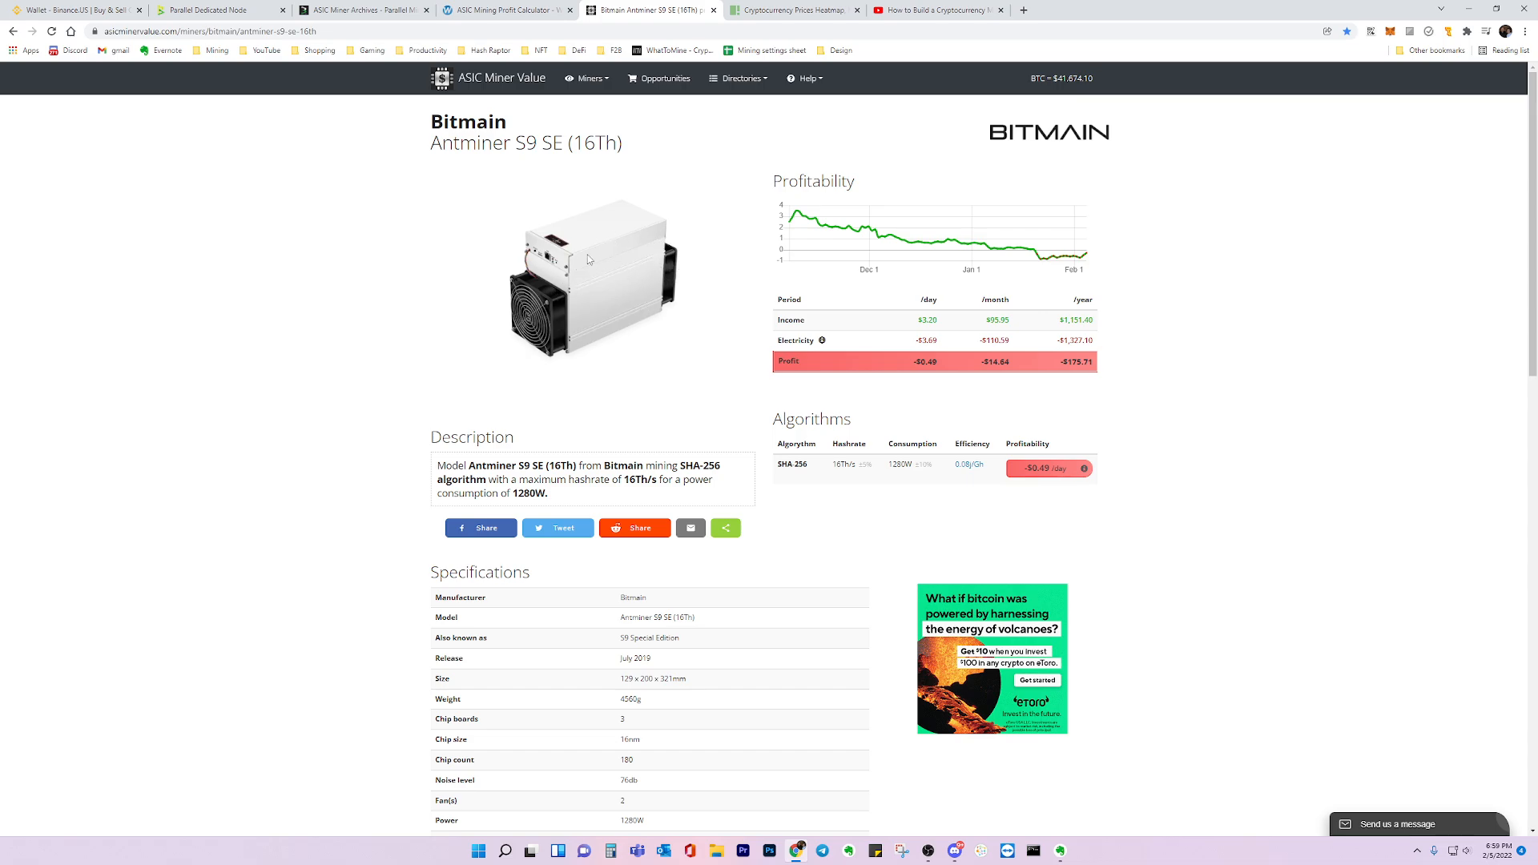
mouse_move(595, 259)
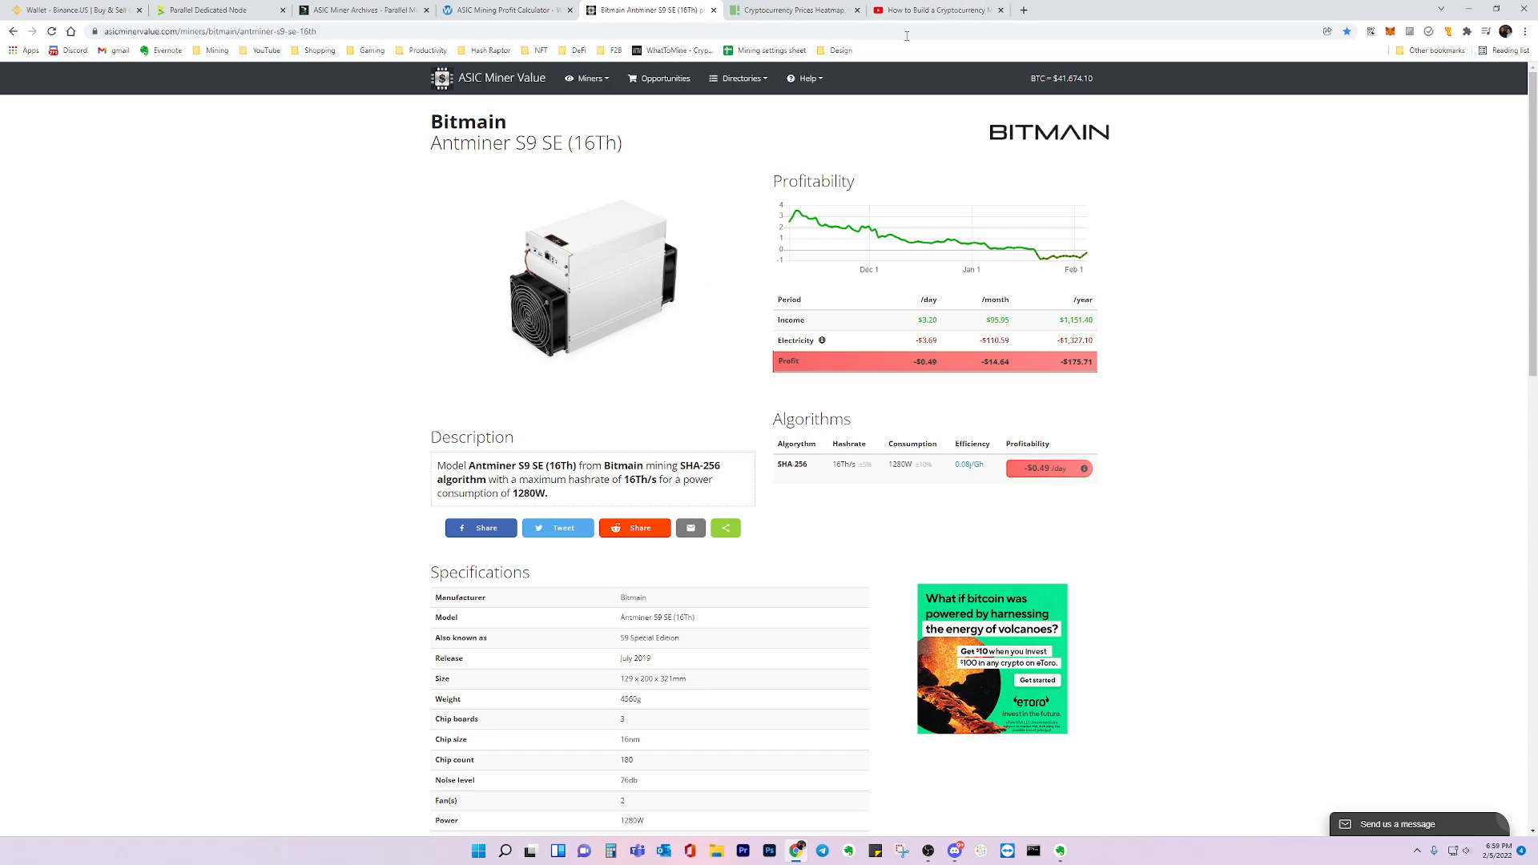
click(932, 9)
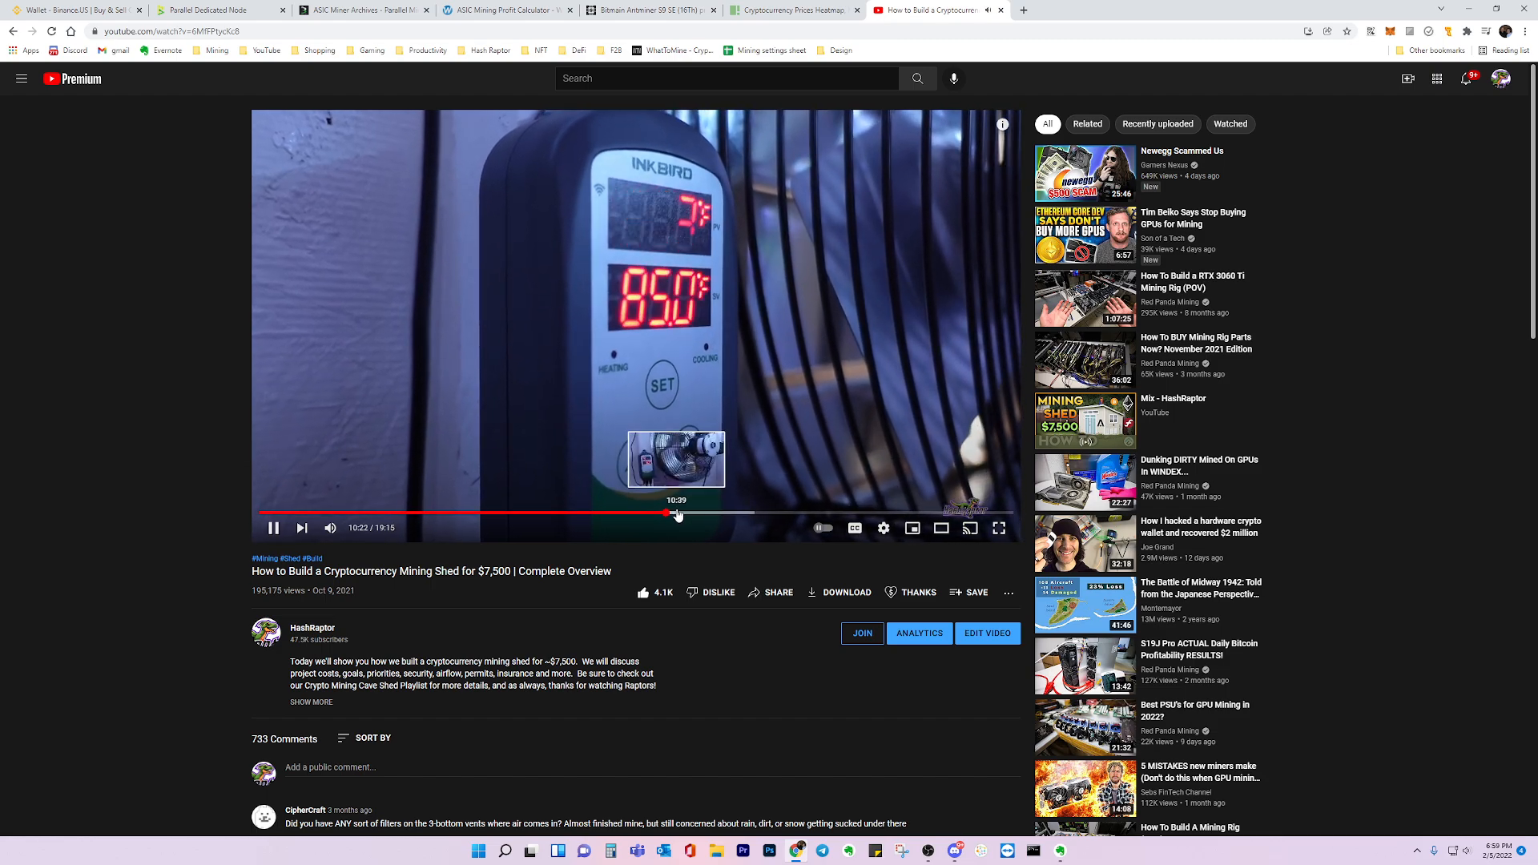
Step: Play the '$7,500 mining shed' video briefly, then move to the Parallel Miner ASIC shop listing
click(272, 527)
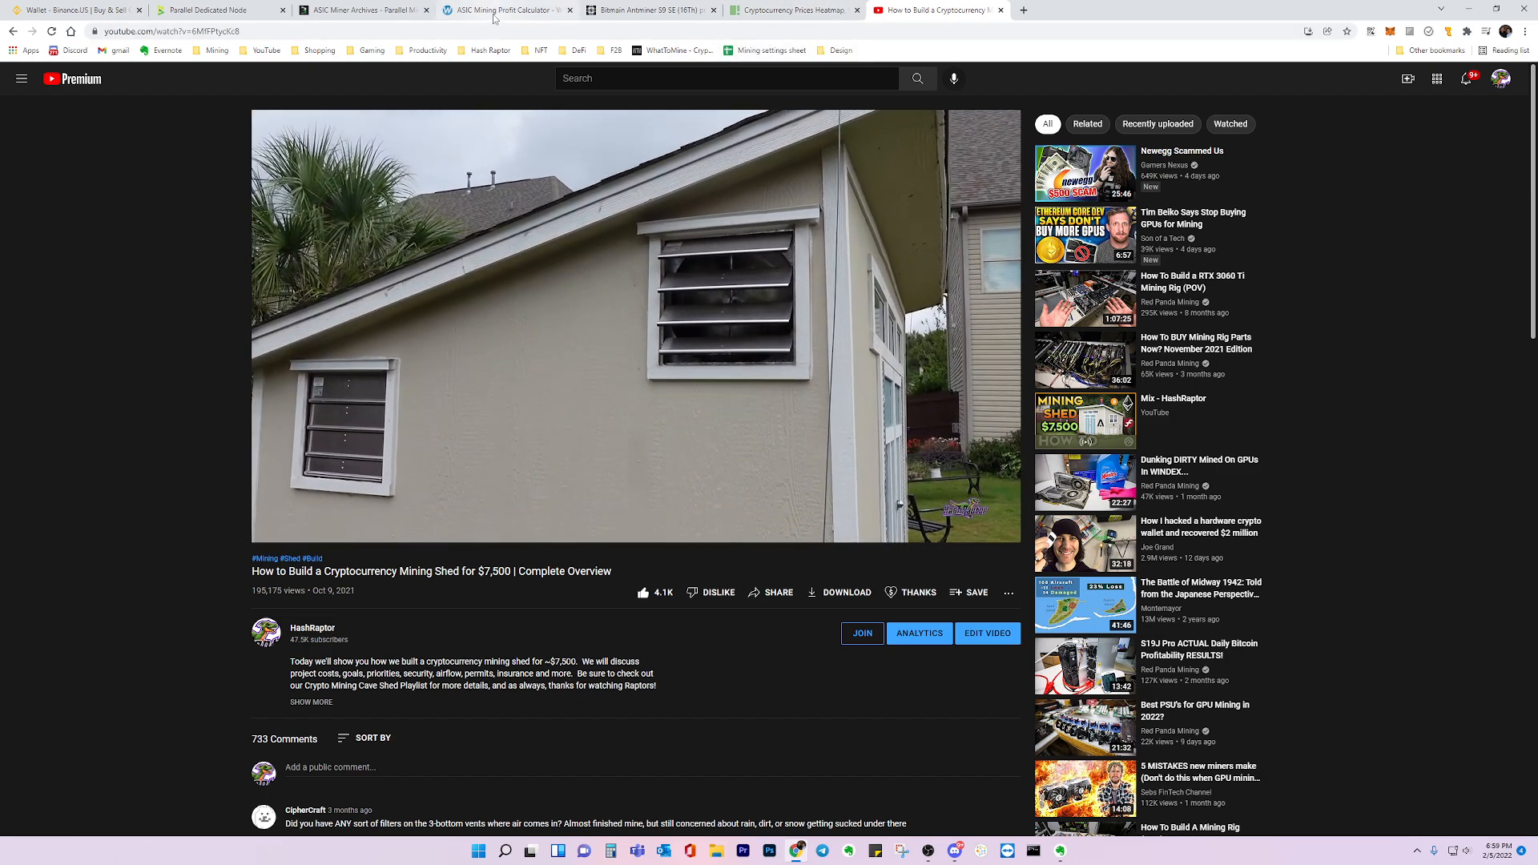
click(363, 10)
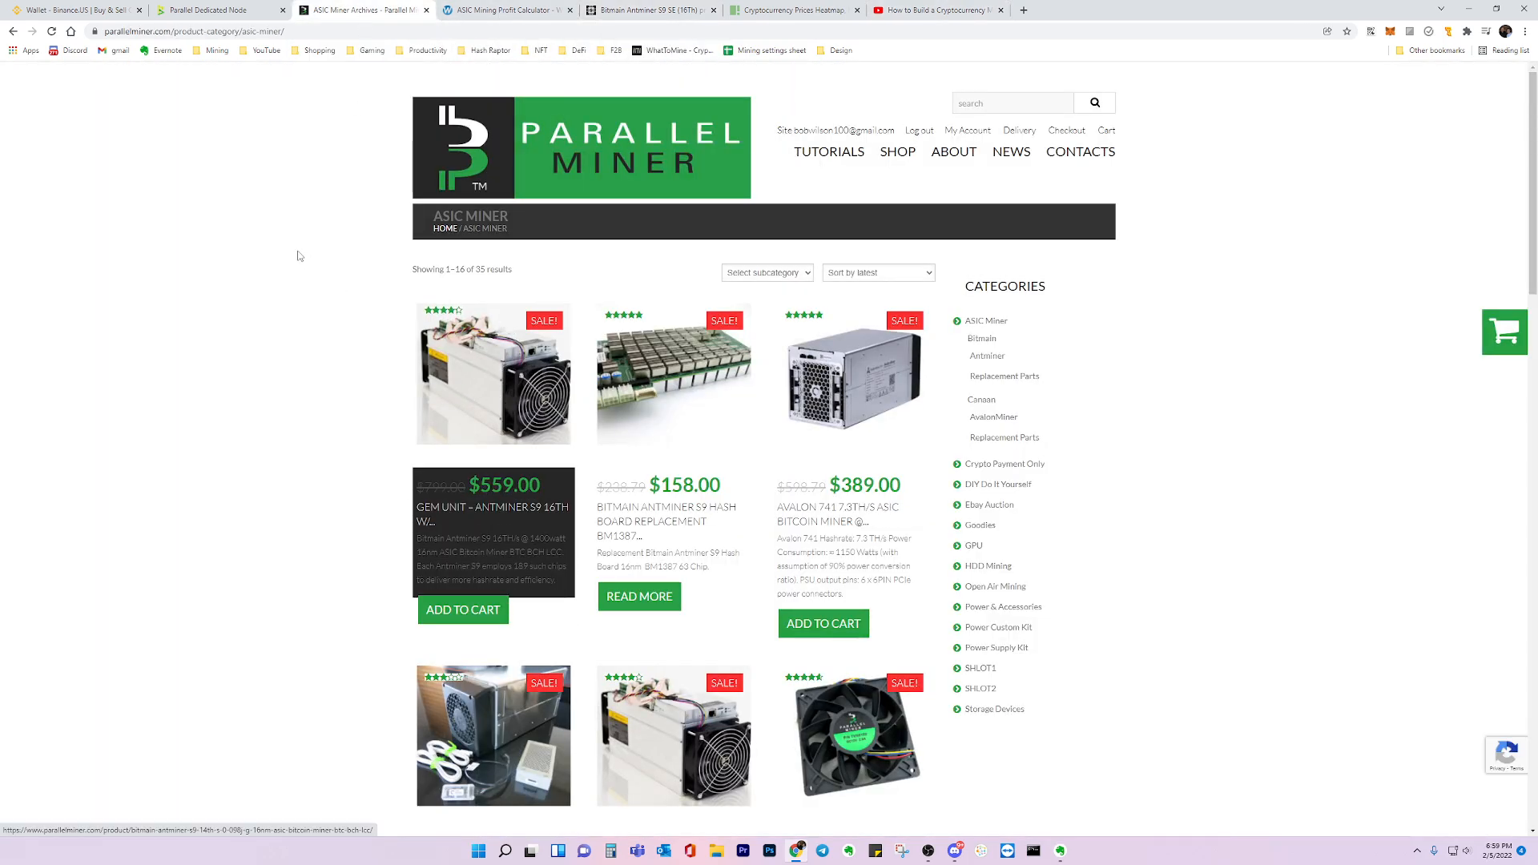
Step: Resume the mining shed video briefly, then show the crypto price heatmap with BTC at $37,071.38
click(932, 9)
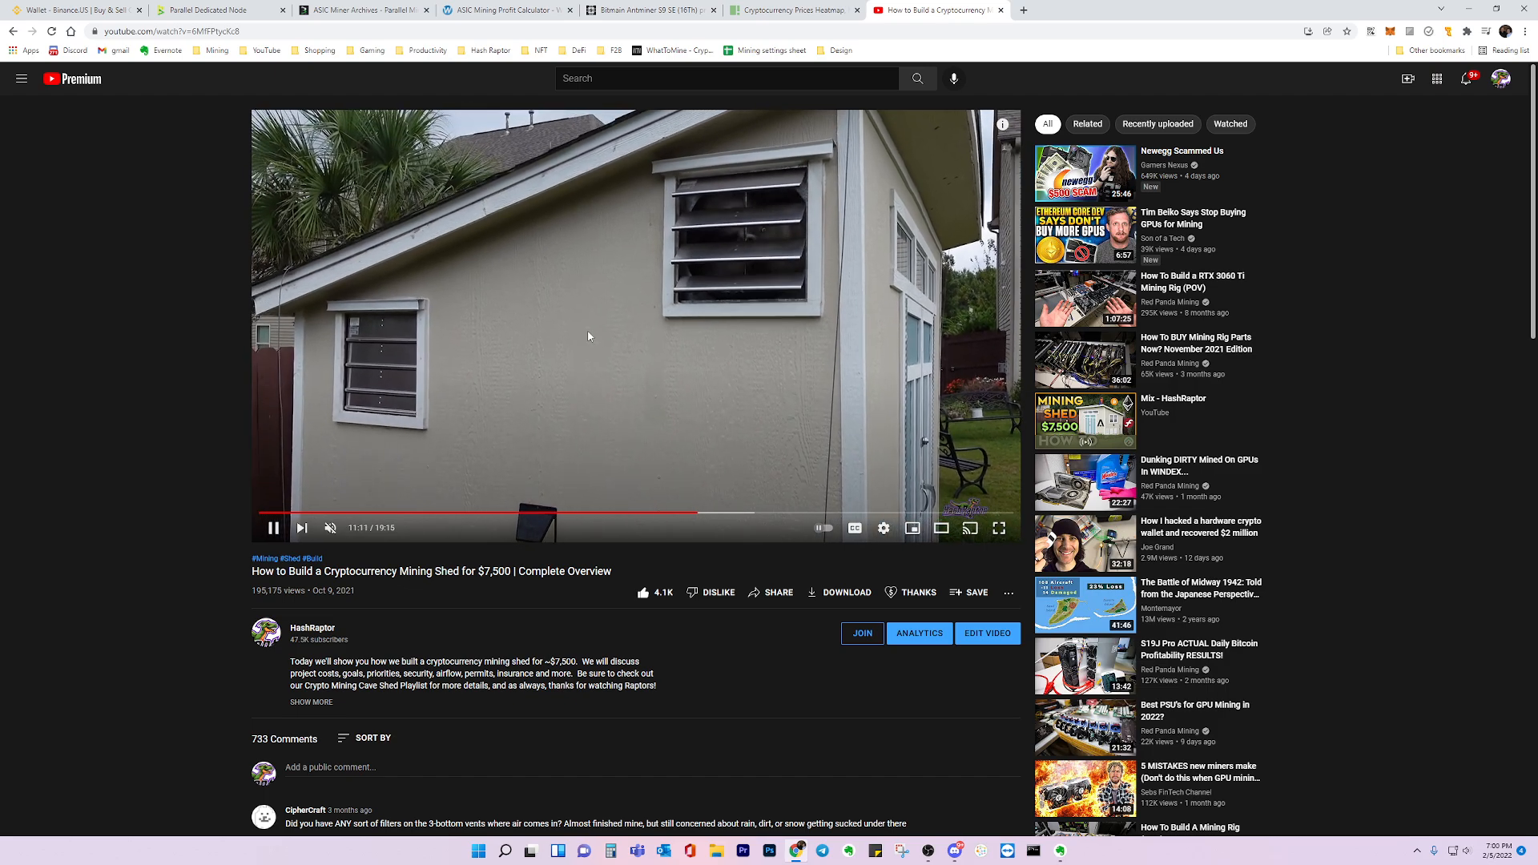
click(789, 10)
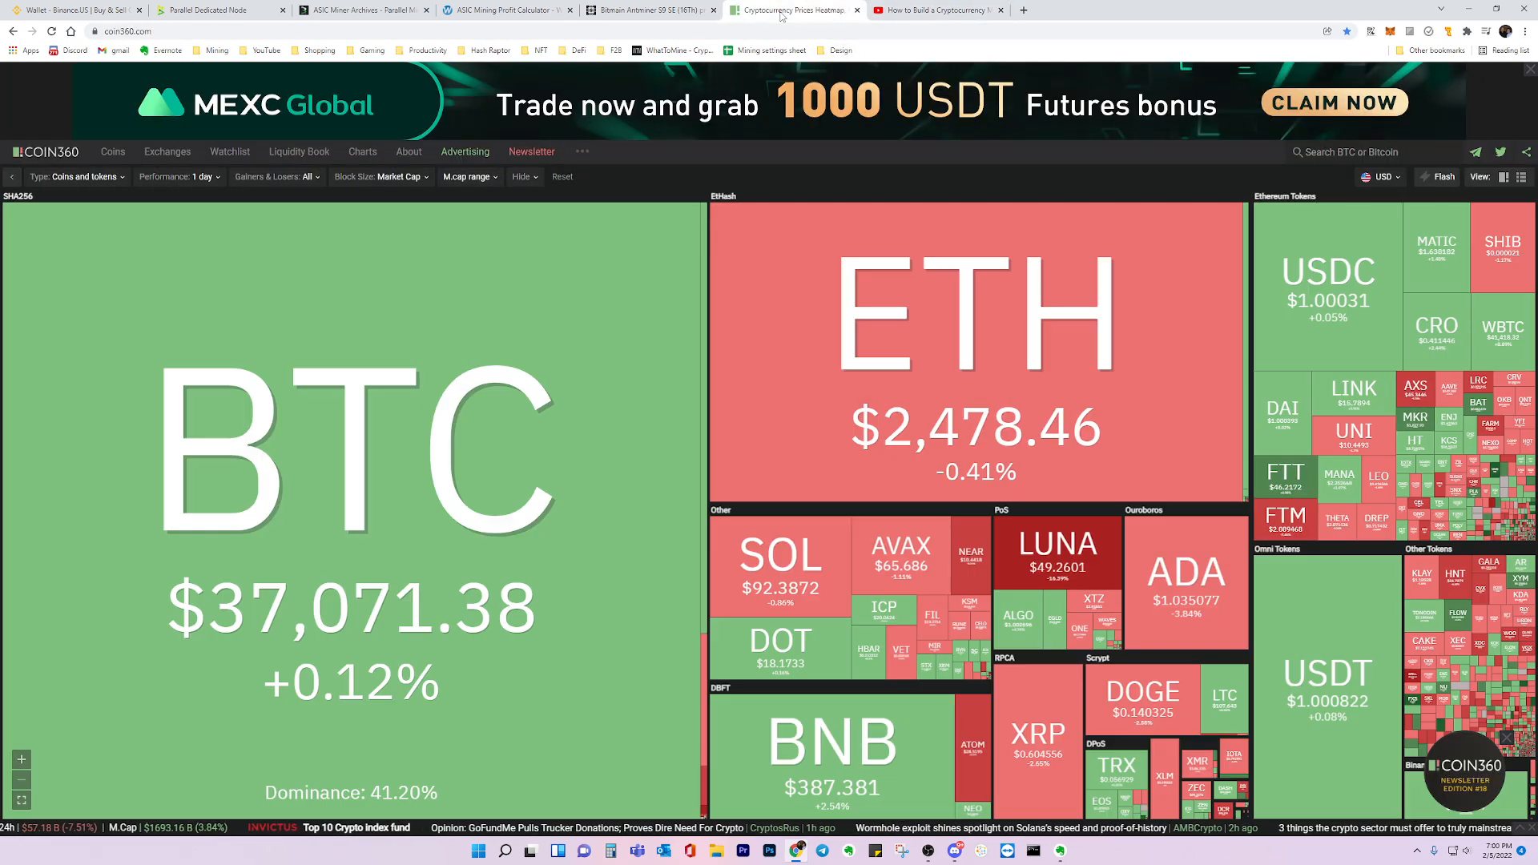
Step: Return to the Antminer S9 SE (16Th) page showing -$0.49 daily profit and its history chart
click(643, 9)
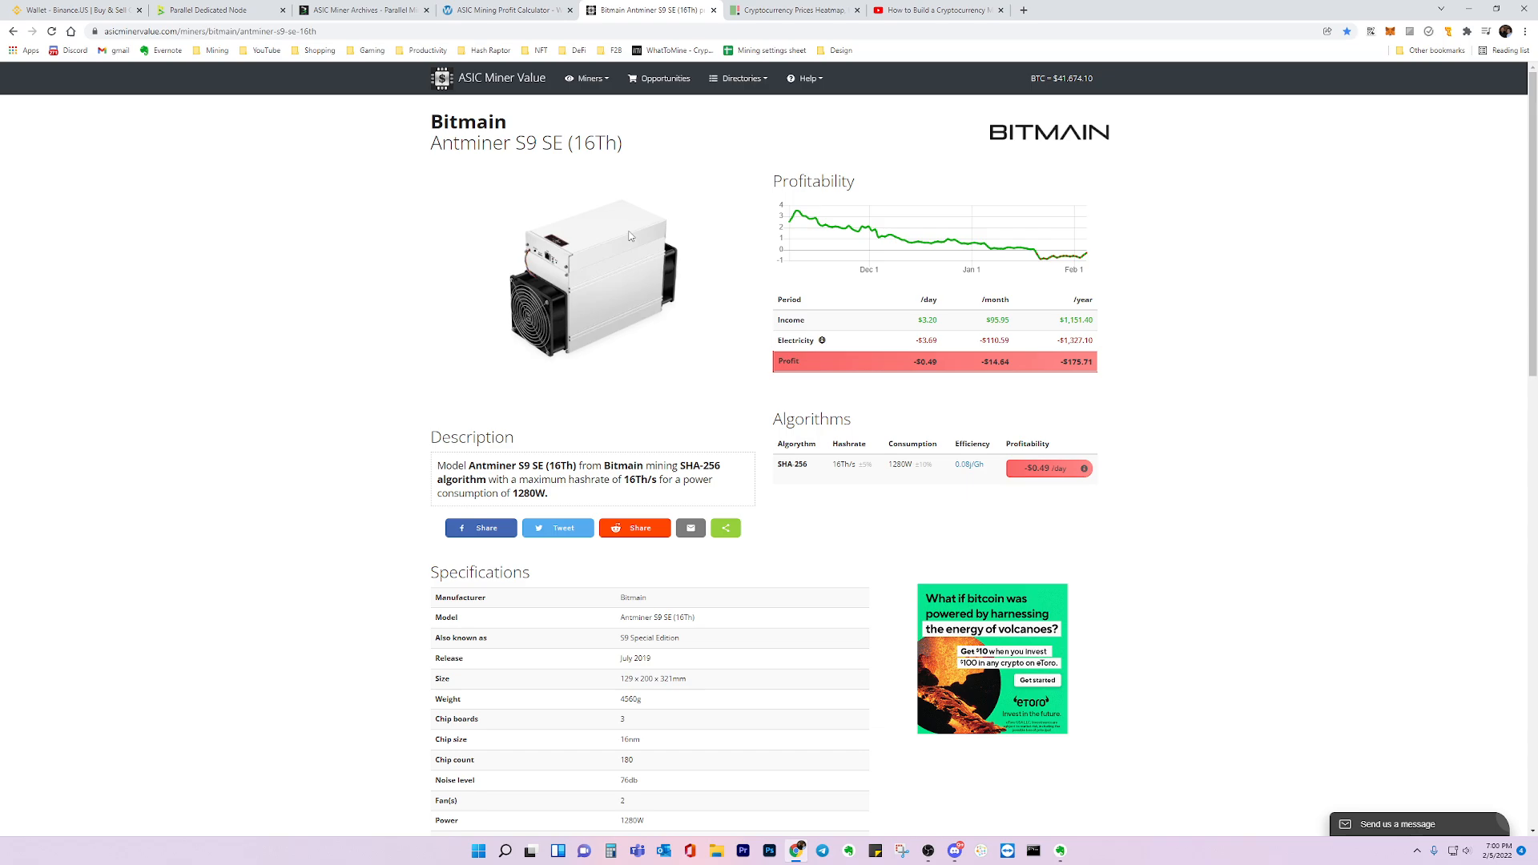
mouse_move(770, 287)
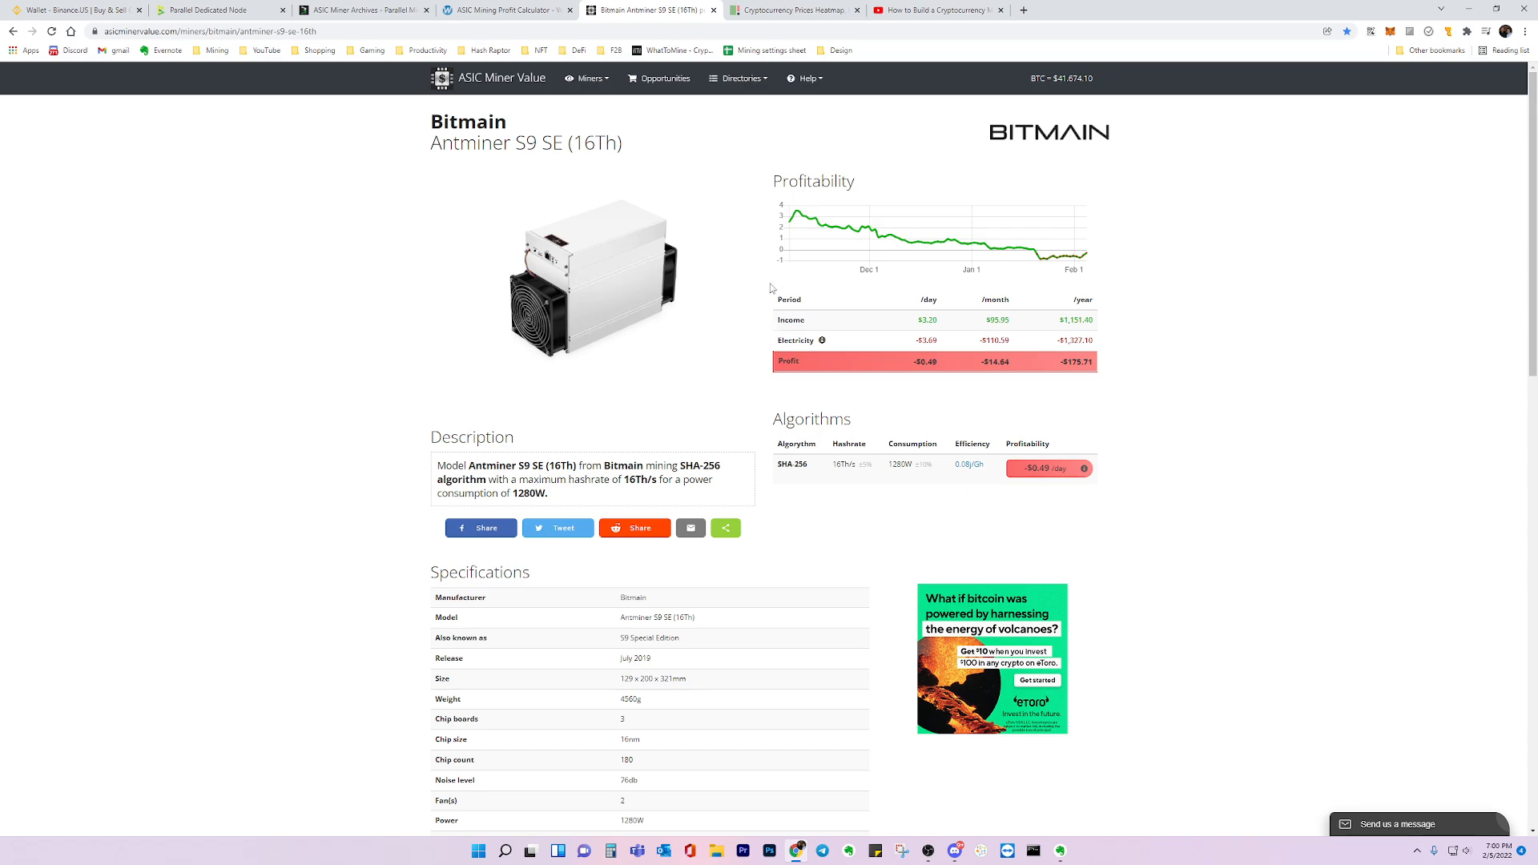
mouse_move(692, 345)
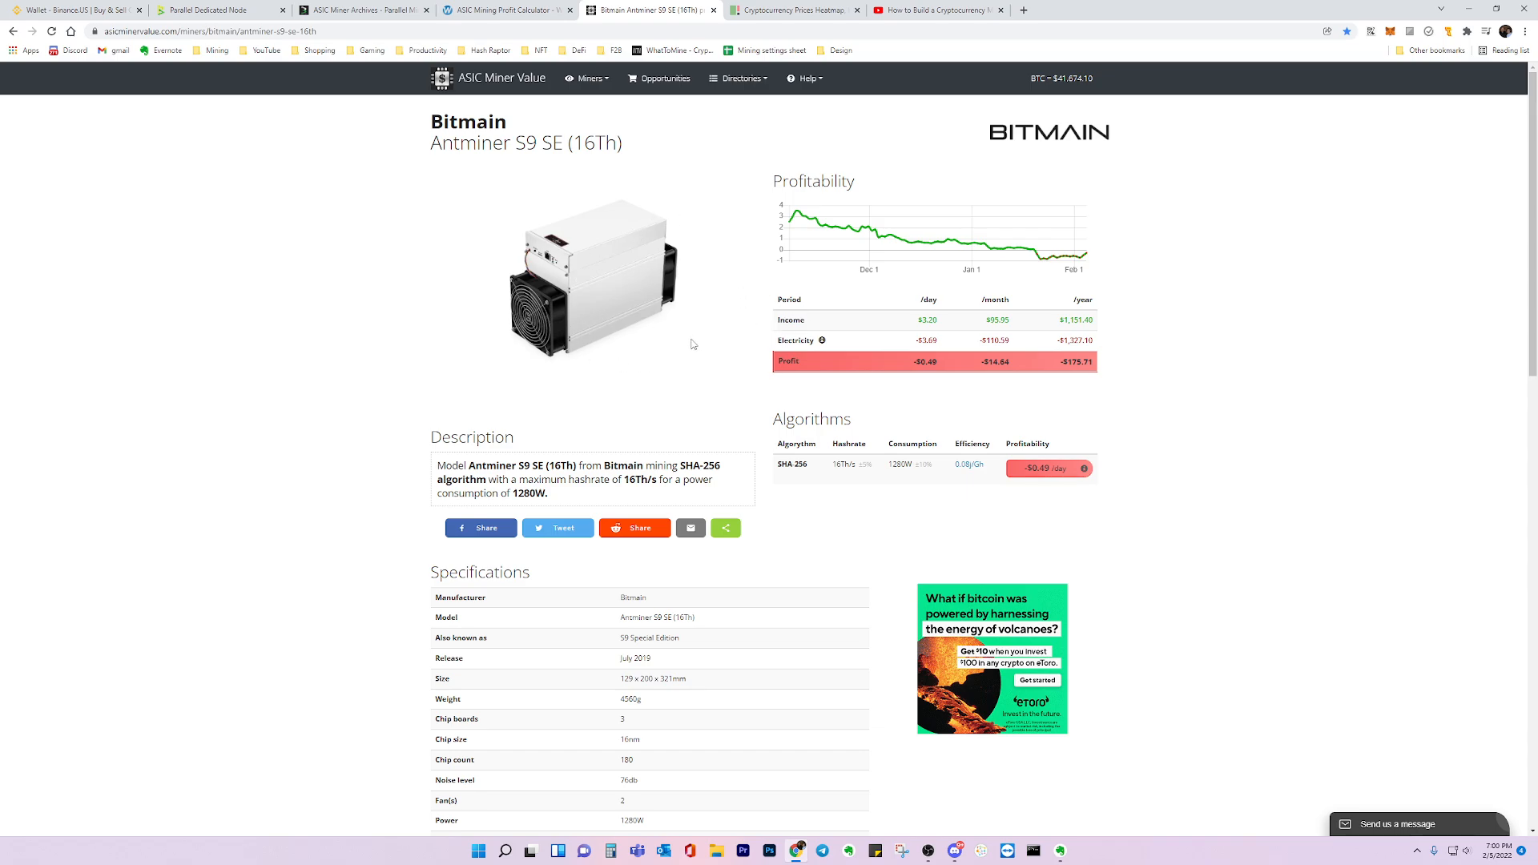
mouse_move(546, 360)
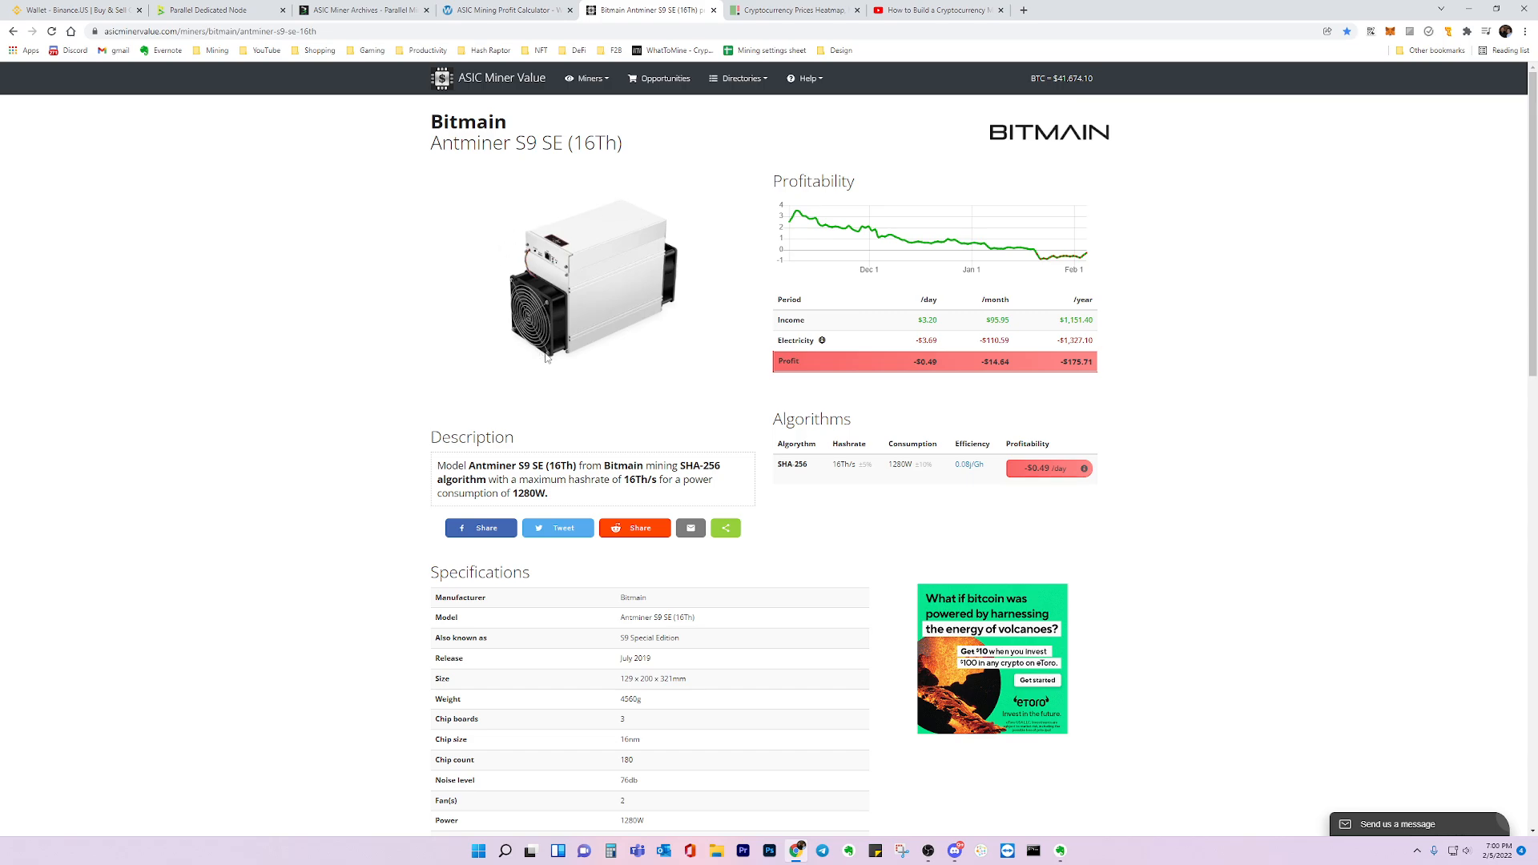
mouse_move(631, 221)
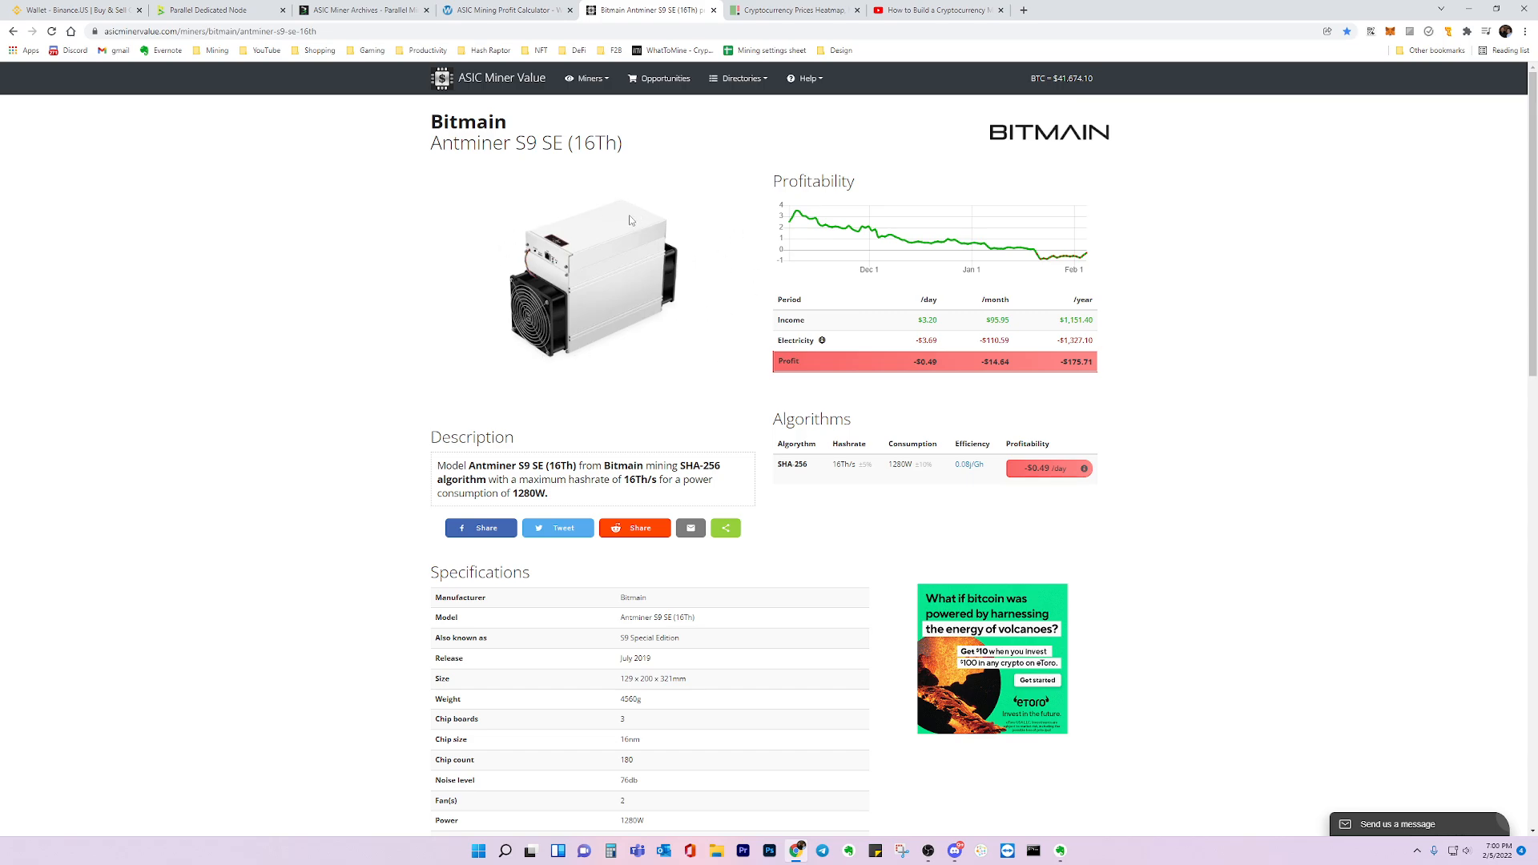
mouse_move(651, 365)
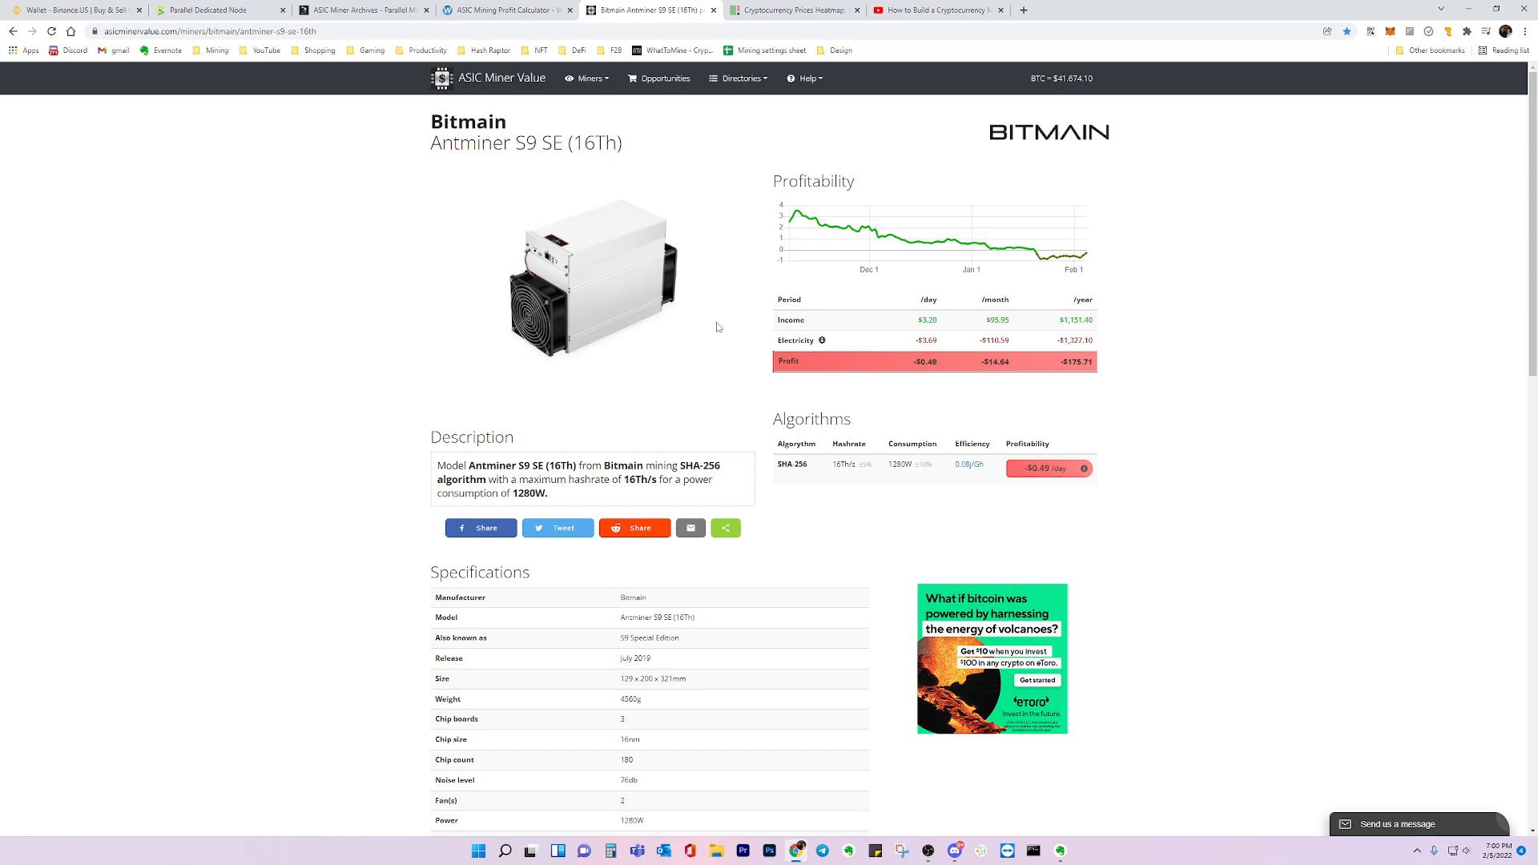
mouse_move(593, 314)
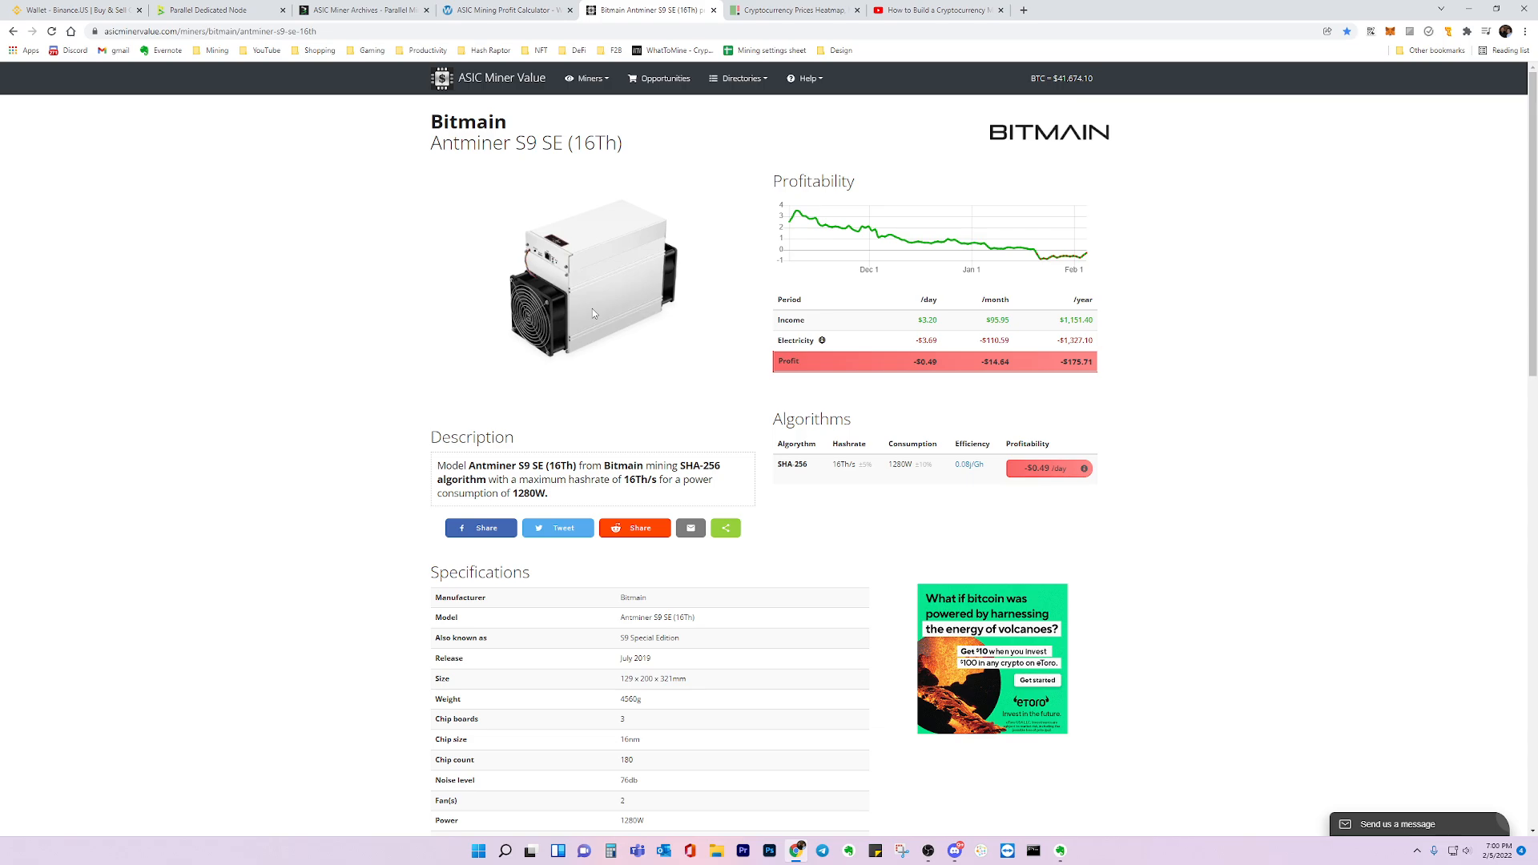
mouse_move(612, 348)
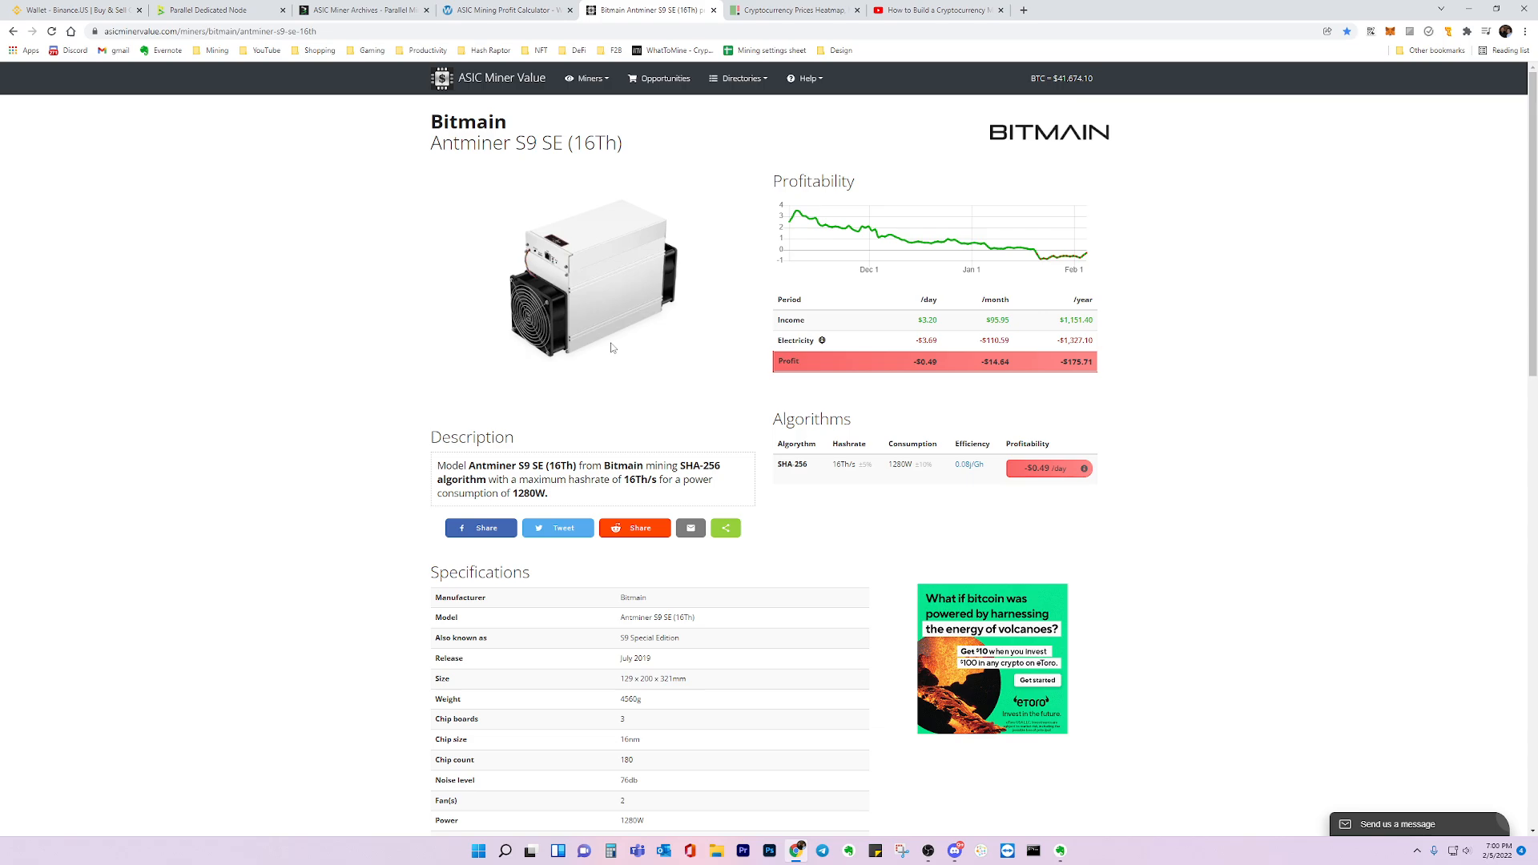
mouse_move(658, 237)
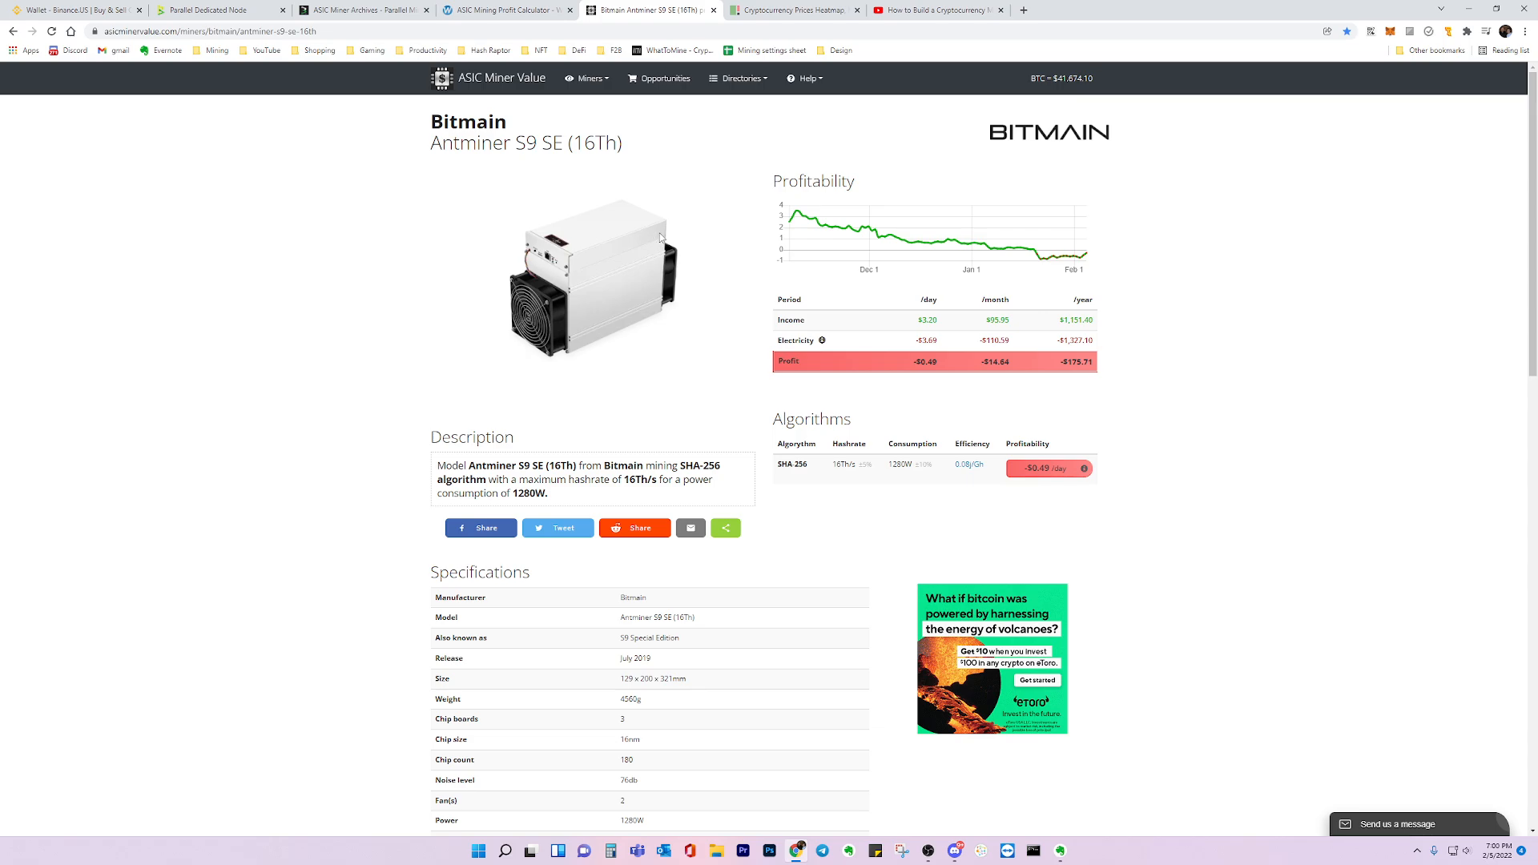
mouse_move(620, 351)
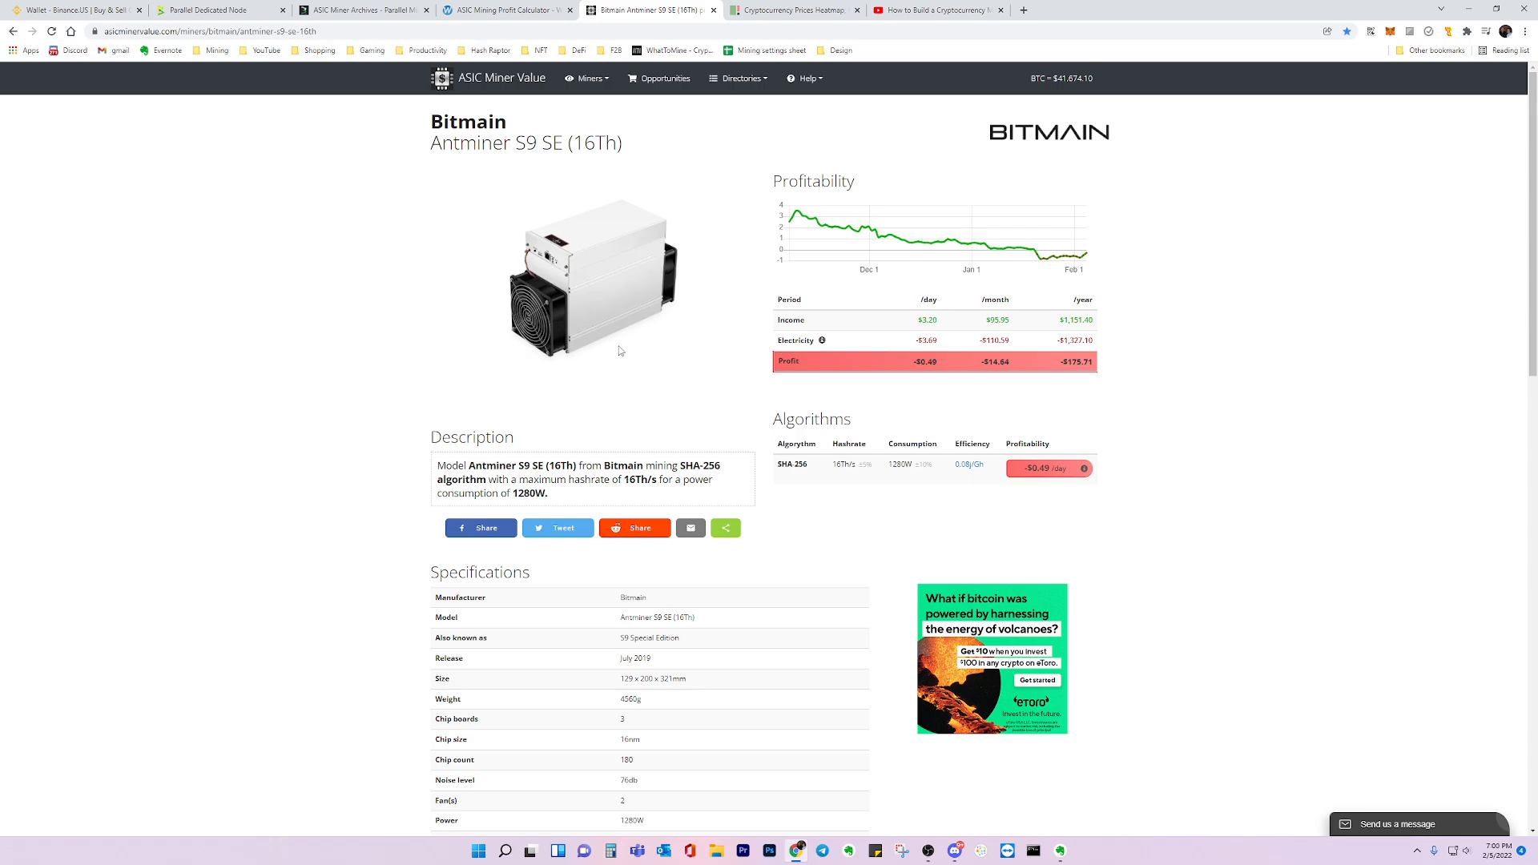
mouse_move(694, 302)
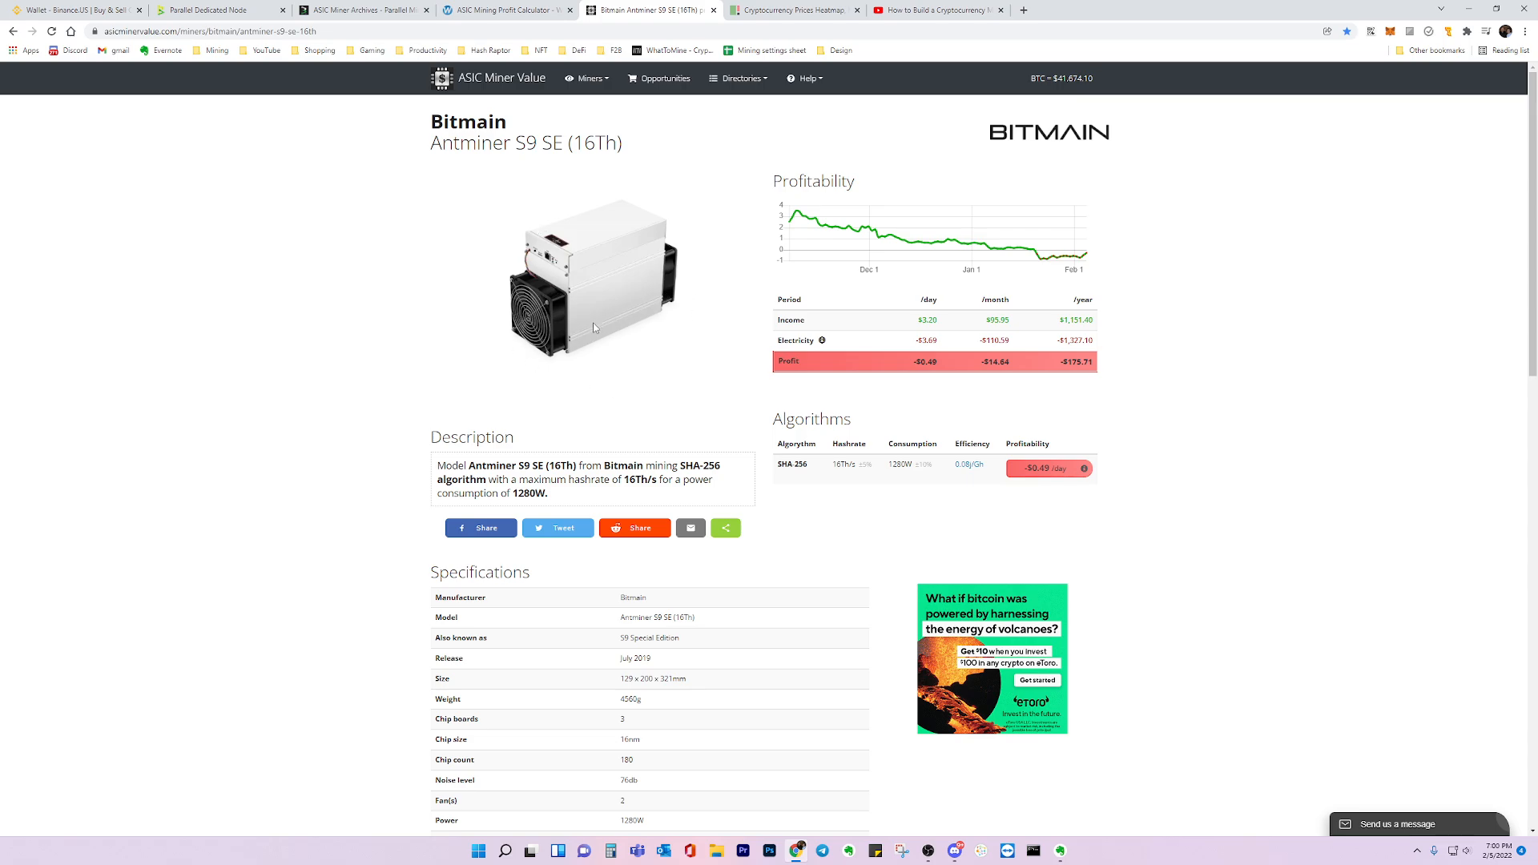
mouse_move(500, 279)
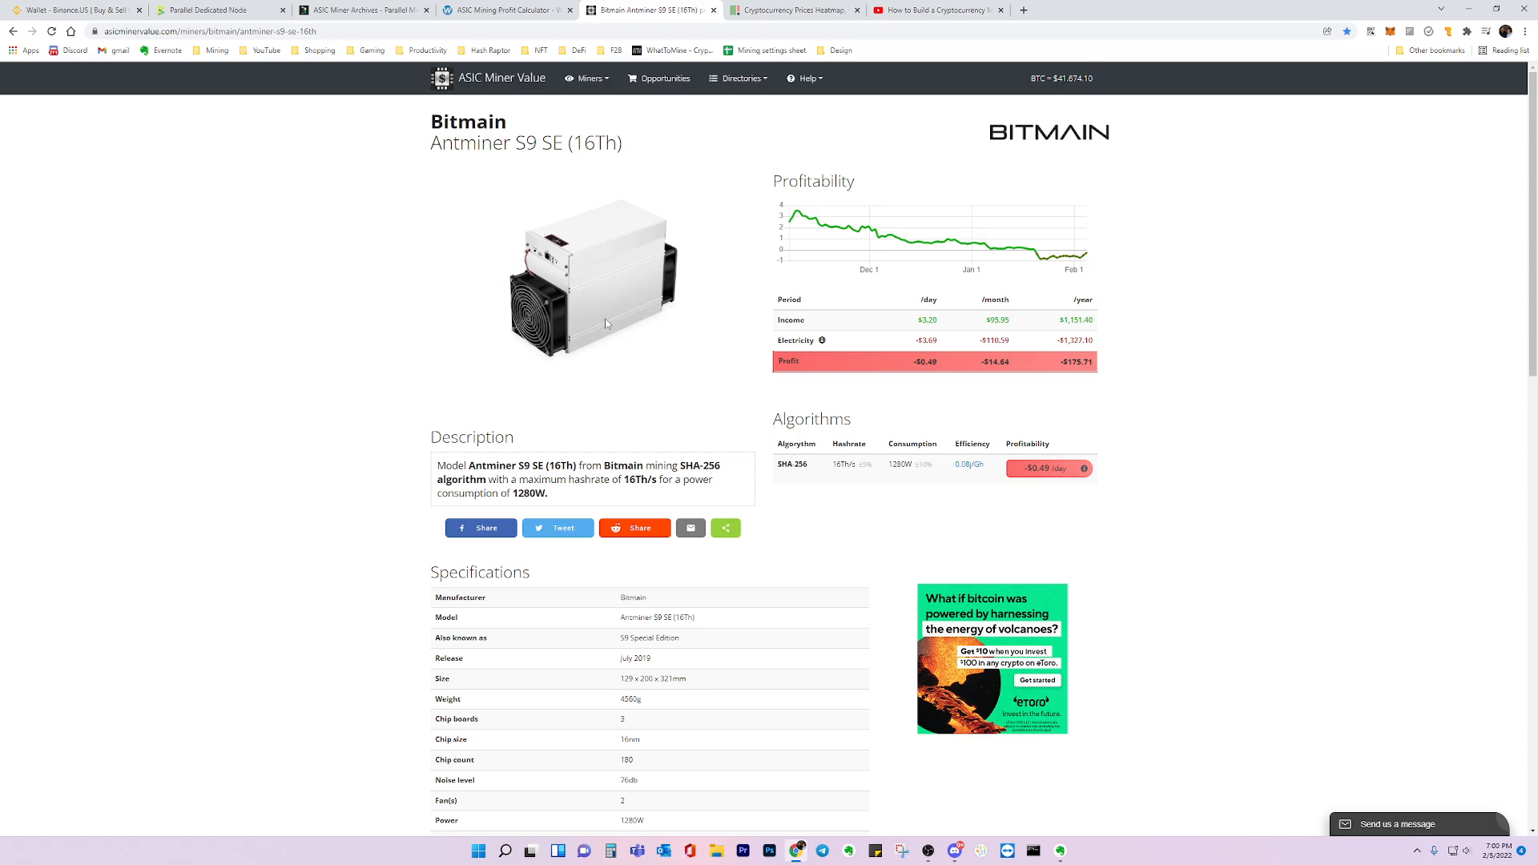
mouse_move(628, 380)
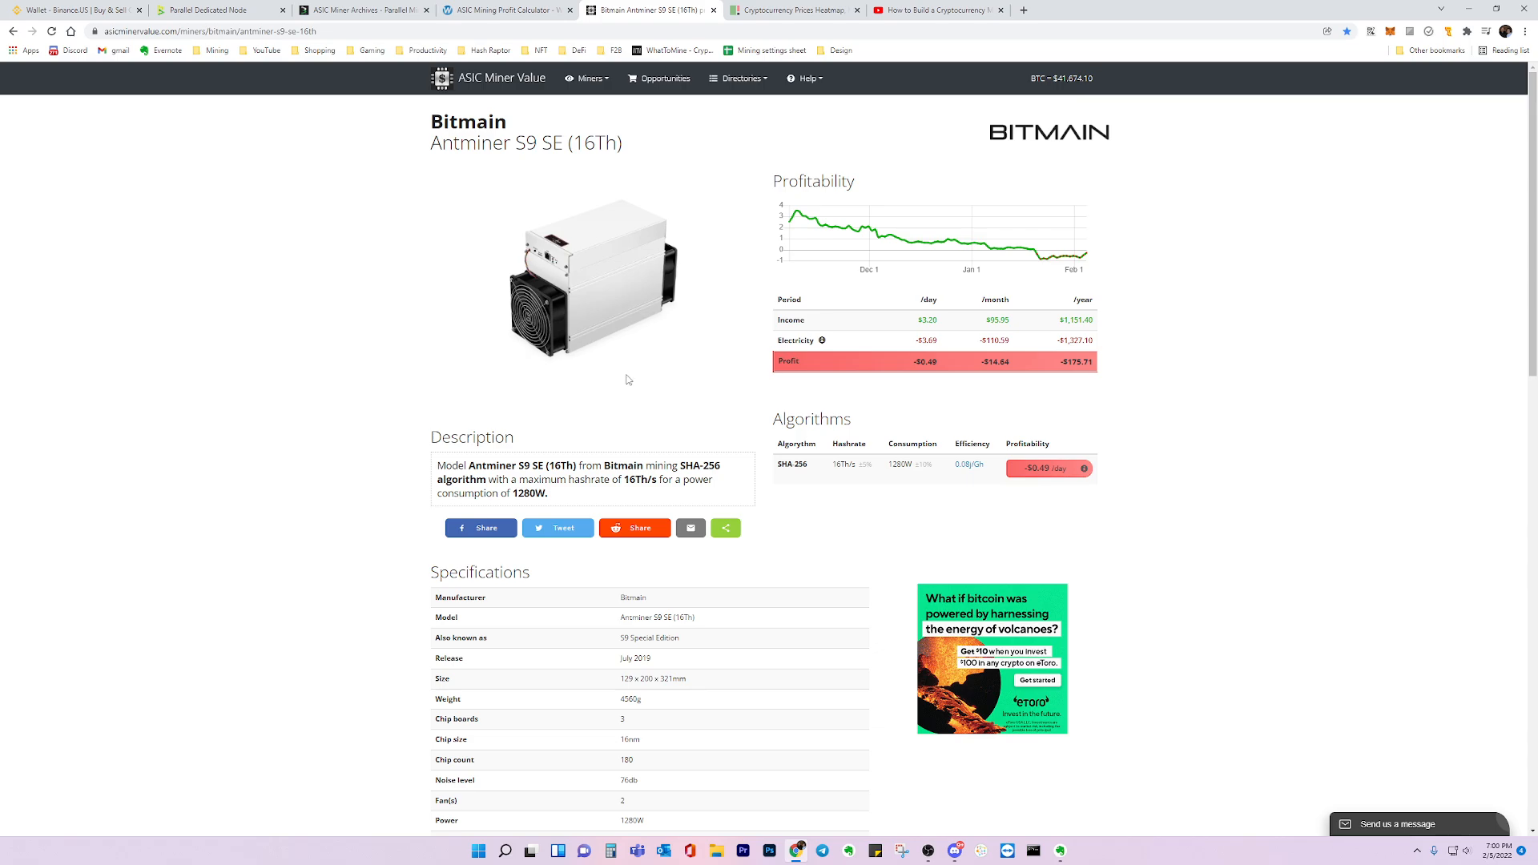
mouse_move(666, 193)
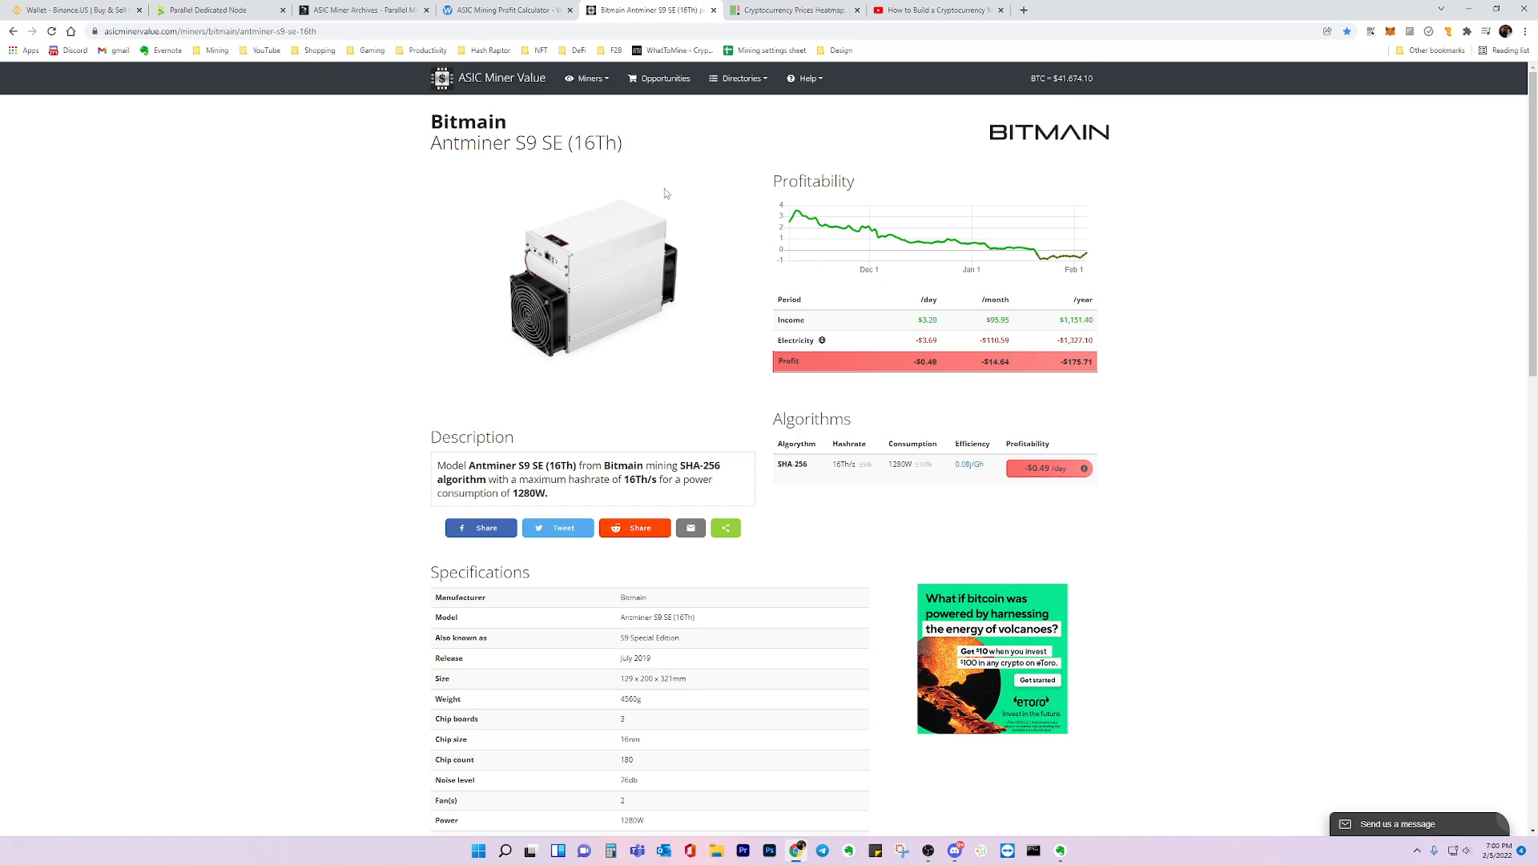
mouse_move(495, 379)
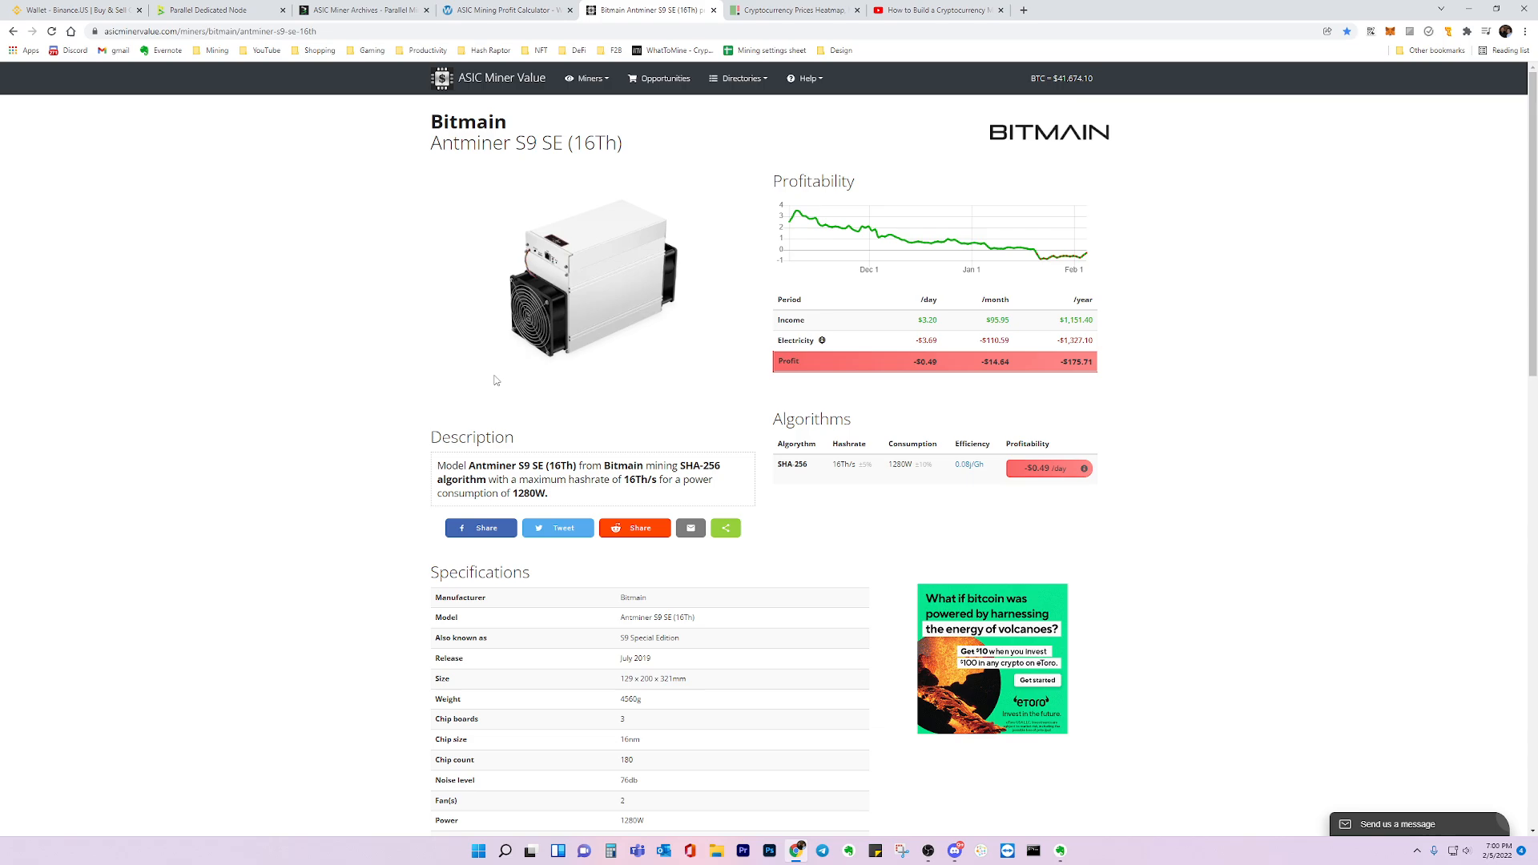
mouse_move(684, 331)
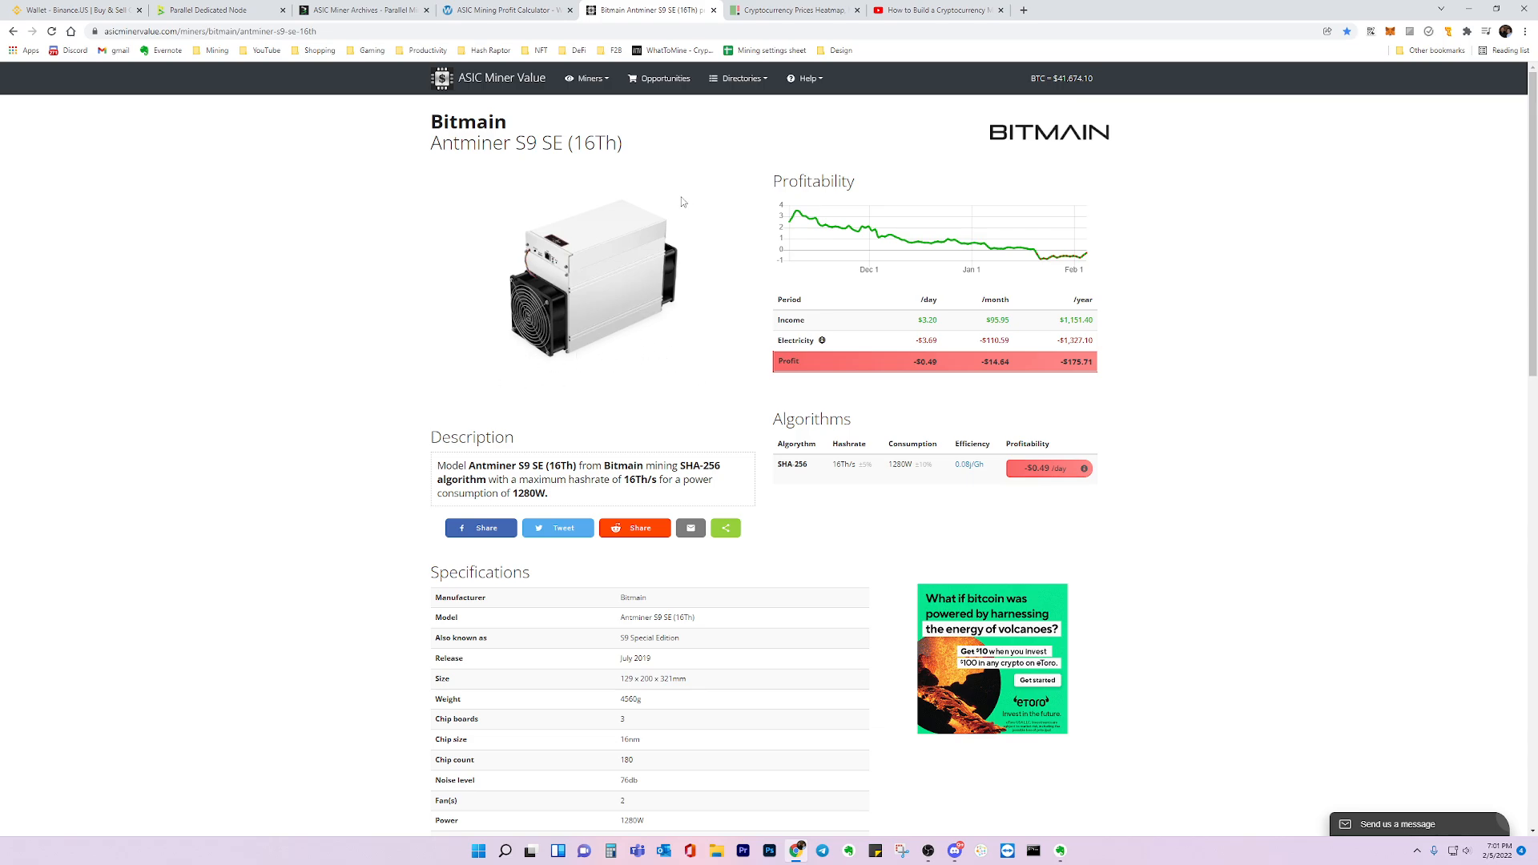
mouse_move(551, 195)
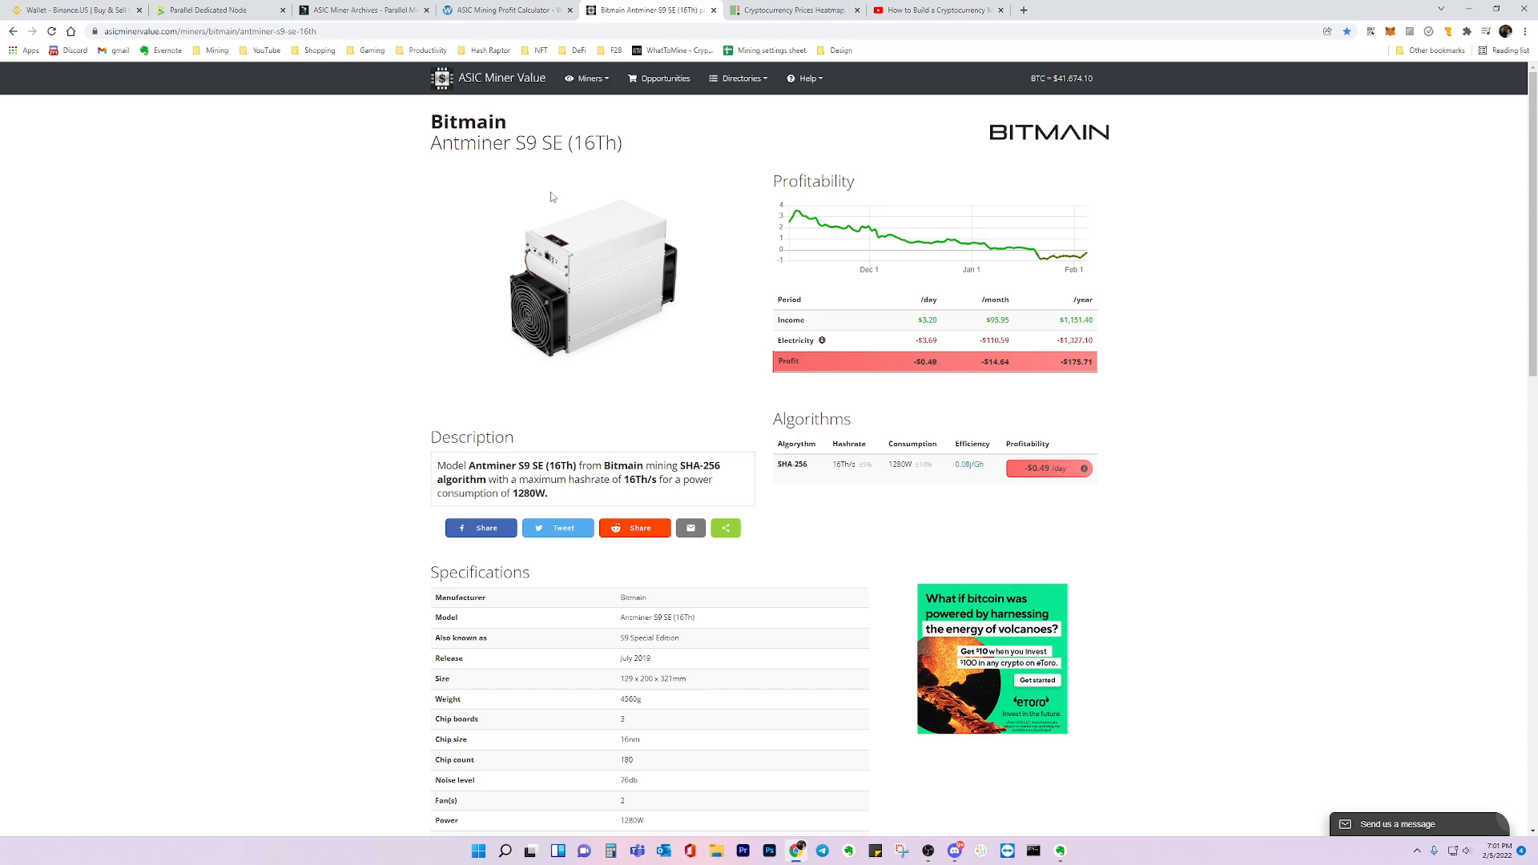
mouse_move(519, 190)
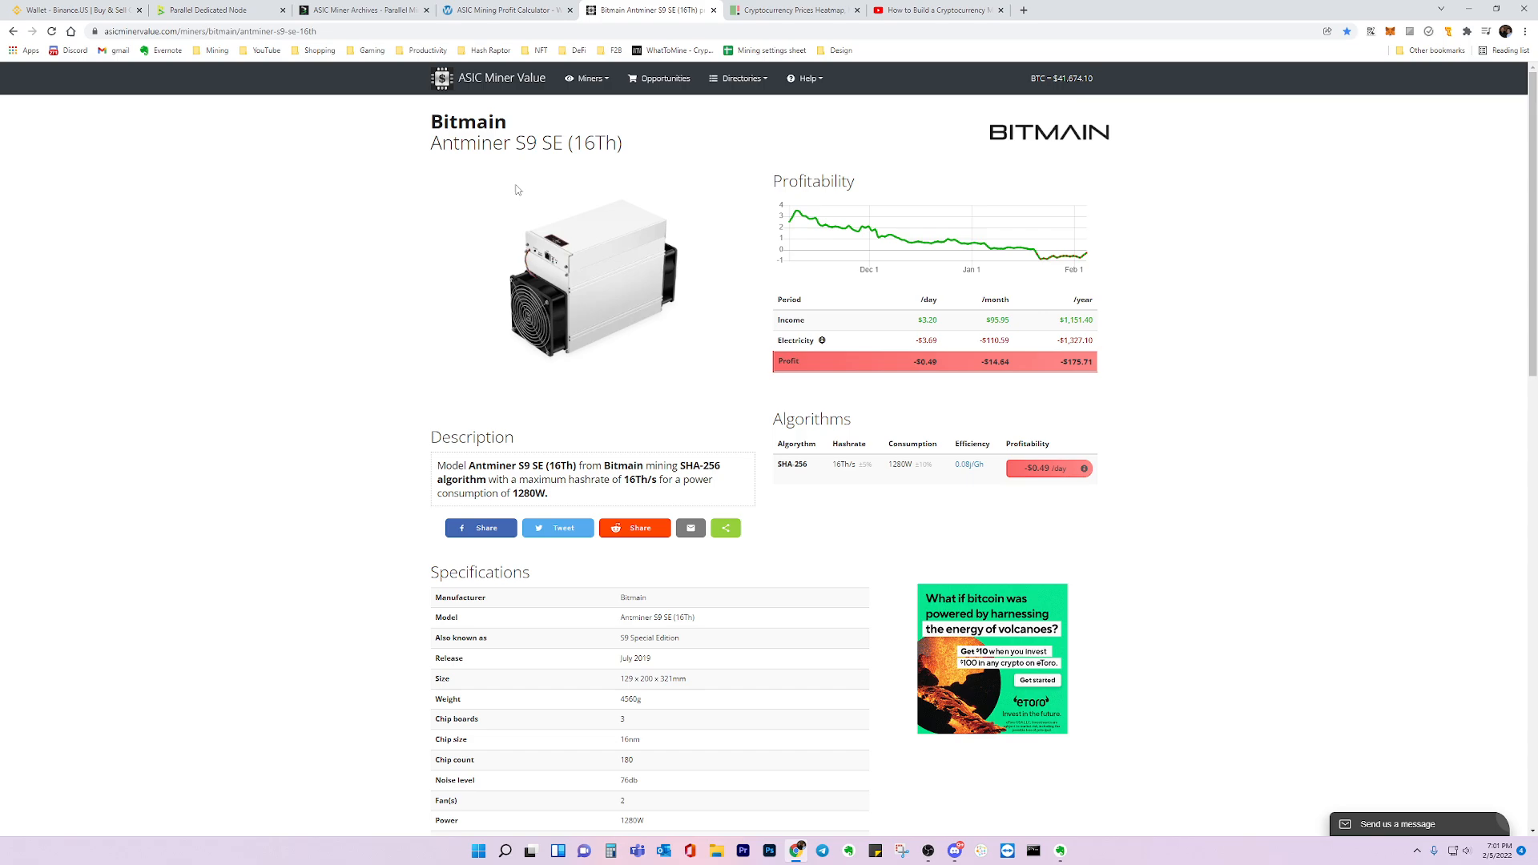
mouse_move(694, 218)
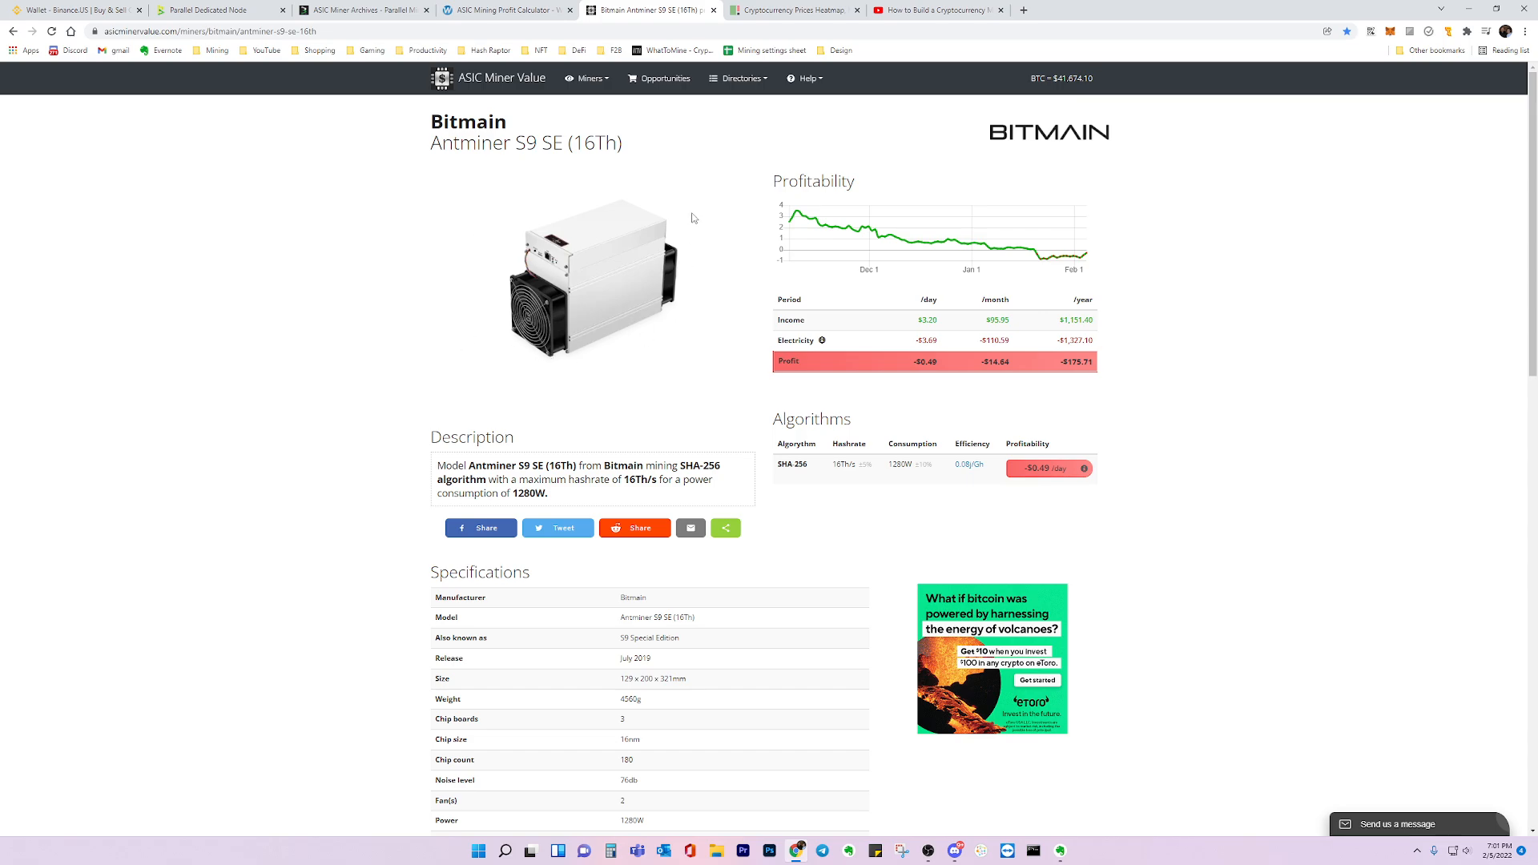
mouse_move(689, 390)
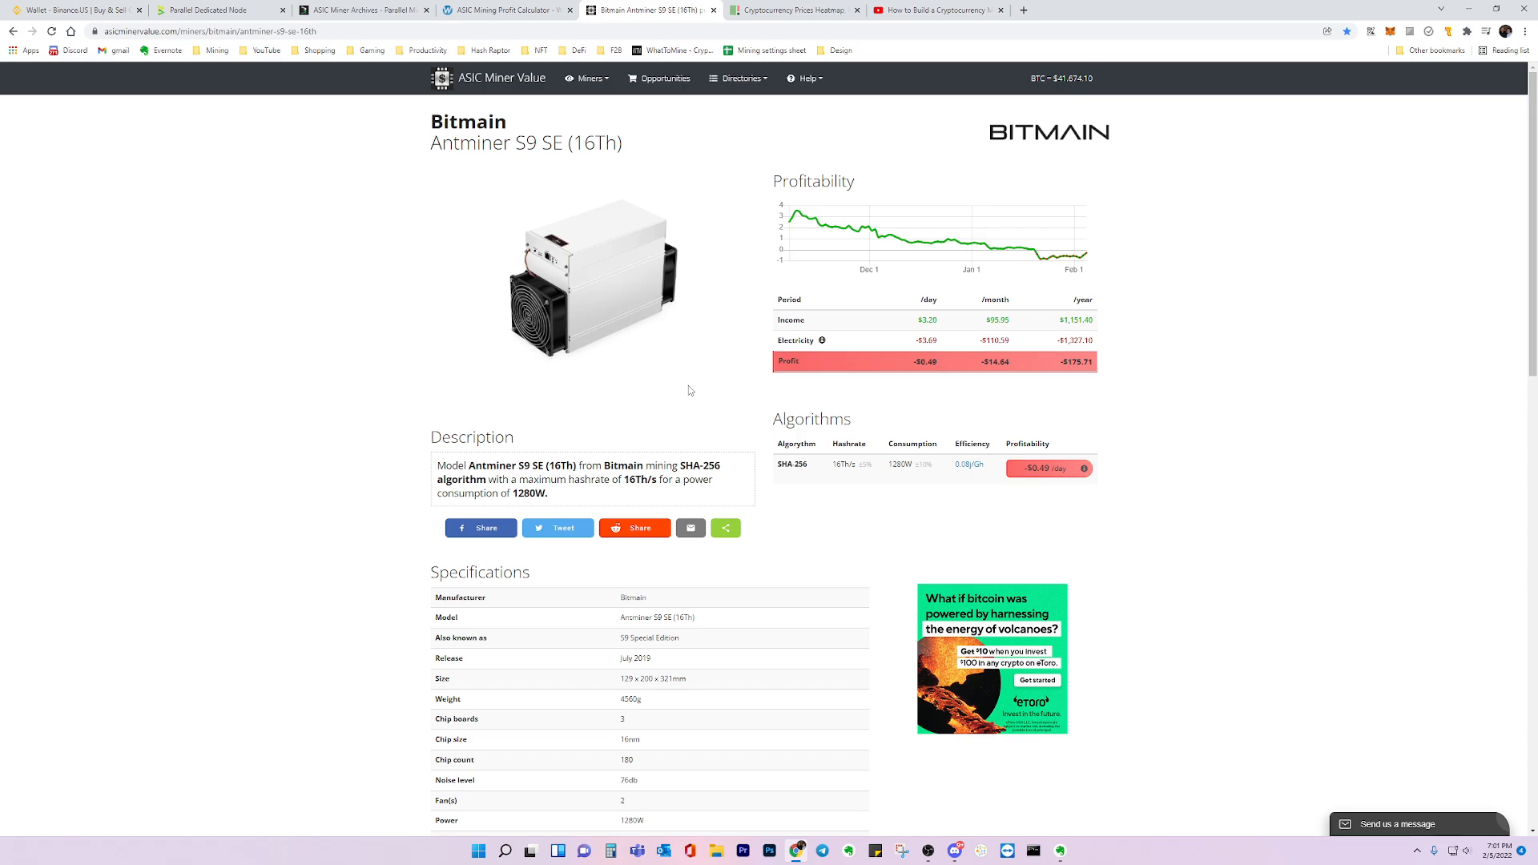